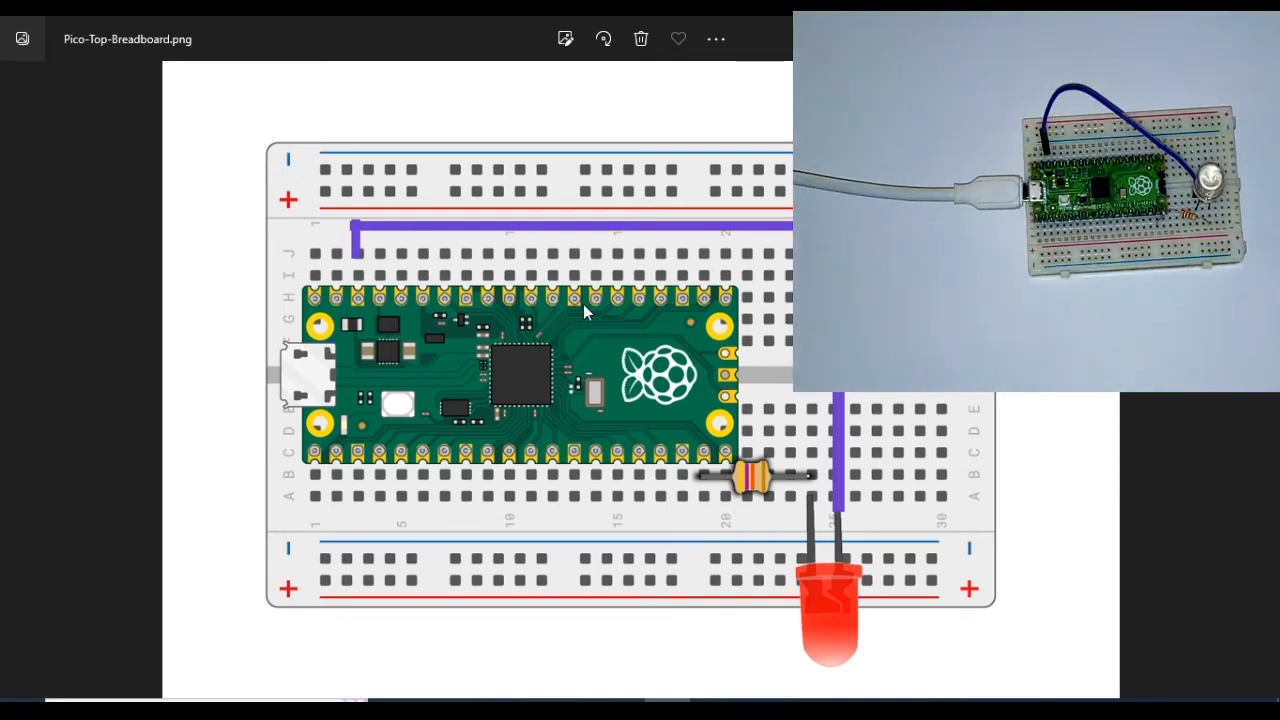
pyautogui.moveTo(720, 212)
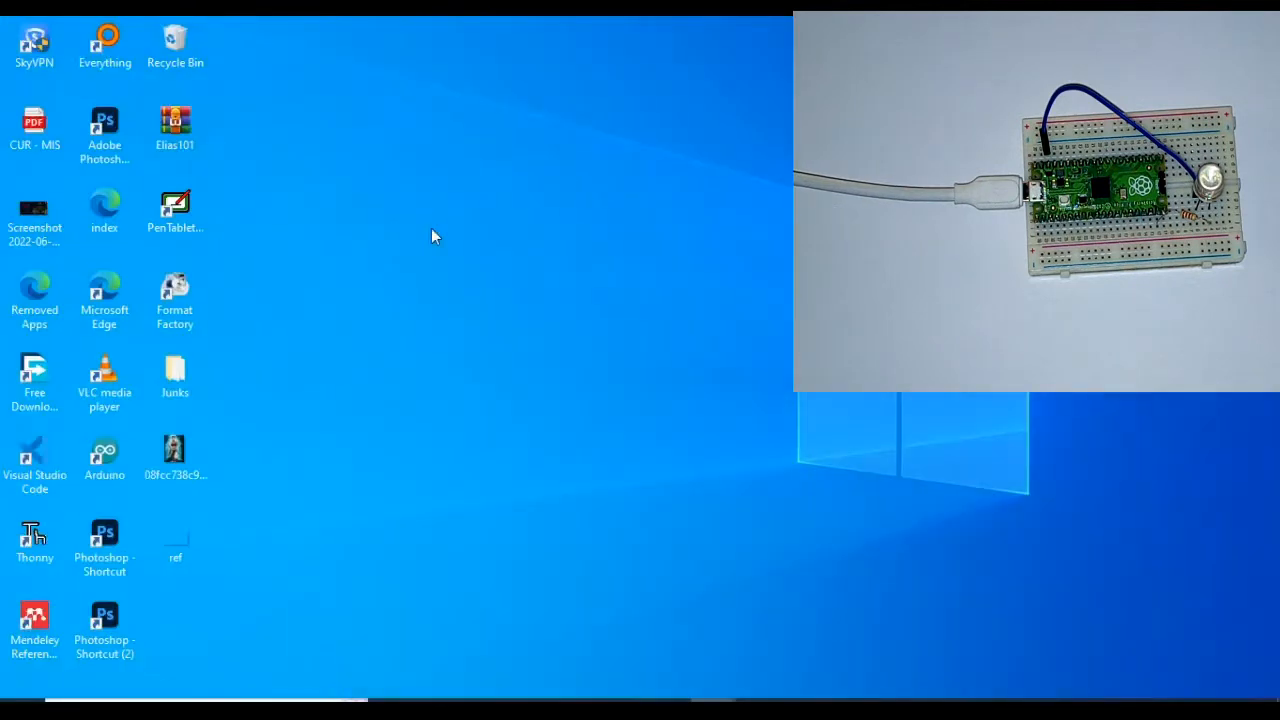
pyautogui.moveTo(208, 318)
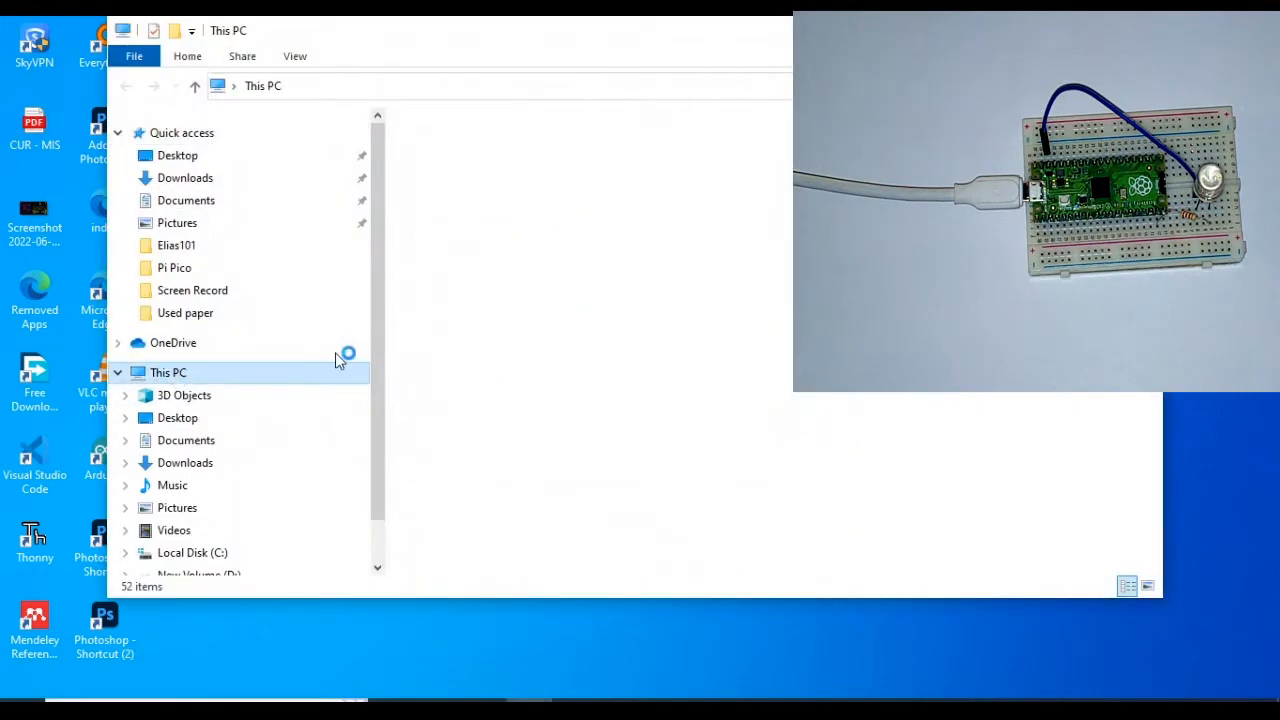
# Show This PC so the Pico's RPI-RP2 (F:) drive appears among the drives.
pyautogui.click(168, 372)
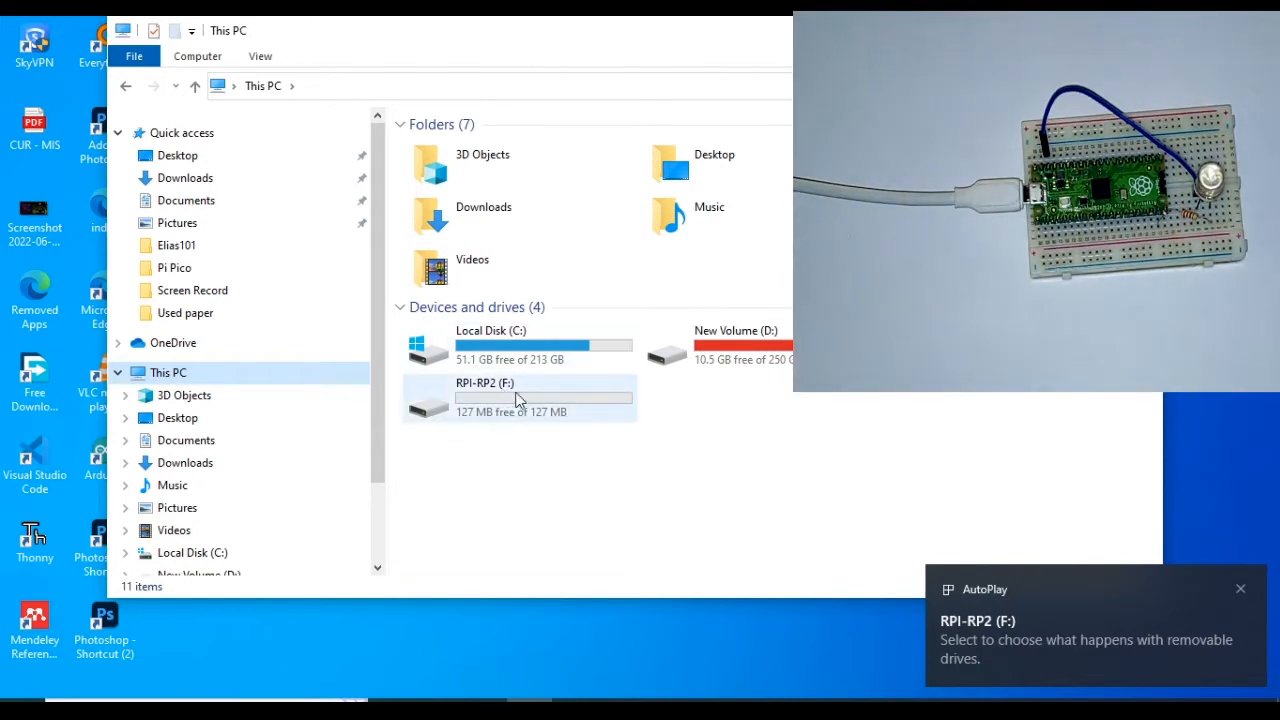
pyautogui.moveTo(552, 396)
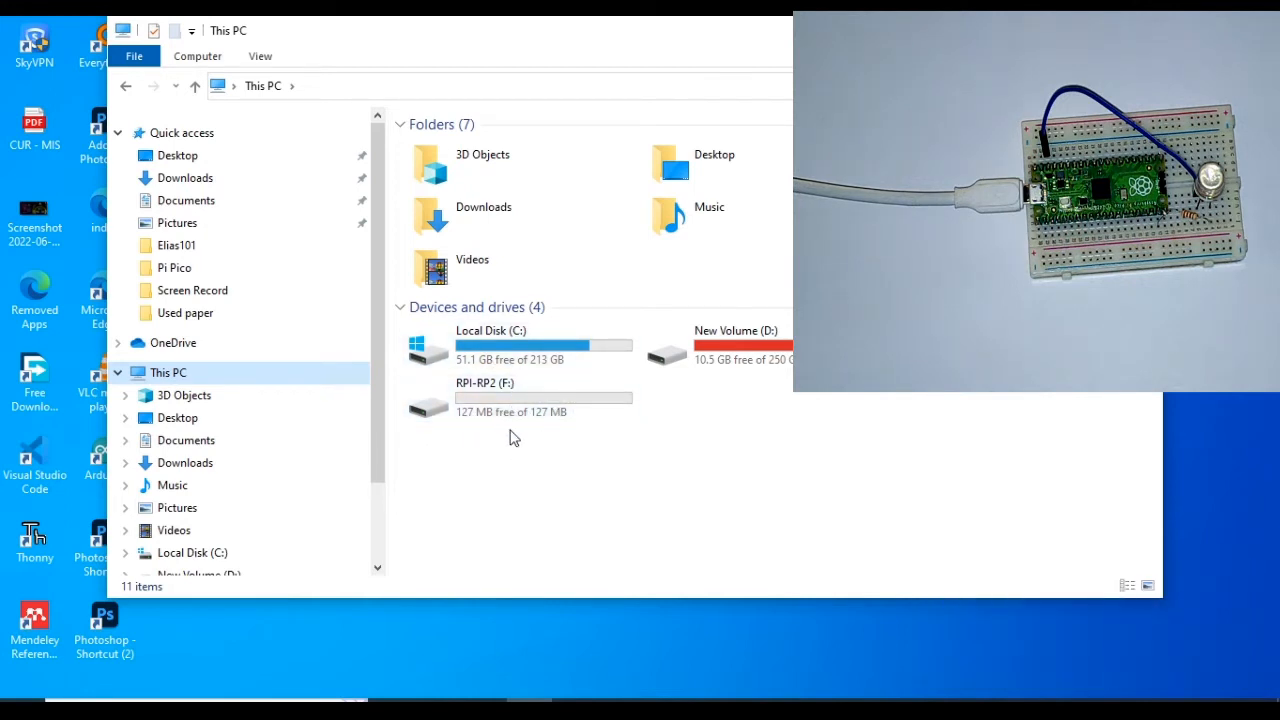
# Open the RPI-RP2 (F:) drive, revealing its INDEX and INFO_UF2 files.
pyautogui.click(484, 396)
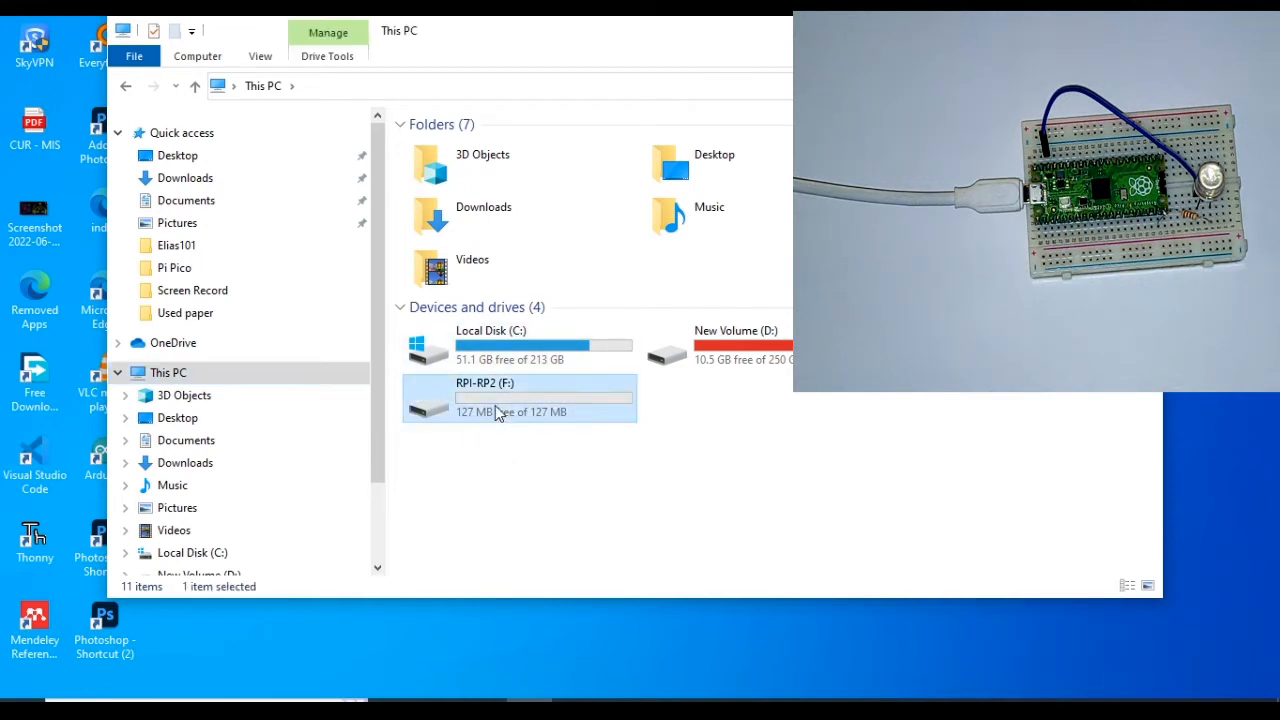
pyautogui.doubleClick(484, 396)
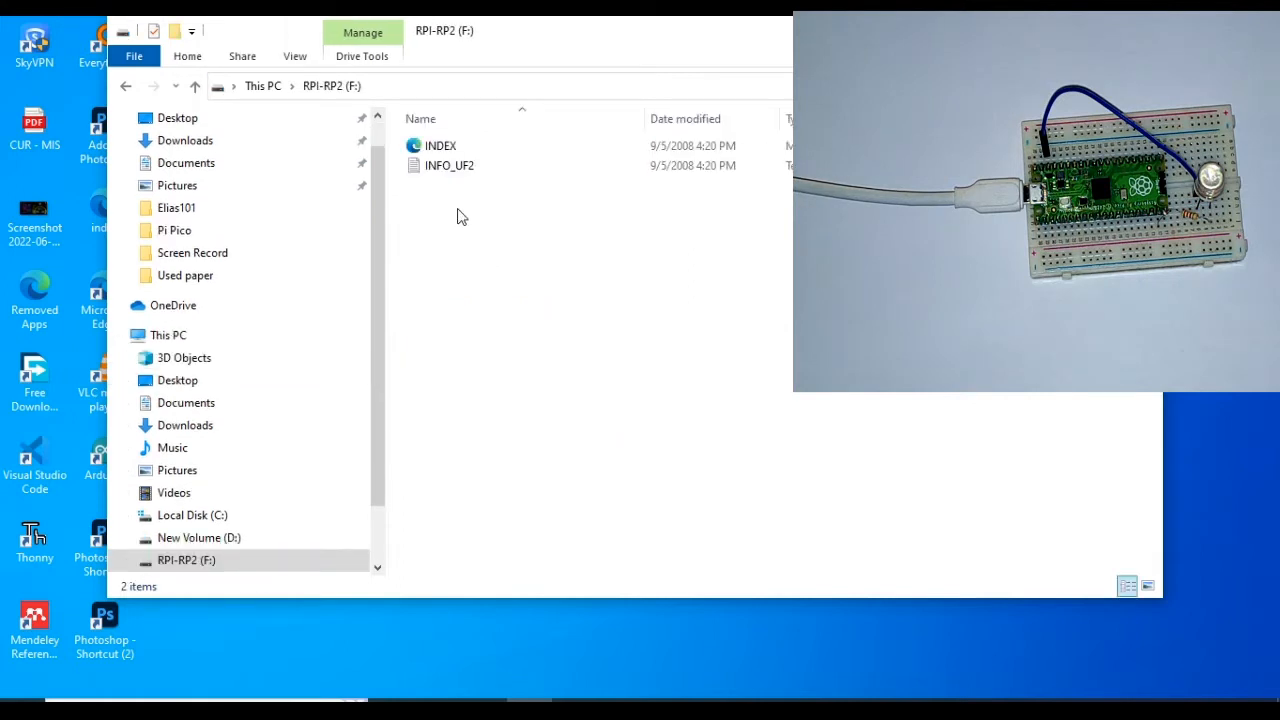
pyautogui.click(440, 144)
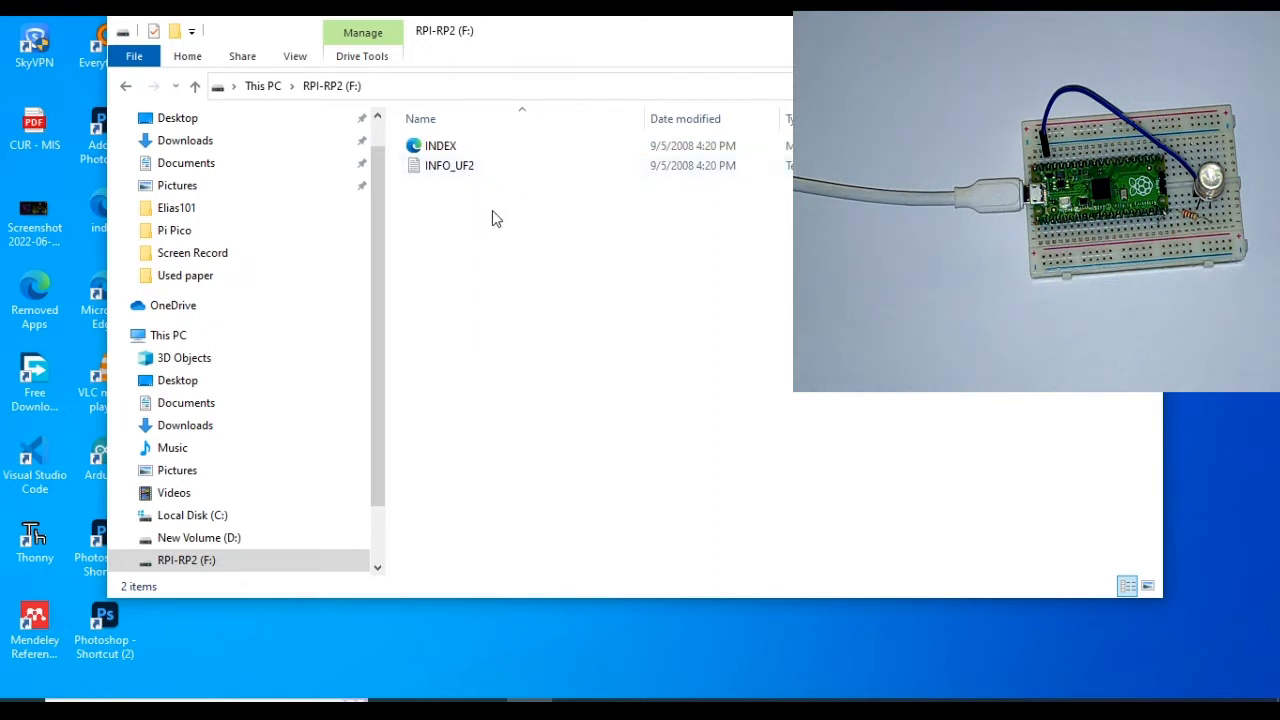
pyautogui.moveTo(450, 166)
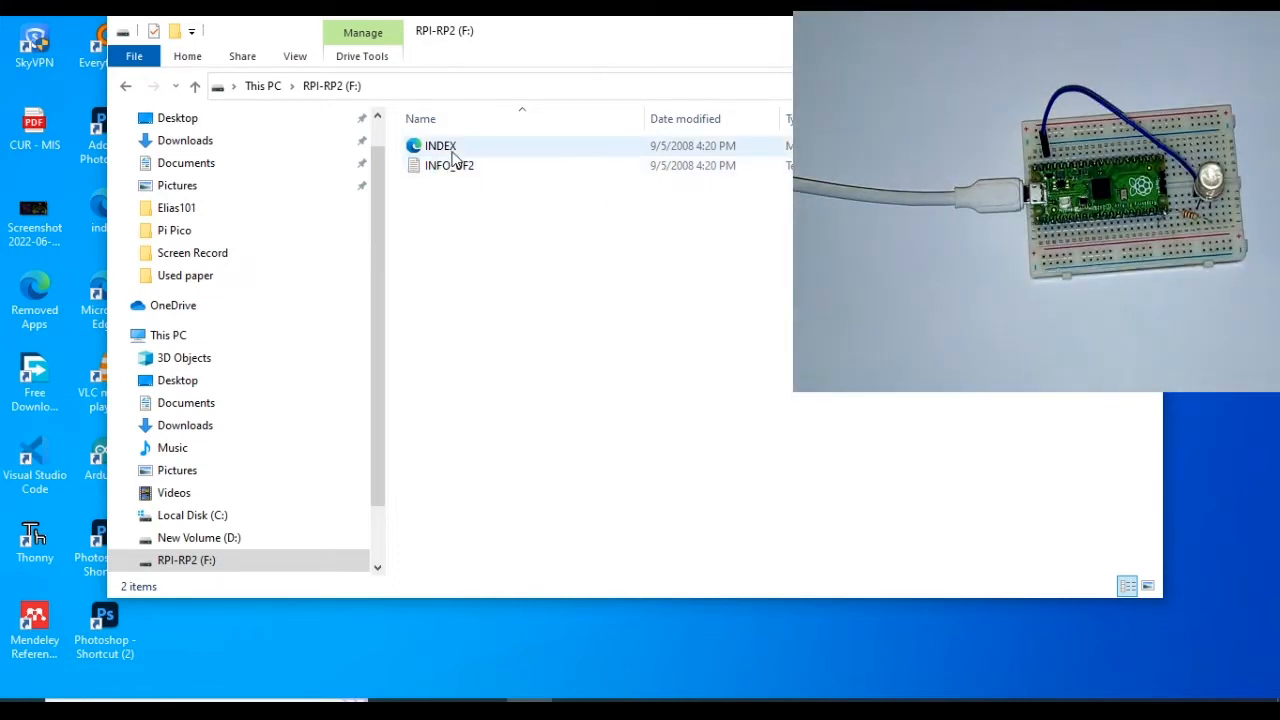
pyautogui.moveTo(440, 146)
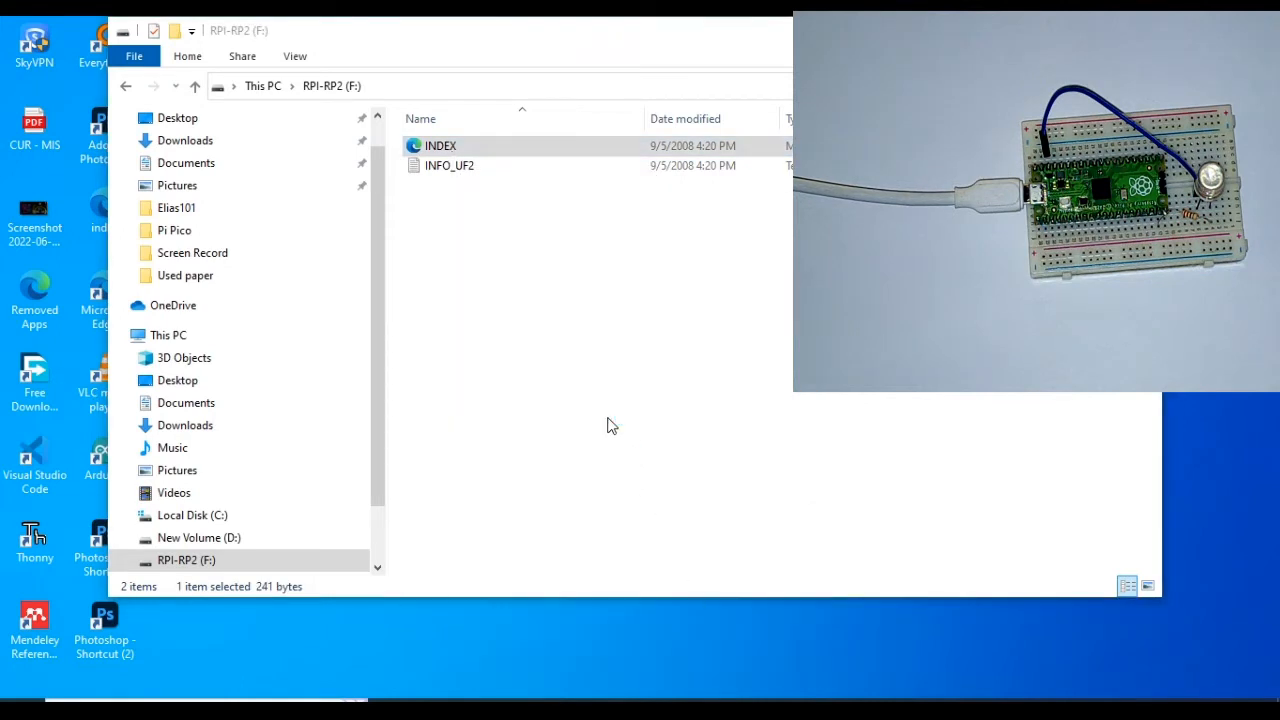
# Open INDEX in the browser and reach the Raspberry Pi MicroPython documentation page.
pyautogui.doubleClick(440, 144)
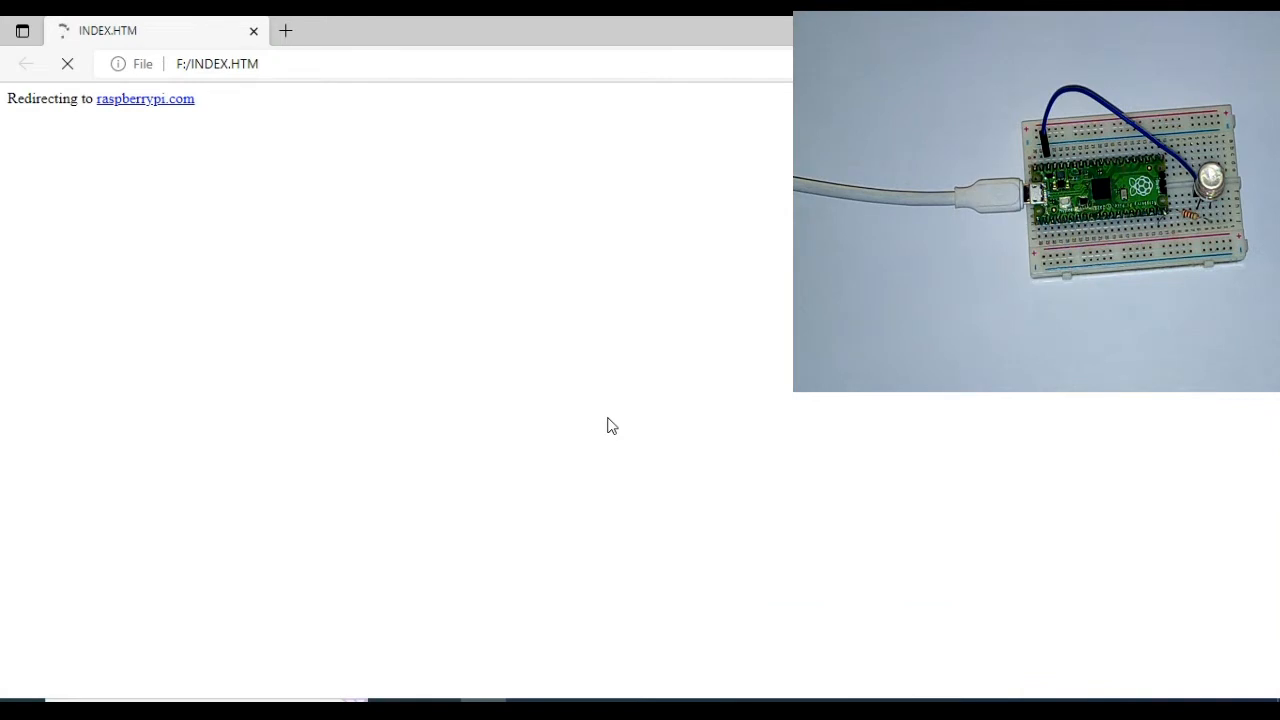
pyautogui.click(144, 98)
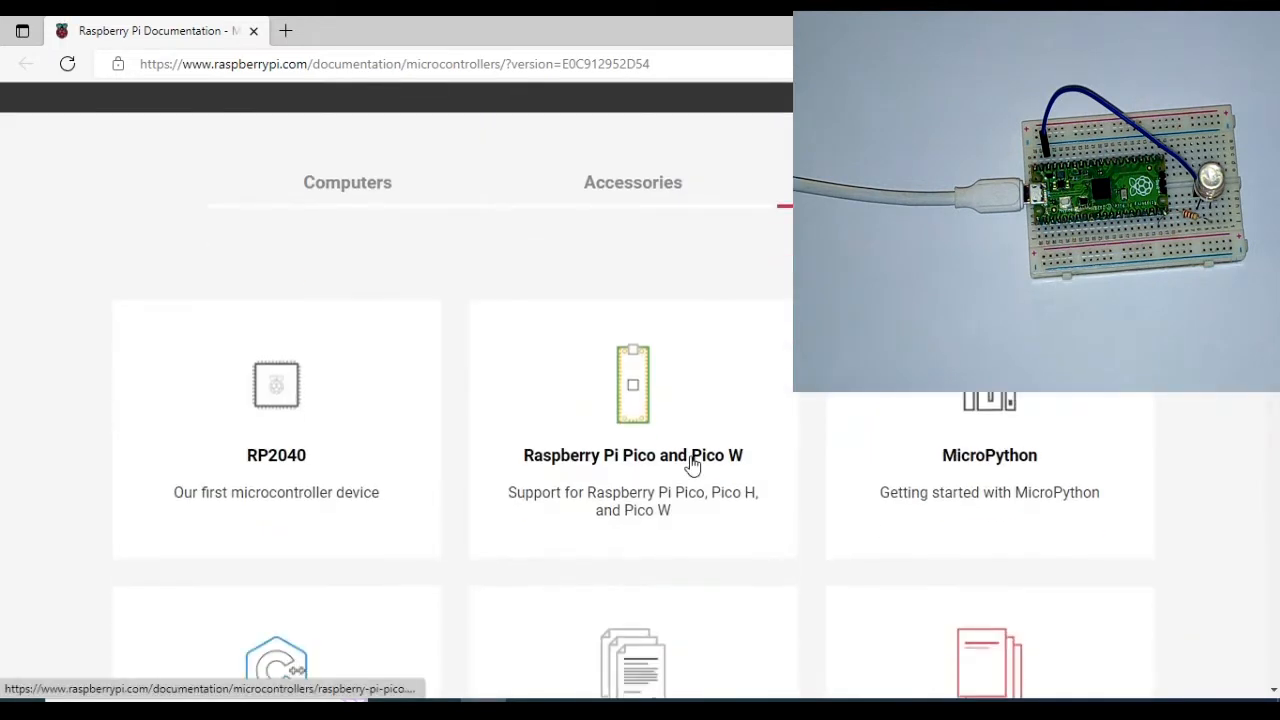
pyautogui.scroll(-3)
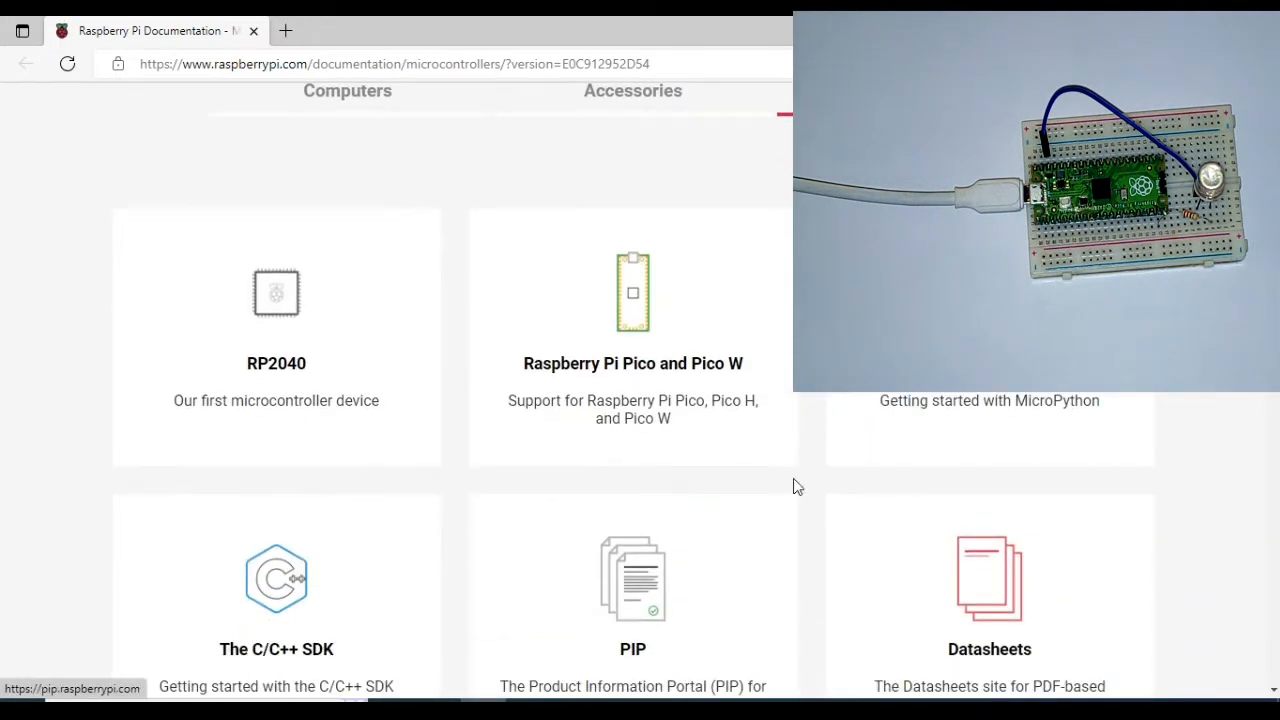
pyautogui.click(988, 400)
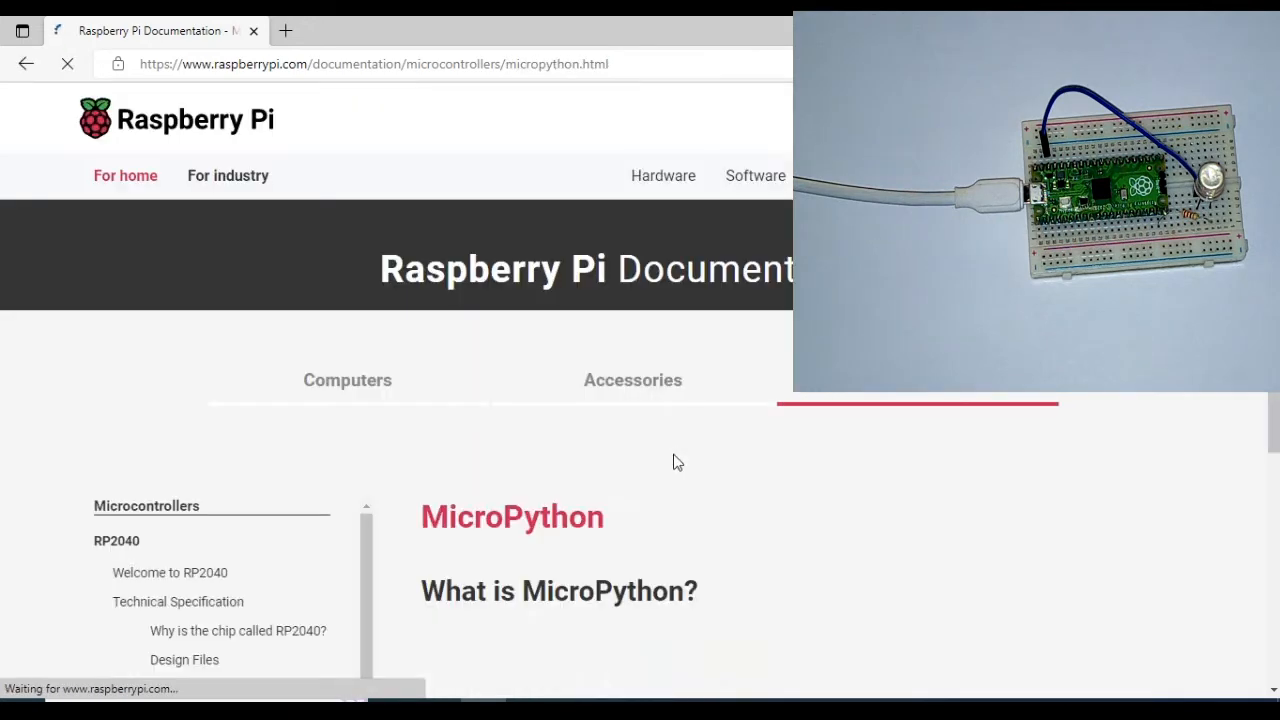
# Download the MicroPython UF2 file for Raspberry Pi Pico from the Drag-and-Drop section.
pyautogui.scroll(-3)
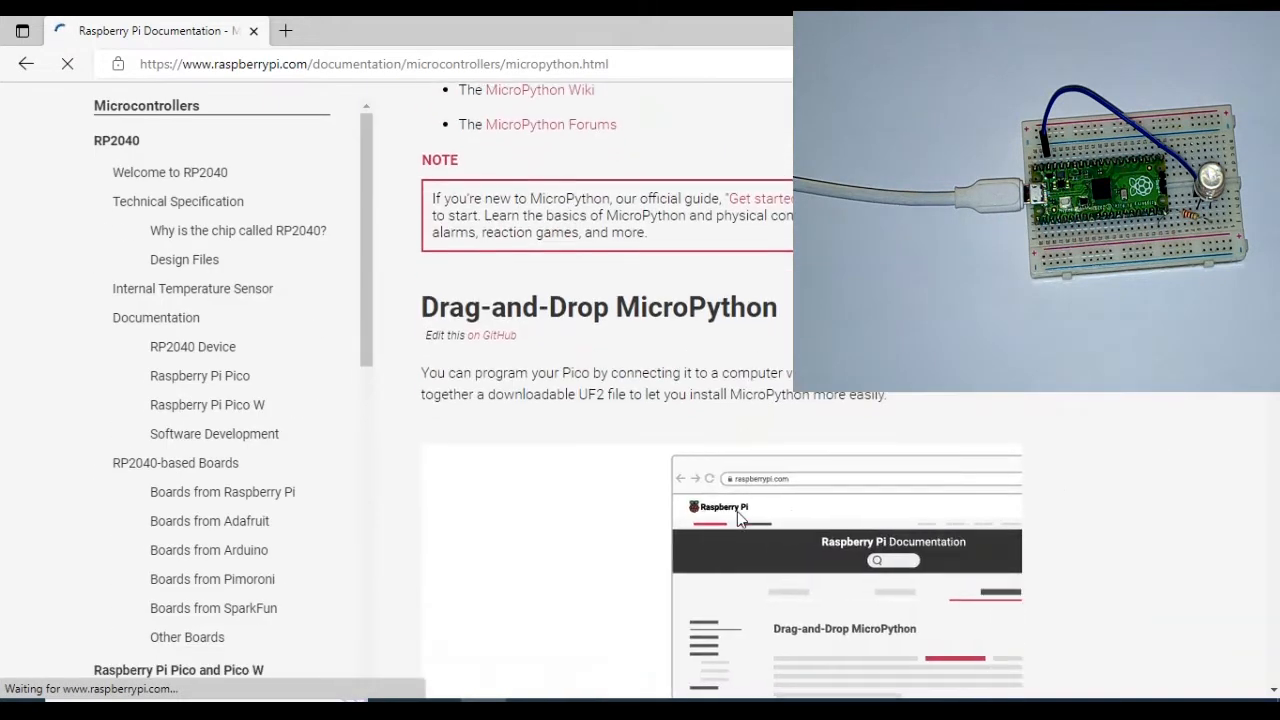
pyautogui.scroll(-3)
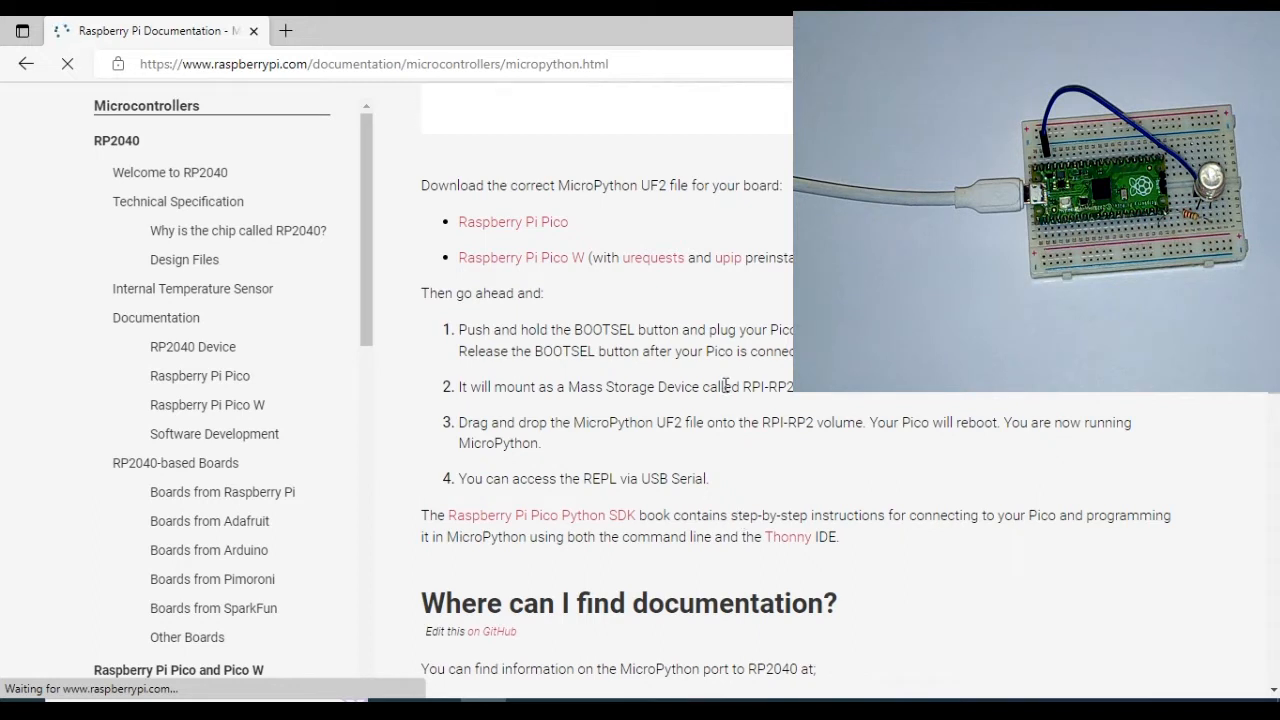
pyautogui.moveTo(752, 474)
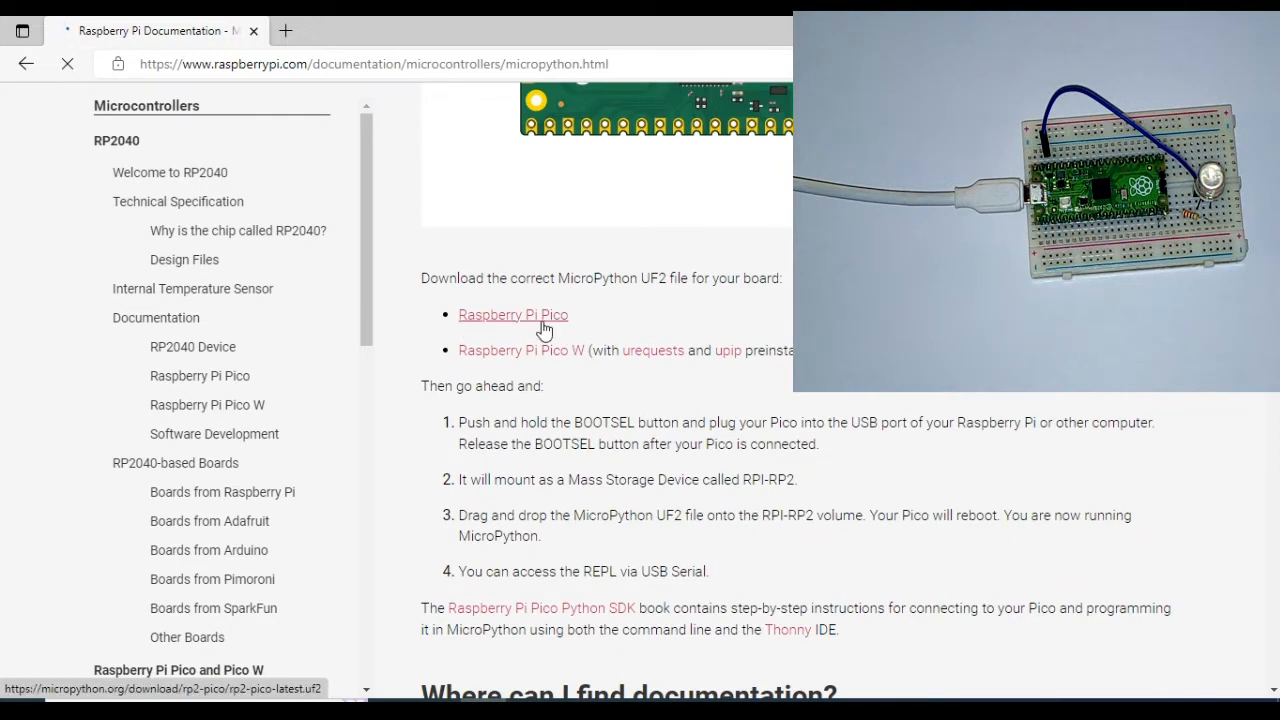
pyautogui.click(512, 314)
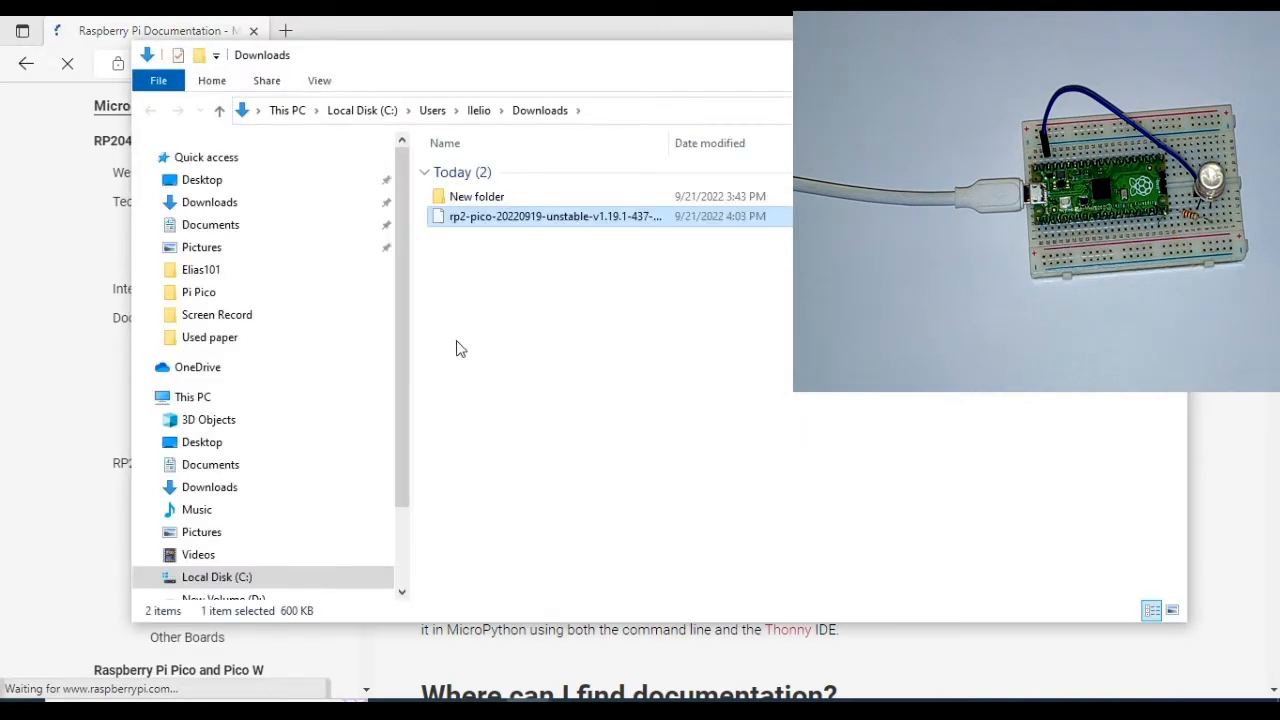
# Drag the rp2-pico UF2 file from Downloads onto the RPI-RP2 (F:) drive.
pyautogui.scroll(-3)
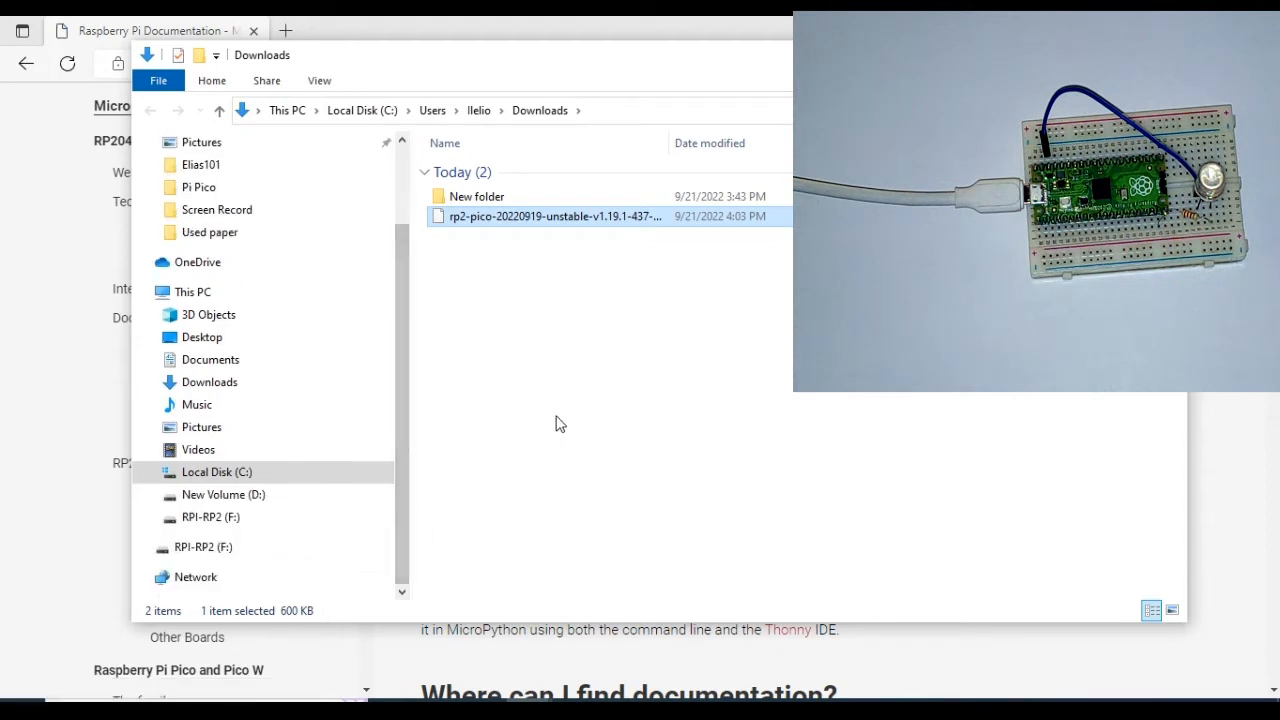
pyautogui.moveTo(538, 228)
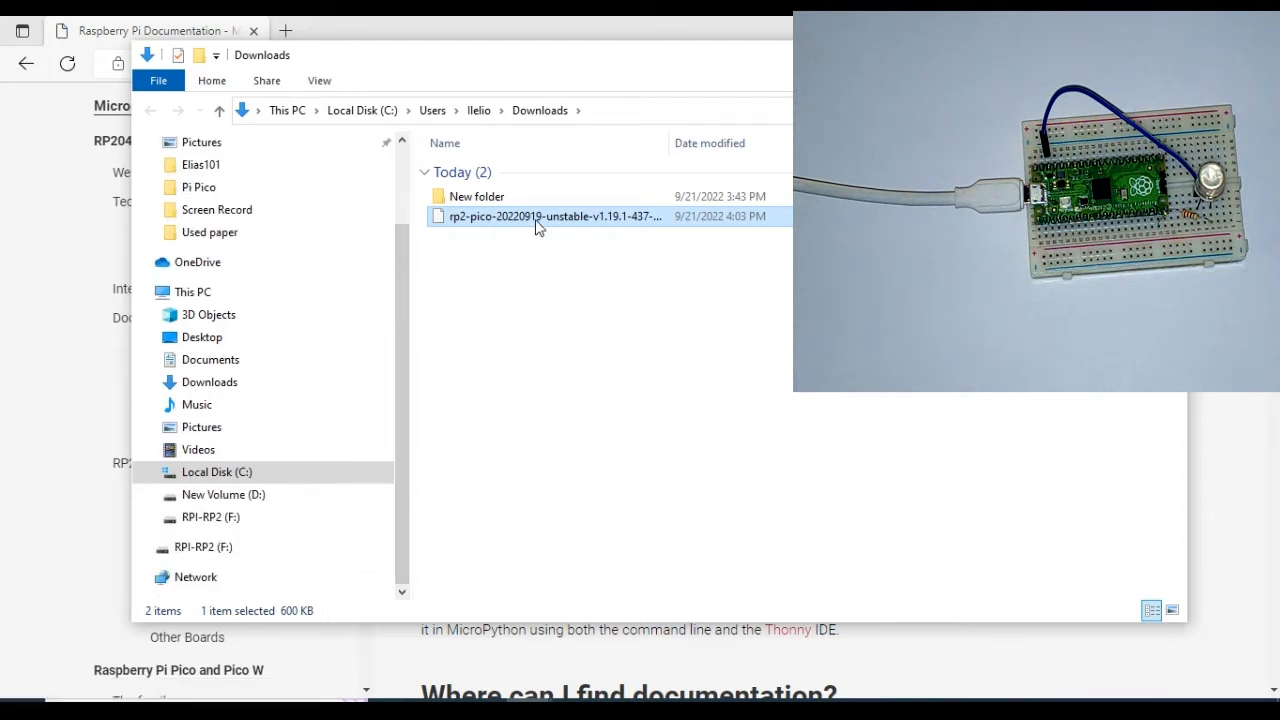
pyautogui.moveTo(550, 216); pyautogui.dragTo(324, 530)
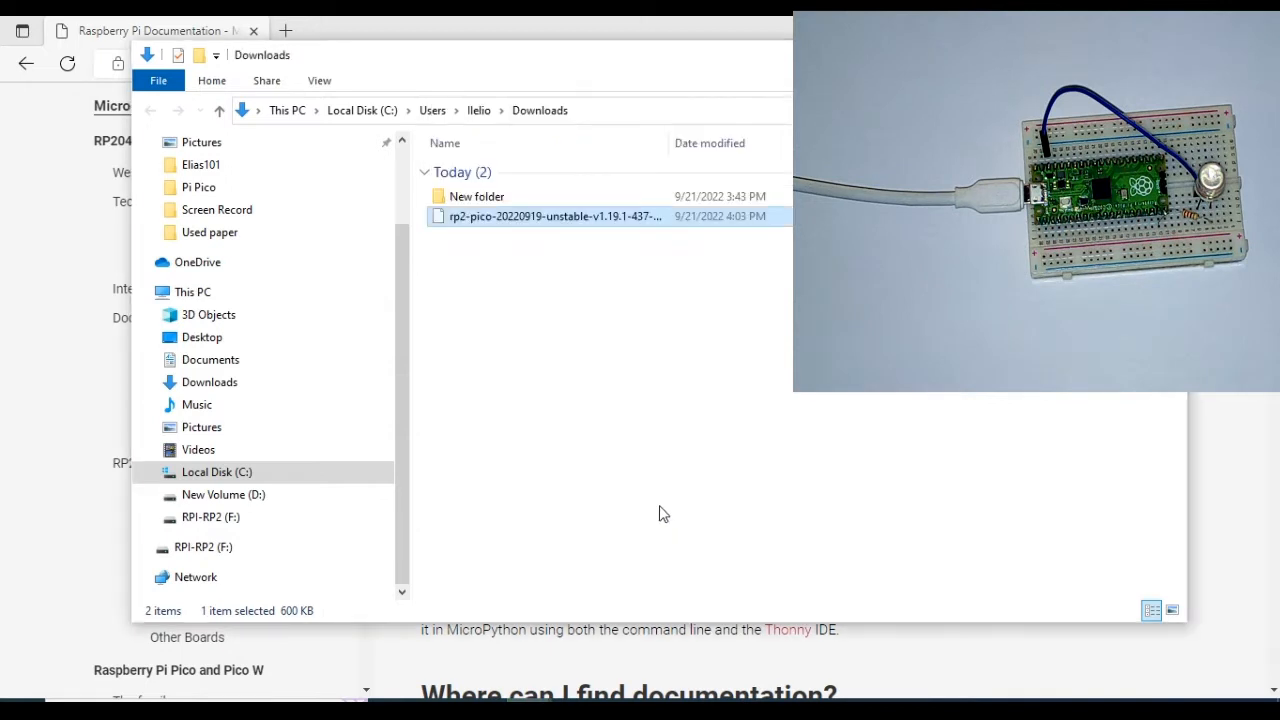
pyautogui.scroll(3)
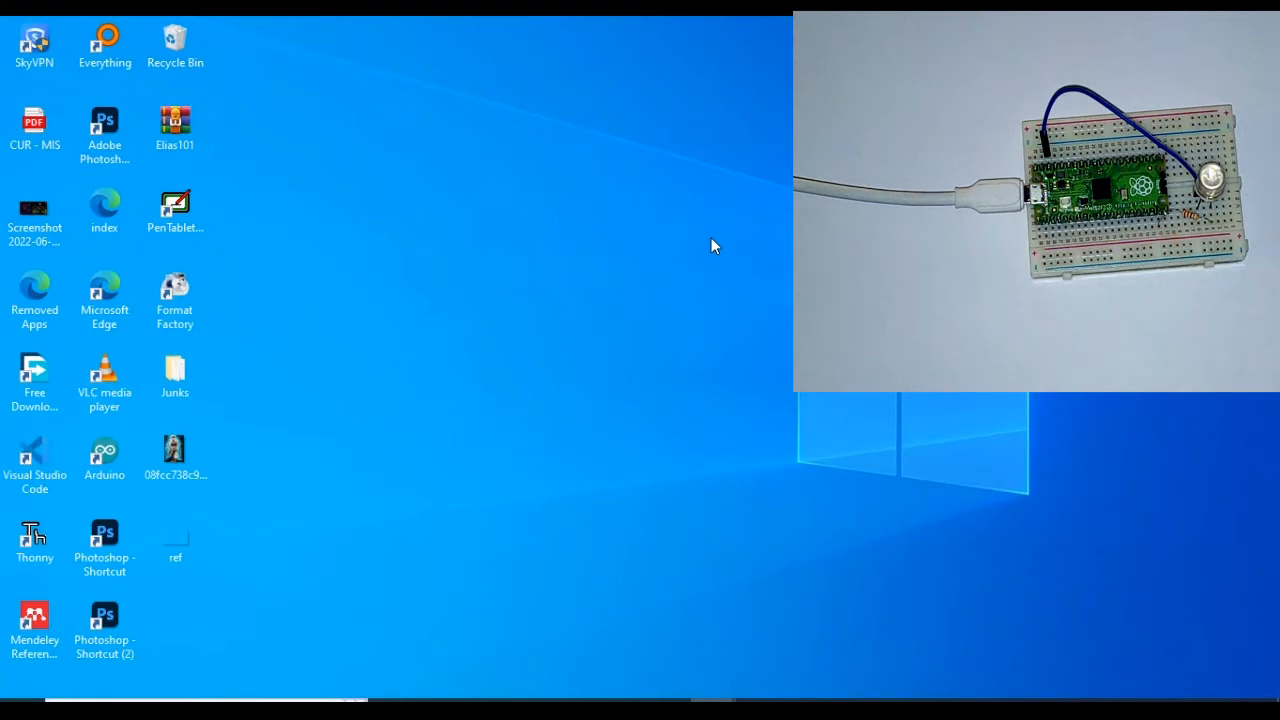
pyautogui.moveTo(616, 336)
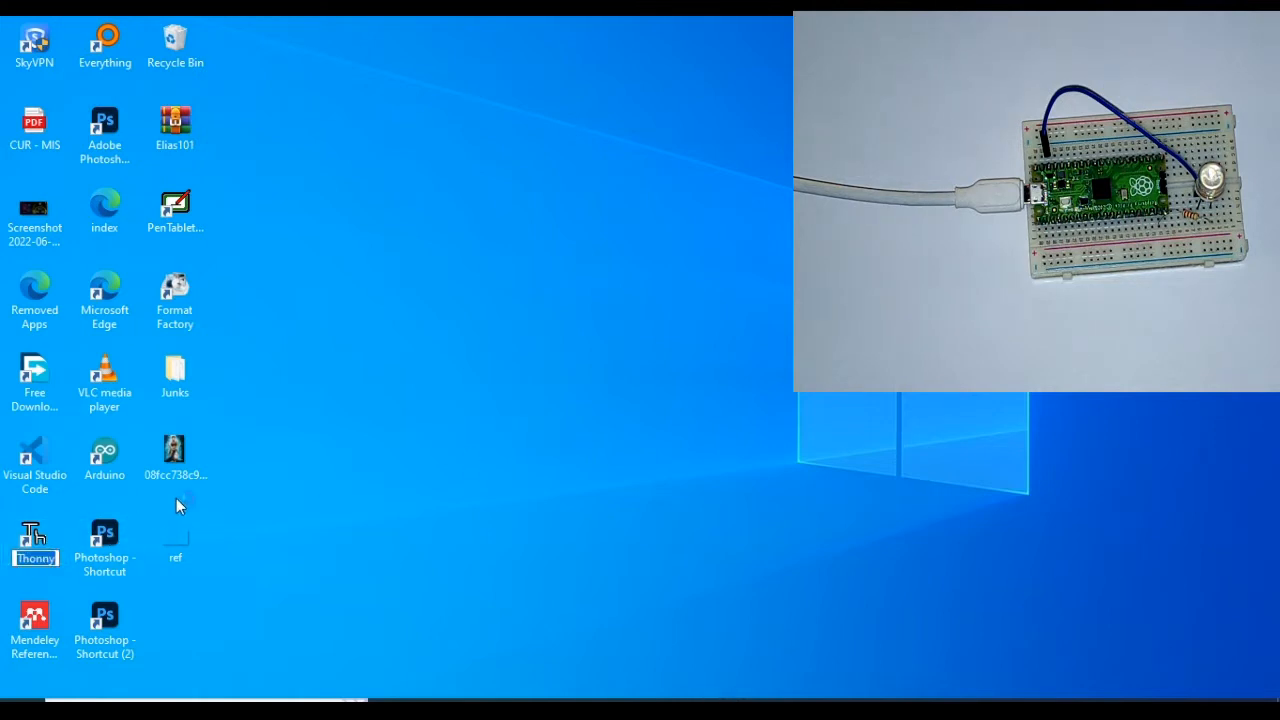
# Launch Thonny from its desktop shortcut.
pyautogui.doubleClick(34, 538)
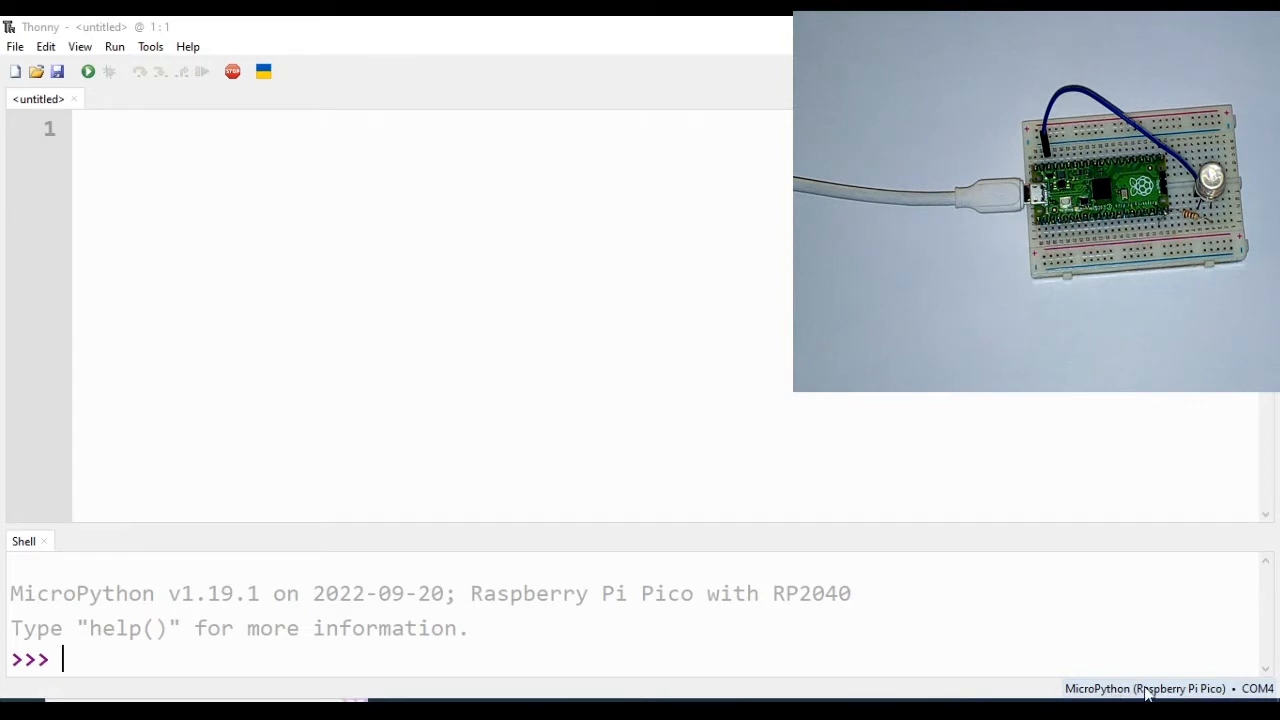
pyautogui.click(1170, 688)
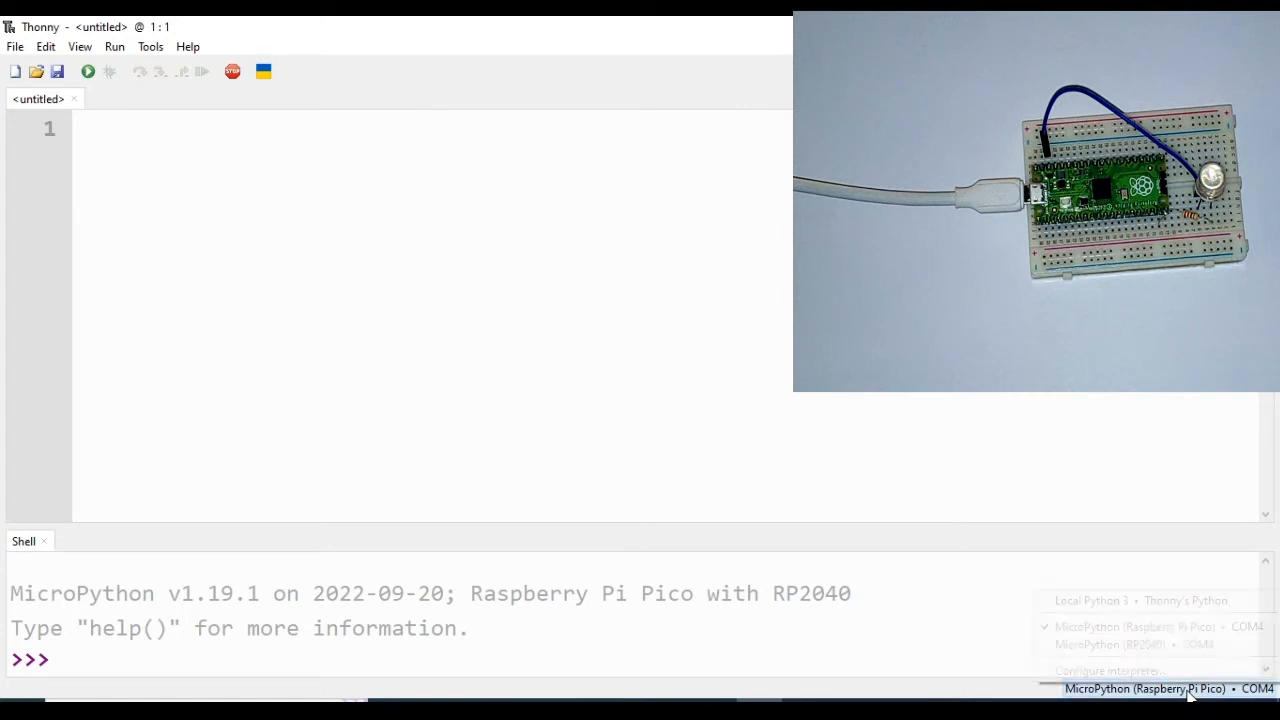
pyautogui.click(1150, 688)
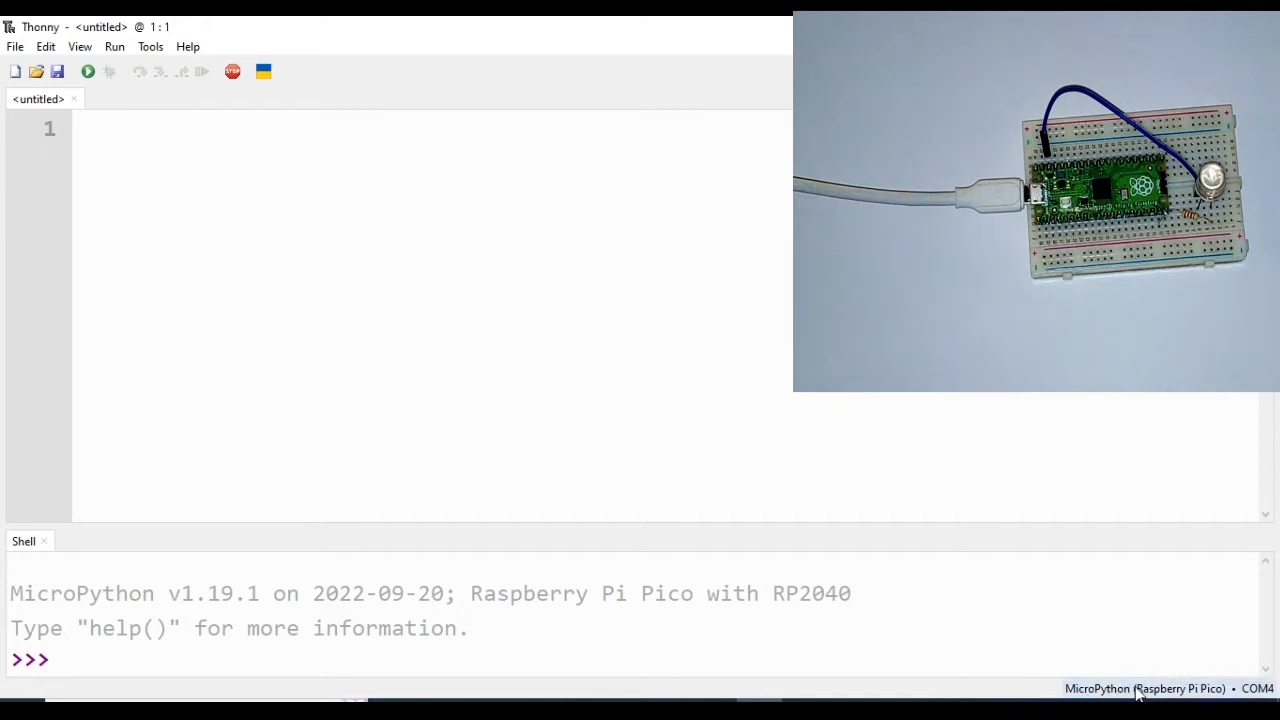
pyautogui.click(1160, 688)
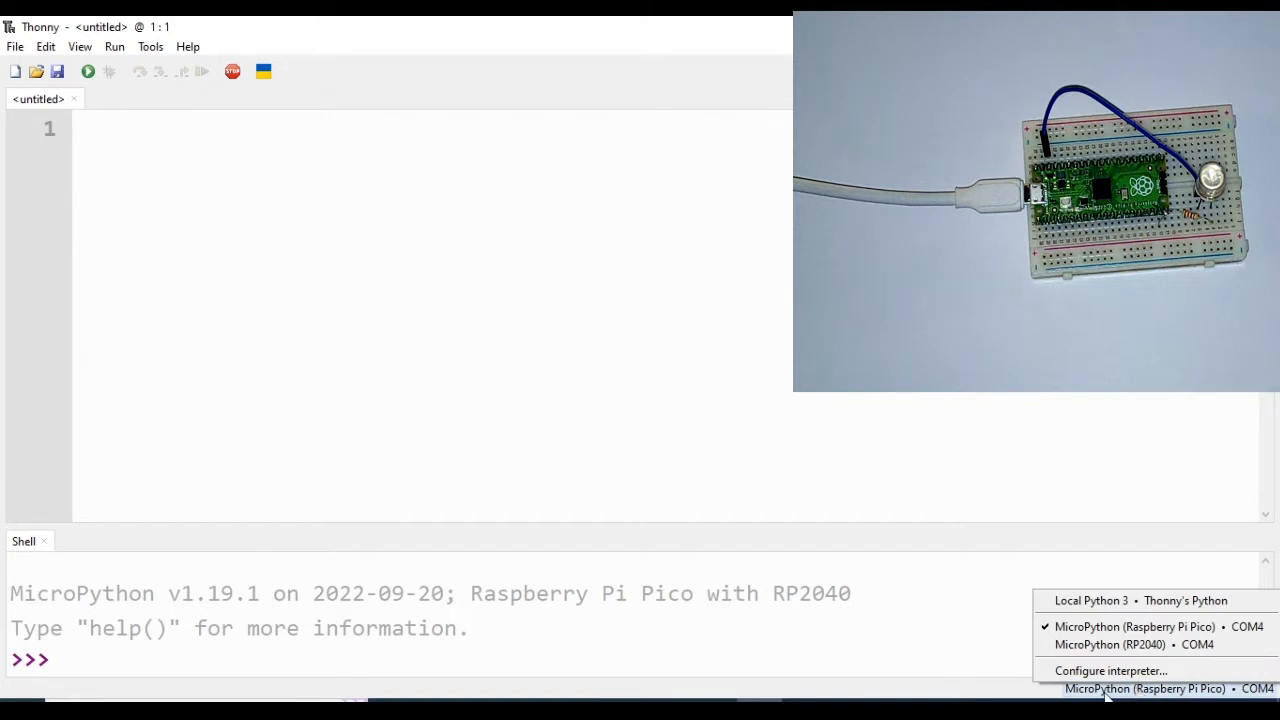
pyautogui.moveTo(528, 304)
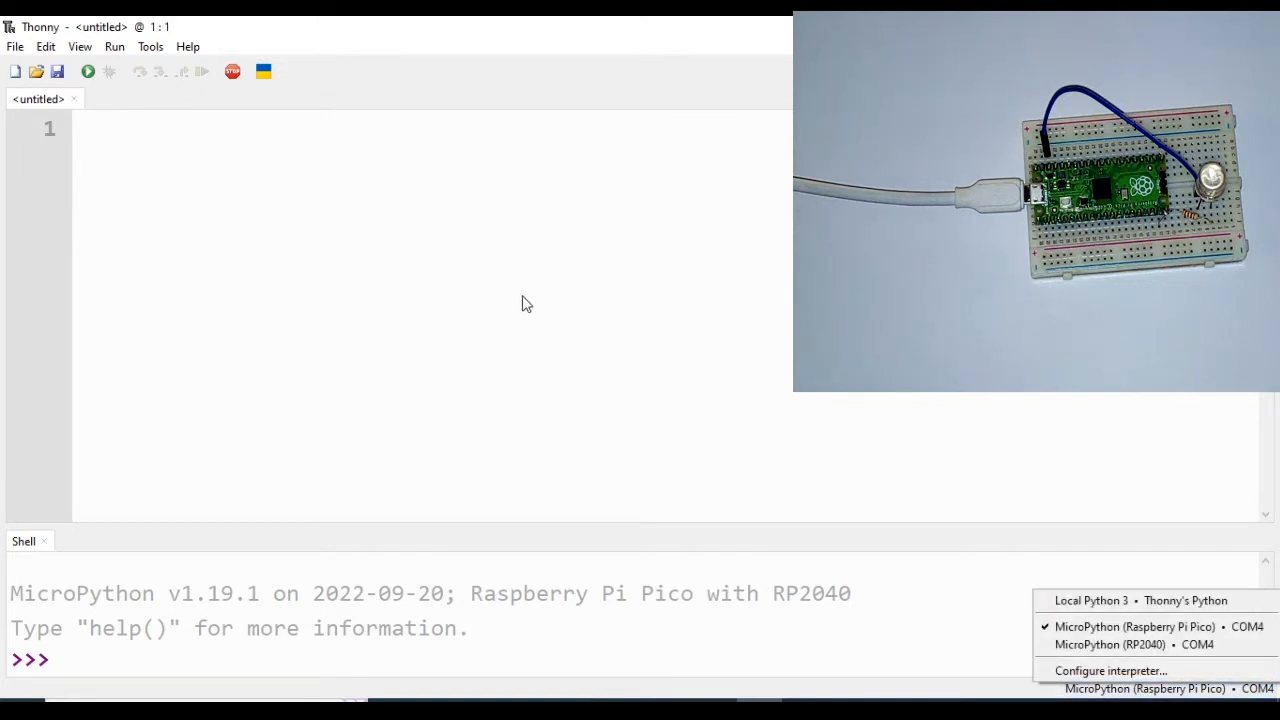
pyautogui.click(1136, 626)
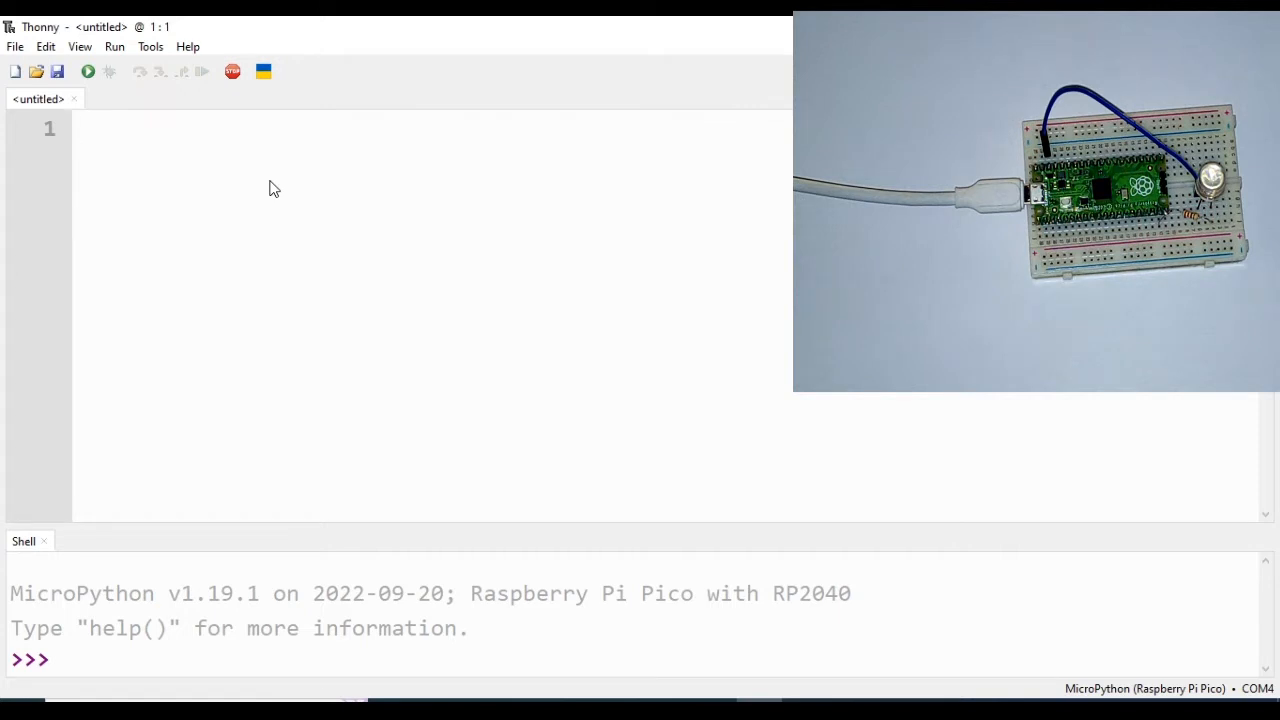
# Write print("Hello world") on line 1 of the untitled script.
pyautogui.write('pr')
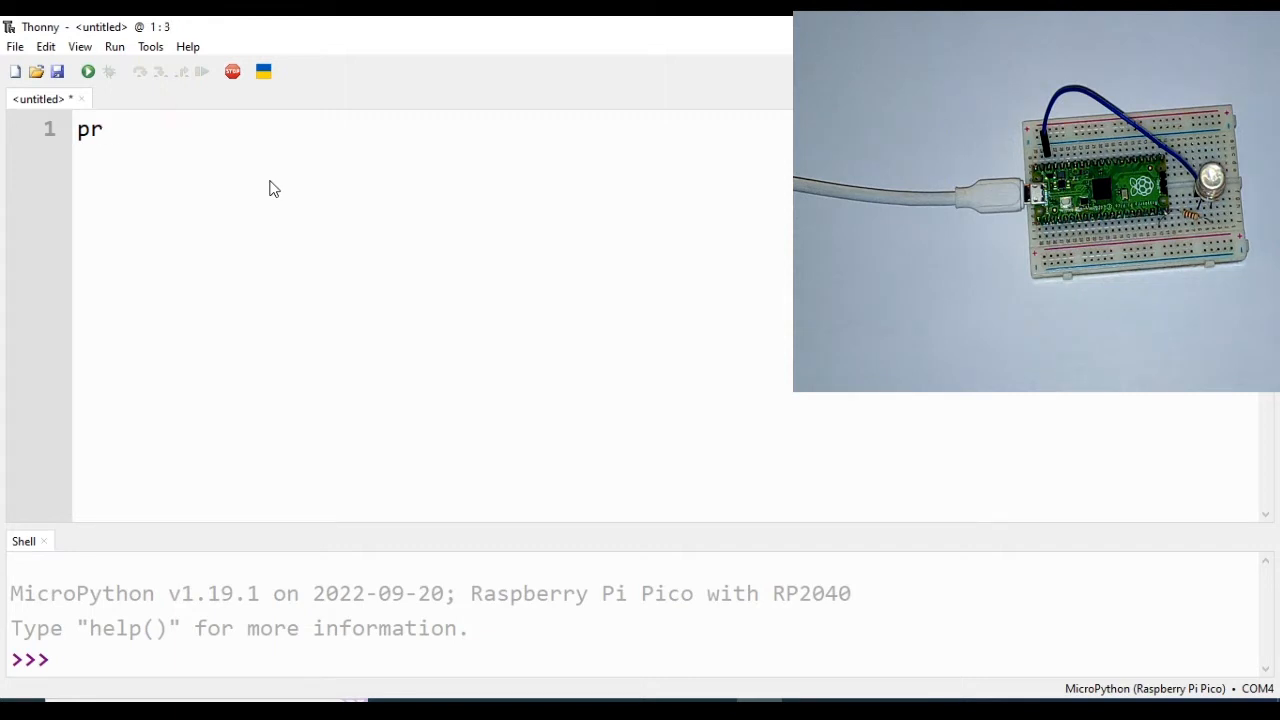
pyautogui.write('int()')
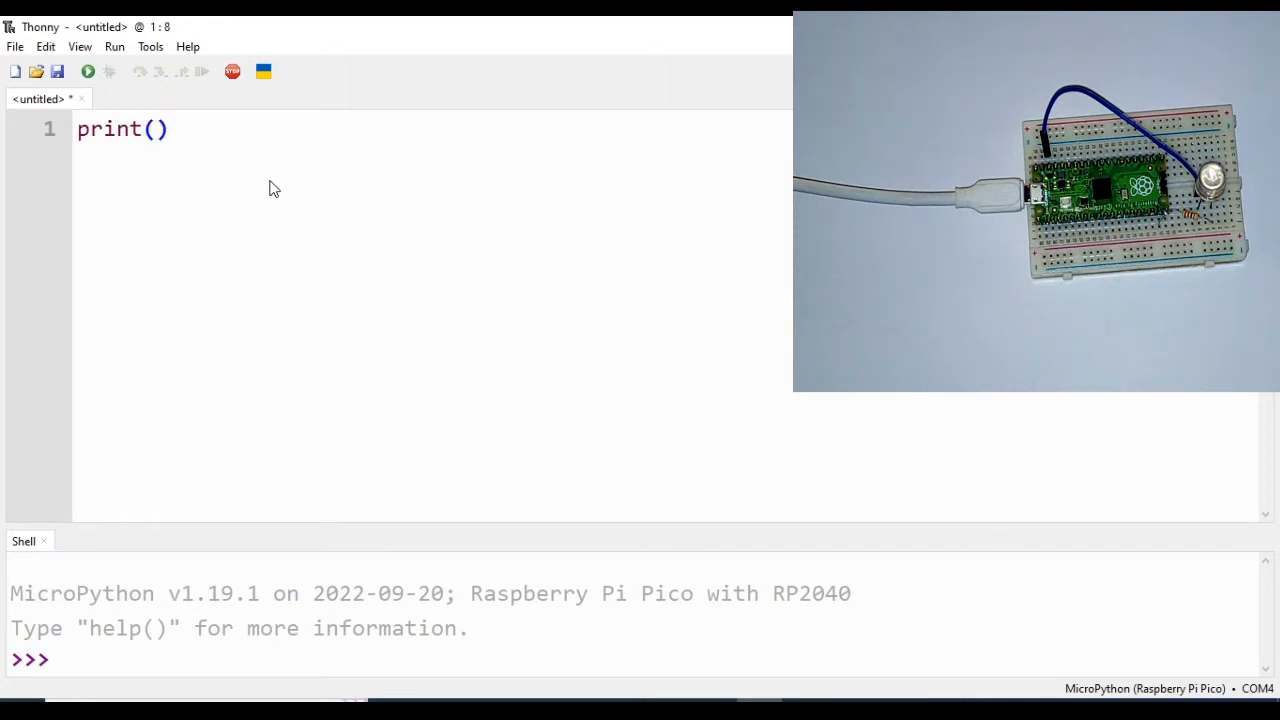
pyautogui.write('""')
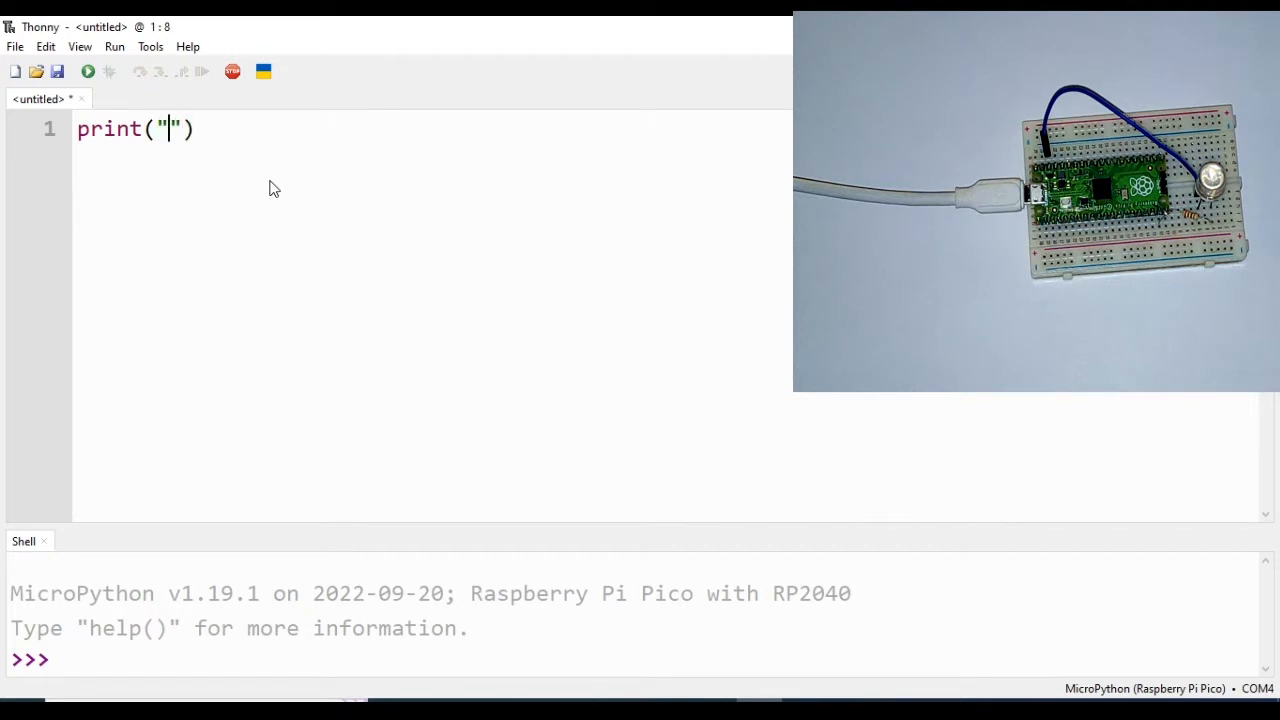
pyautogui.write('Hello wor')
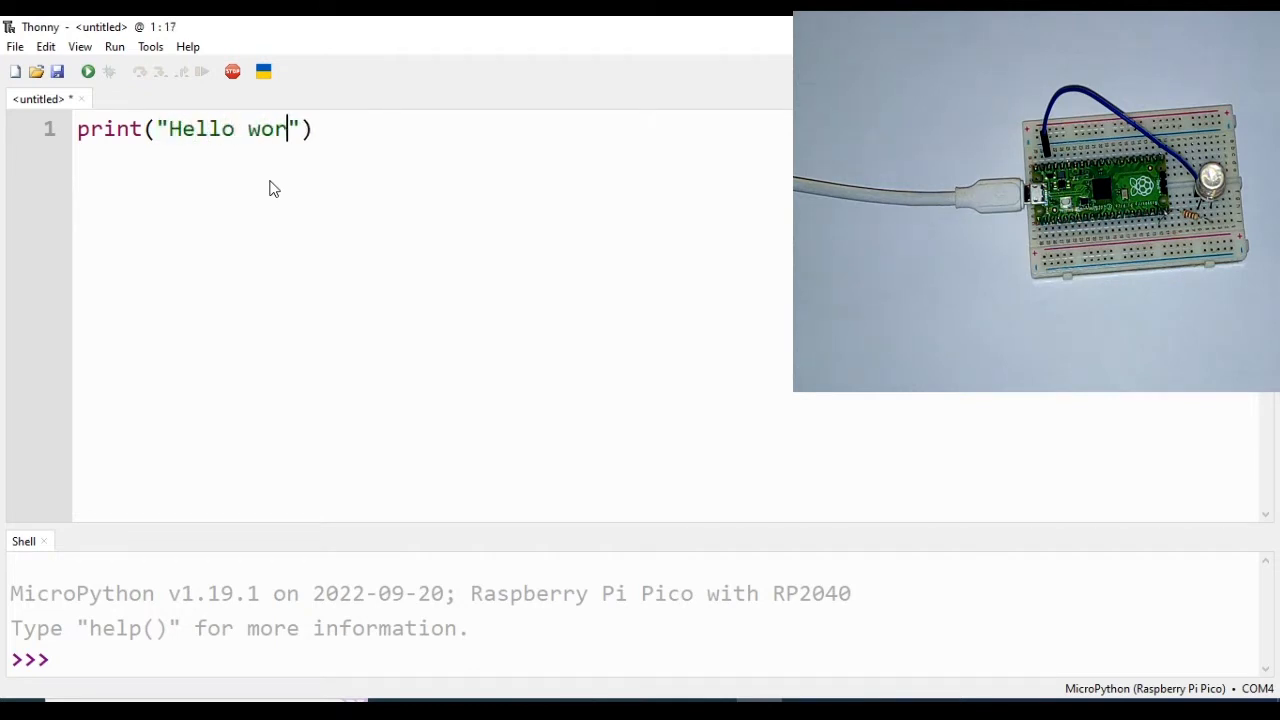
pyautogui.write('ld')
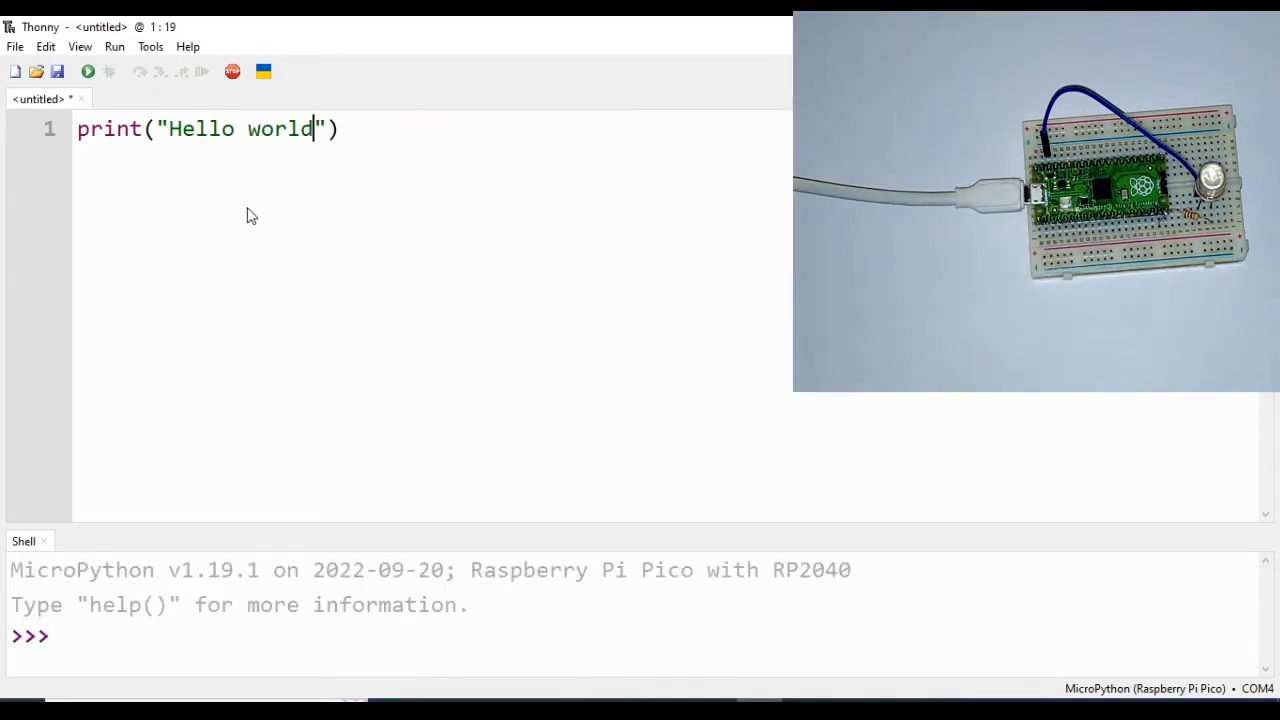
pyautogui.moveTo(18, 62)
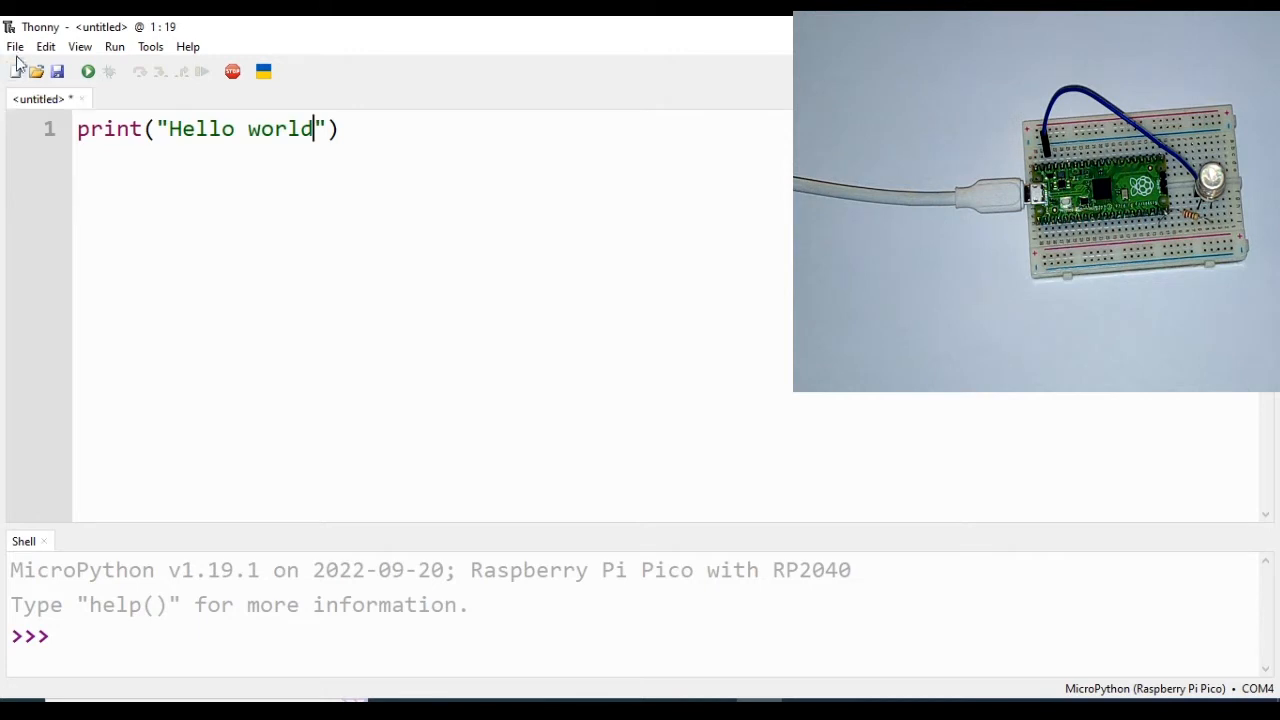
# Save the script onto the Raspberry Pi Pico as test101.py via Save as.
pyautogui.click(16, 46)
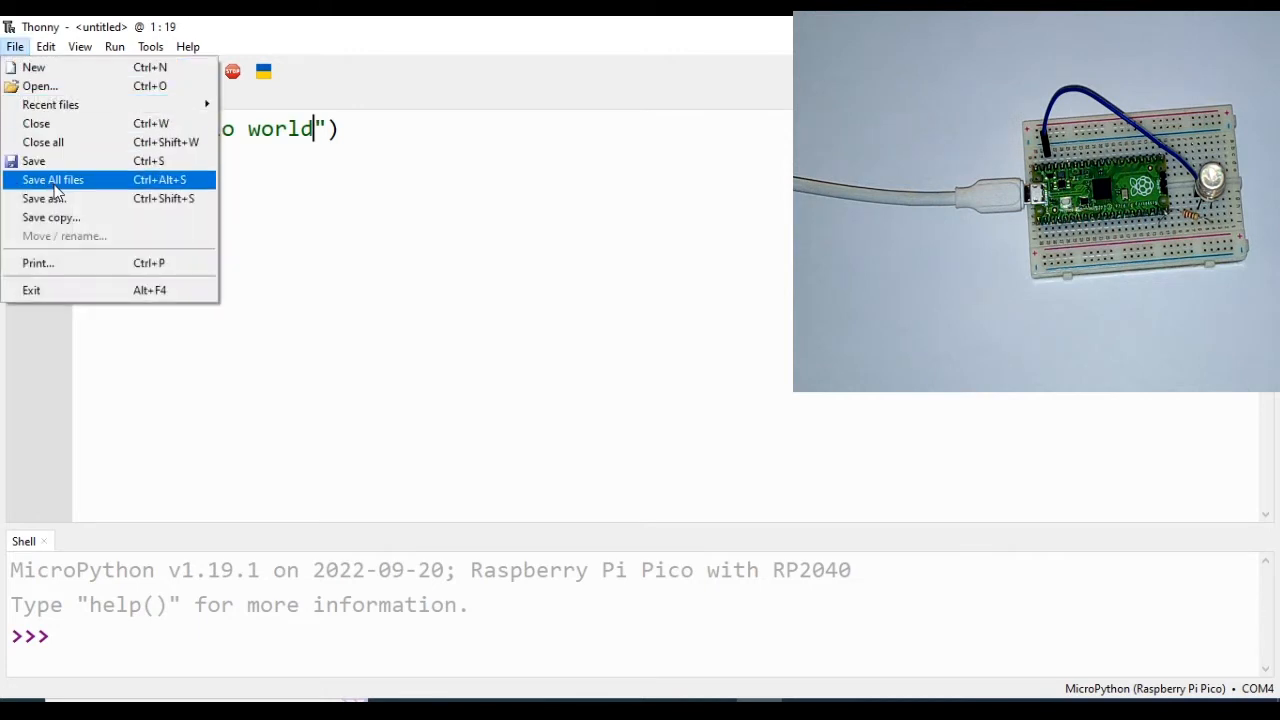
pyautogui.click(52, 180)
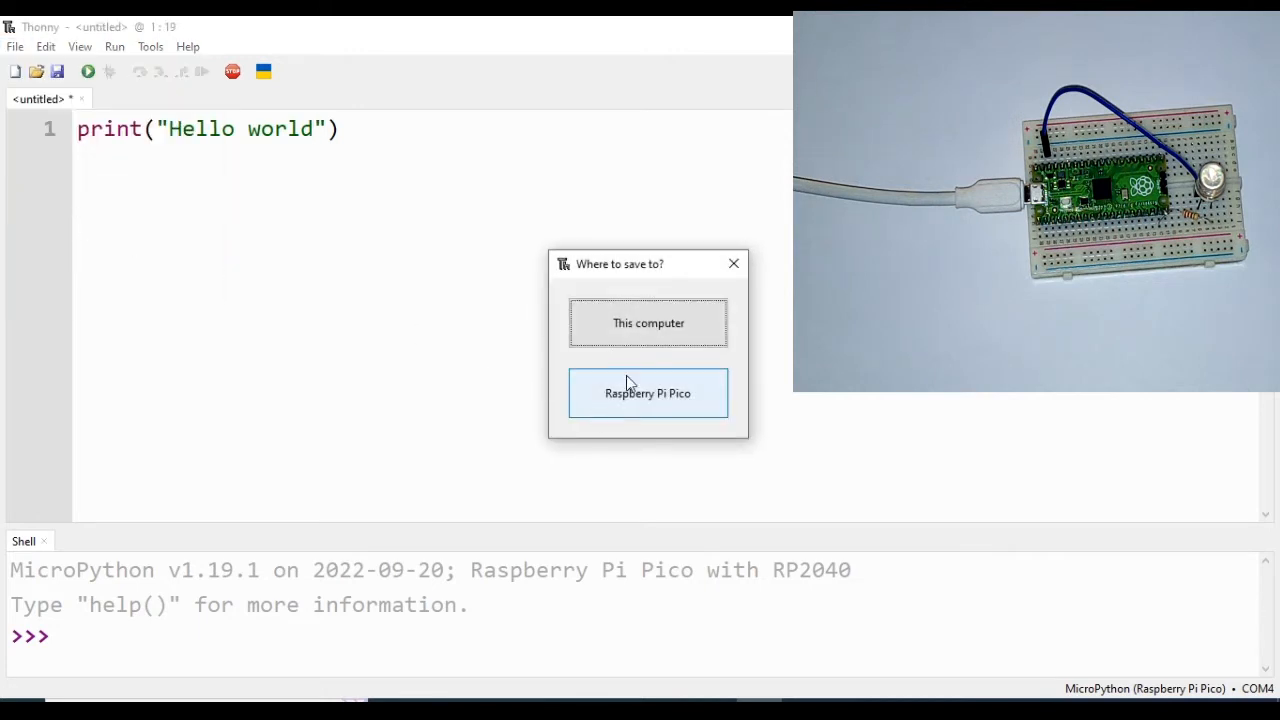
pyautogui.moveTo(648, 324)
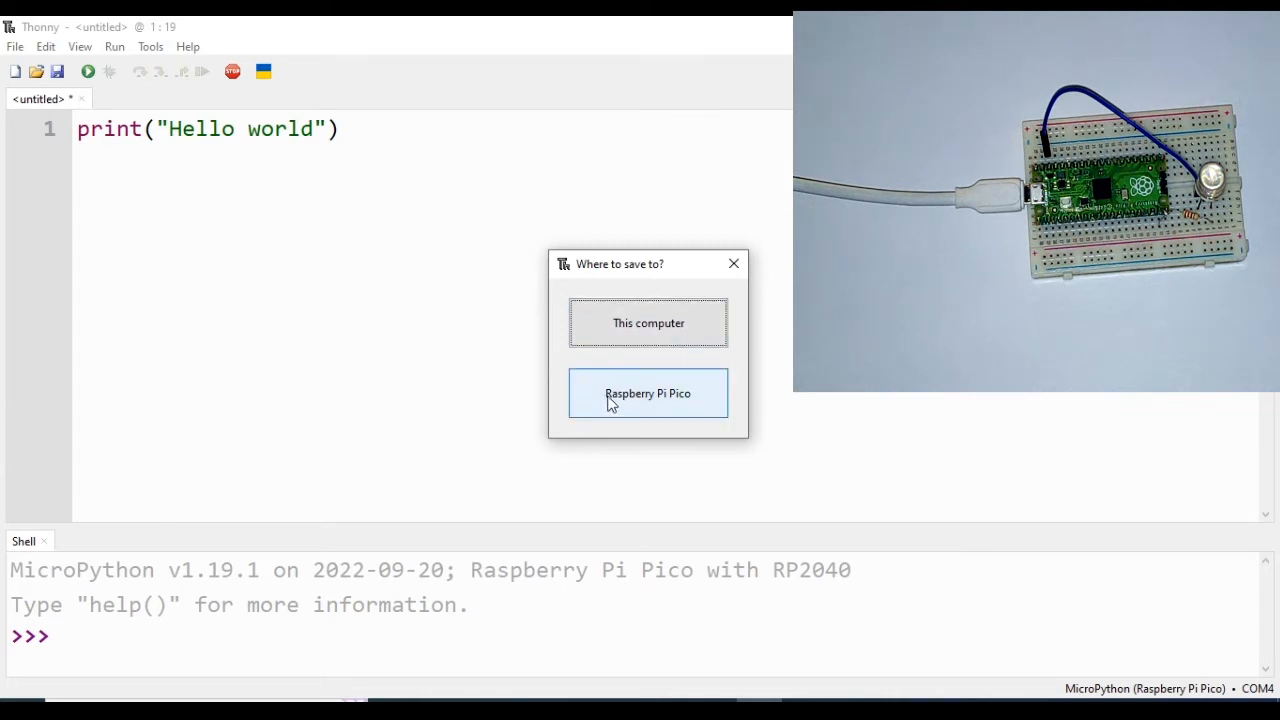
pyautogui.moveTo(648, 408)
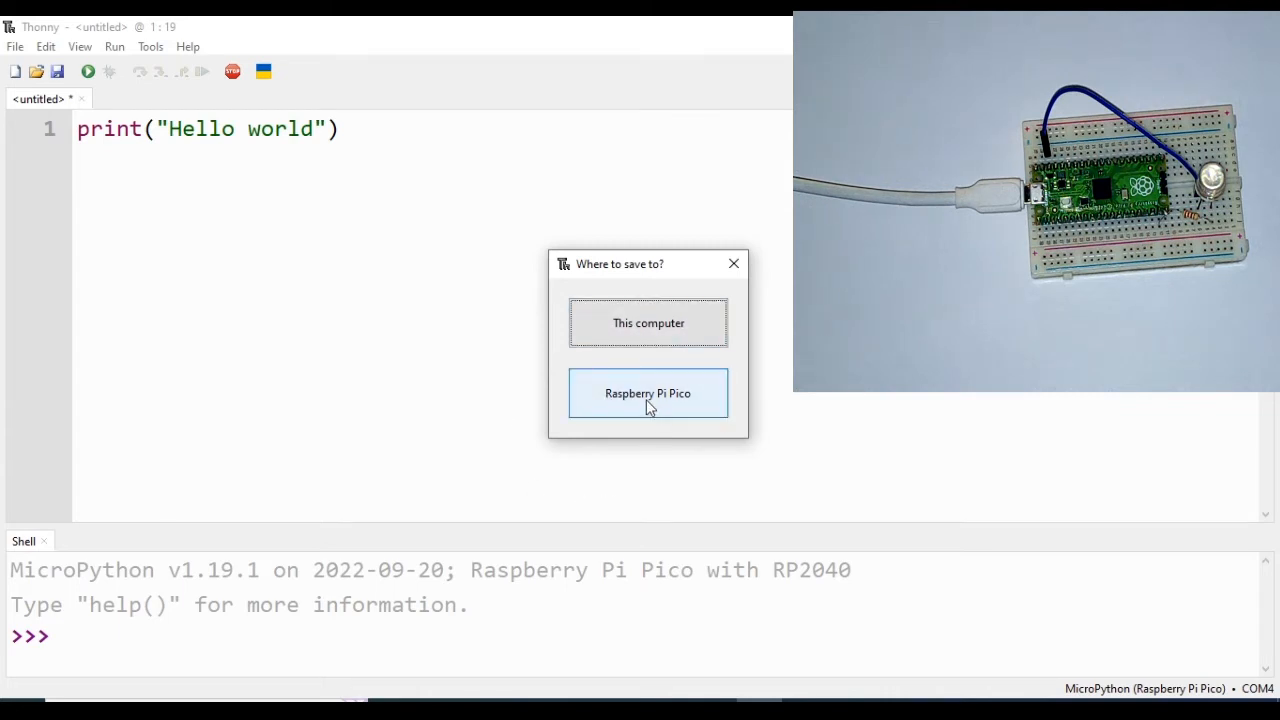
pyautogui.click(648, 392)
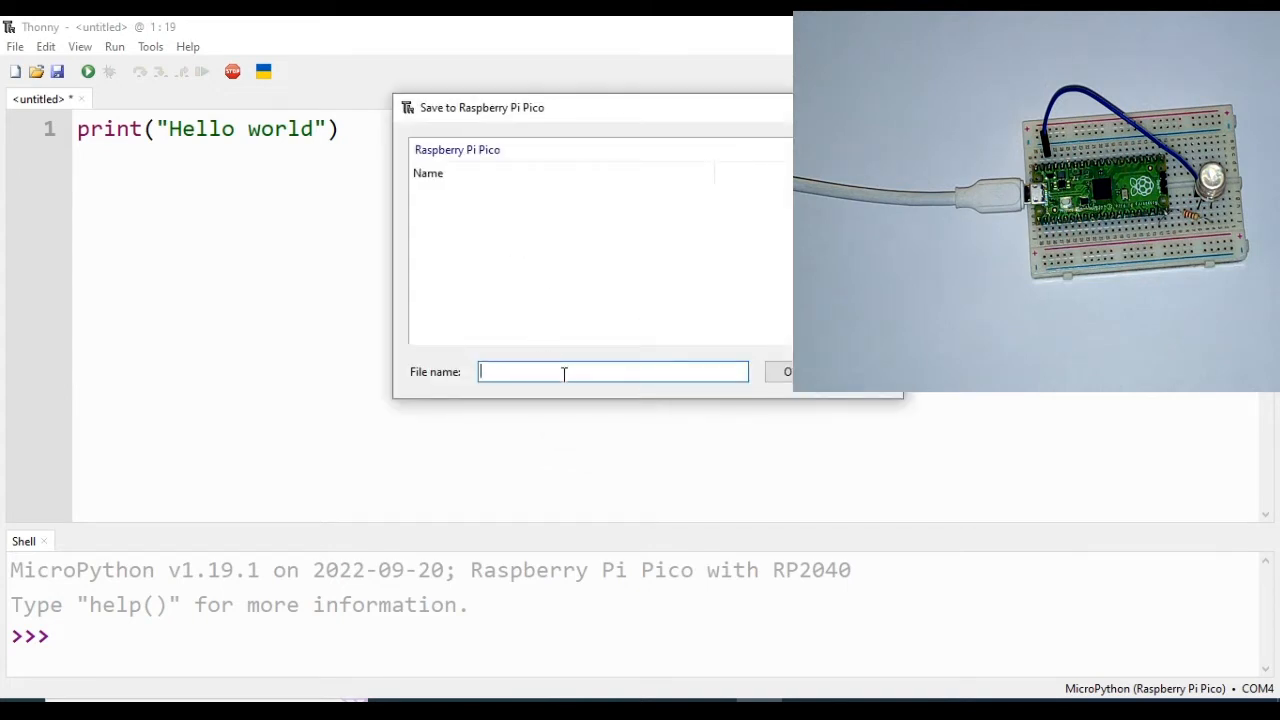
pyautogui.write('text')
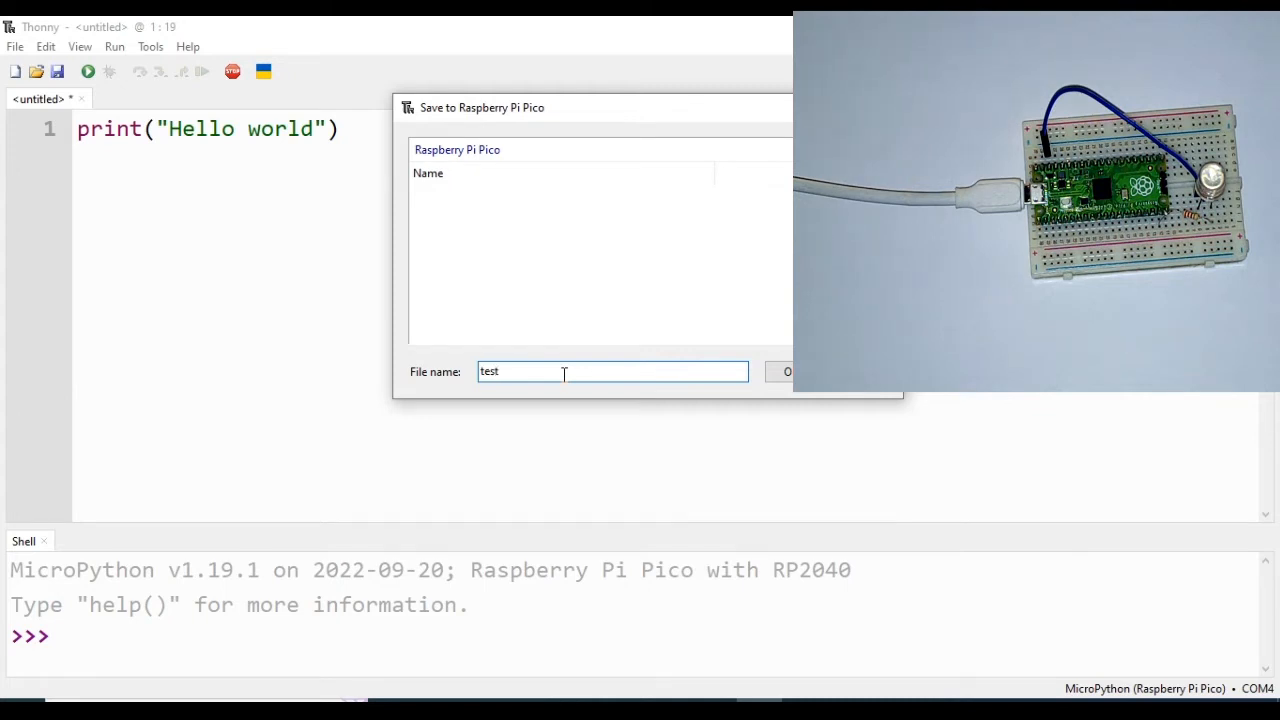
pyautogui.write('101')
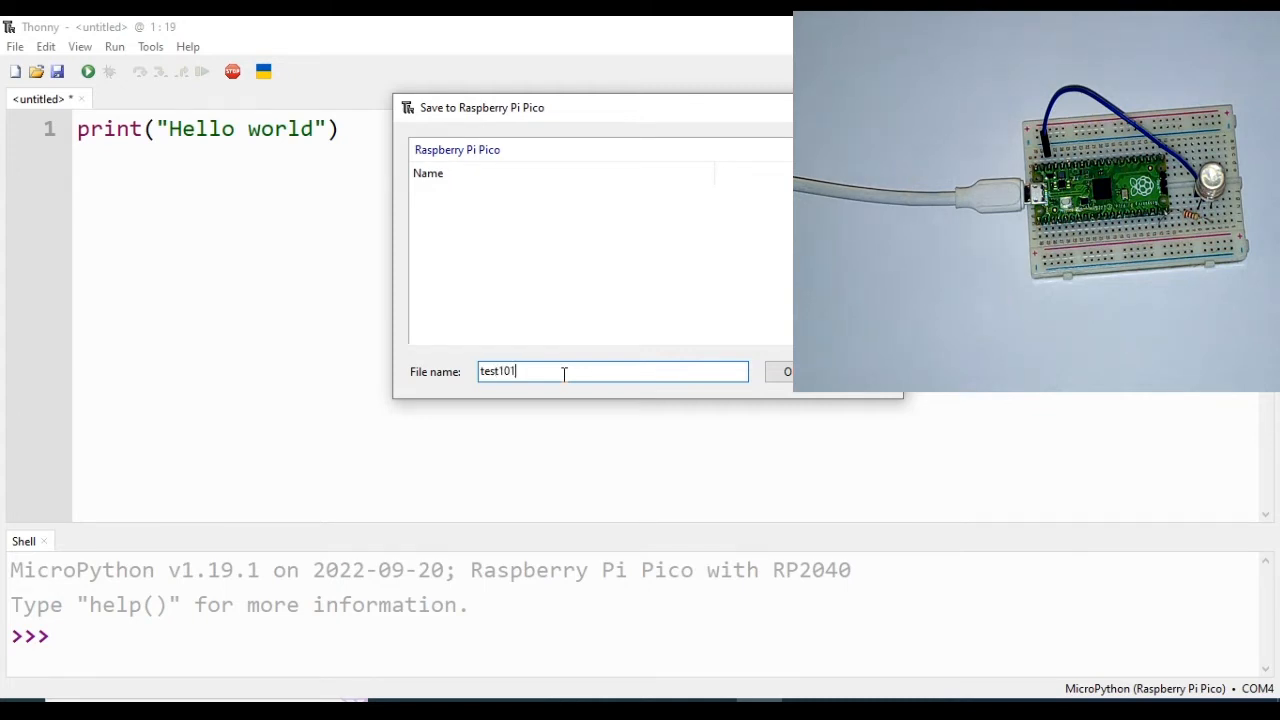
pyautogui.write('.py')
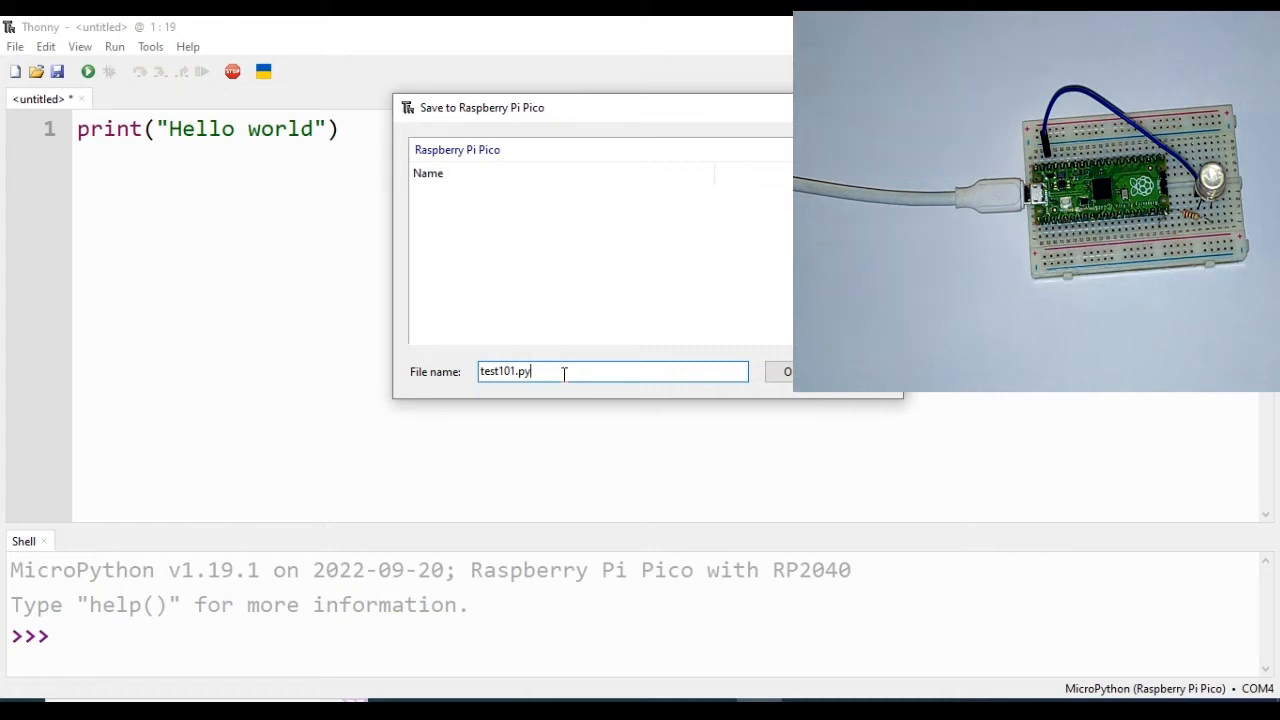
pyautogui.click(788, 370)
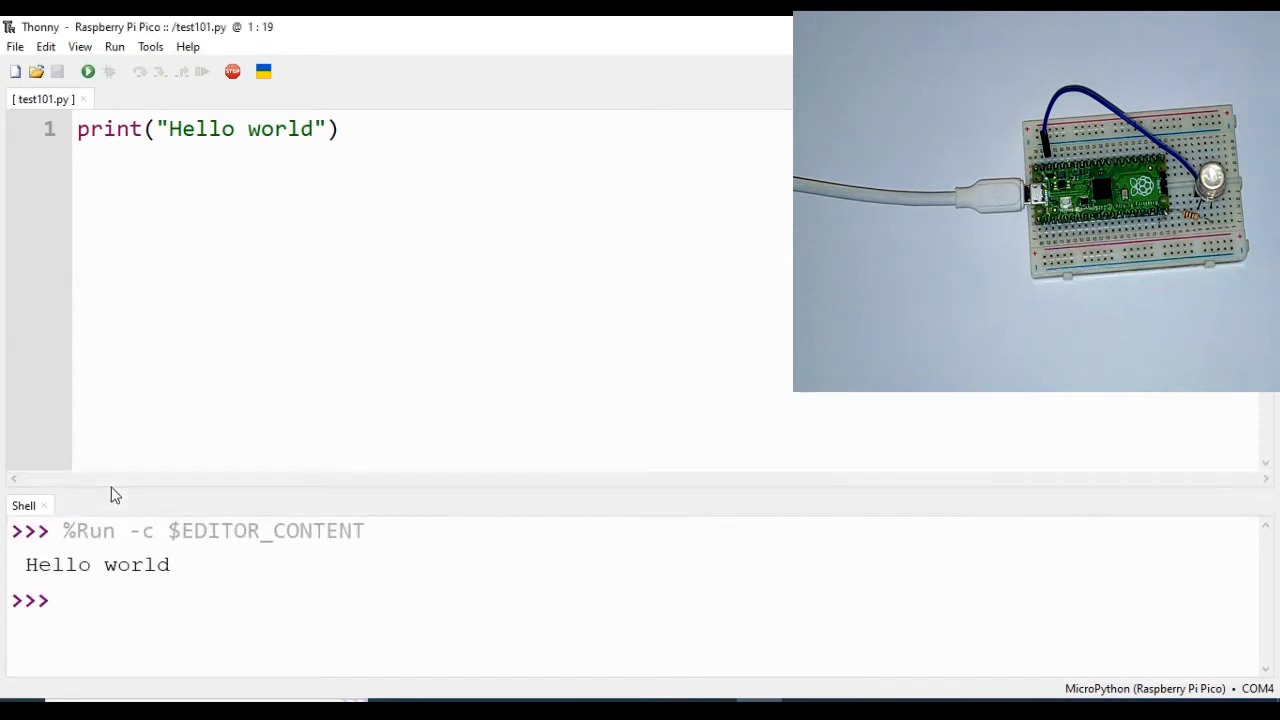
# Run test101.py on the Pico, then focus the editor to select the whole line.
pyautogui.click(312, 128)
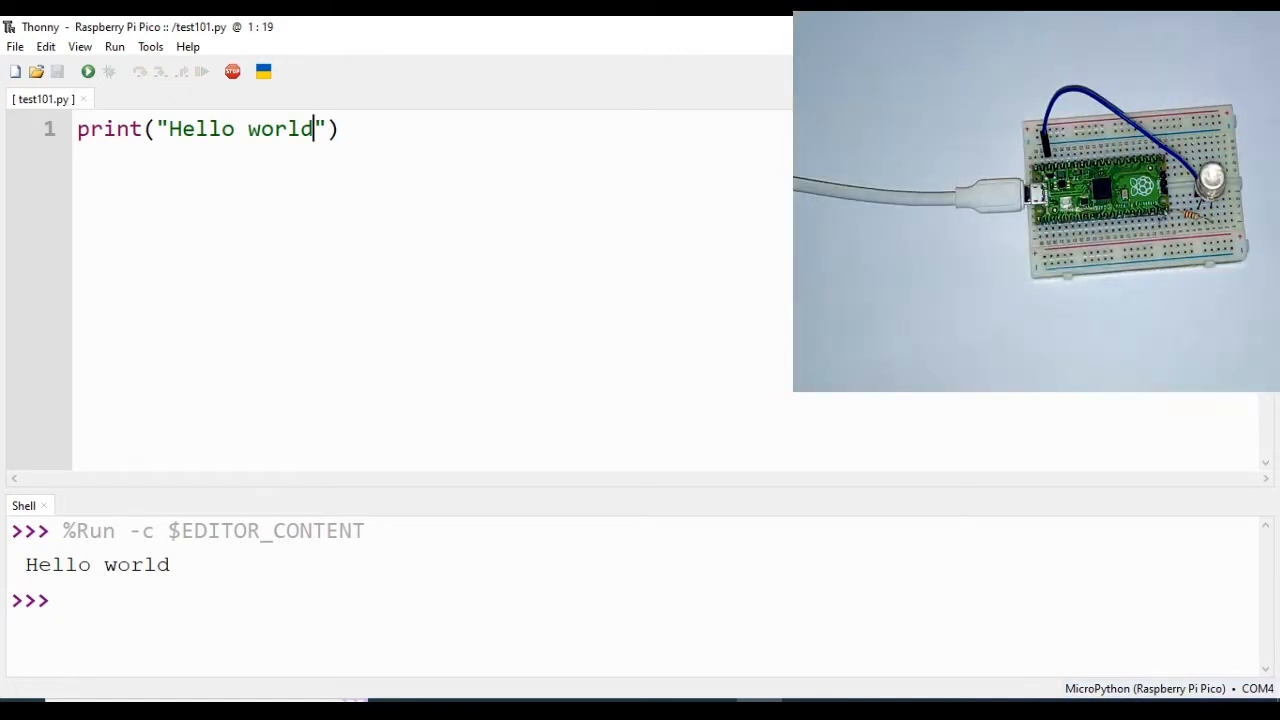
pyautogui.moveTo(608, 576)
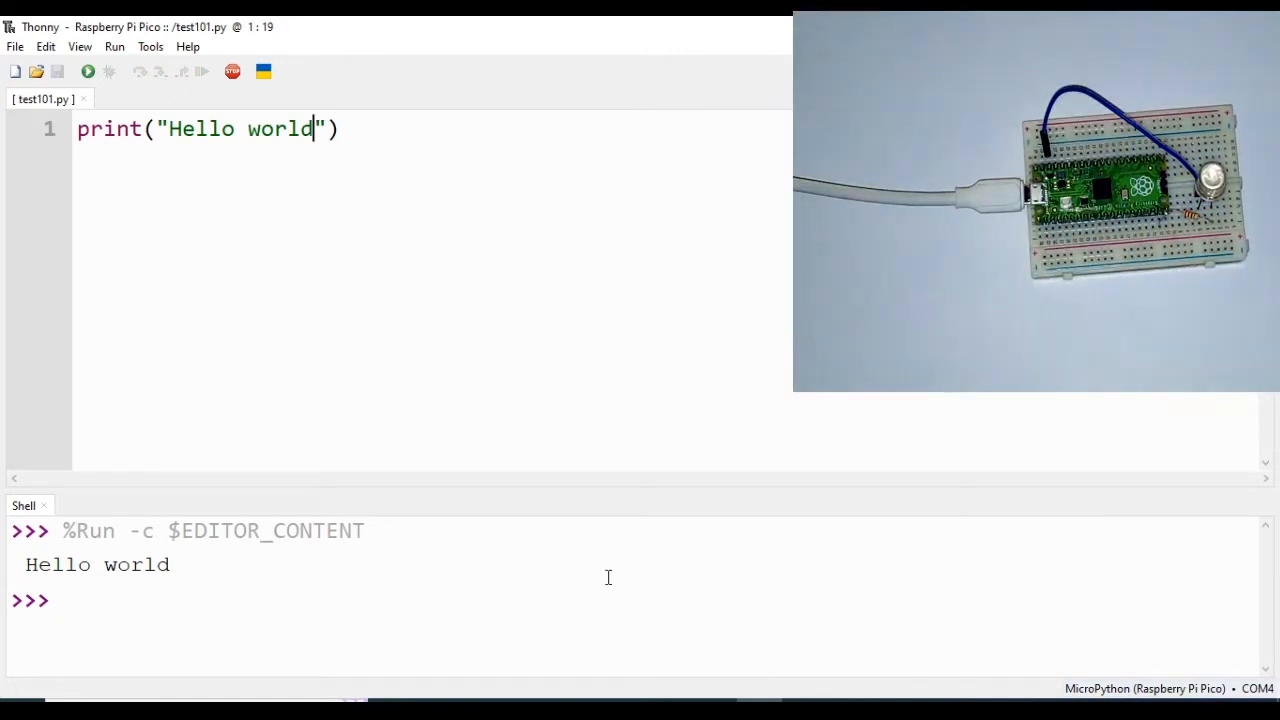
pyautogui.moveTo(358, 432)
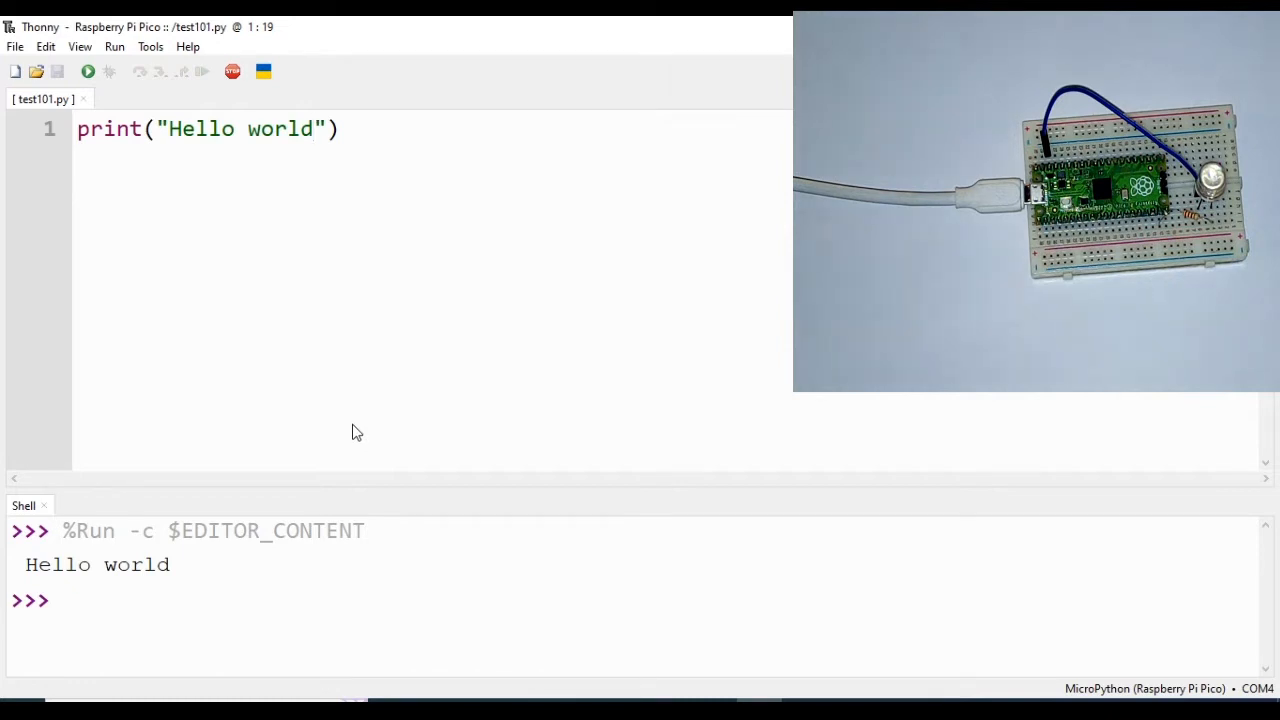
pyautogui.click(312, 128)
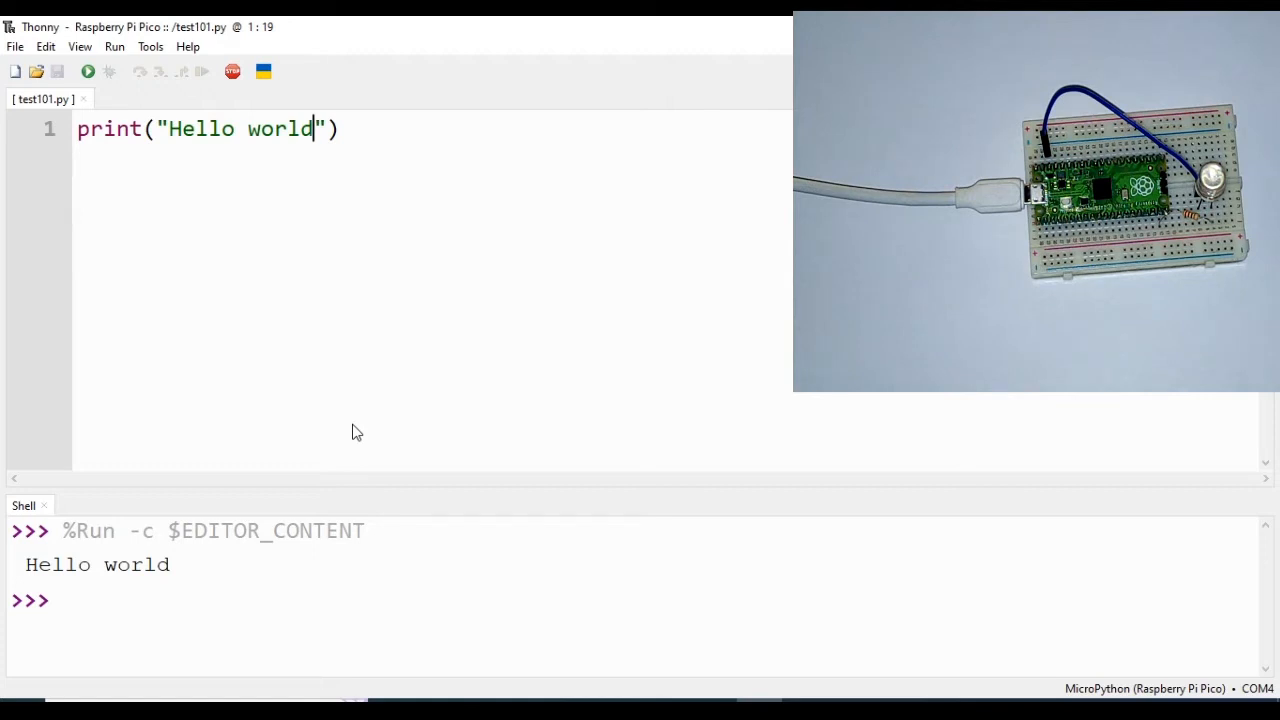
pyautogui.moveTo(328, 168)
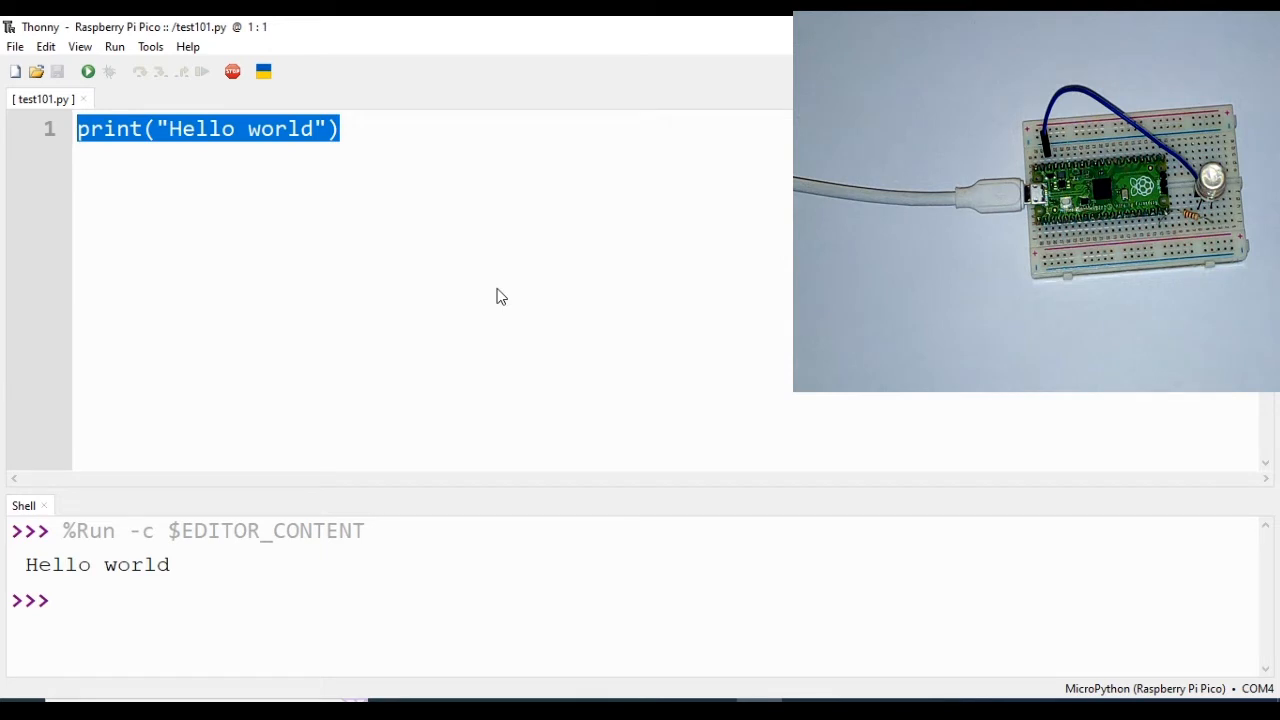
# Replace the code with a for i in range(5): loop header.
pyautogui.write('fo')
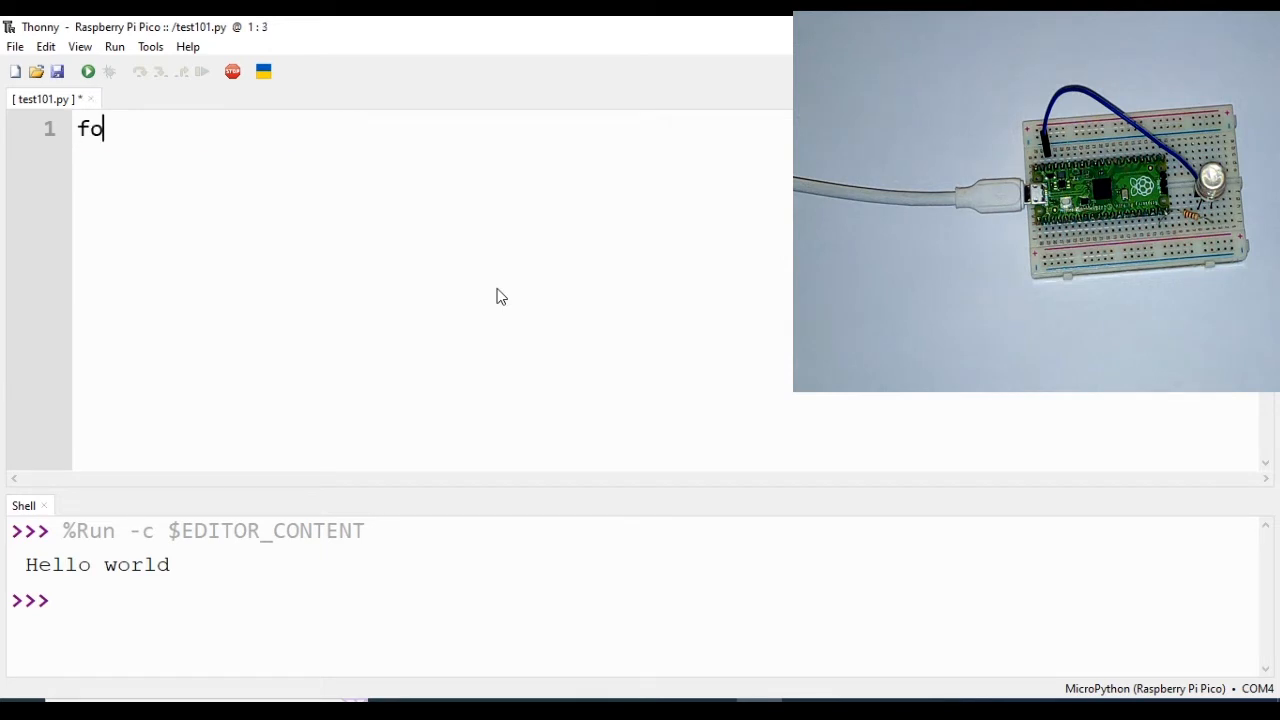
pyautogui.write('r i')
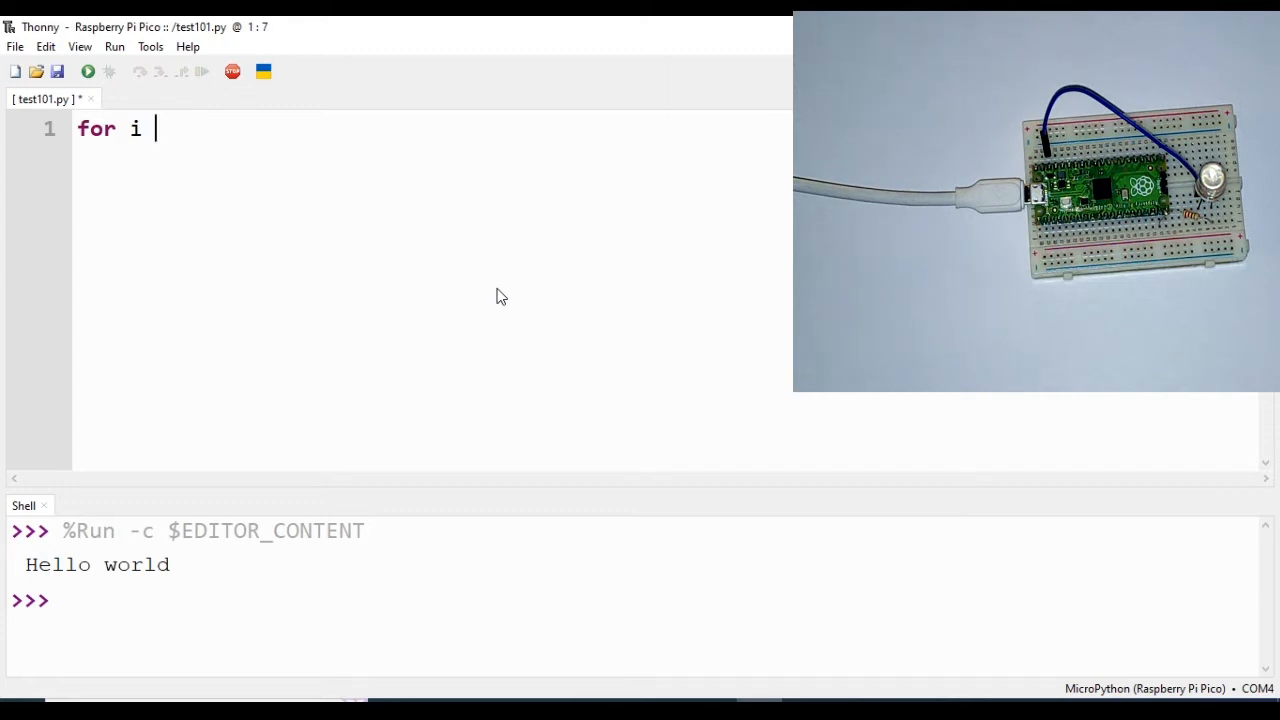
pyautogui.write('in')
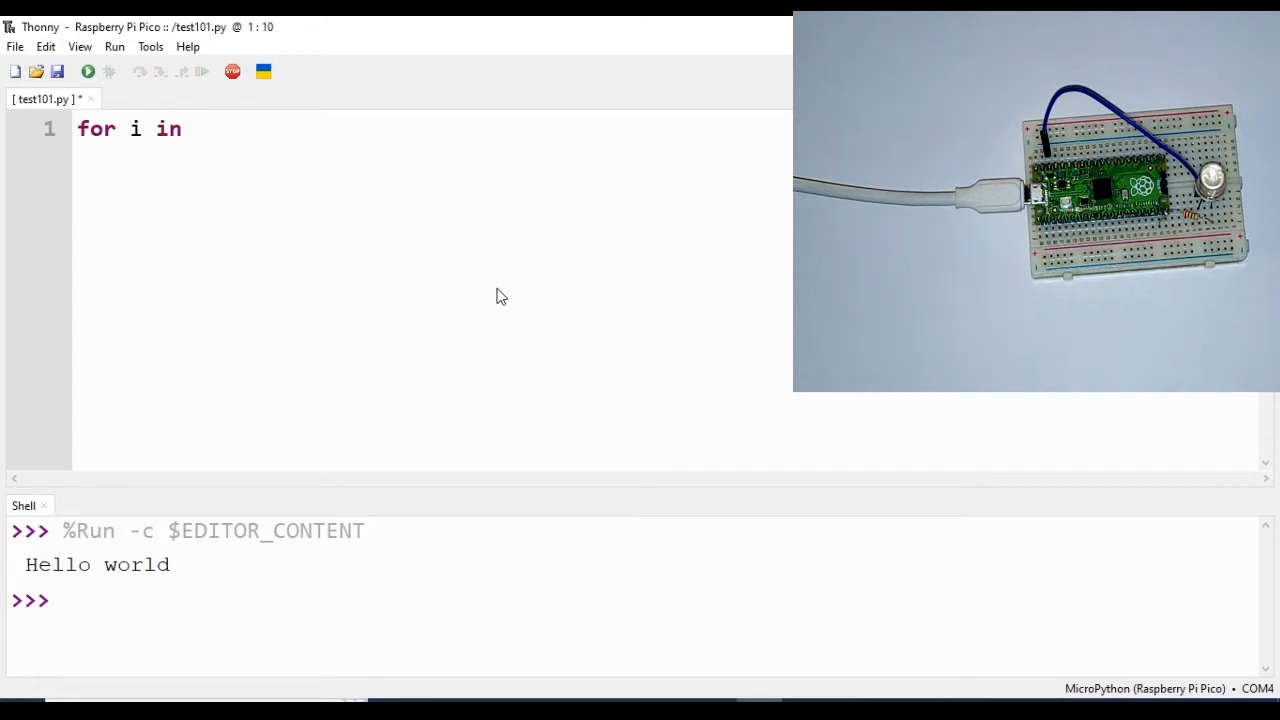
pyautogui.write('range()')
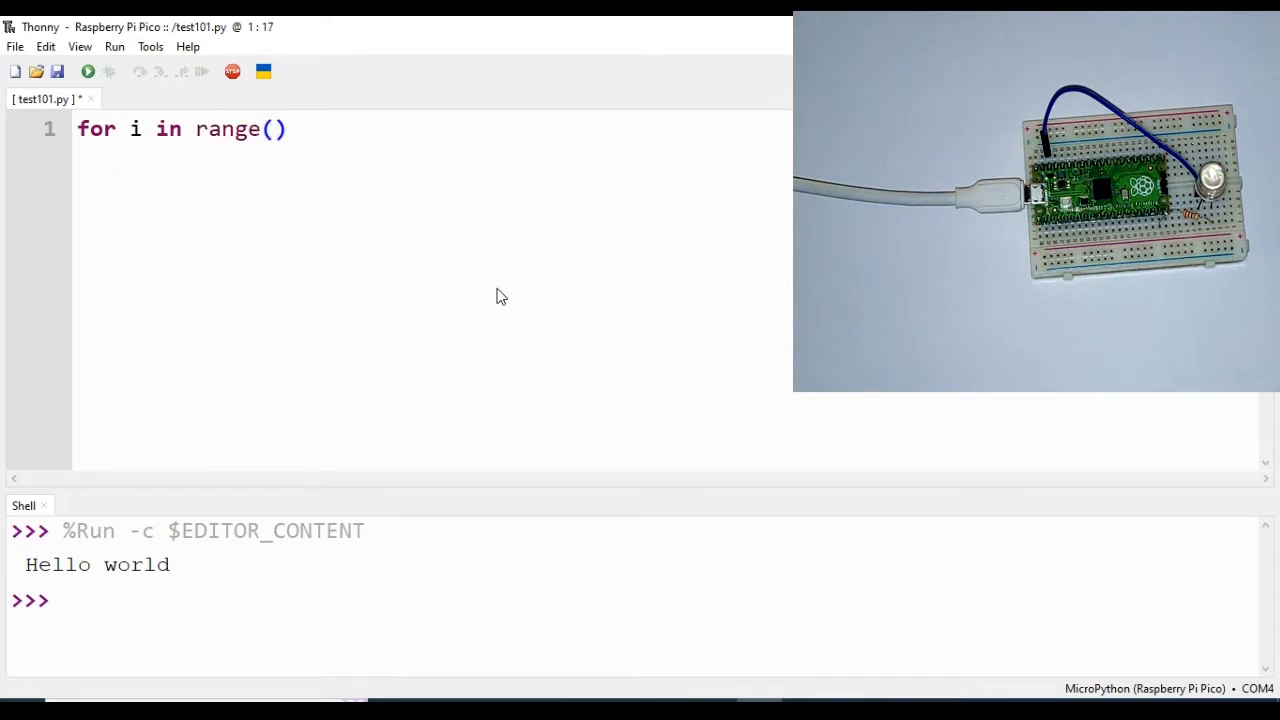
pyautogui.write('5')
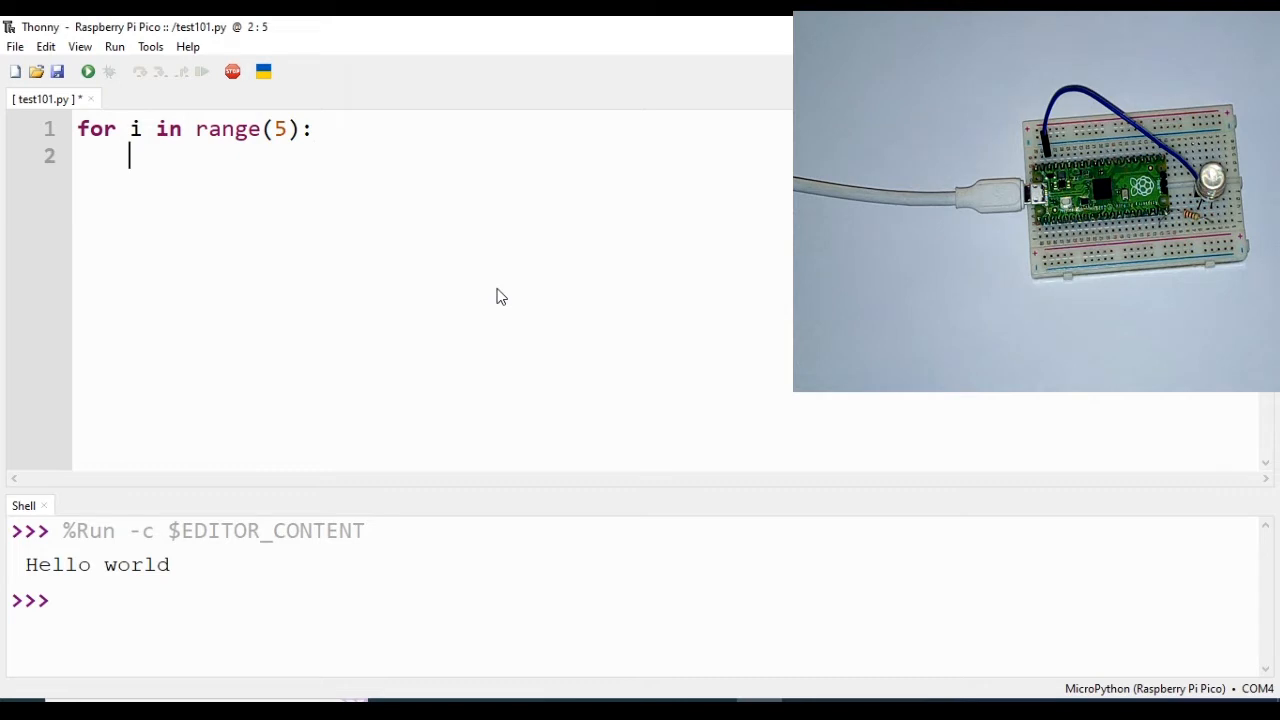
# Add print("tHIS IS PICO") inside the loop and run it on the Pico.
pyautogui.write('print(')
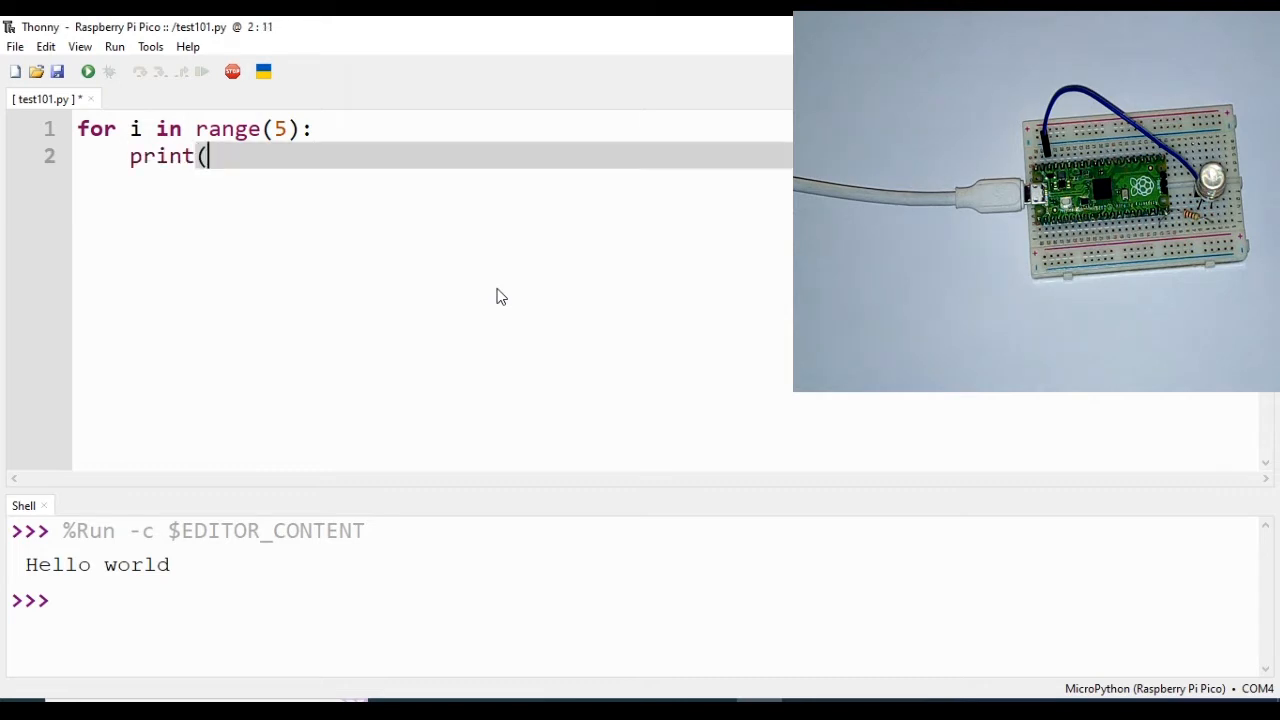
pyautogui.write('"')
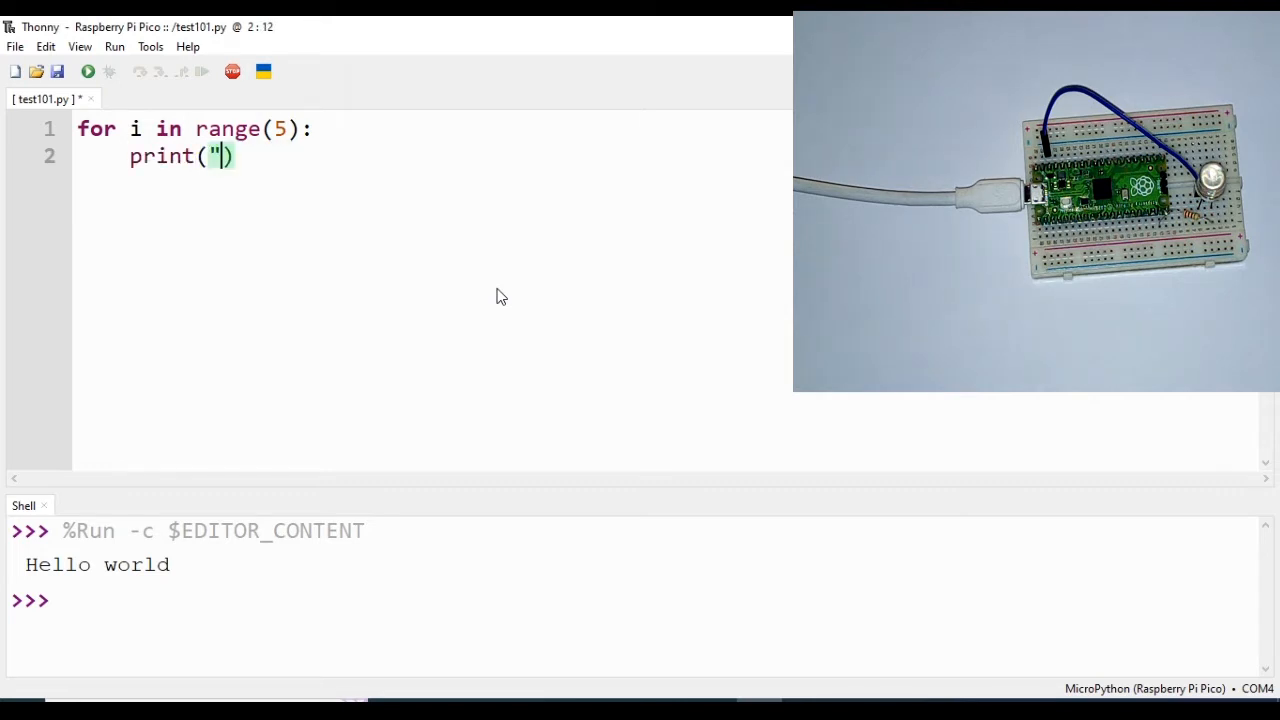
pyautogui.write('tH')
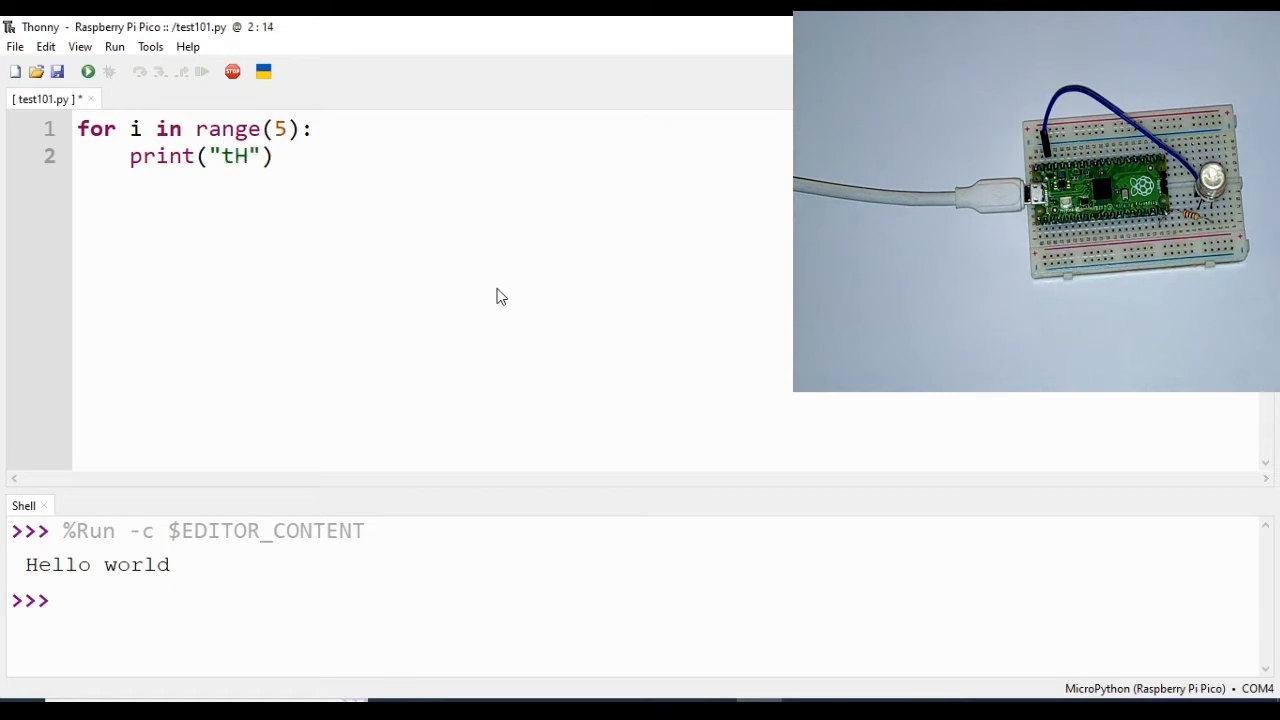
pyautogui.write('HIS IS P')
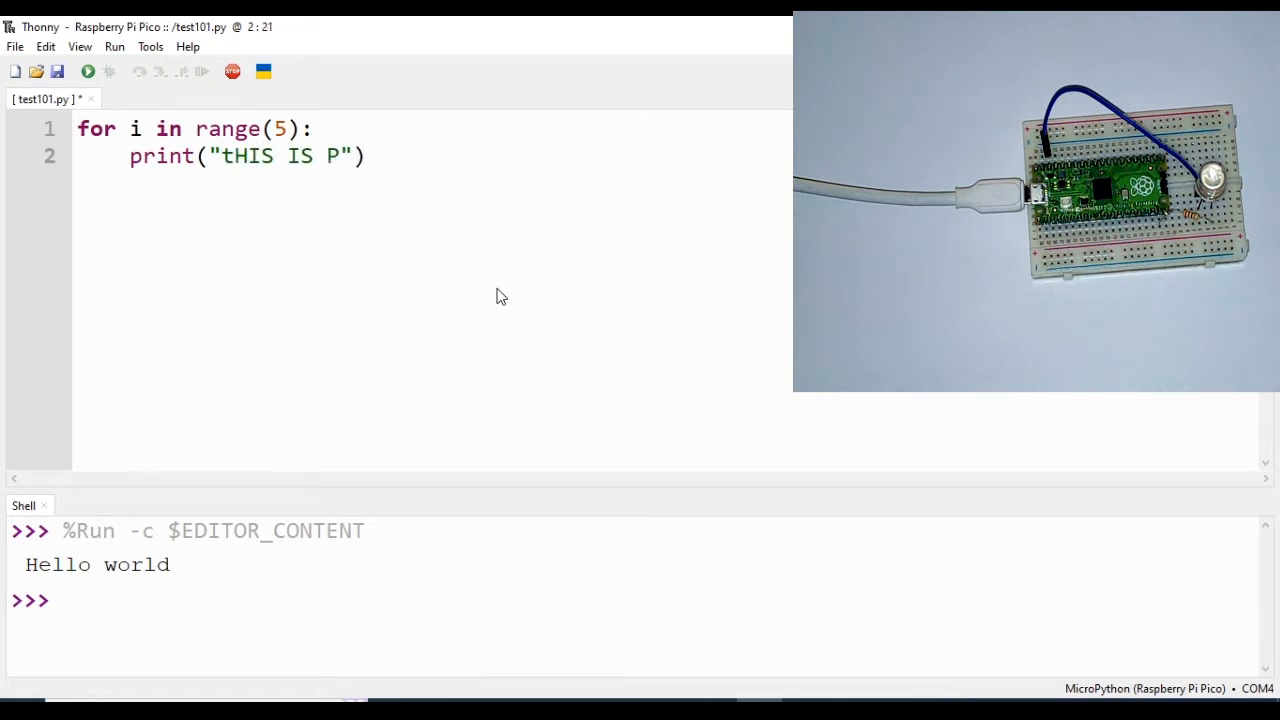
pyautogui.write('ICO')
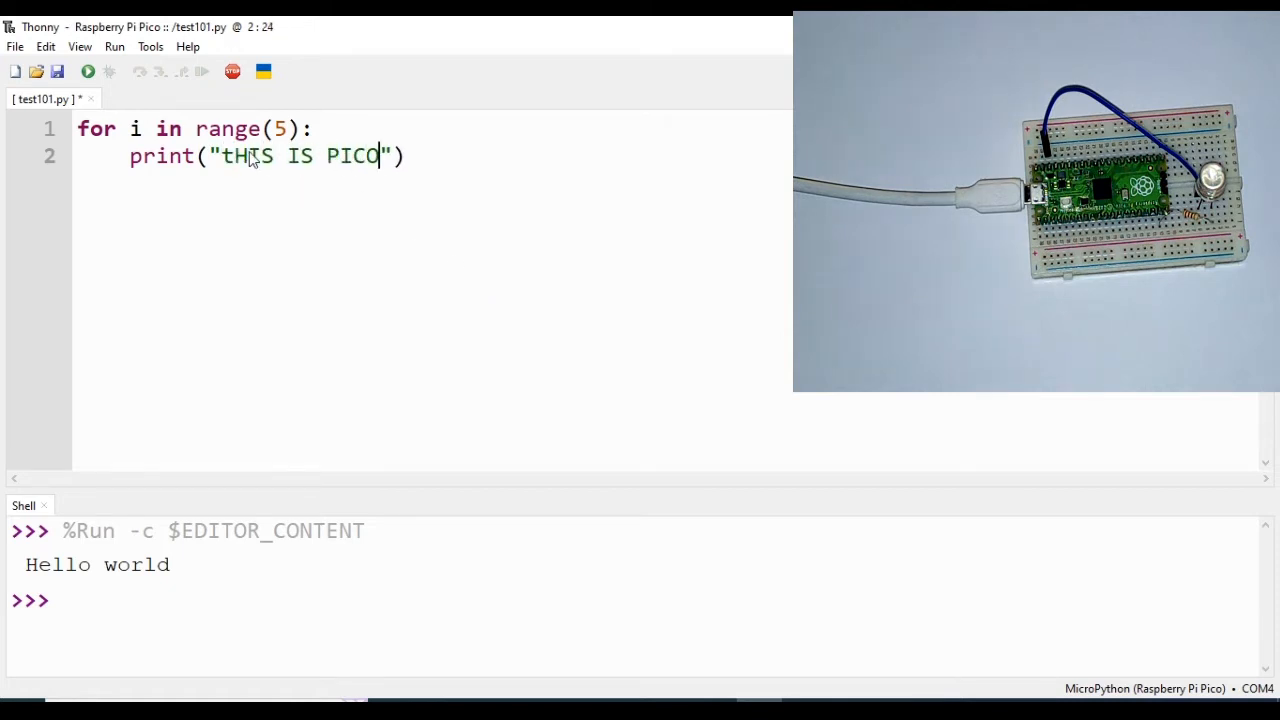
pyautogui.click(88, 72)
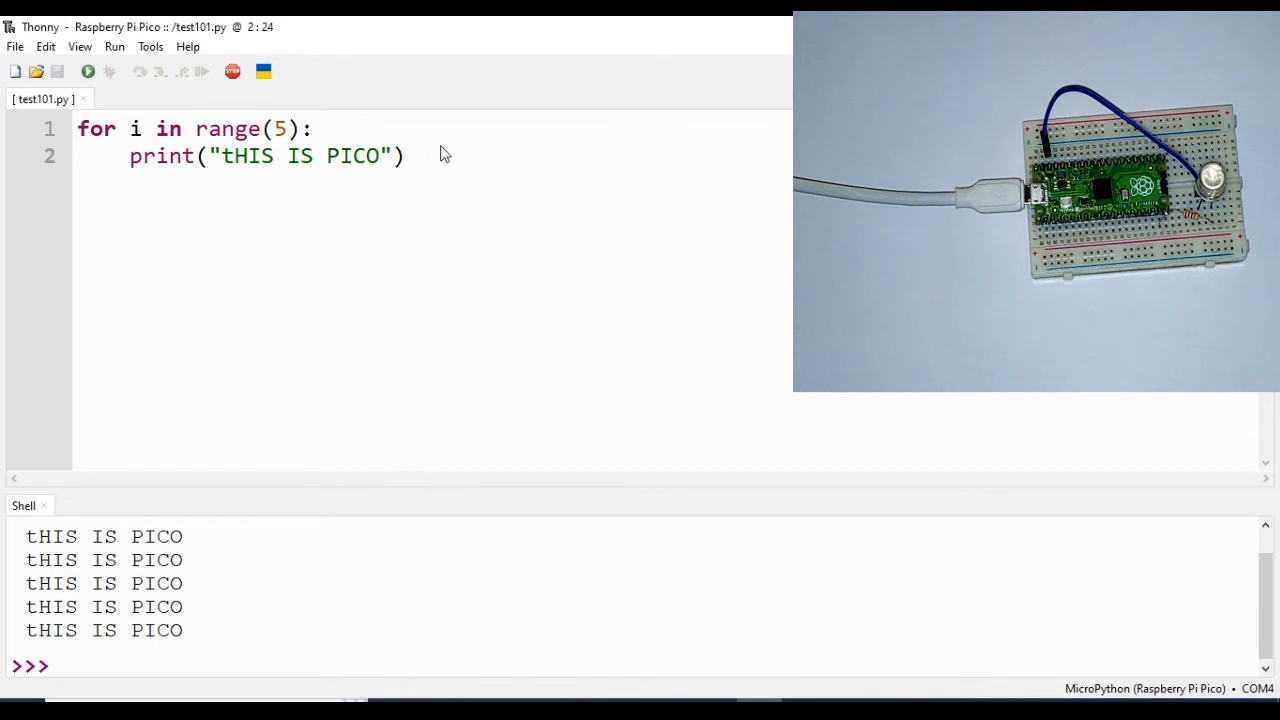
pyautogui.click(380, 156)
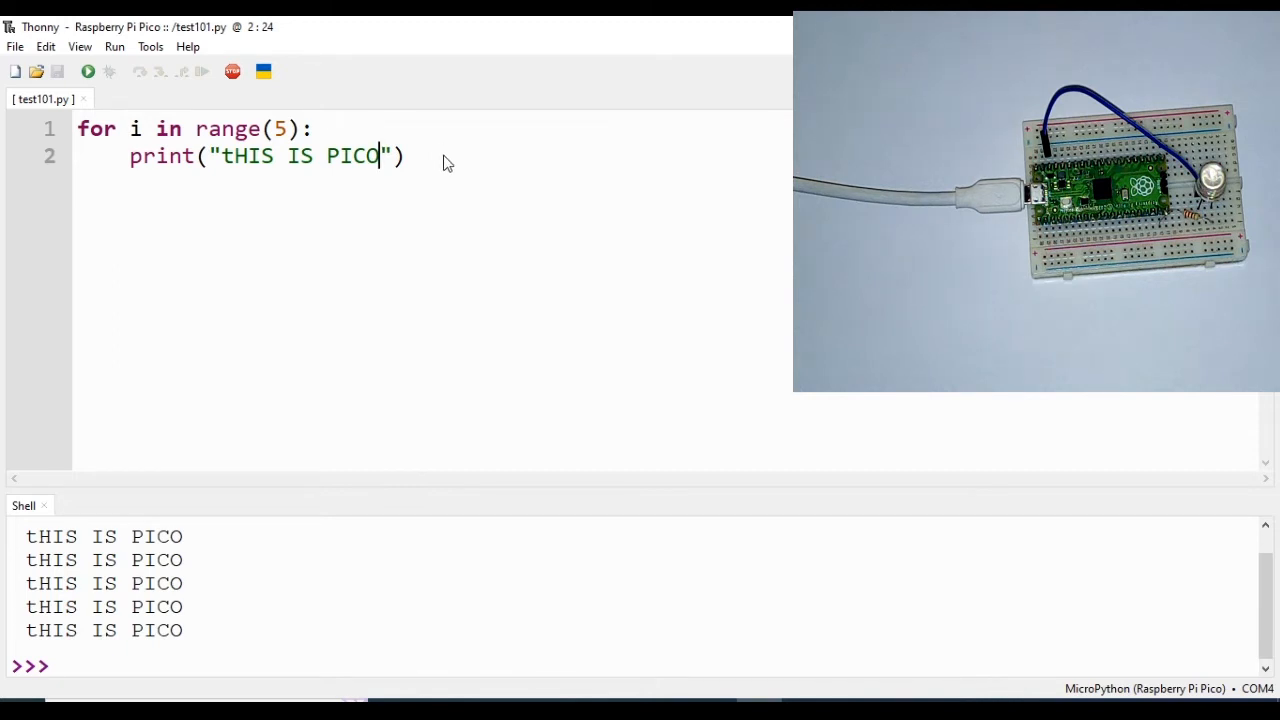
pyautogui.moveTo(200, 364)
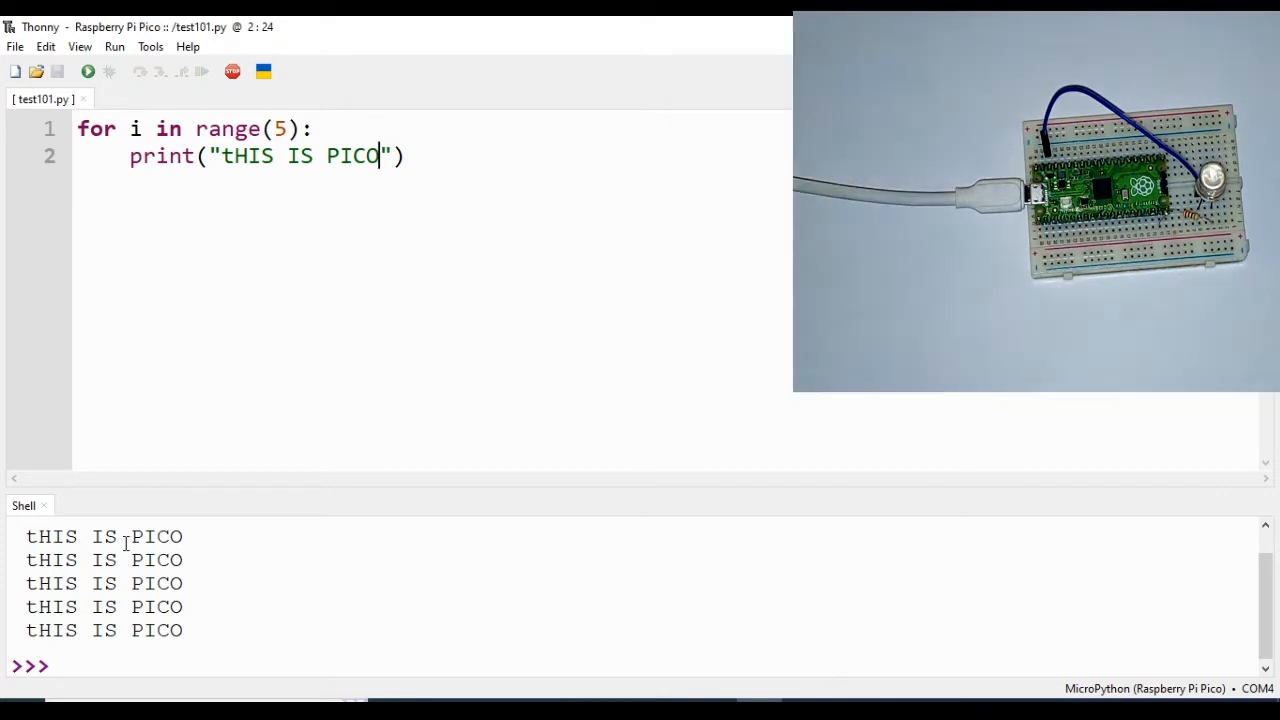
pyautogui.click(88, 72)
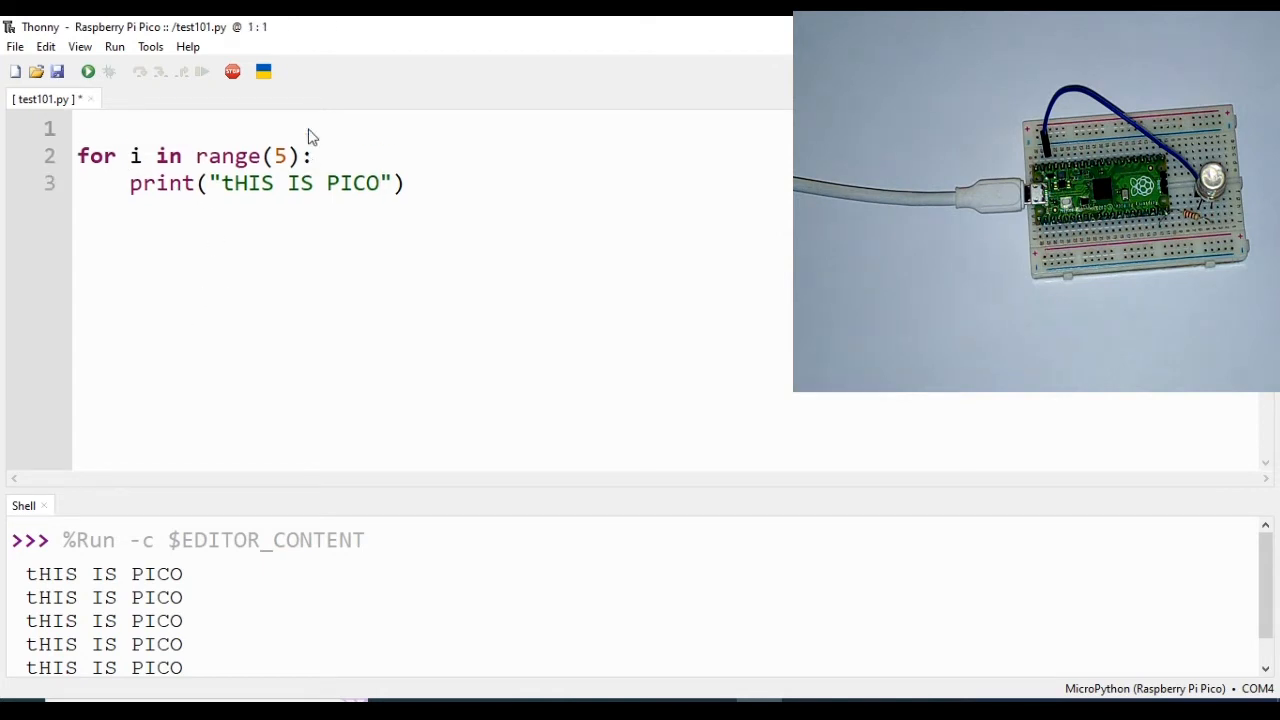
# Add import utime as the new first line above the loop.
pyautogui.click(78, 128)
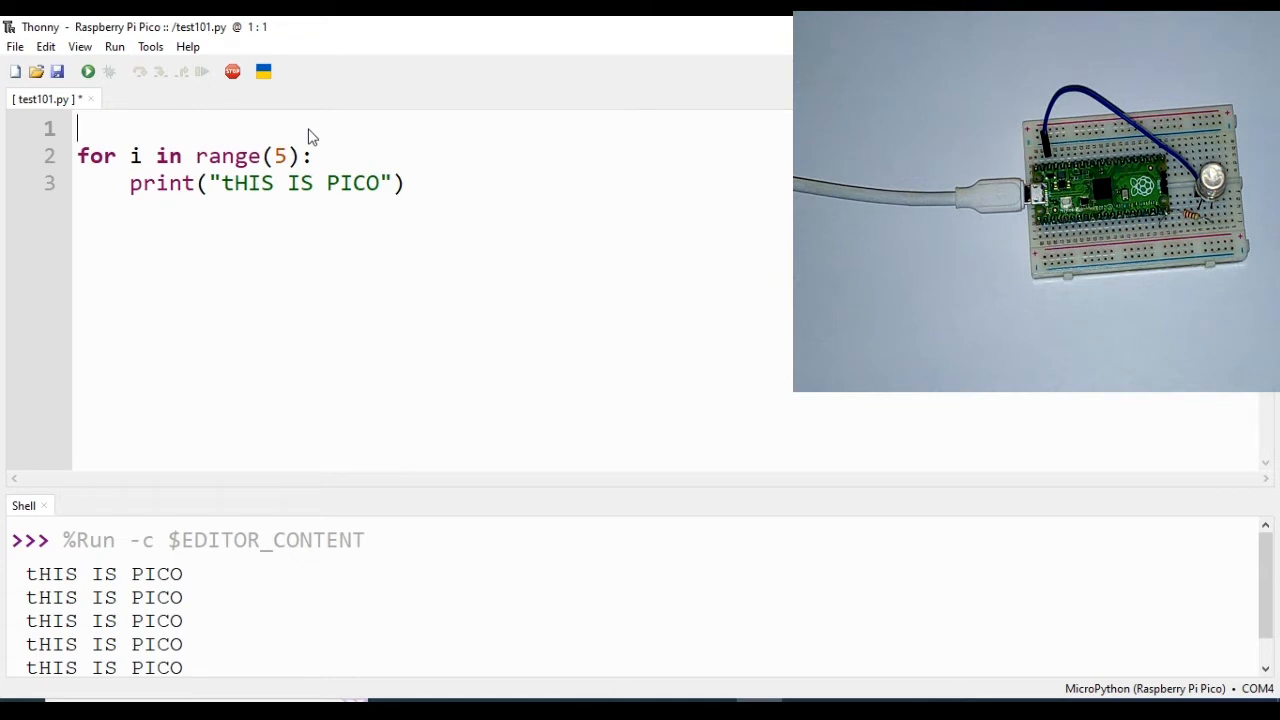
pyautogui.write('IMPO')
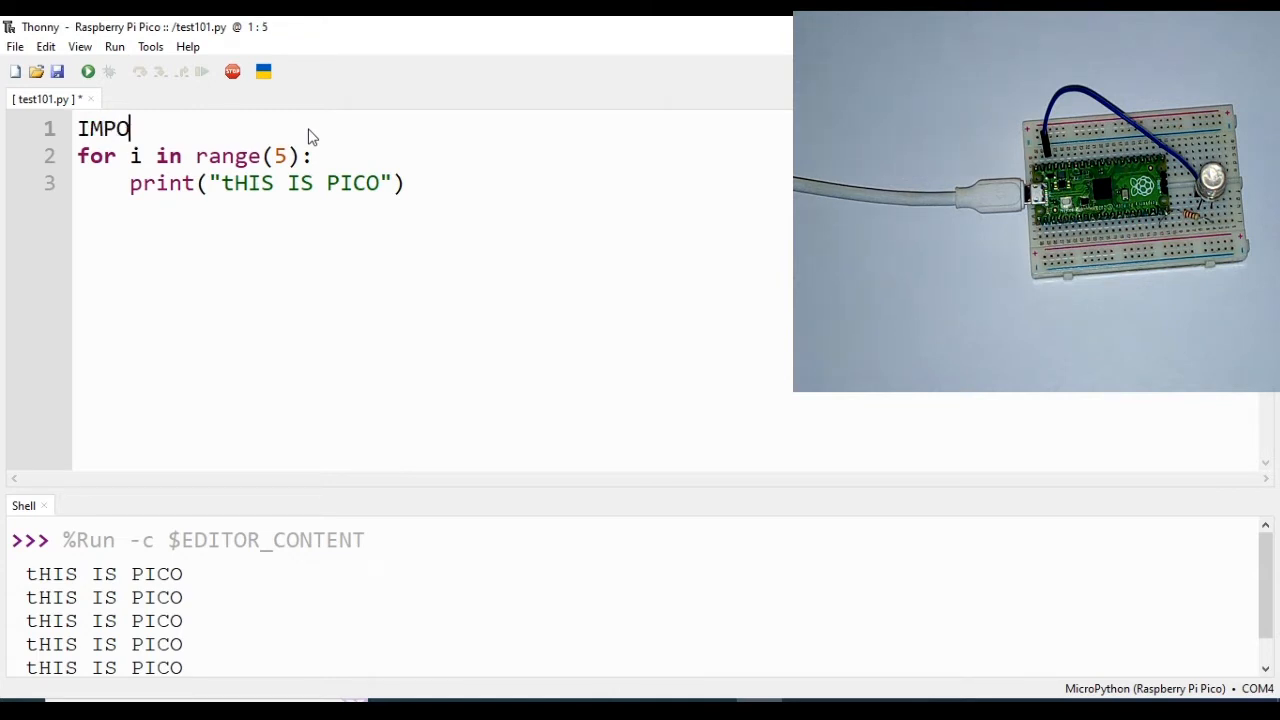
pyautogui.write('impo')
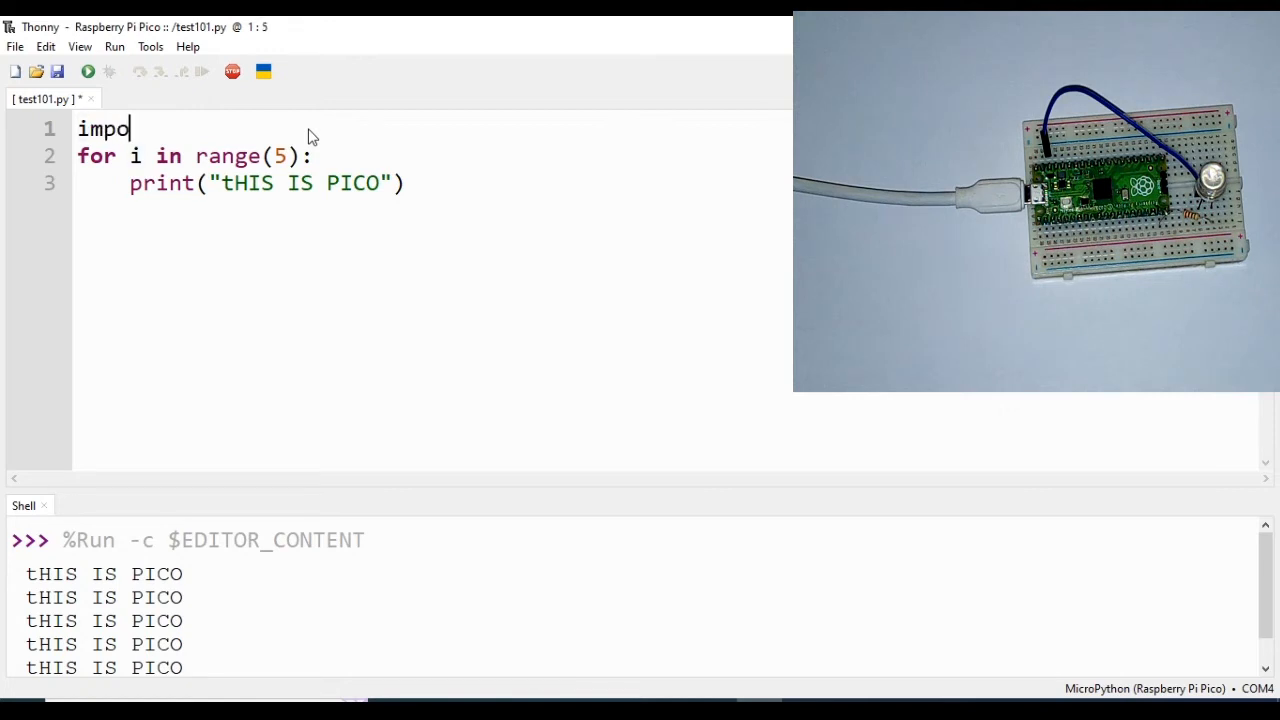
pyautogui.write('rt utime')
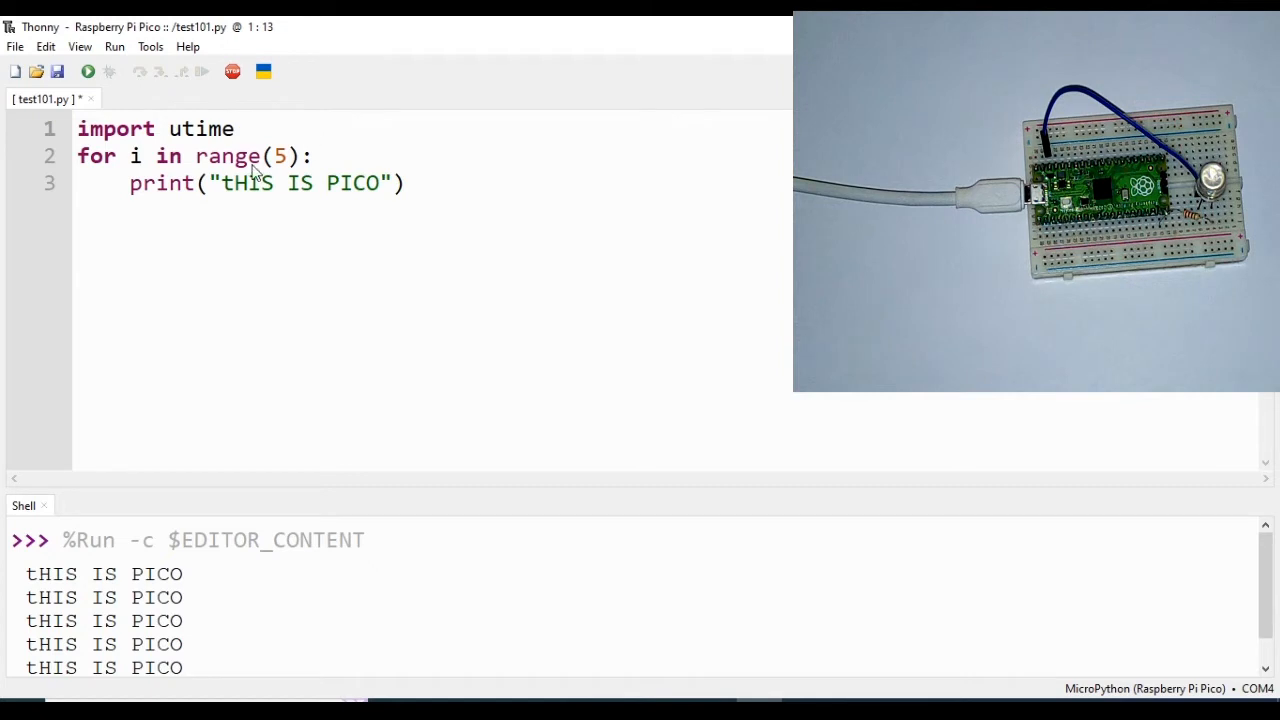
# Insert utime.sleep(1) after the print line inside the loop.
pyautogui.click(312, 156)
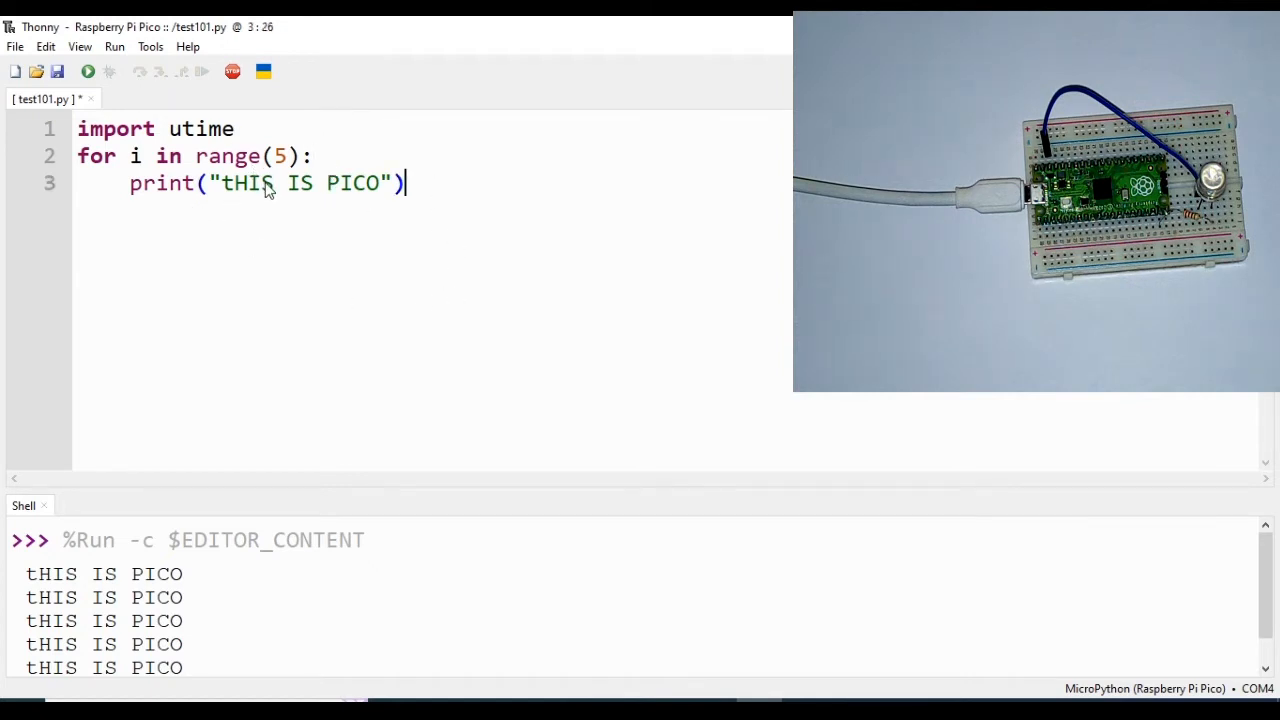
pyautogui.moveTo(412, 196)
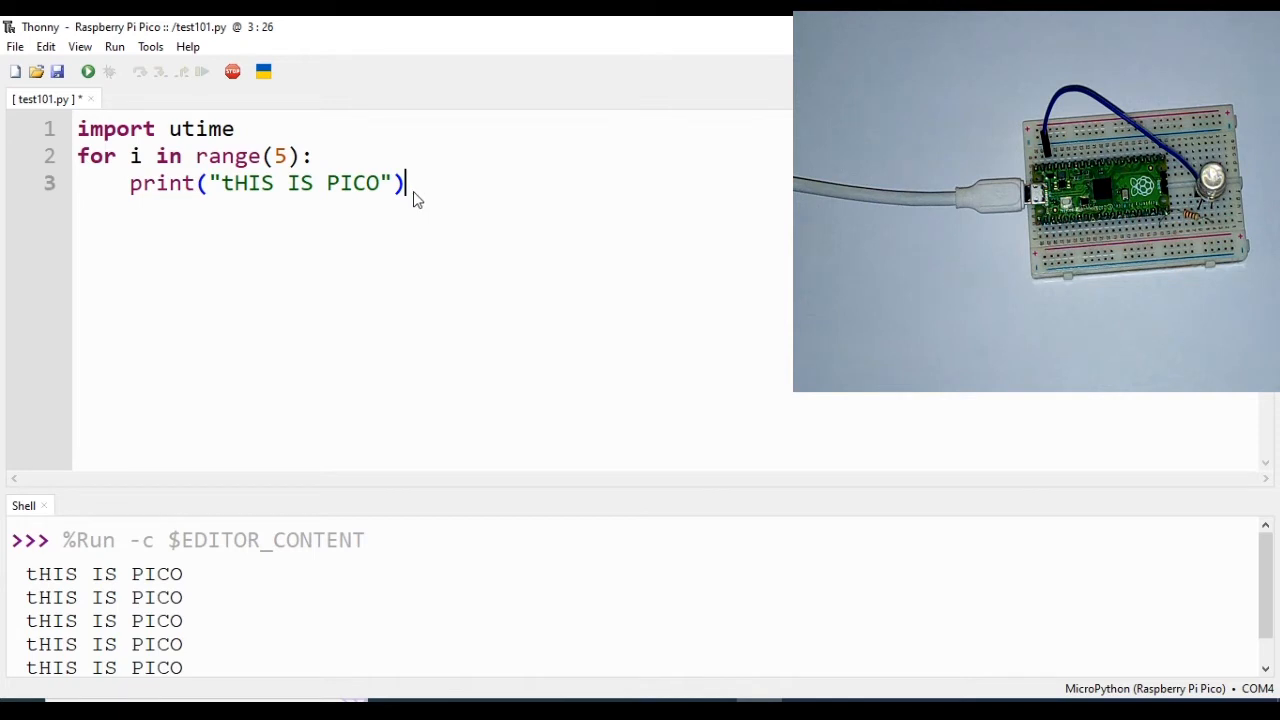
pyautogui.write('u')
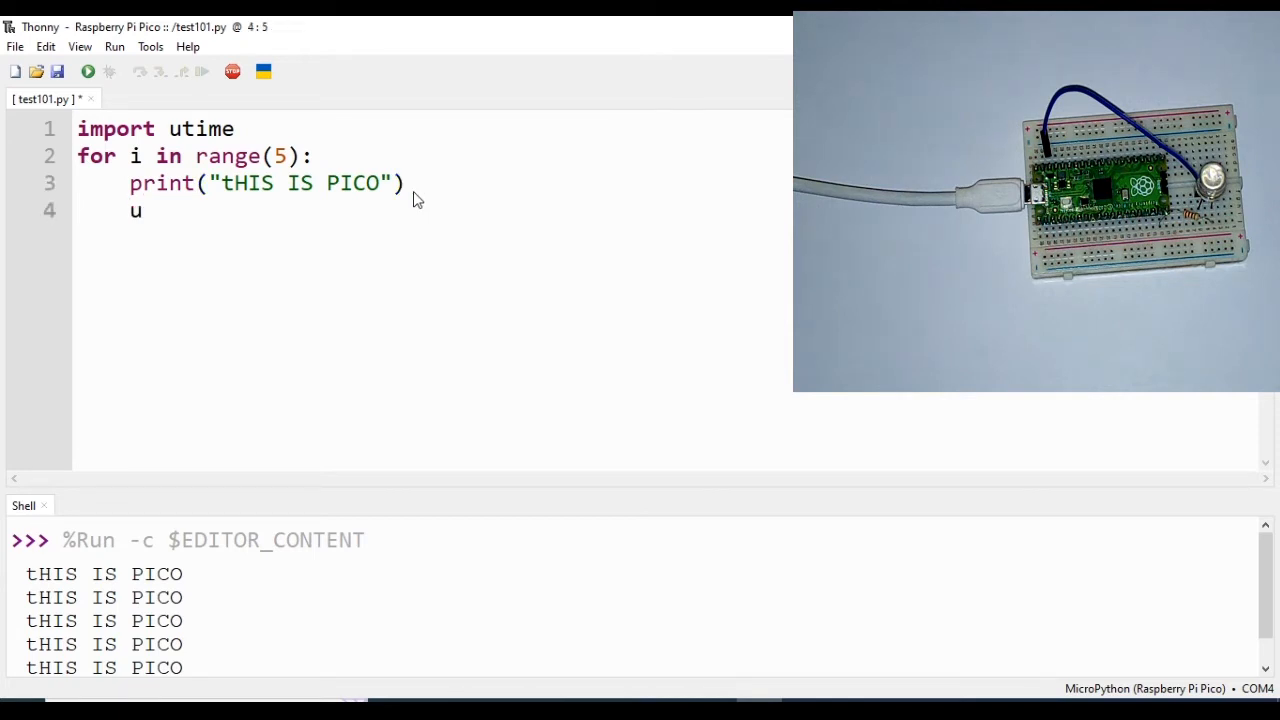
pyautogui.write('time.sle')
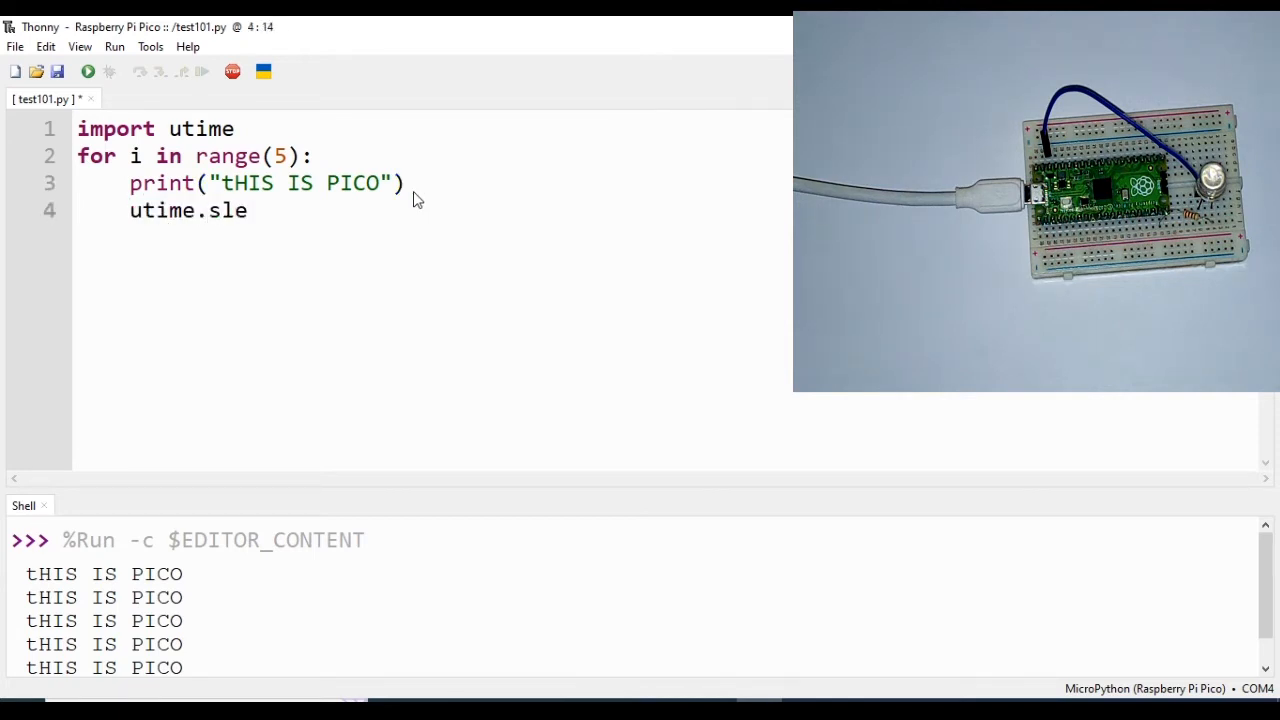
pyautogui.write('ep(')
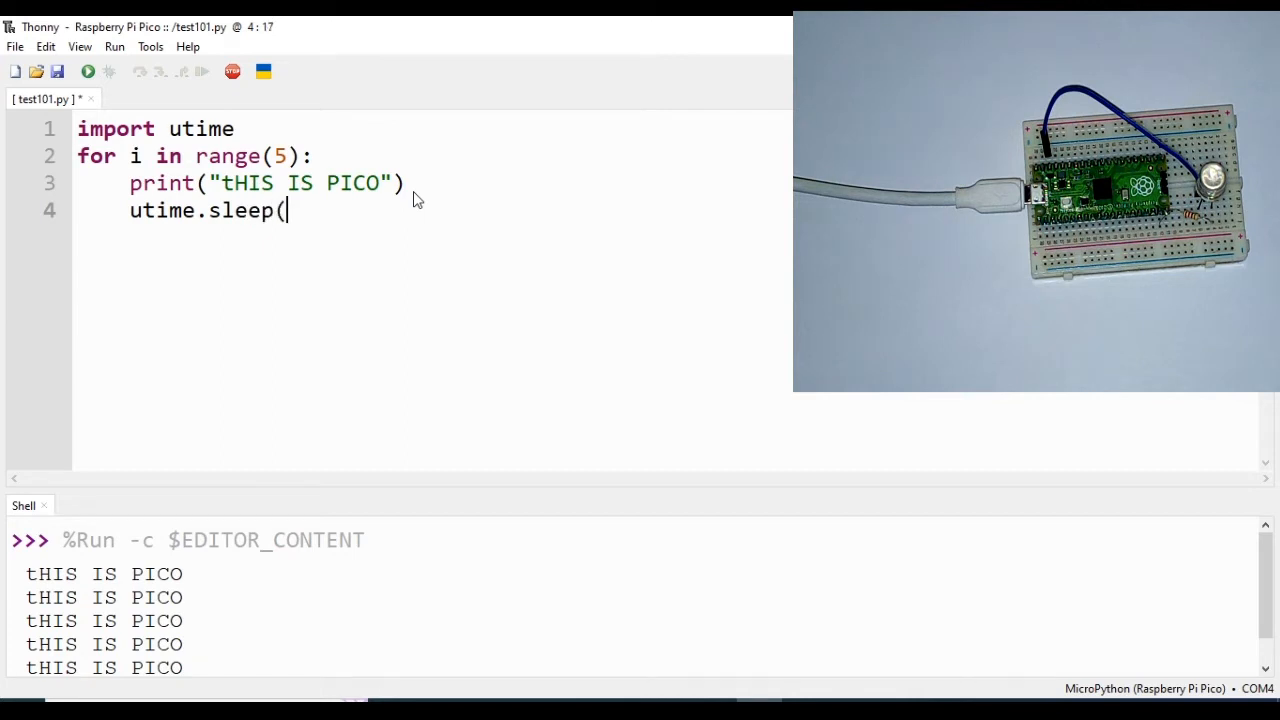
pyautogui.write('1')
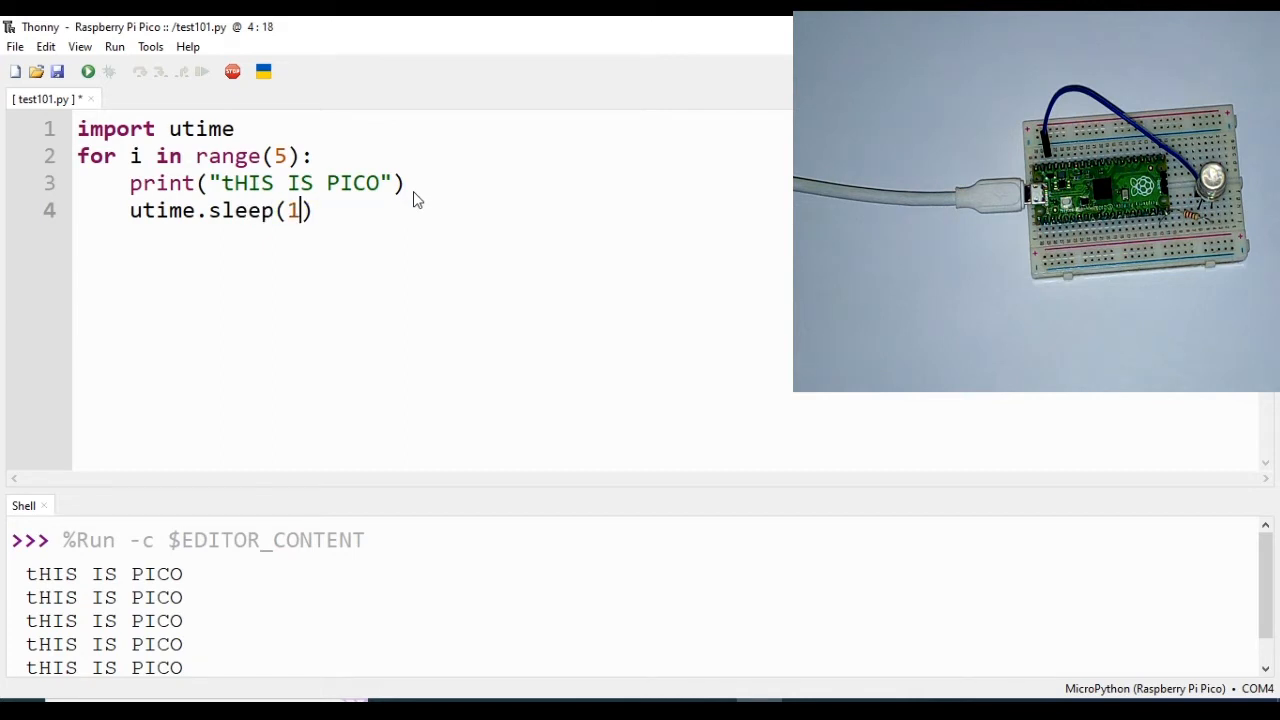
pyautogui.moveTo(88, 72)
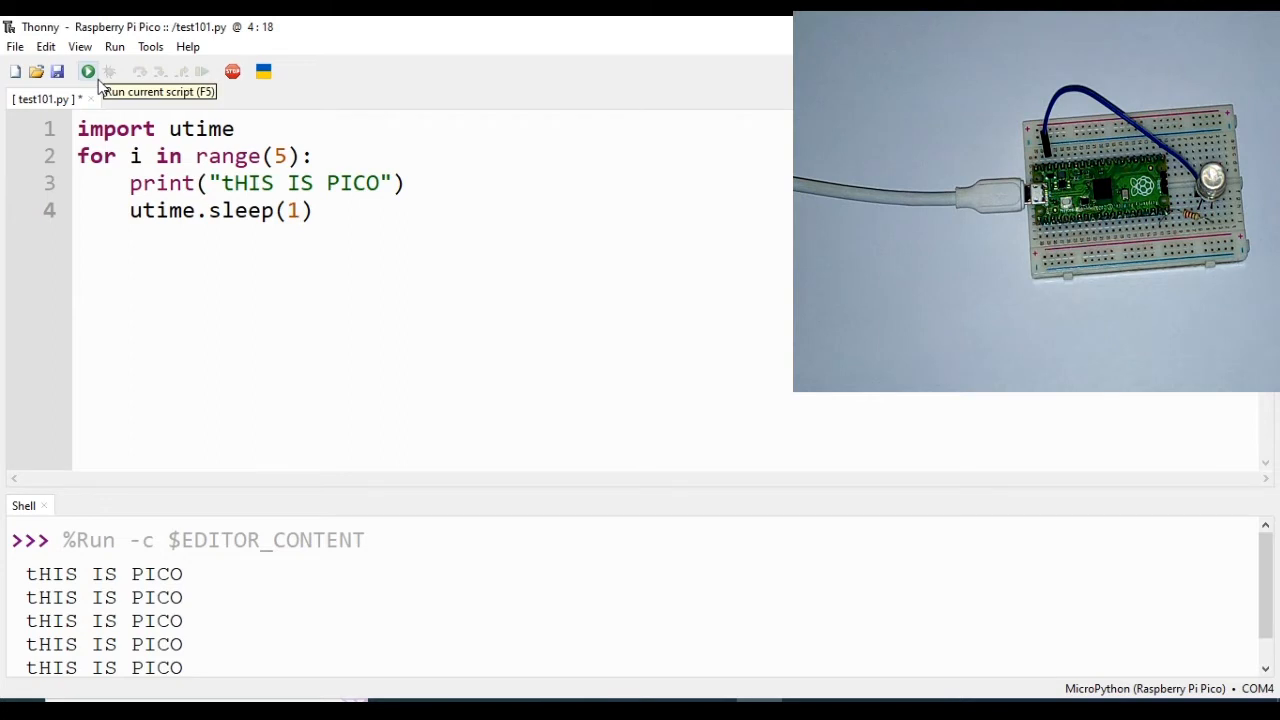
# Run test101.py on the Pico so five tHIS IS PICO lines print, then select the for loop.
pyautogui.click(88, 72)
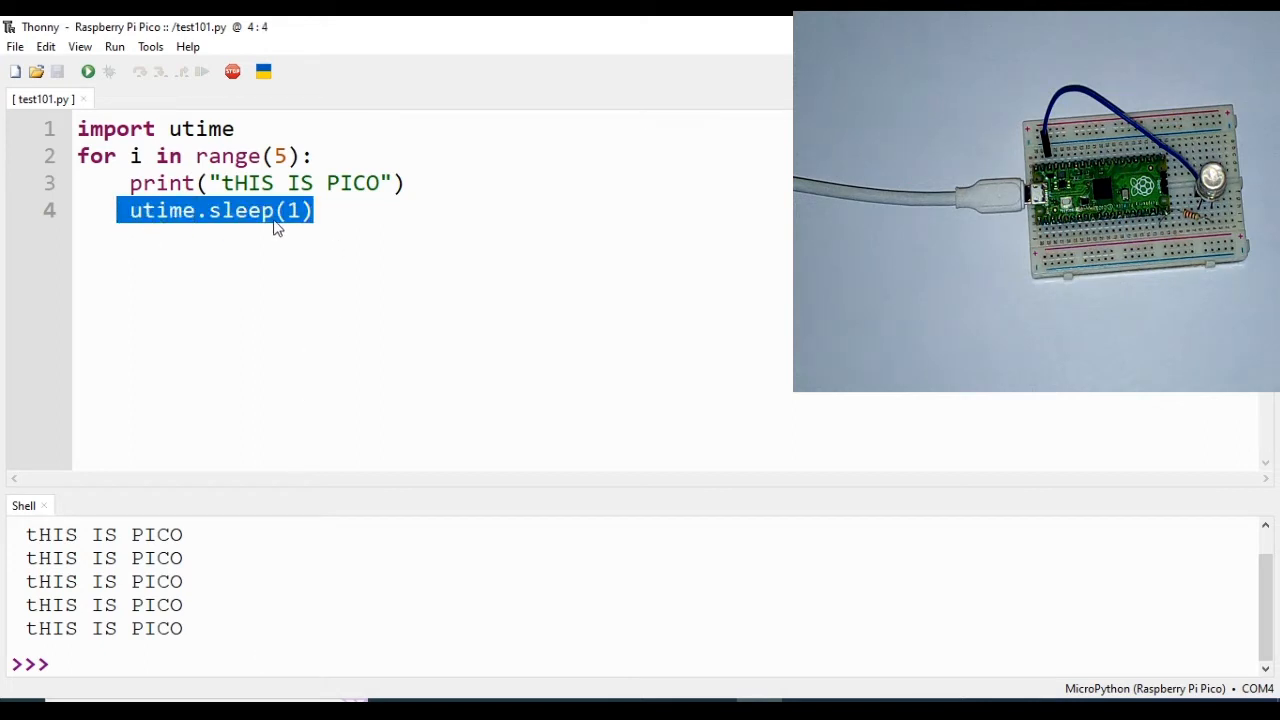
pyautogui.moveTo(398, 232)
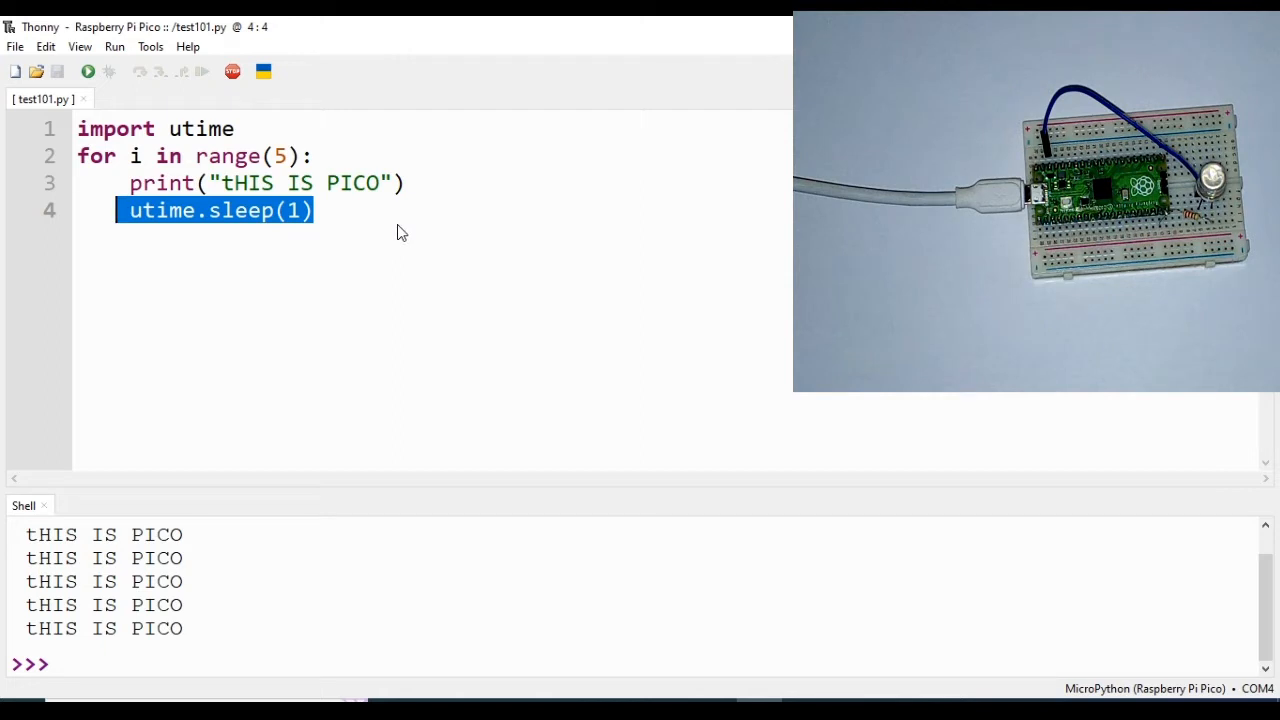
pyautogui.click(312, 210)
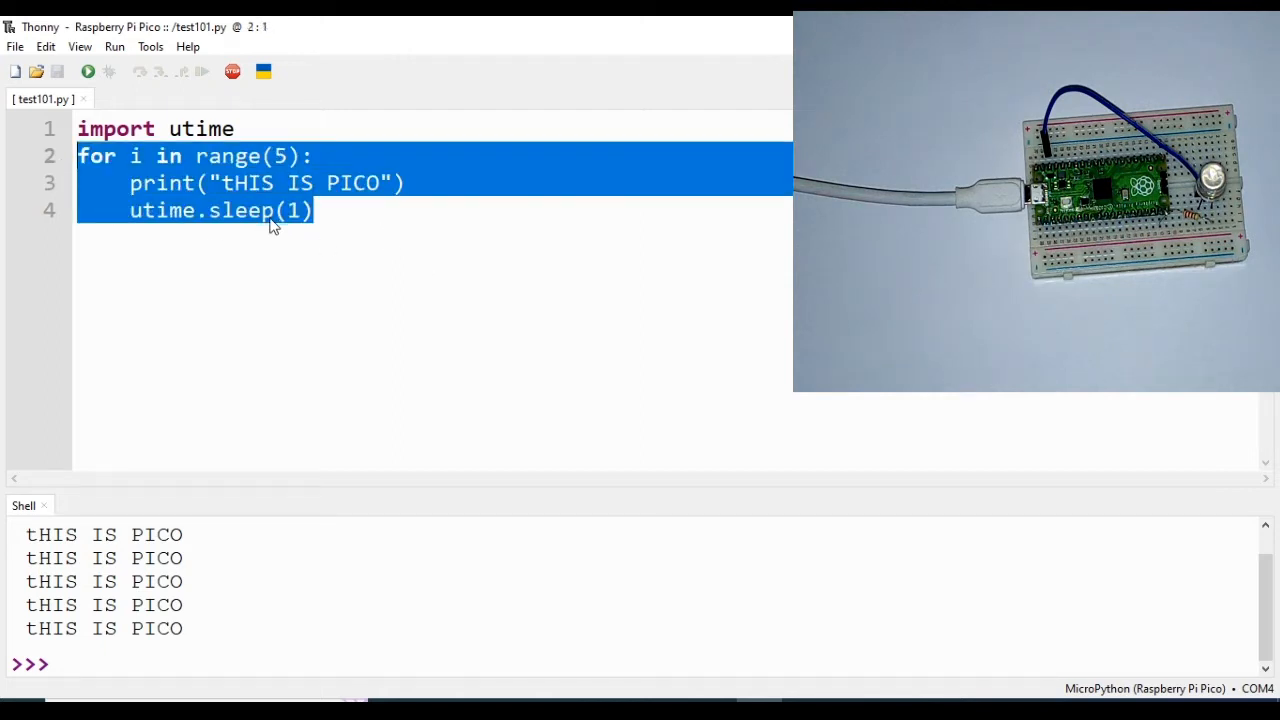
# Replace the for loop with a while True loop containing an empty print("").
pyautogui.write('w')
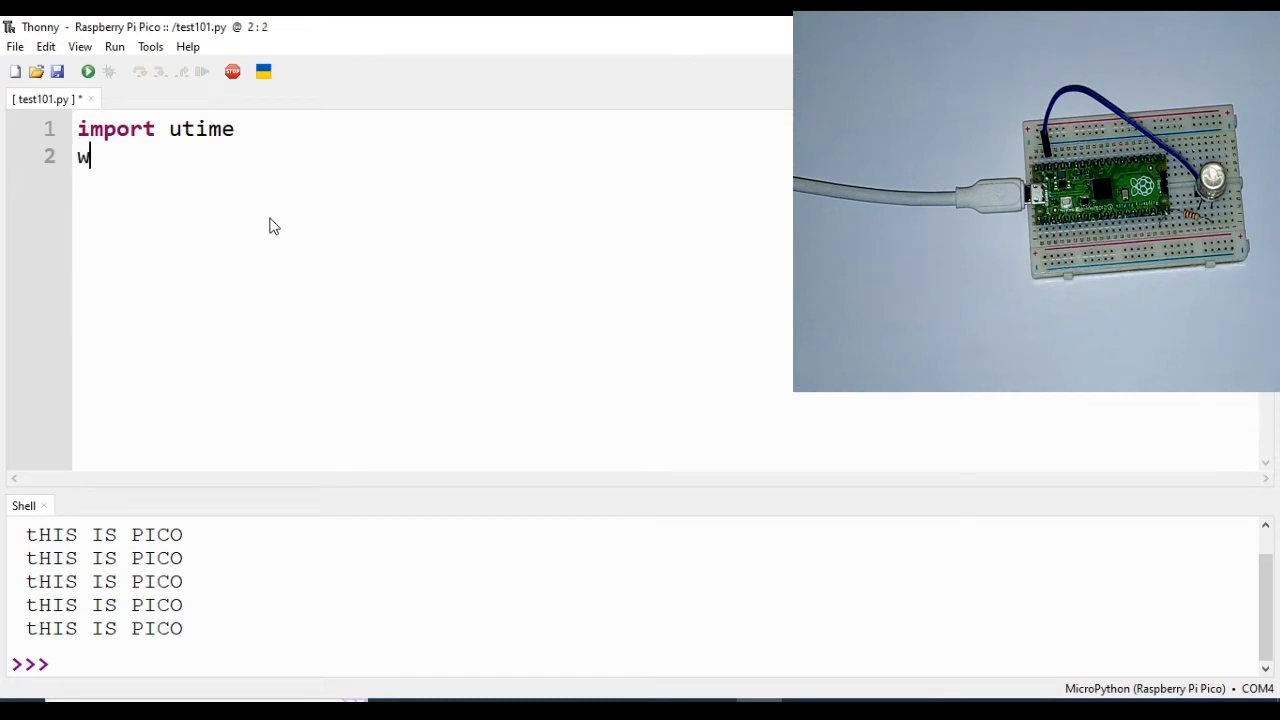
pyautogui.write('hile Tr')
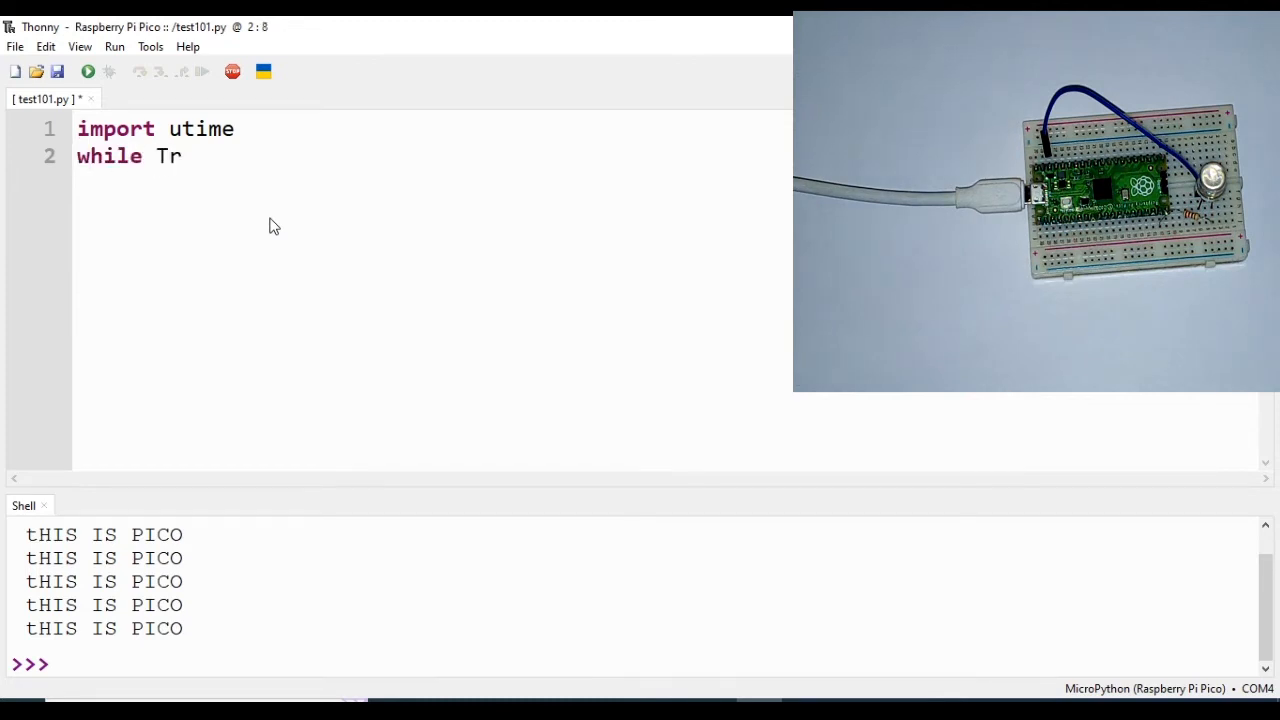
pyautogui.write('ue:')
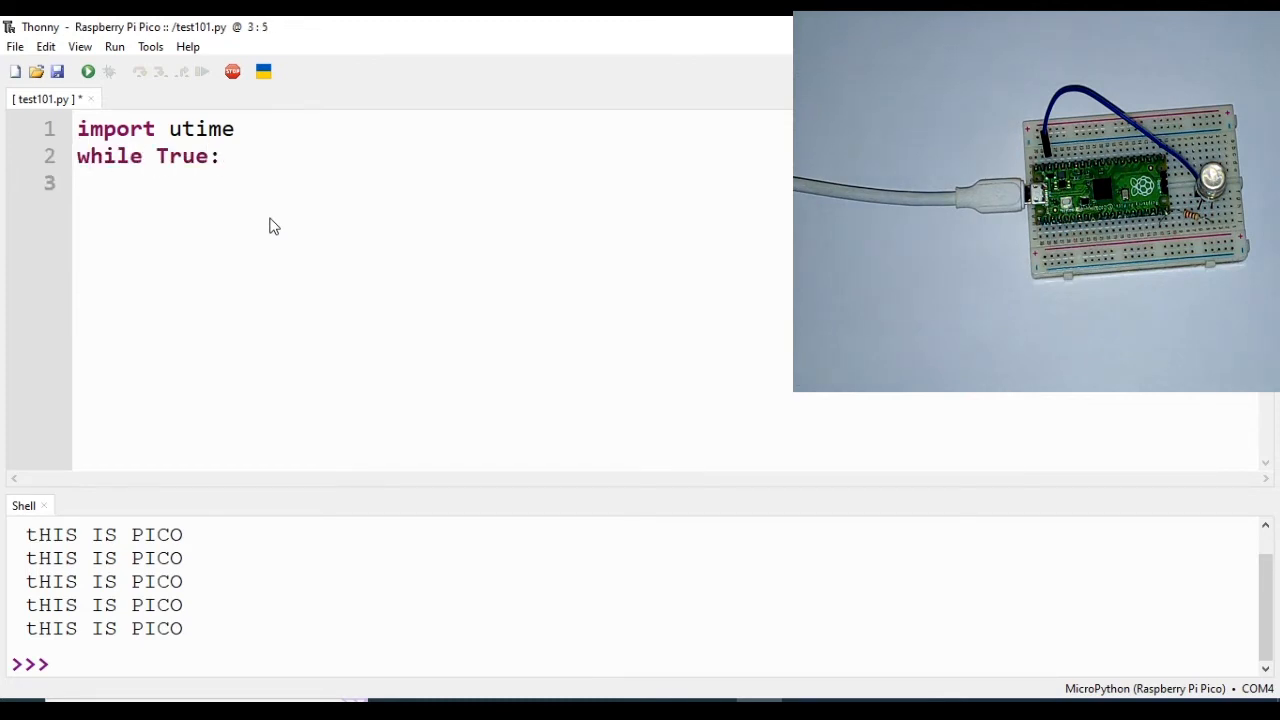
pyautogui.write('print()')
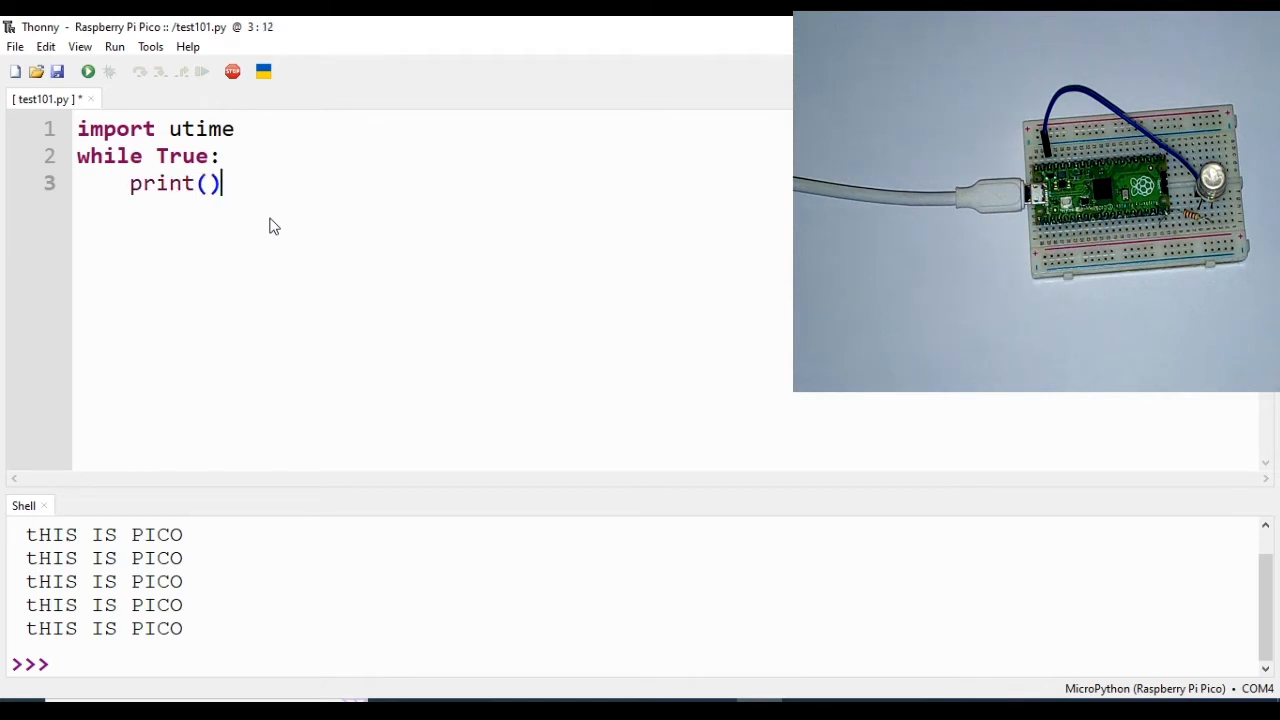
pyautogui.write('""')
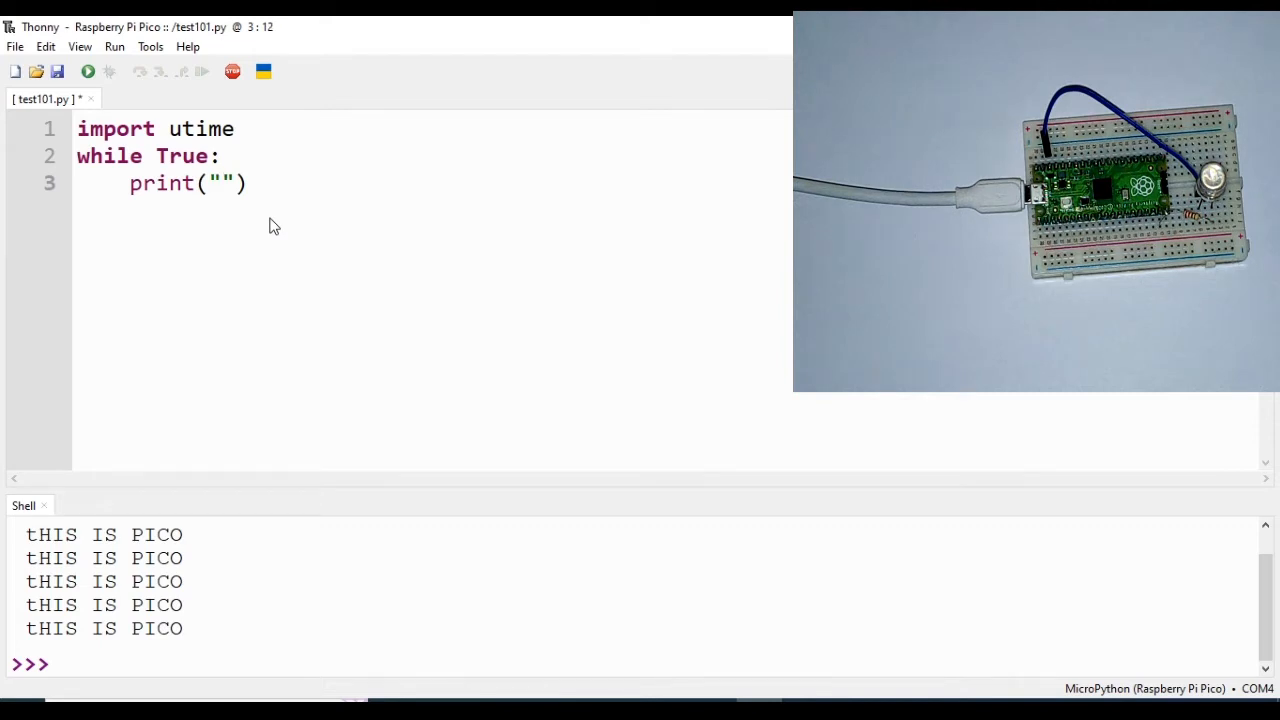
# Make the loop print the message "My name is pico".
pyautogui.click(222, 184)
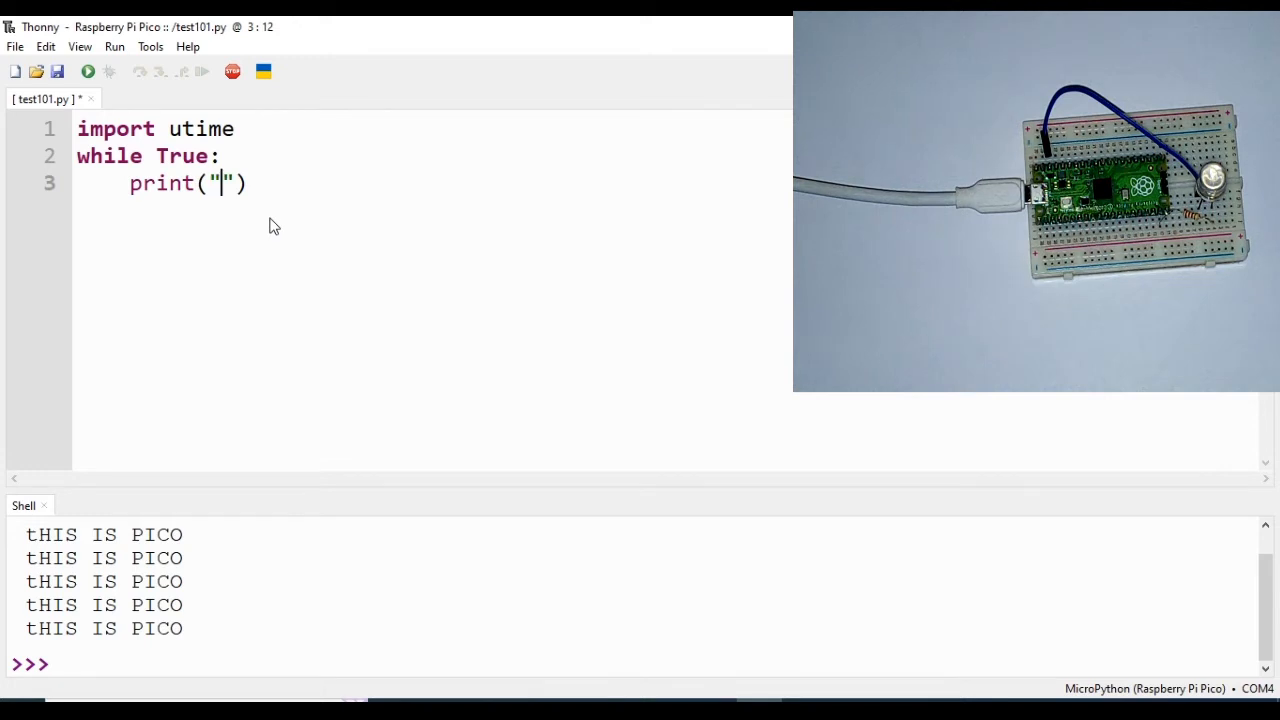
pyautogui.write('M')
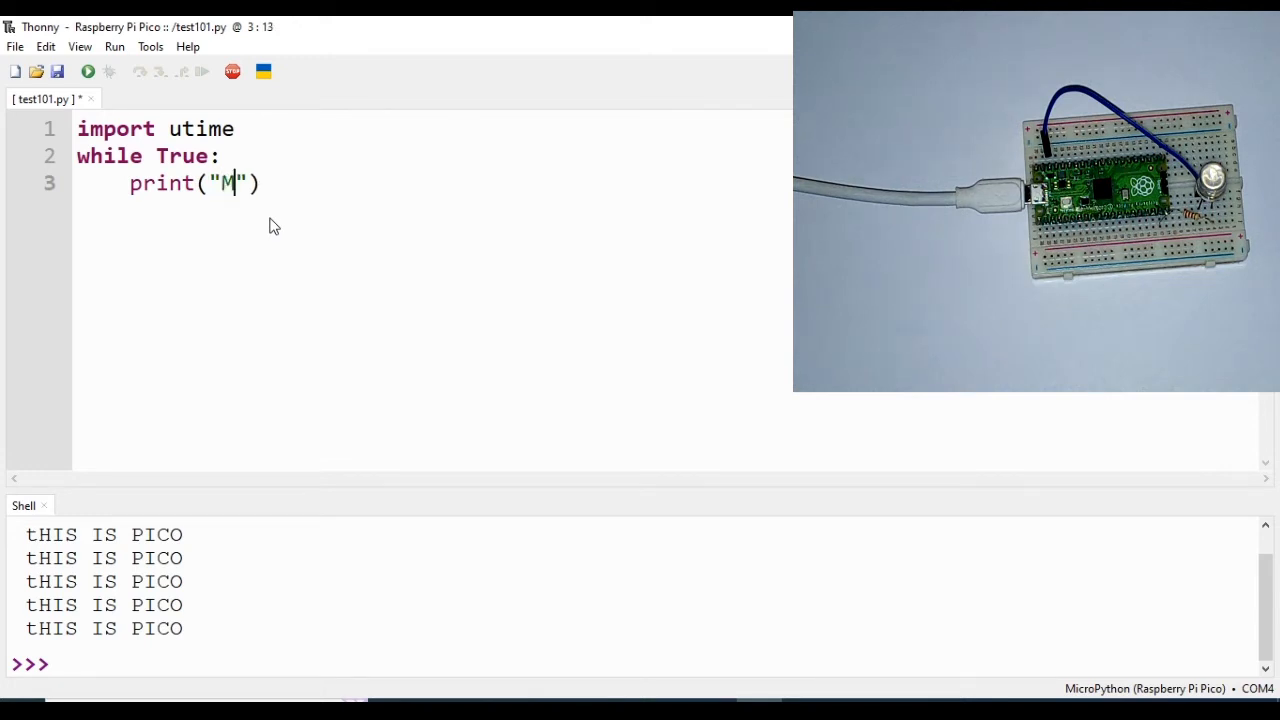
pyautogui.write('y name is')
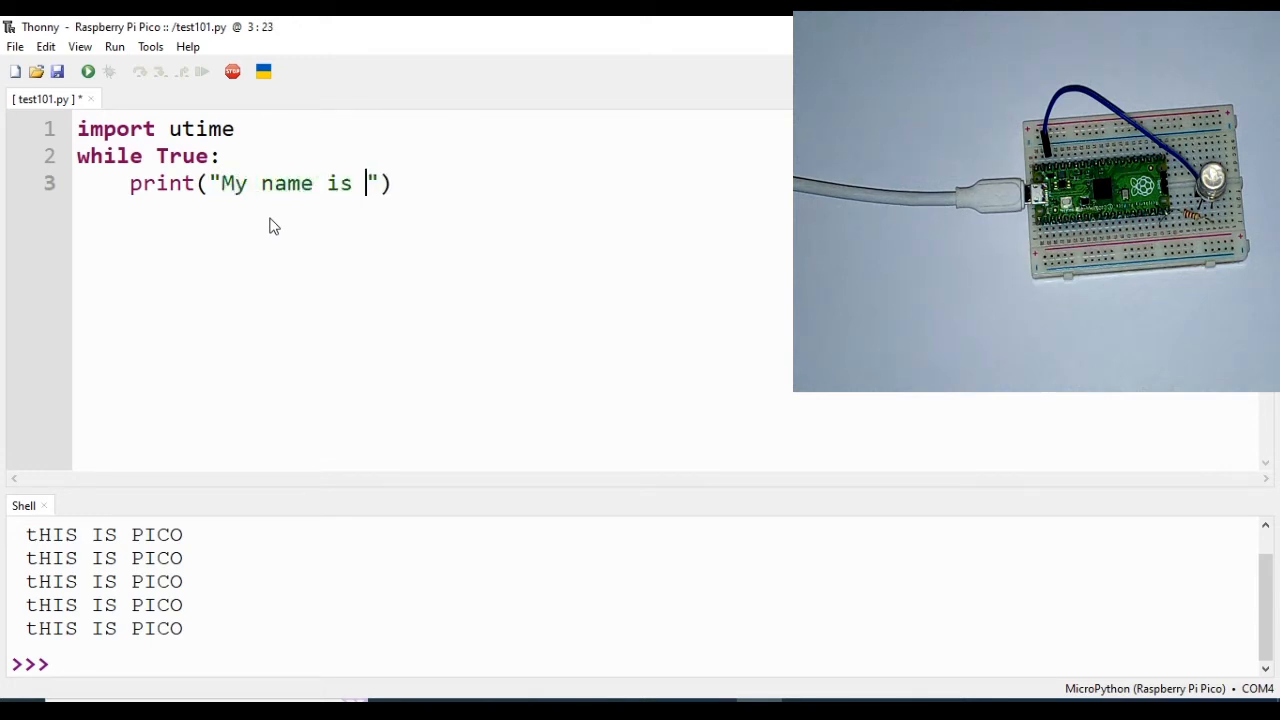
pyautogui.write('pico')
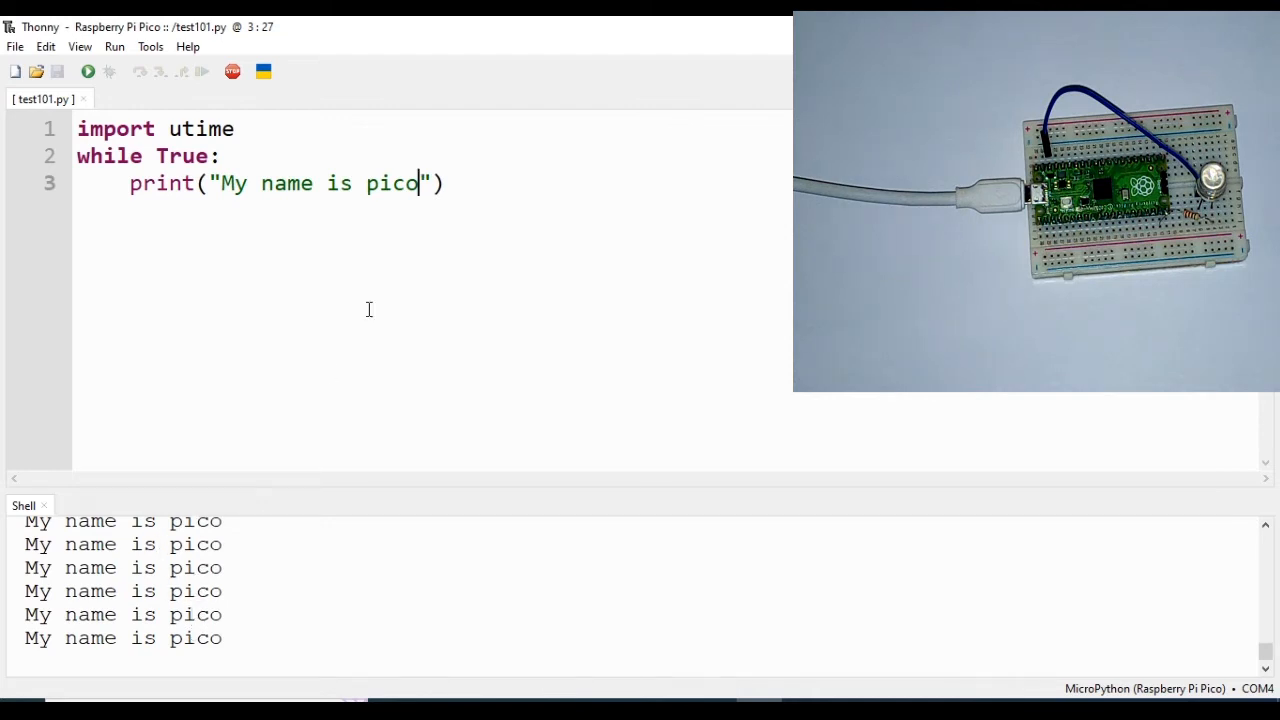
pyautogui.tripleClick(300, 184)
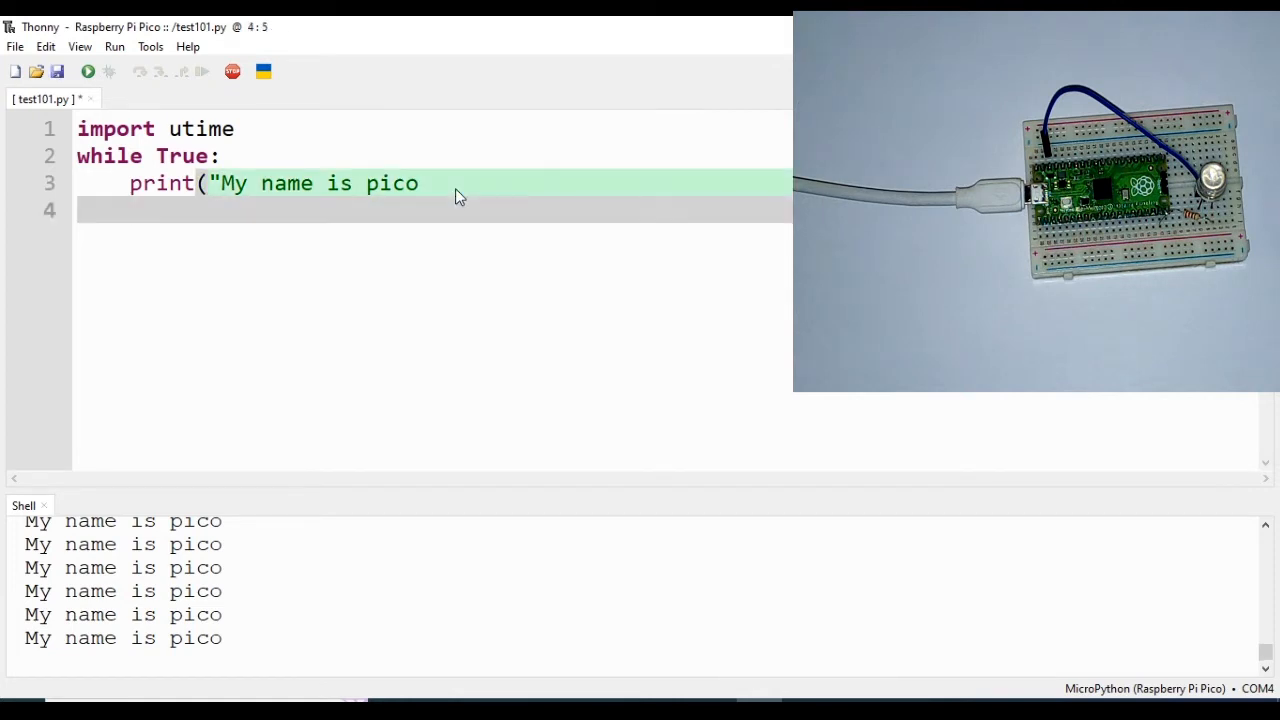
pyautogui.click(420, 184)
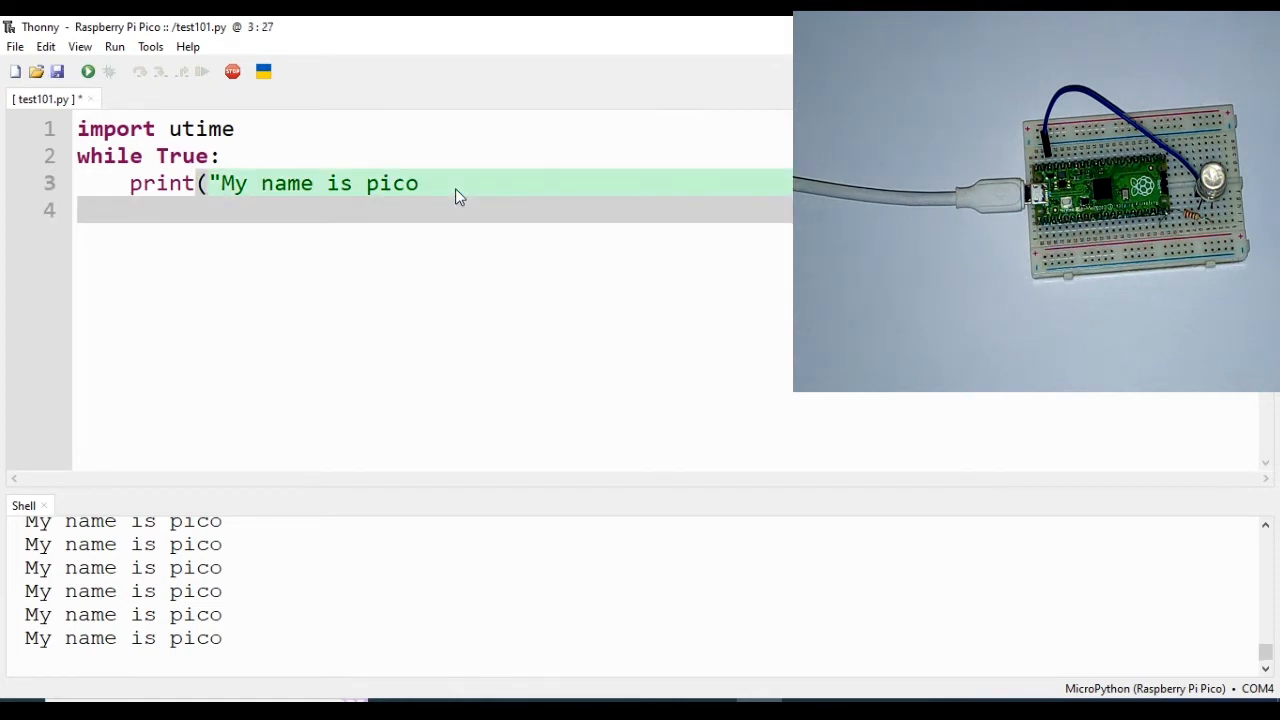
pyautogui.write(')')
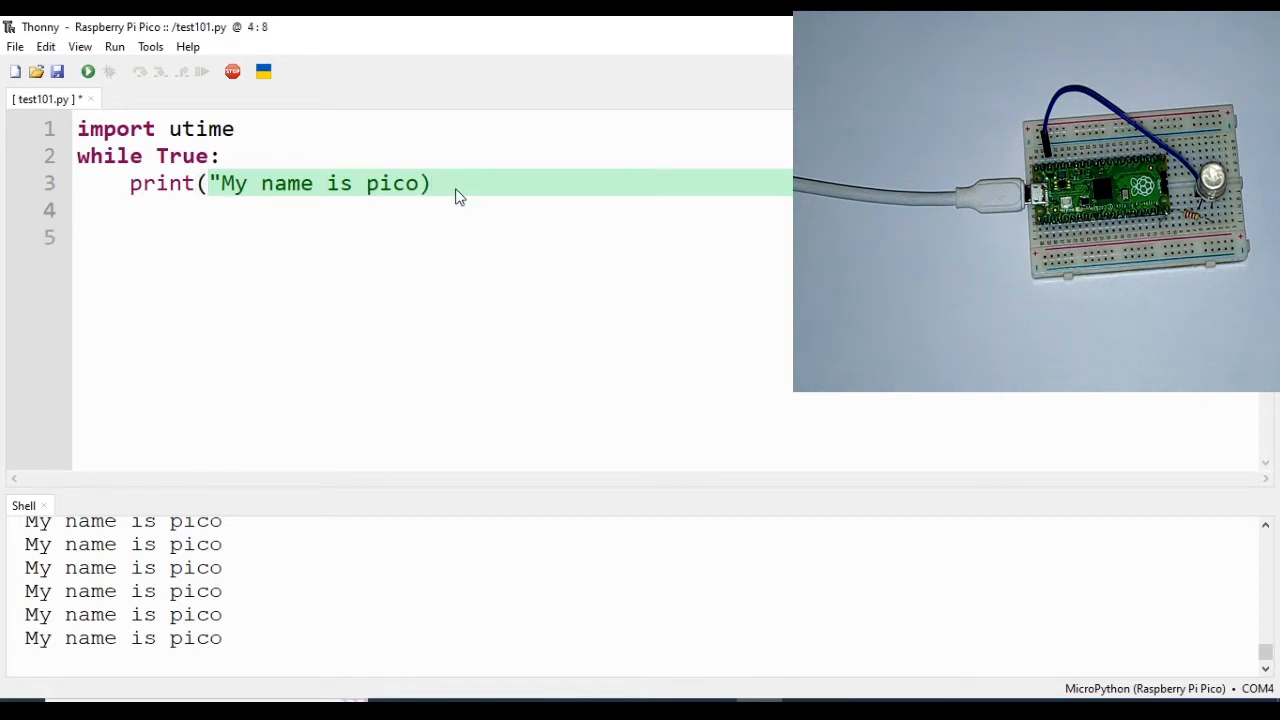
# Add utime.sleep(2) so the message repeats every 2 seconds.
pyautogui.write('utime.sleep')
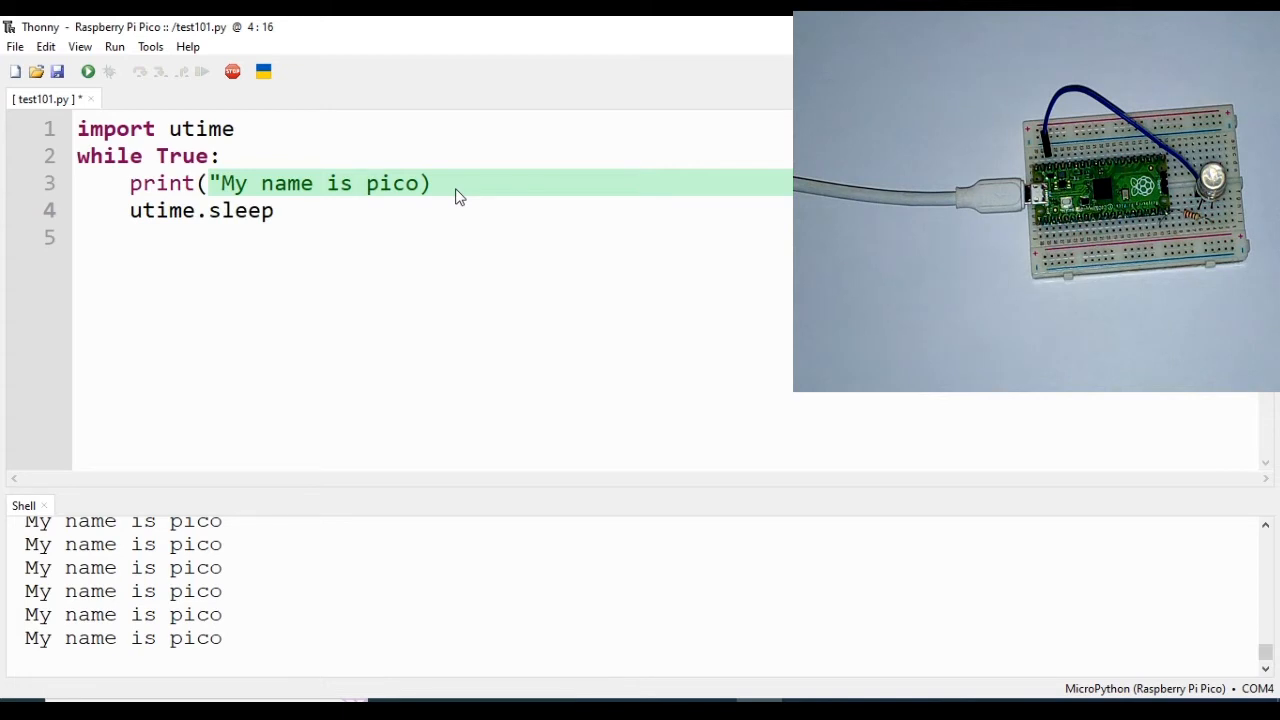
pyautogui.write('(')
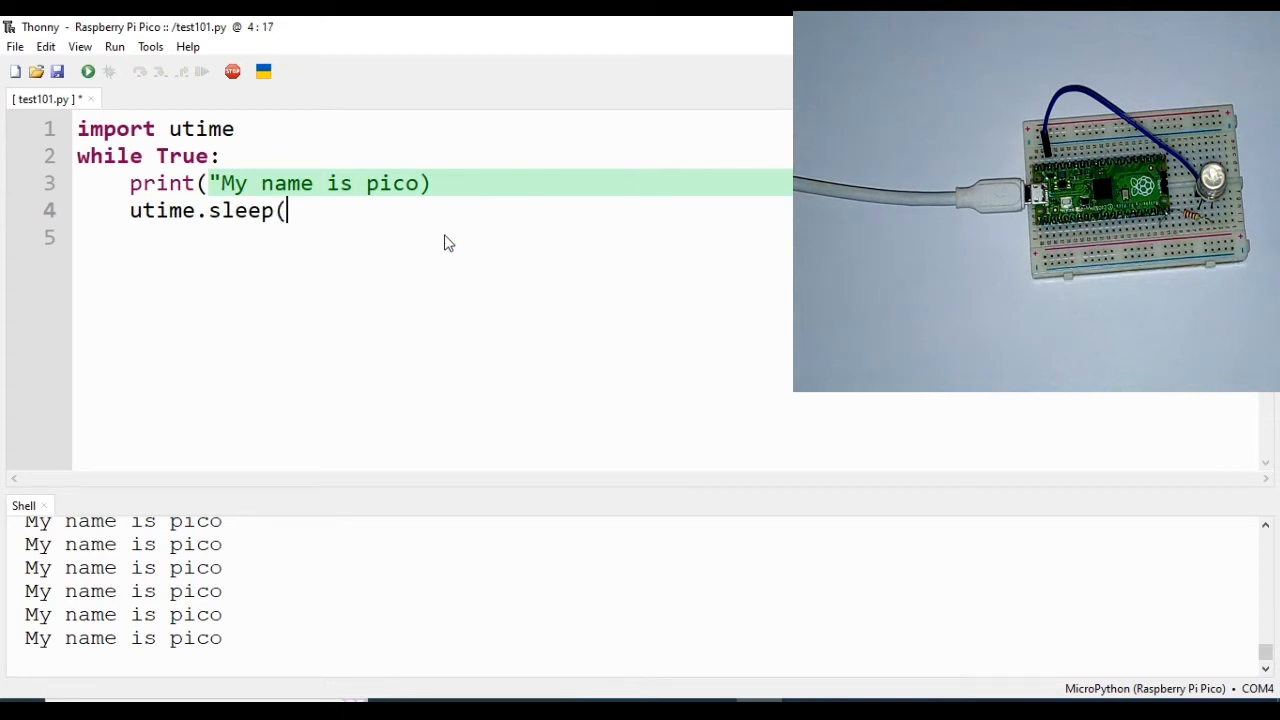
pyautogui.write(')')
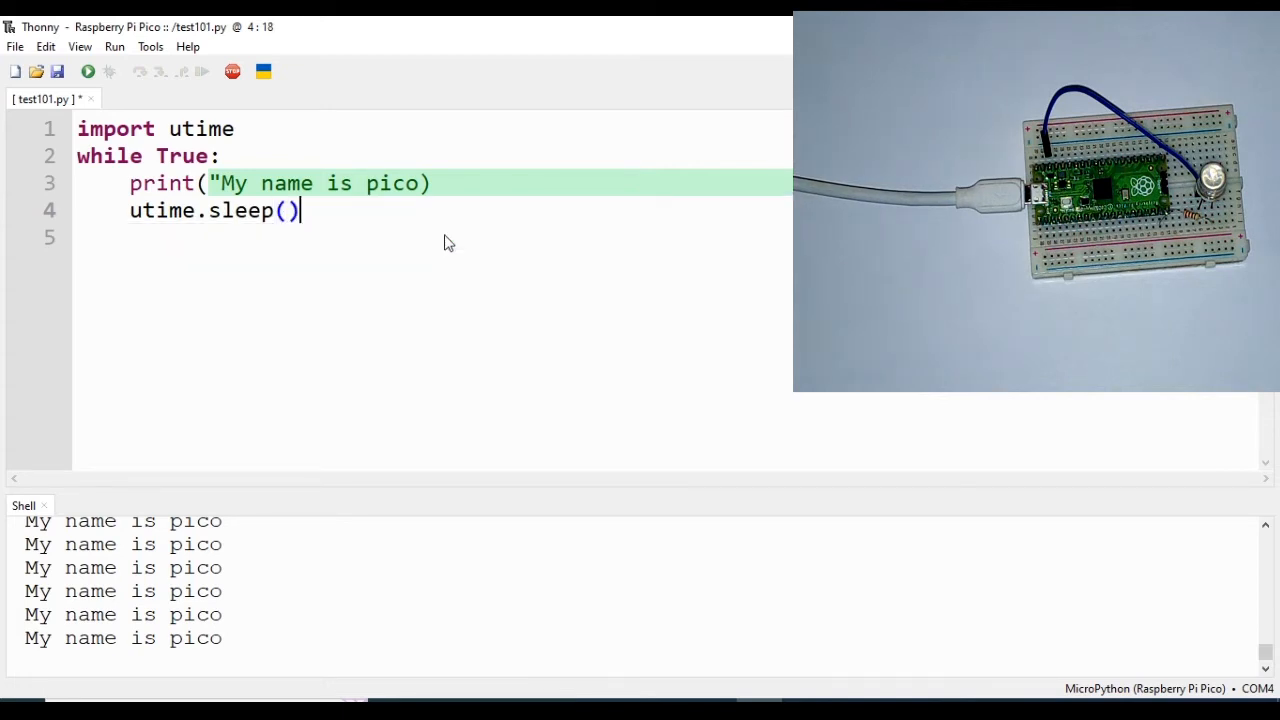
pyautogui.press('Left')
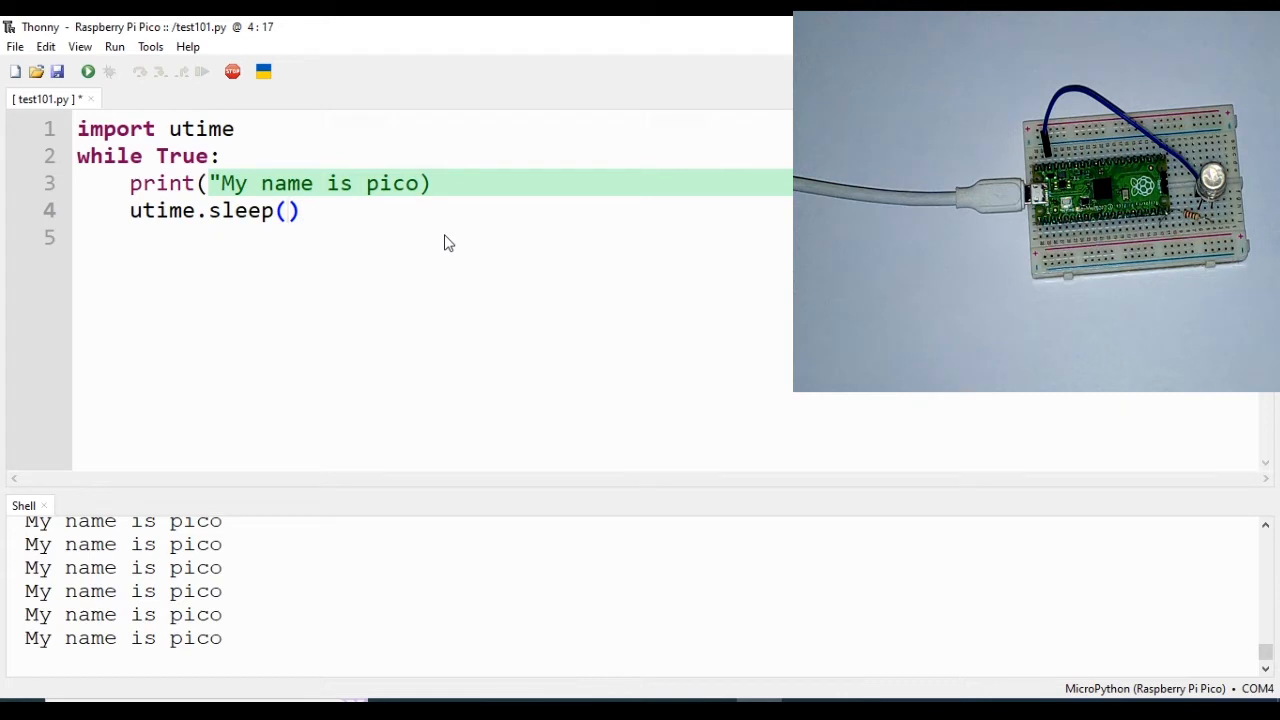
pyautogui.write('2')
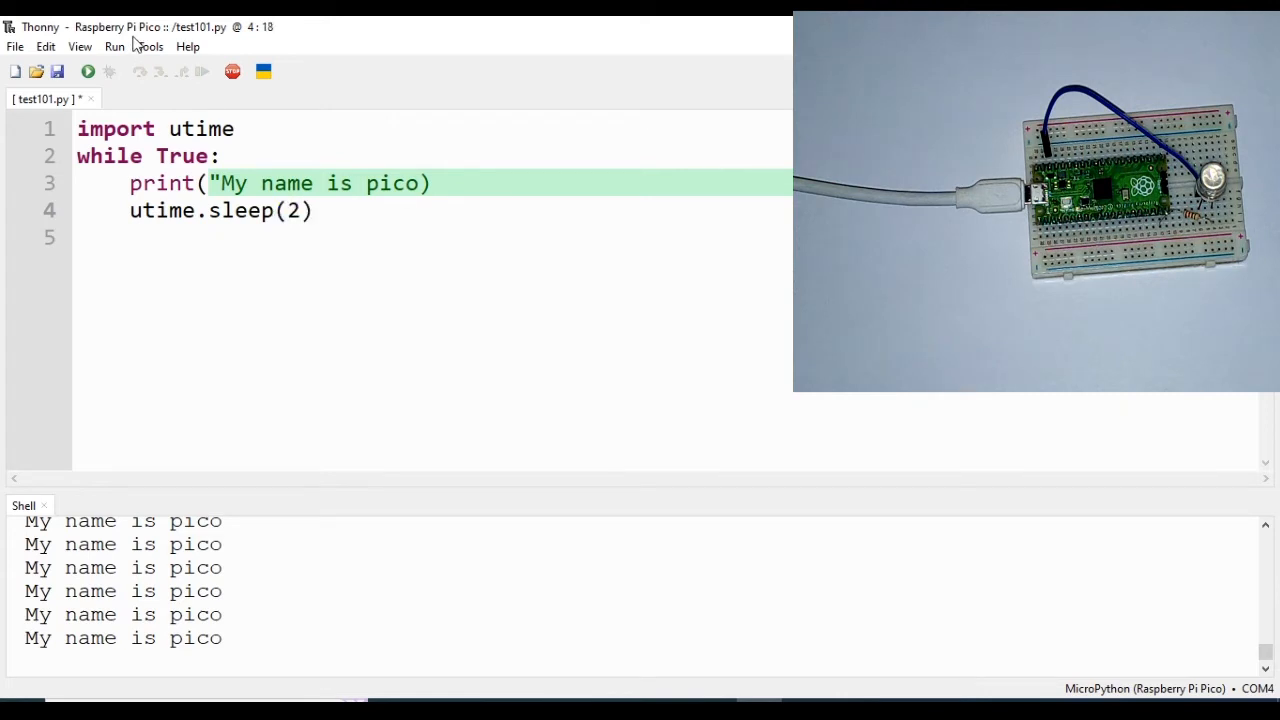
pyautogui.moveTo(180, 530)
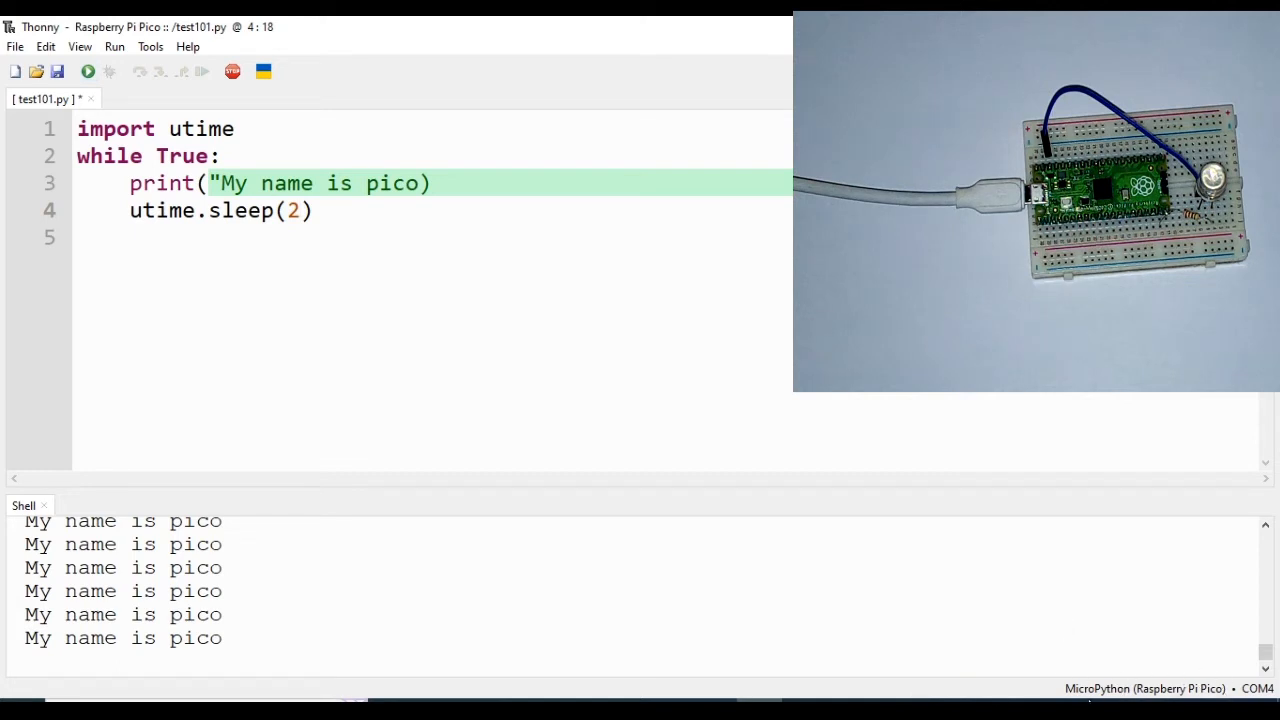
pyautogui.moveTo(1236, 696)
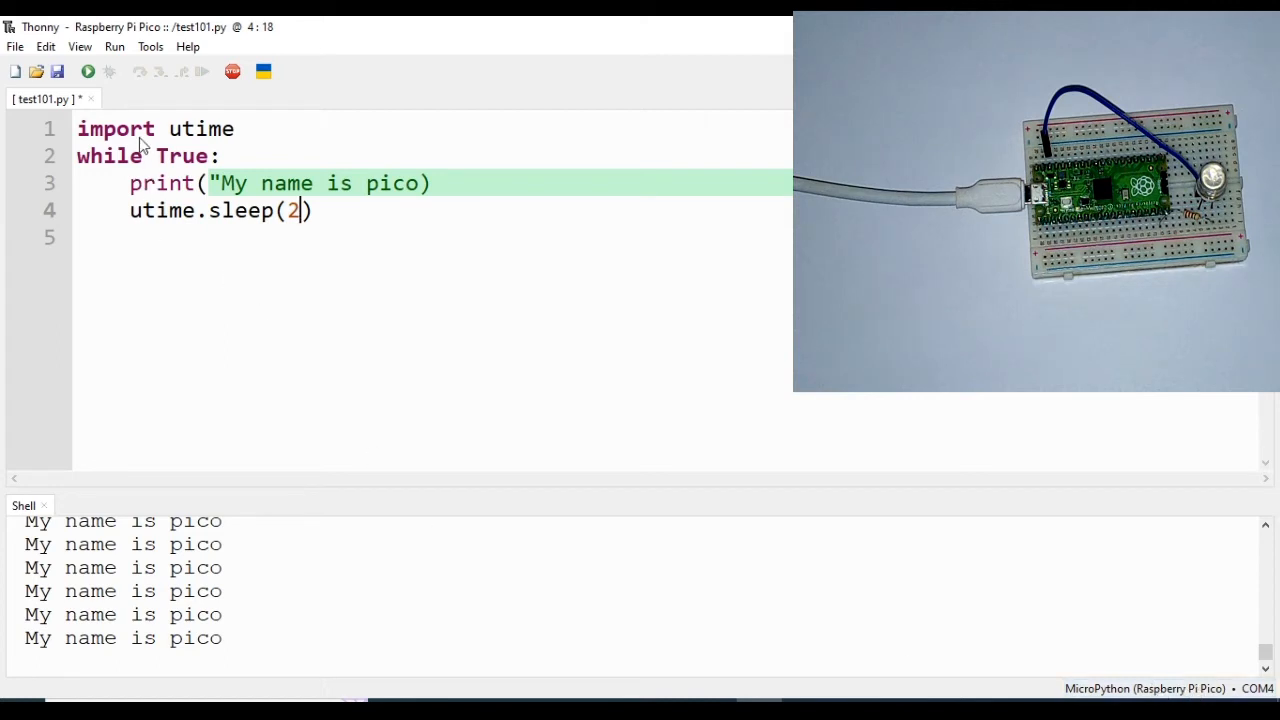
pyautogui.moveTo(88, 72)
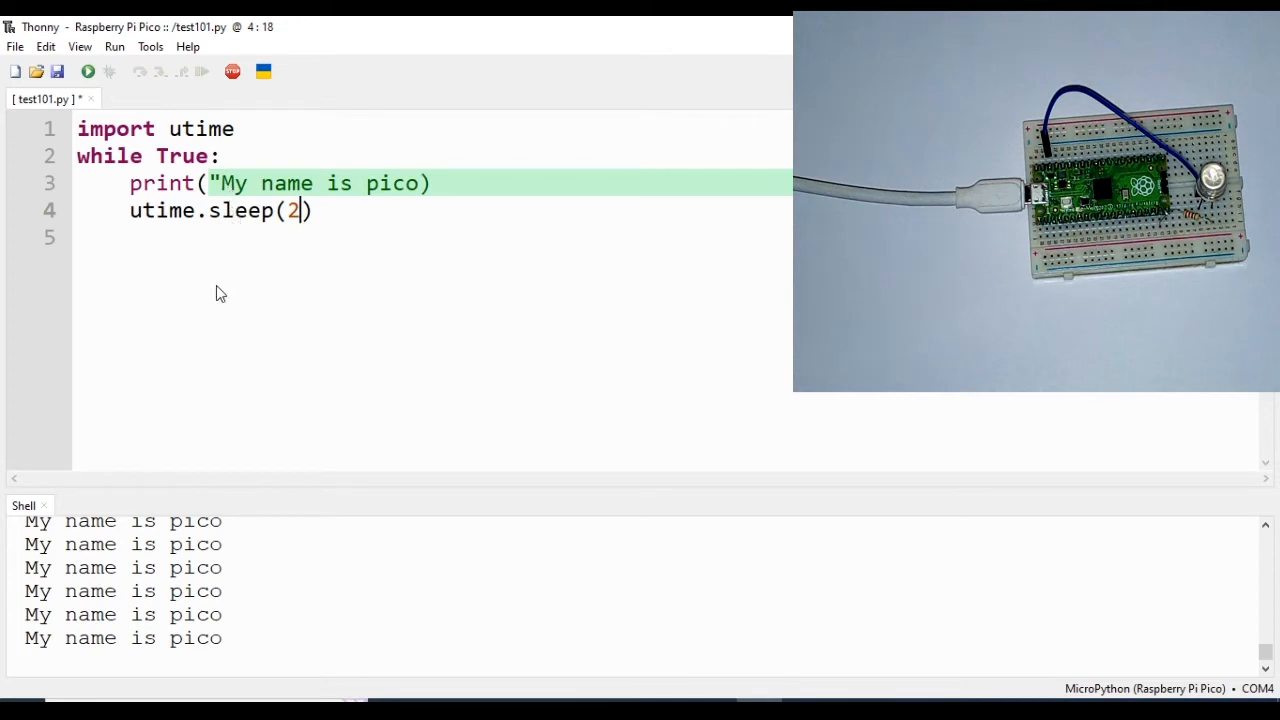
pyautogui.moveTo(374, 216)
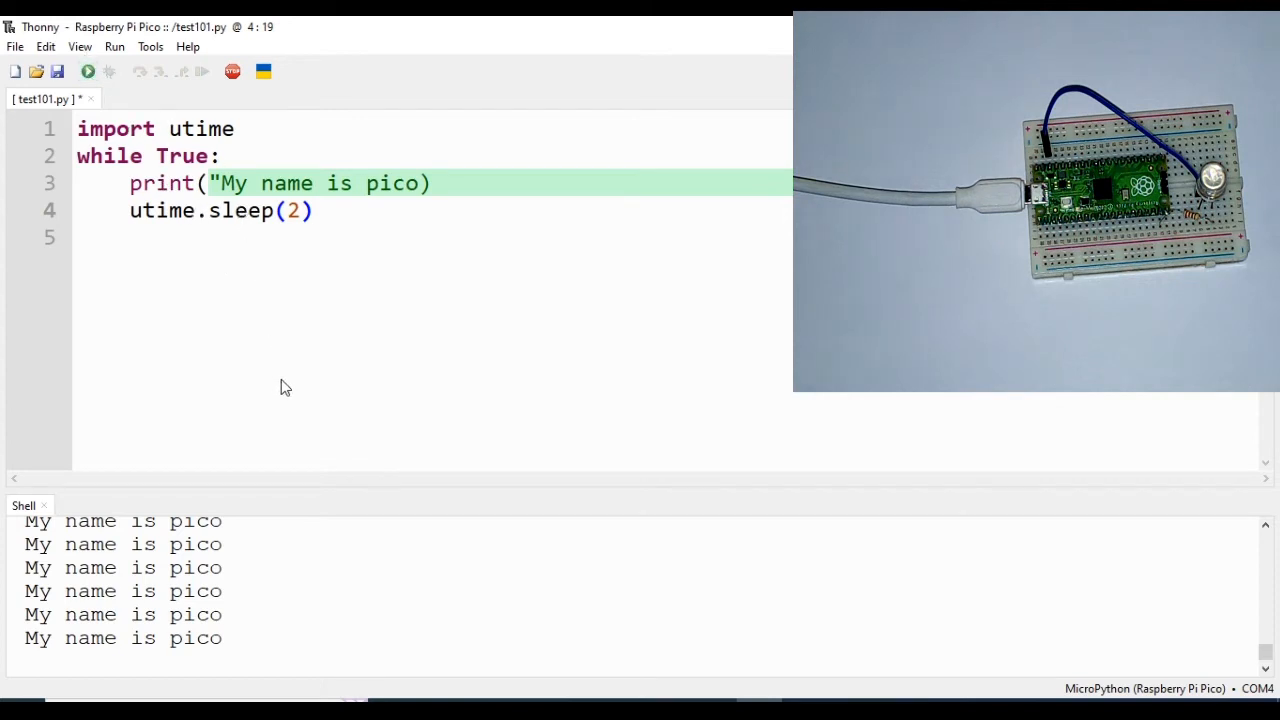
pyautogui.moveTo(324, 428)
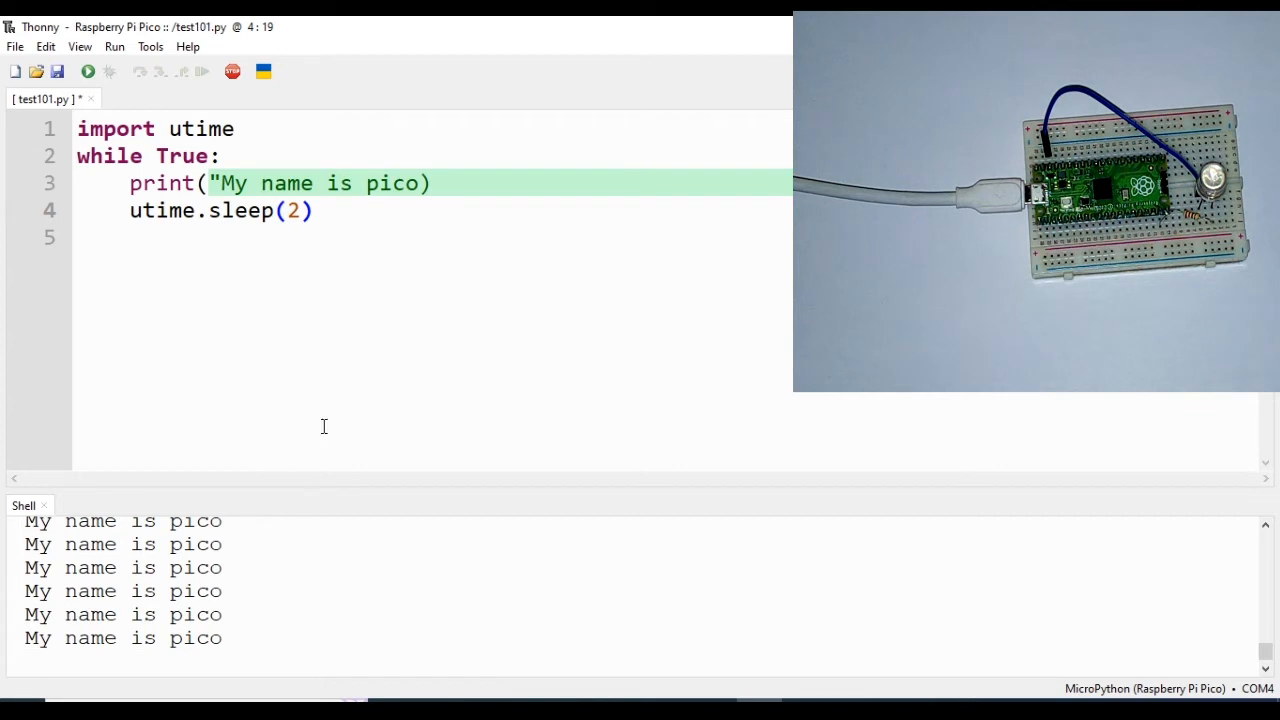
pyautogui.moveTo(312, 384)
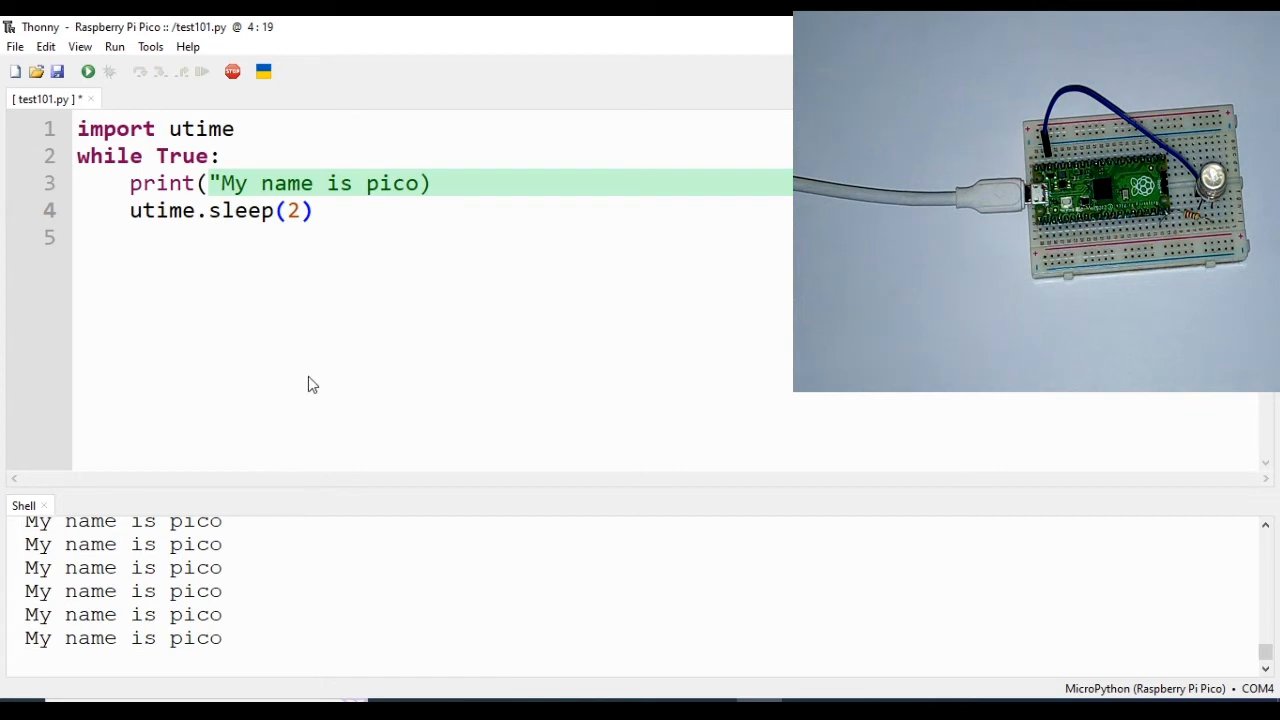
pyautogui.moveTo(348, 198)
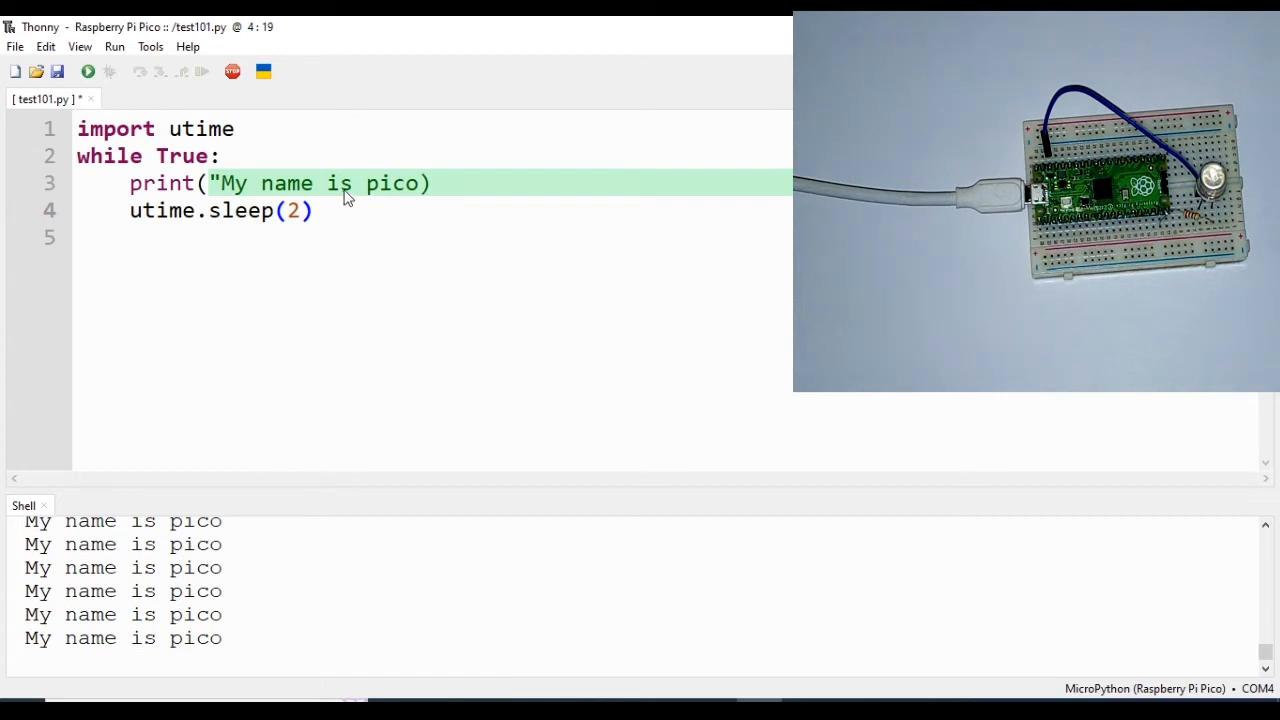
# Change the message to "My name is pico py", restore the missing closing quote and rerun it.
pyautogui.click(420, 184)
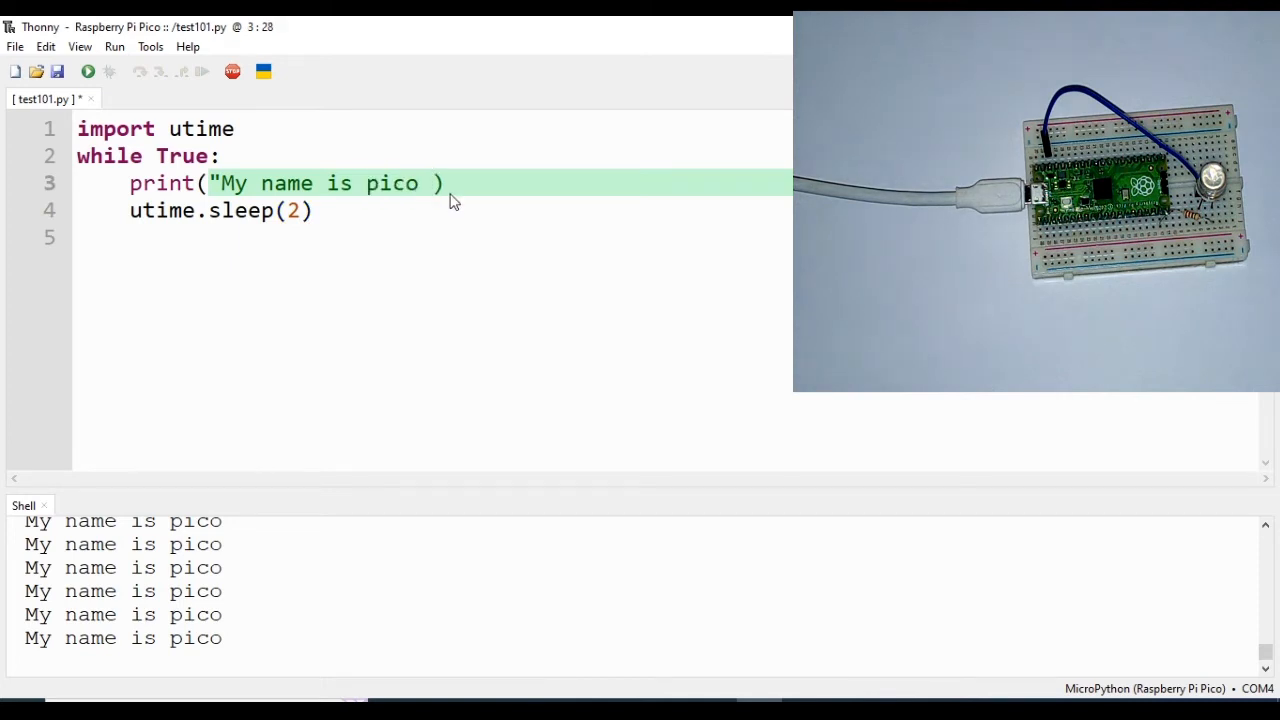
pyautogui.write('py')
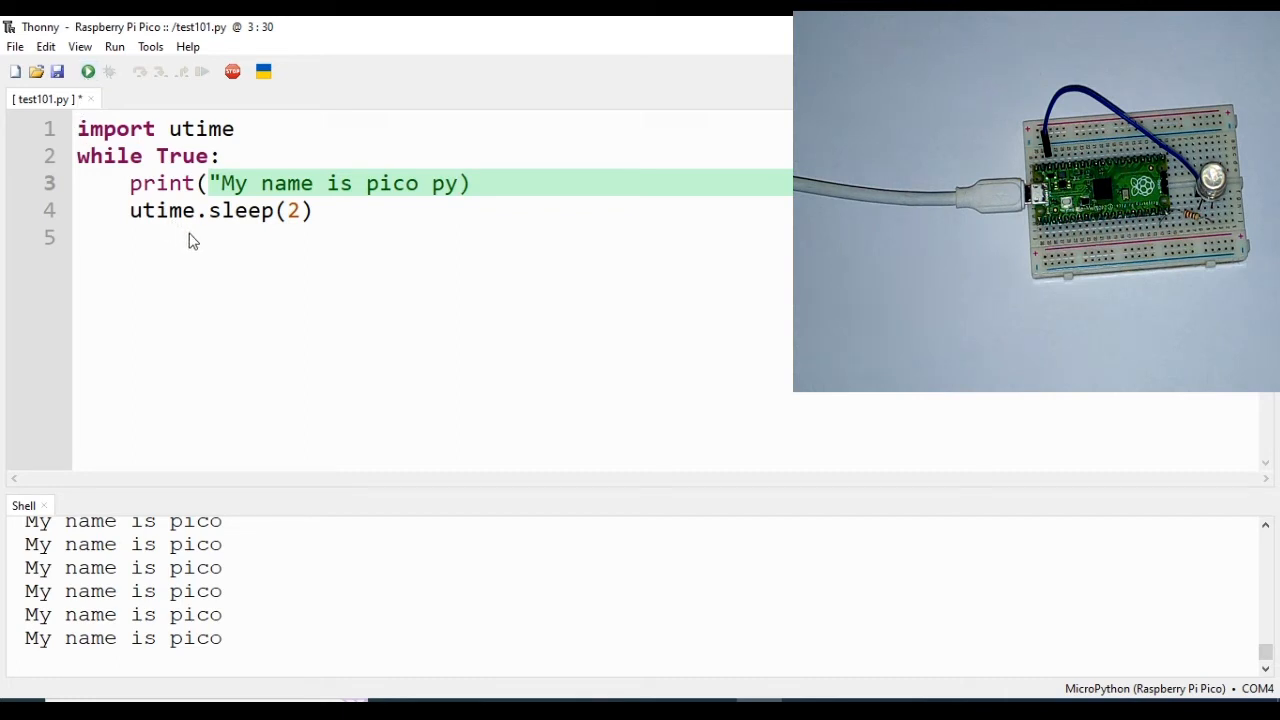
pyautogui.moveTo(190, 204)
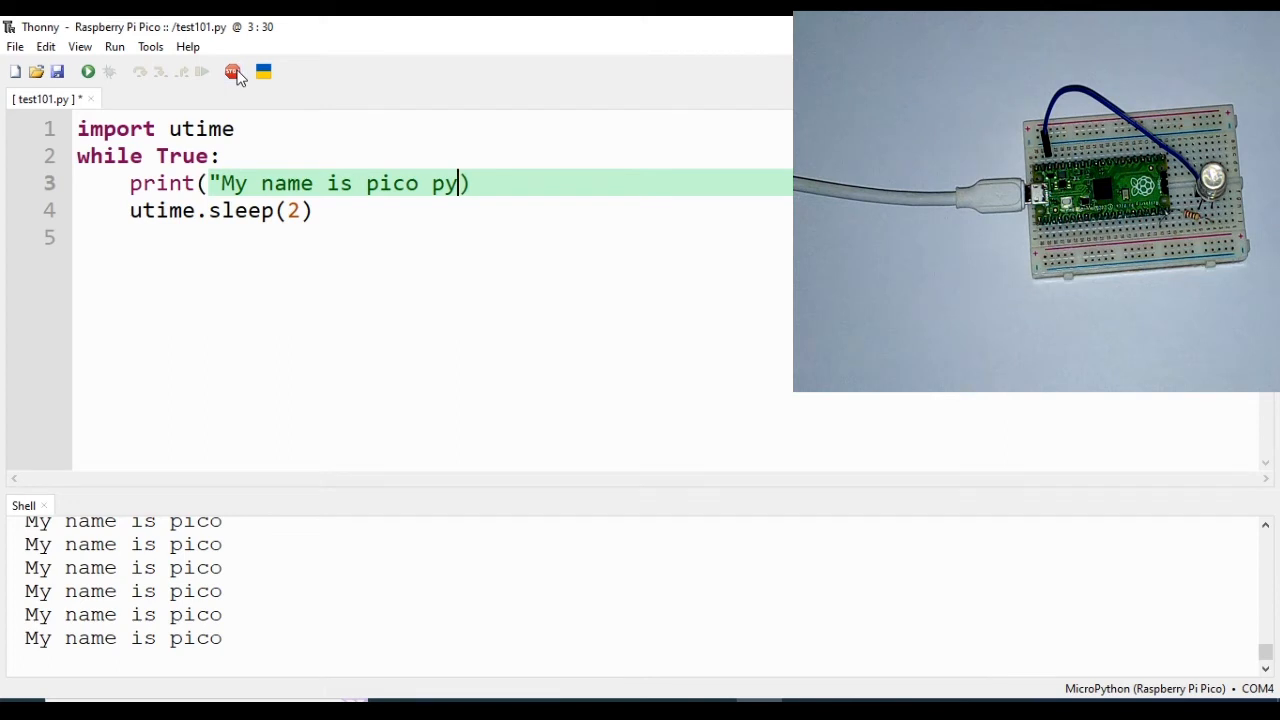
pyautogui.click(232, 72)
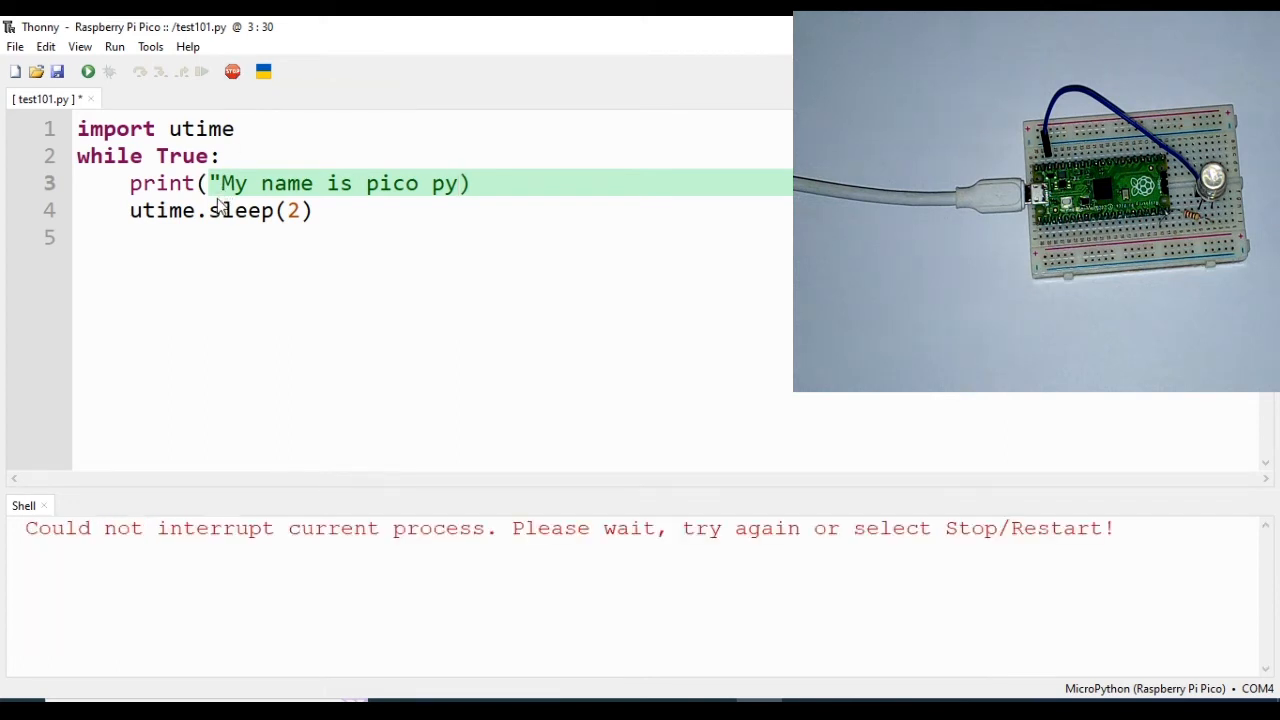
pyautogui.click(88, 72)
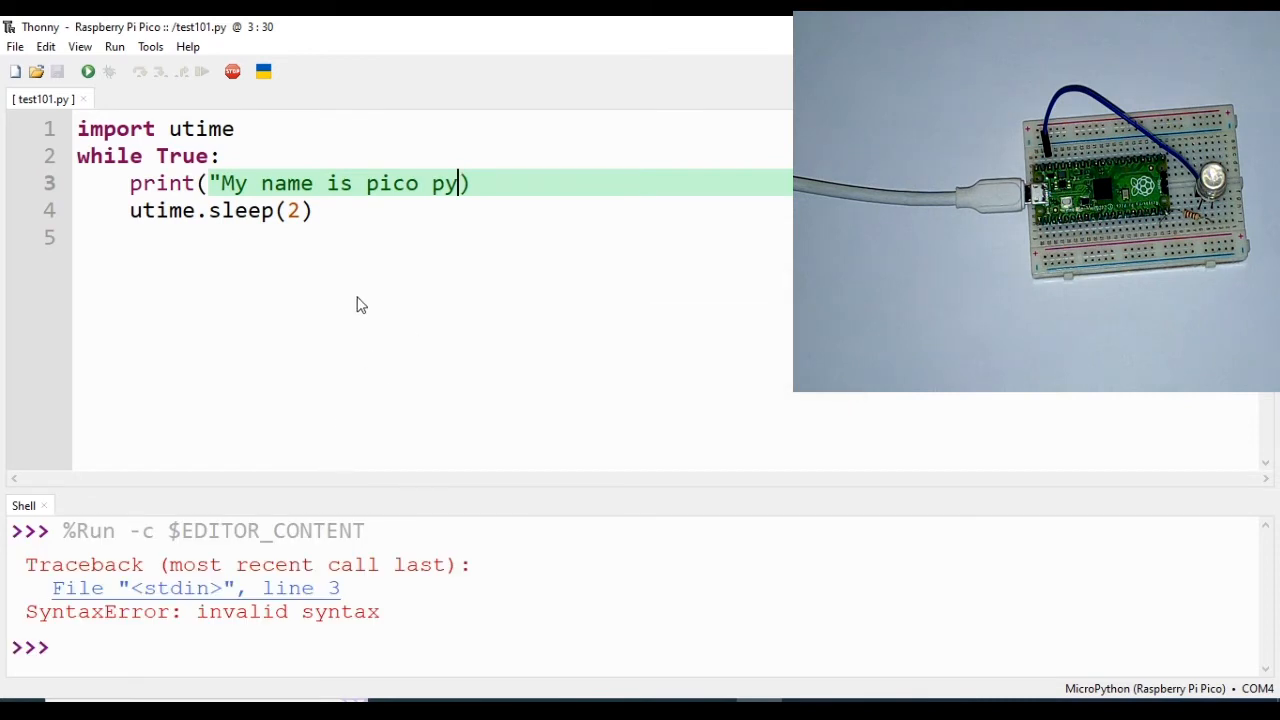
pyautogui.write('"')
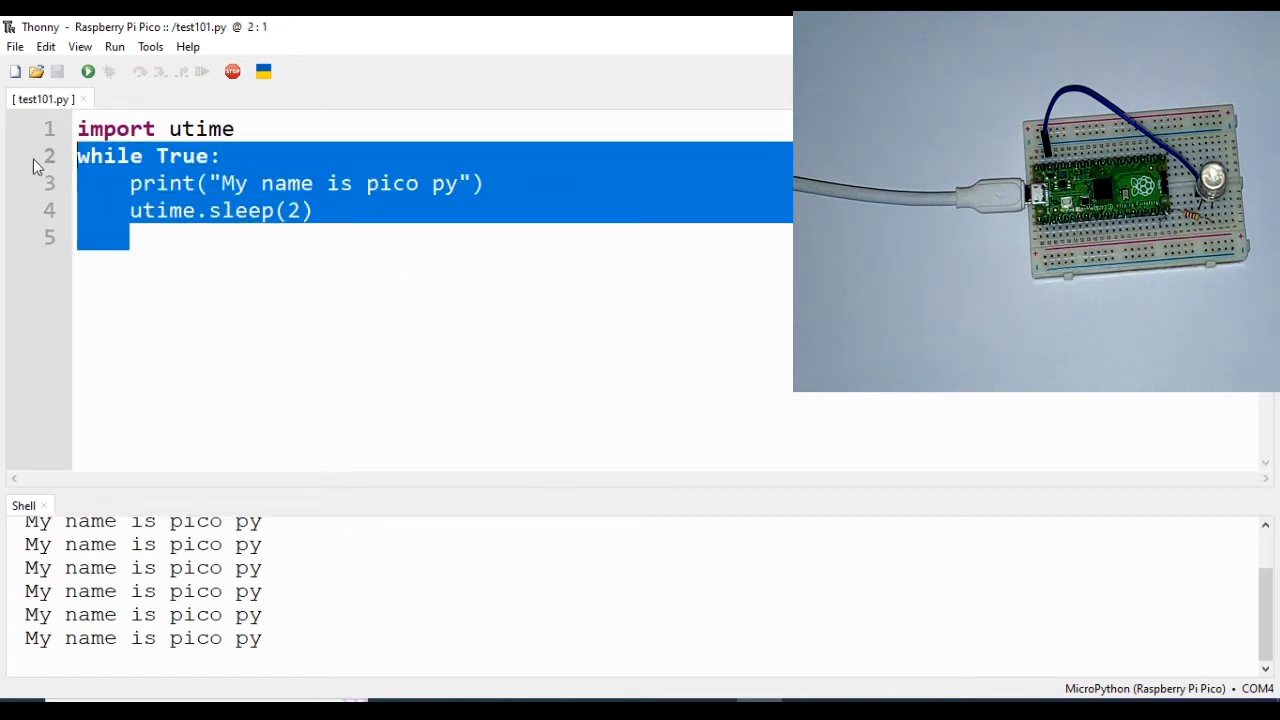
# Delete the loop and write user_input = input("Enter their name").
pyautogui.press('Delete')
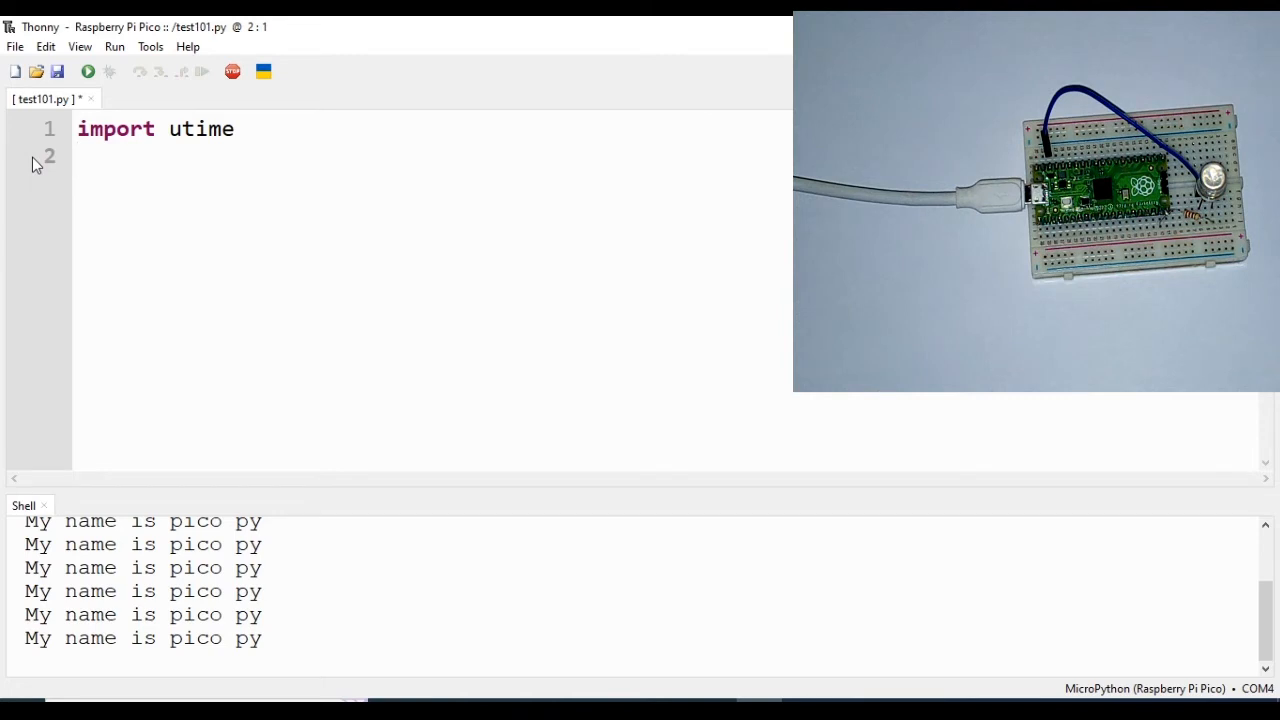
pyautogui.write('user_')
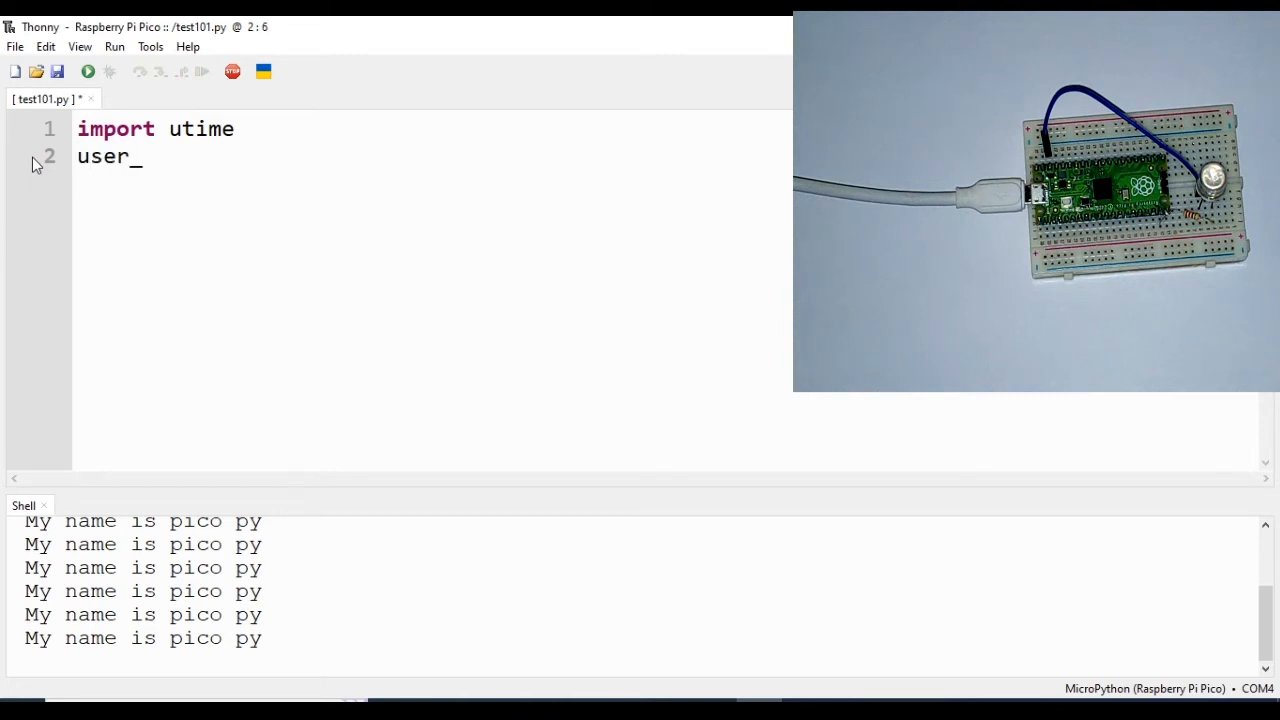
pyautogui.write('input')
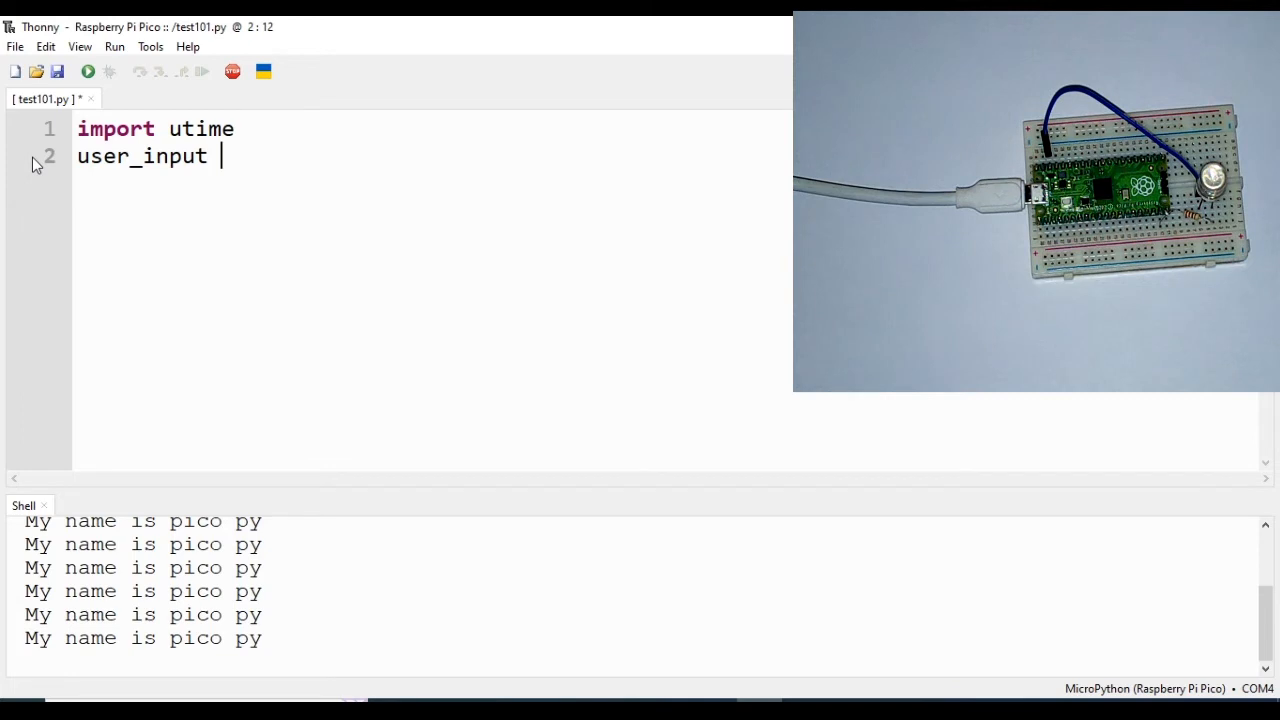
pyautogui.write('=')
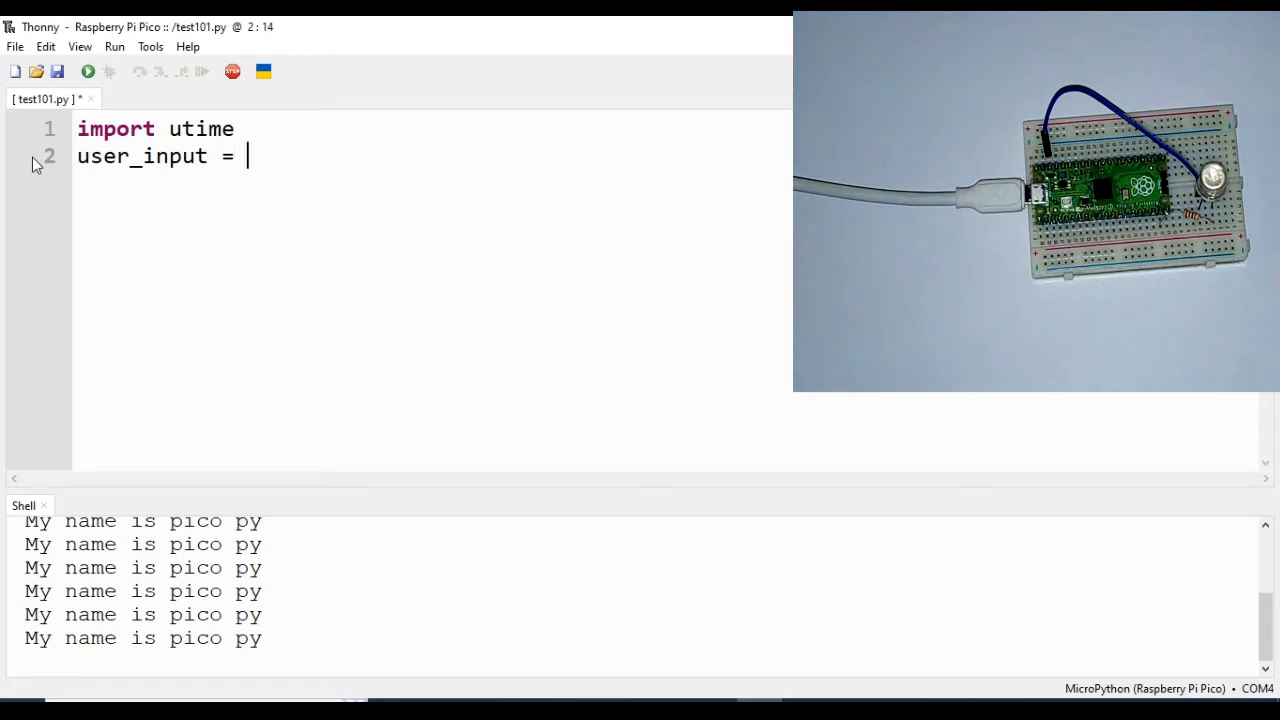
pyautogui.write('input()')
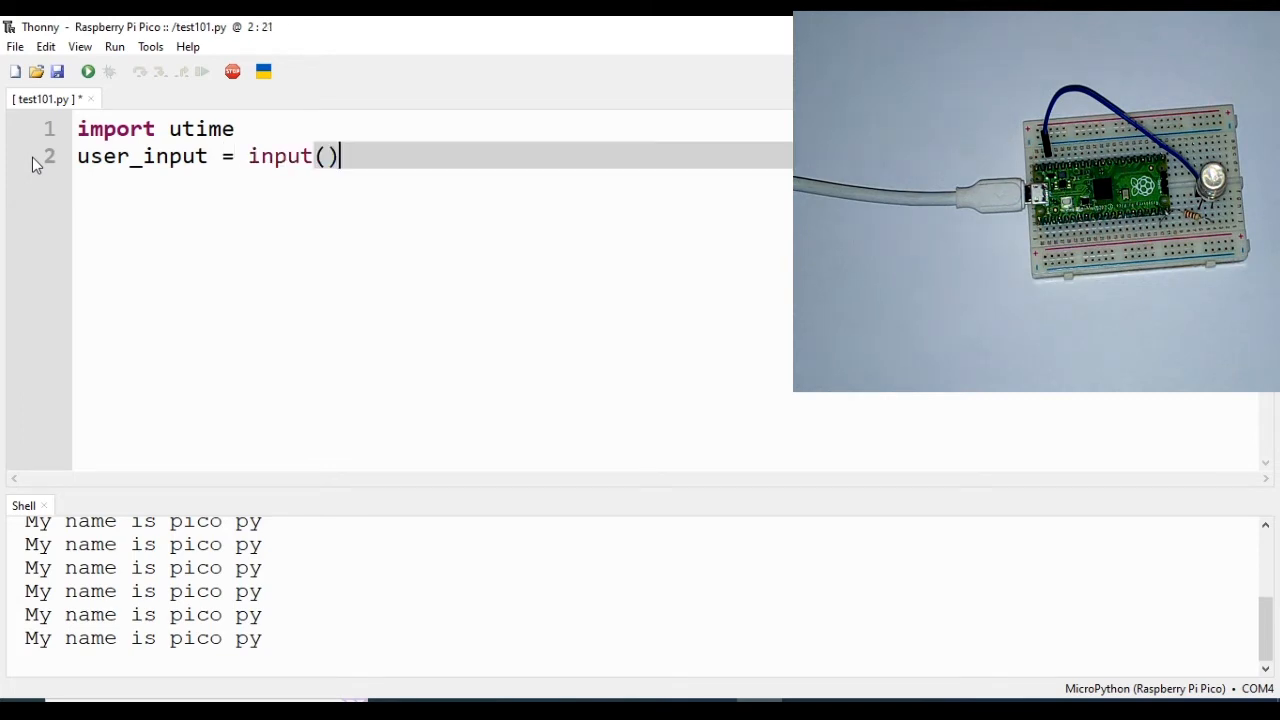
pyautogui.write('""')
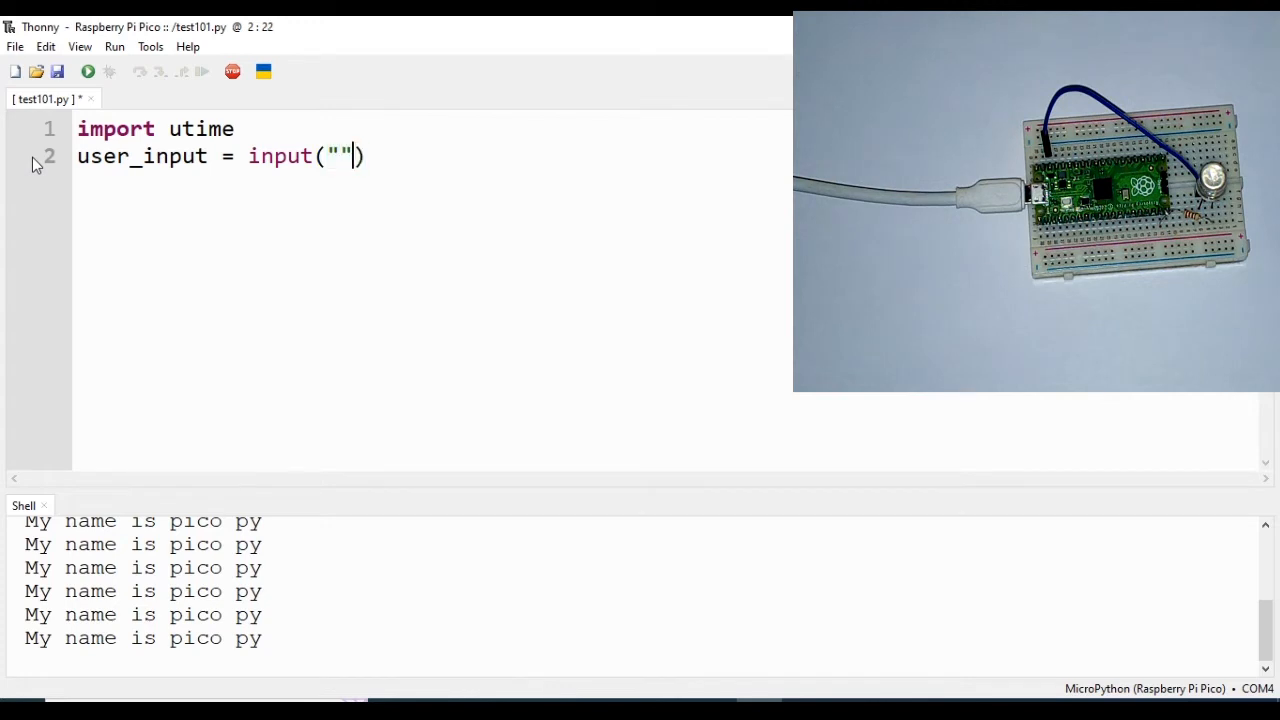
pyautogui.write('Ente')
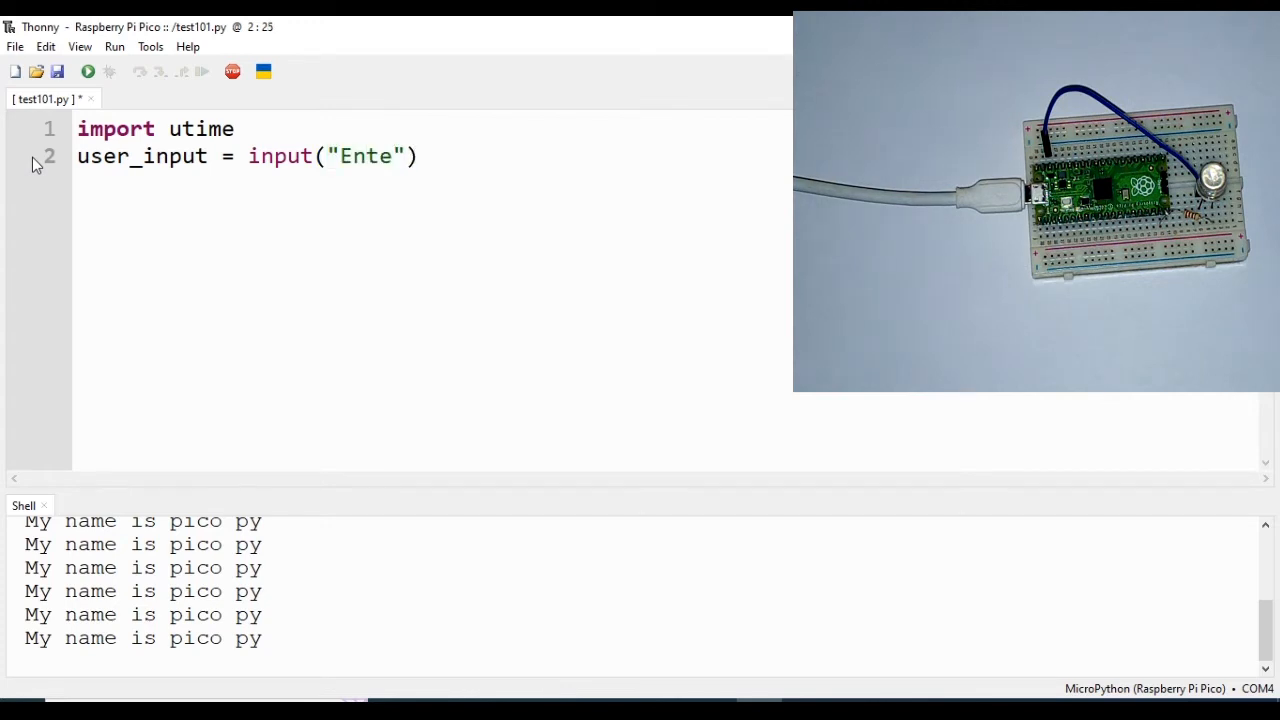
pyautogui.write('r their na')
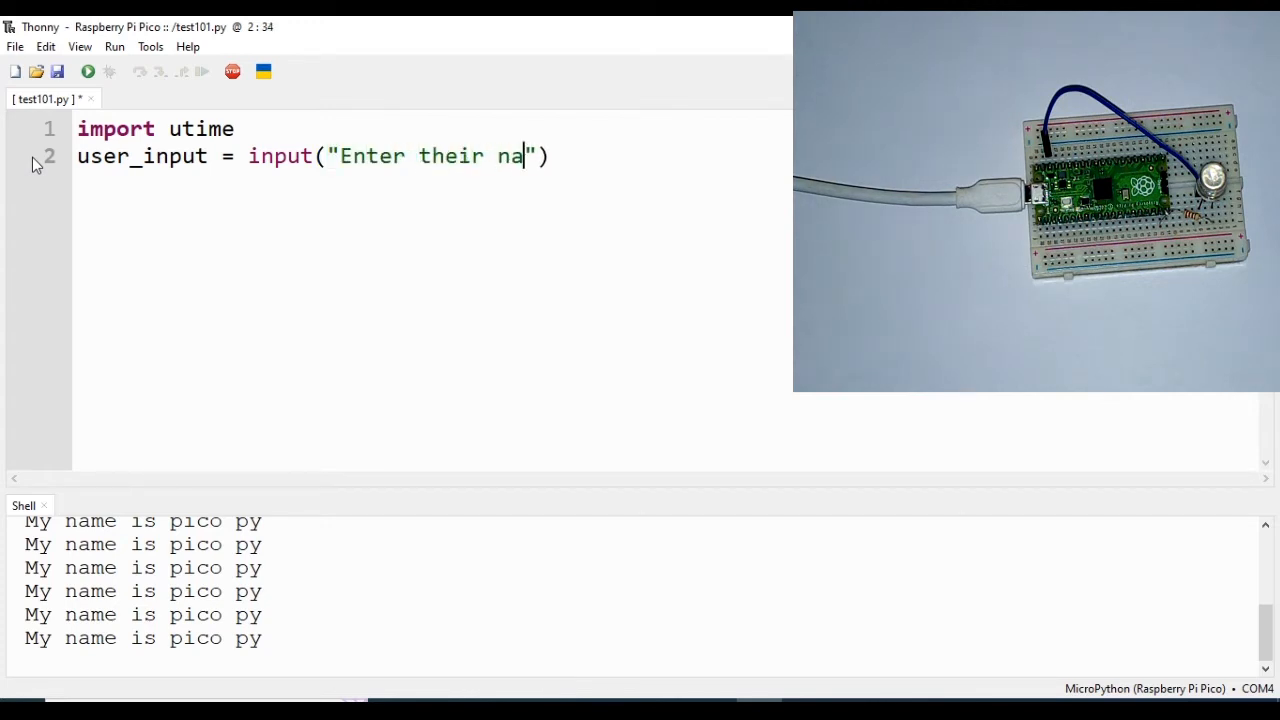
pyautogui.write('me')
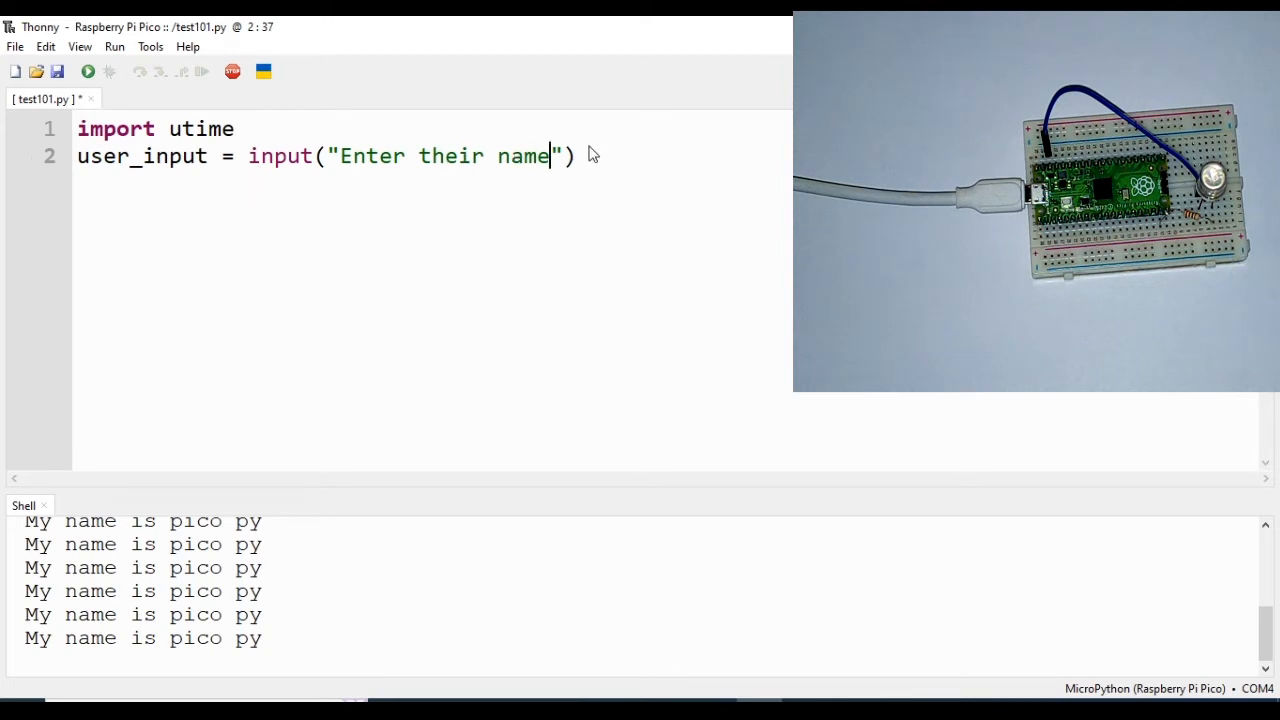
pyautogui.press('Return')
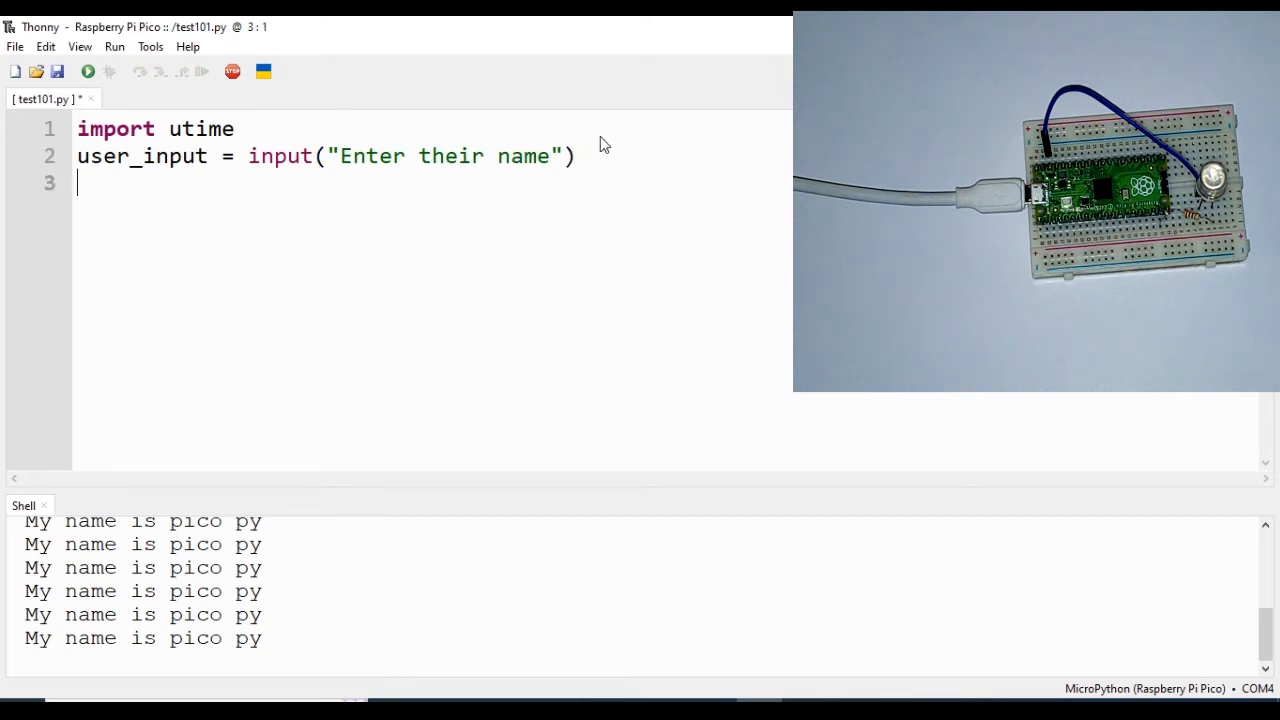
# Add an if statement comparing user_input to "Pico".
pyautogui.press('Return')
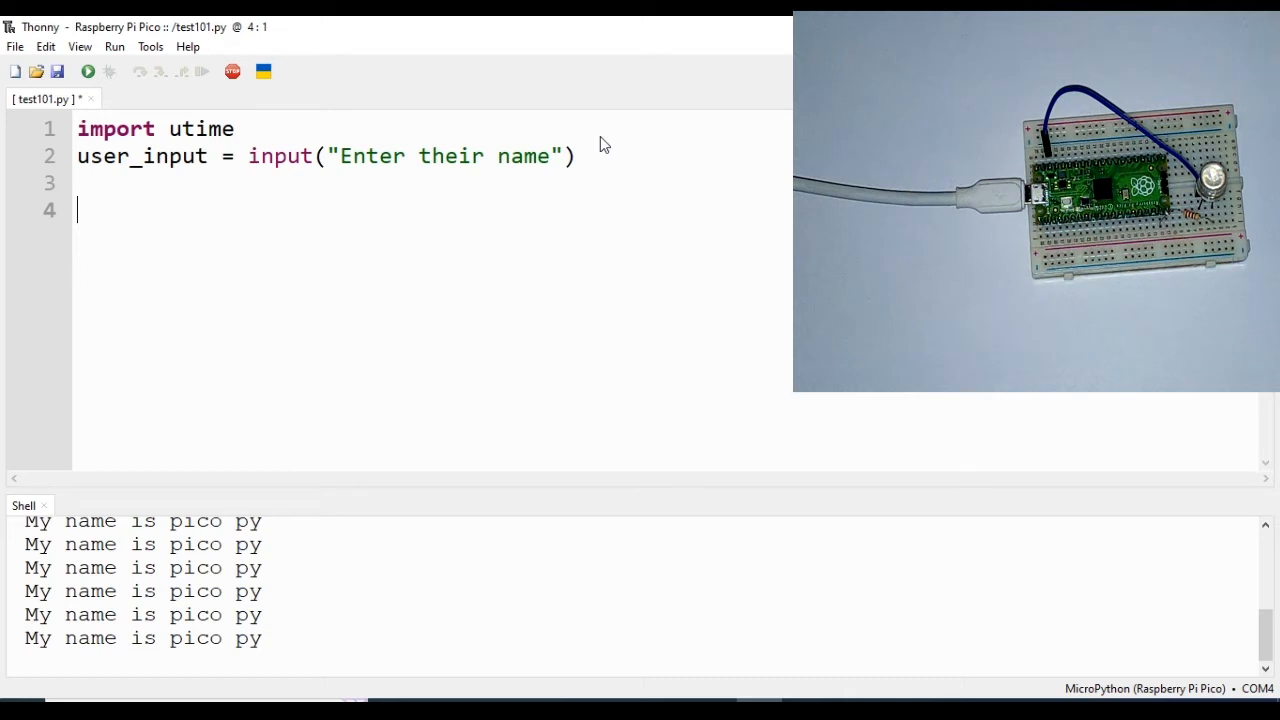
pyautogui.write('if')
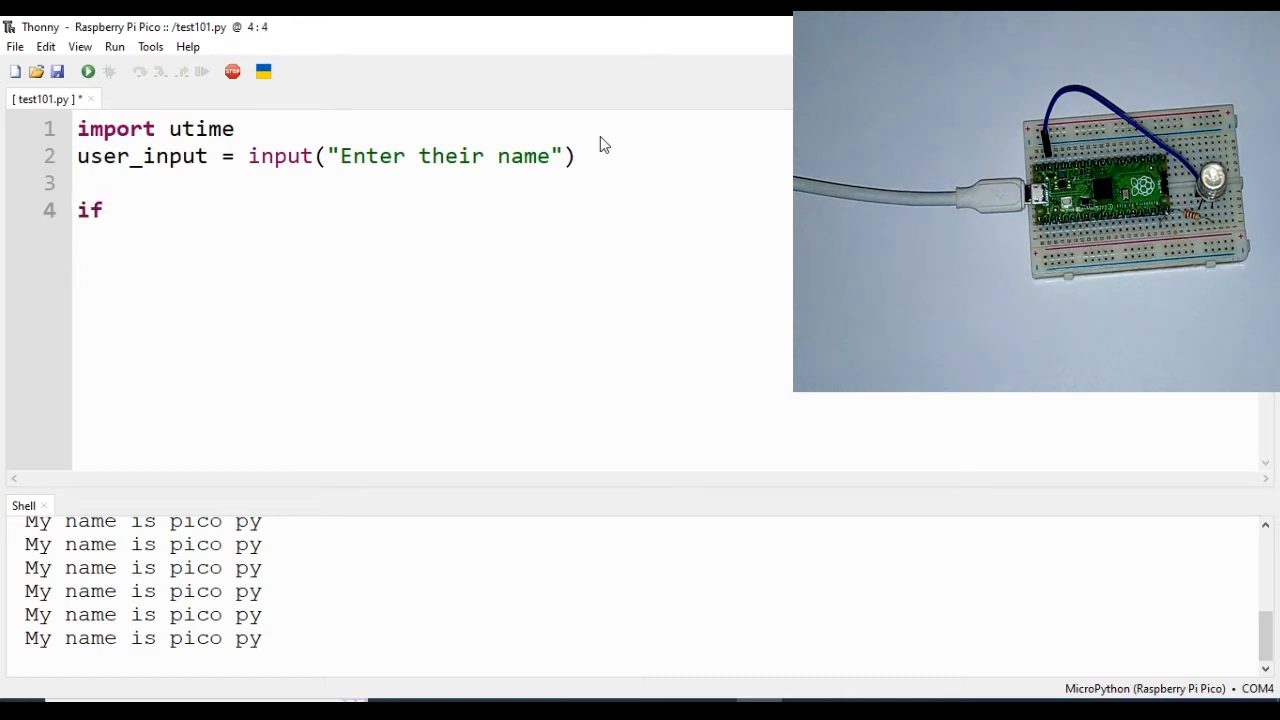
pyautogui.write('user_inp')
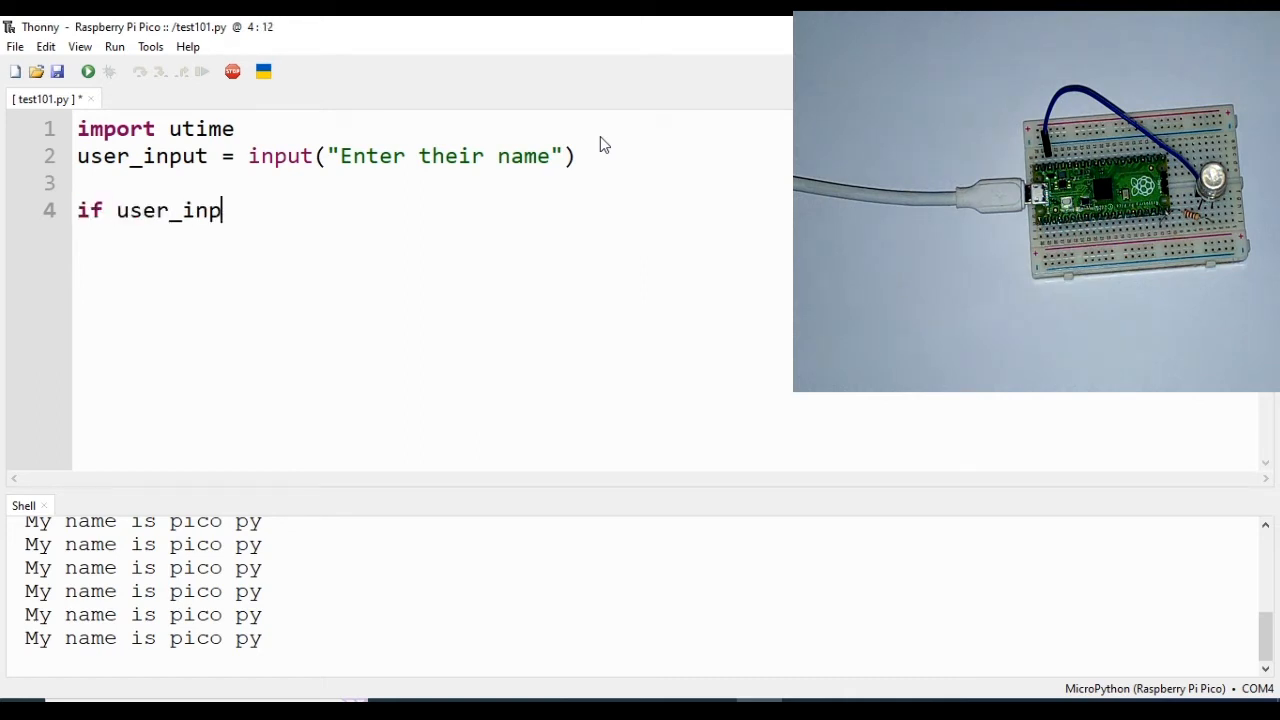
pyautogui.write('ut === "')
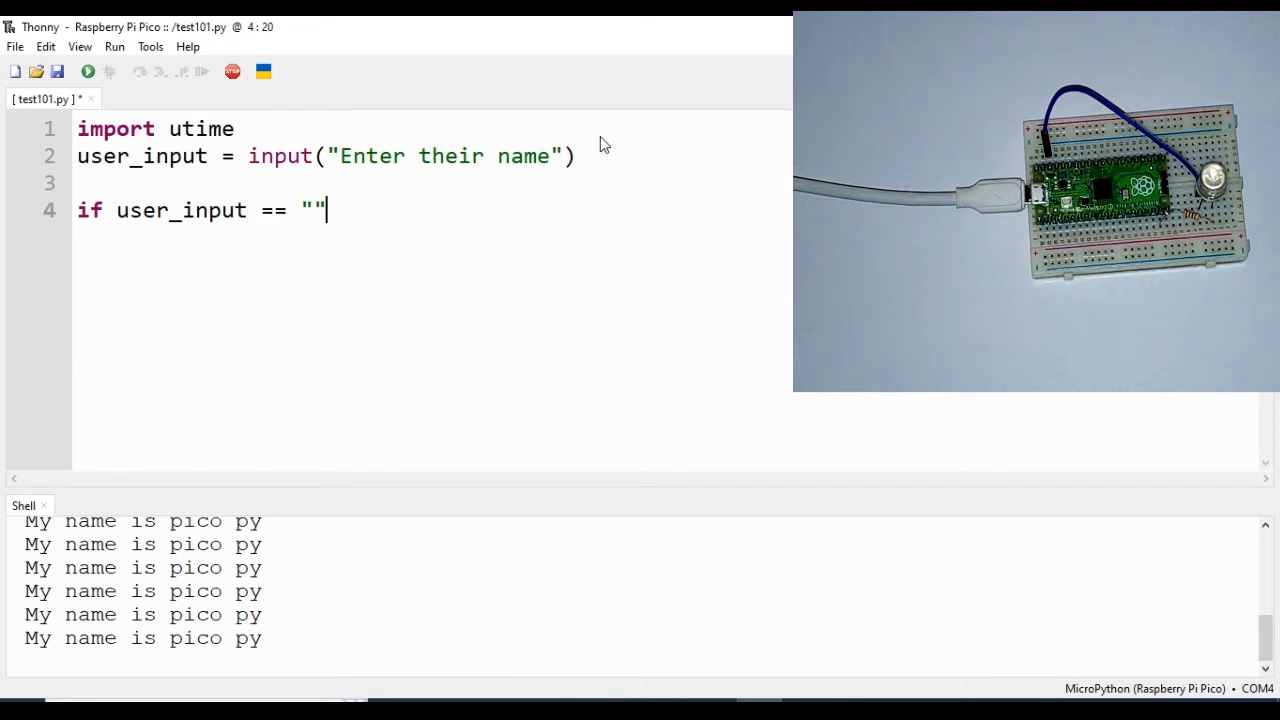
pyautogui.write('Pico')
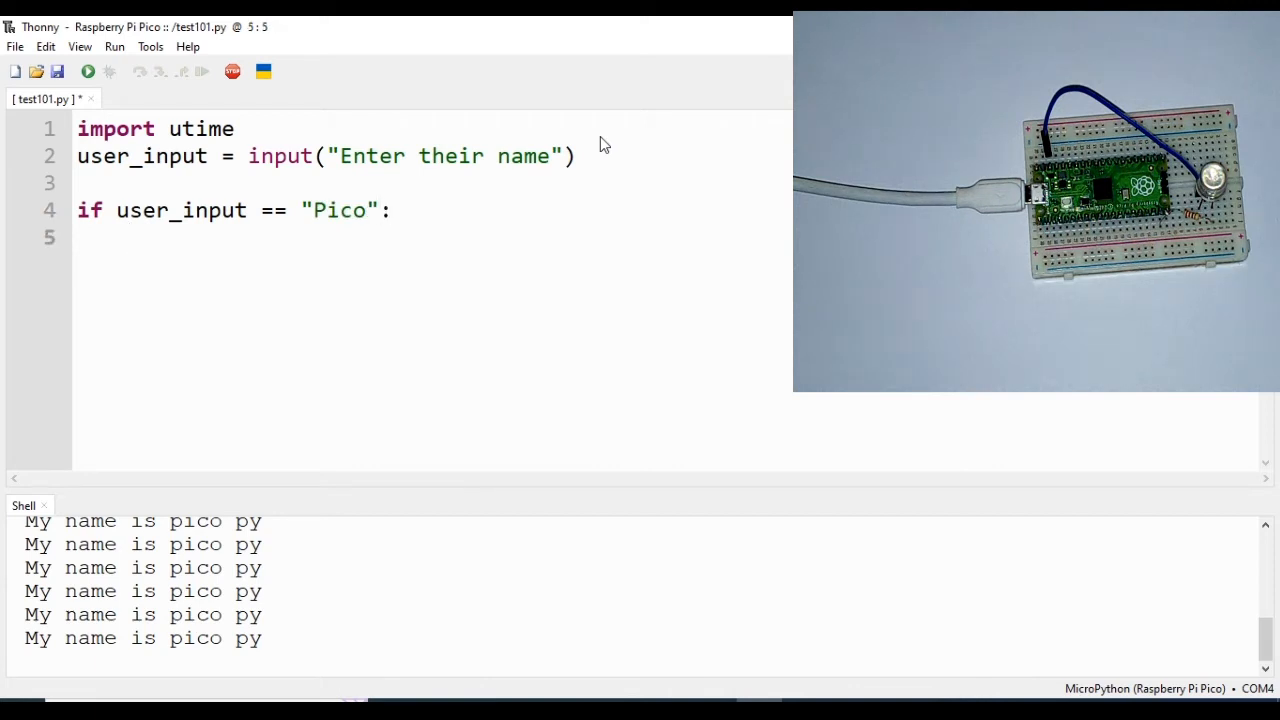
# Print "Pico is owesome" when the name matches.
pyautogui.write('print')
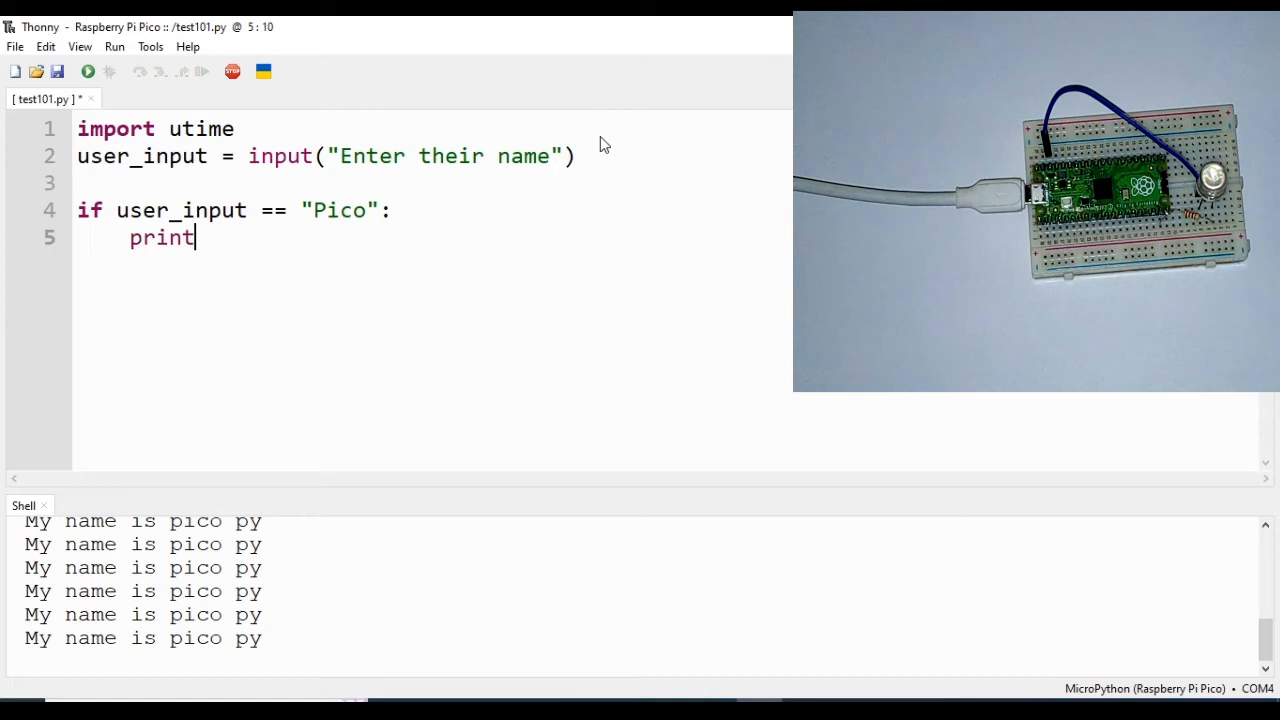
pyautogui.write('()')
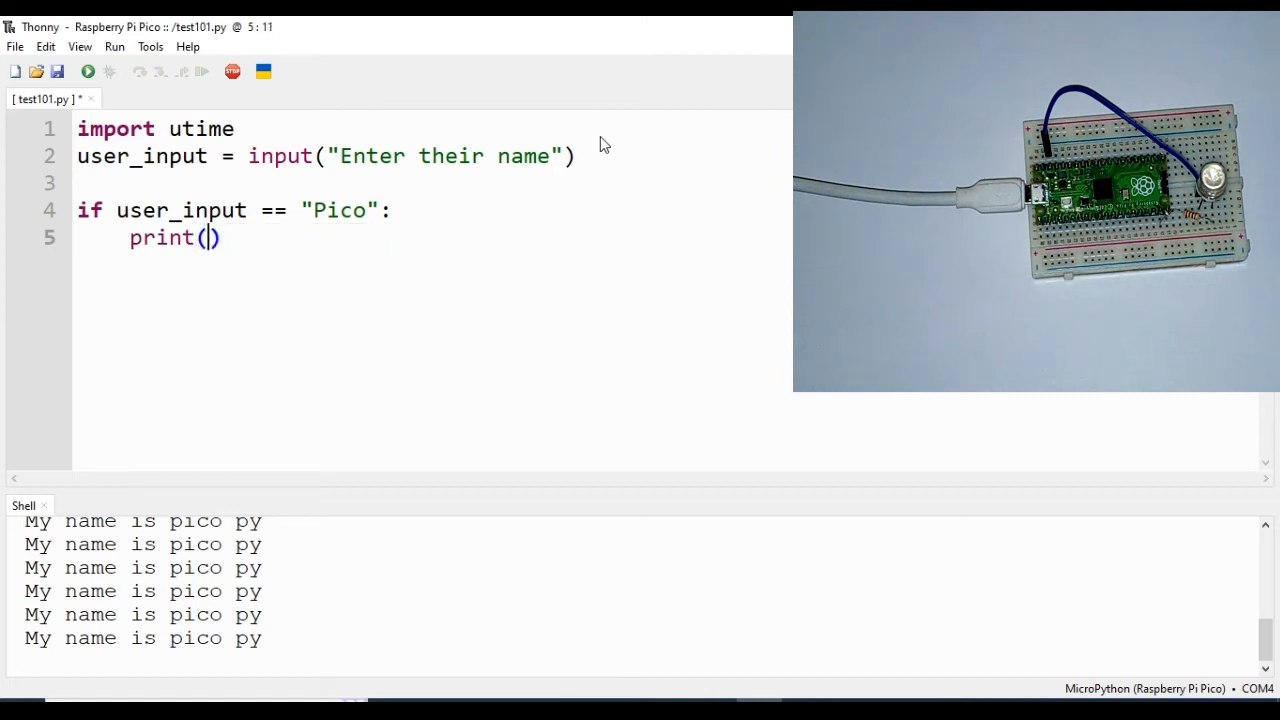
pyautogui.write('"')
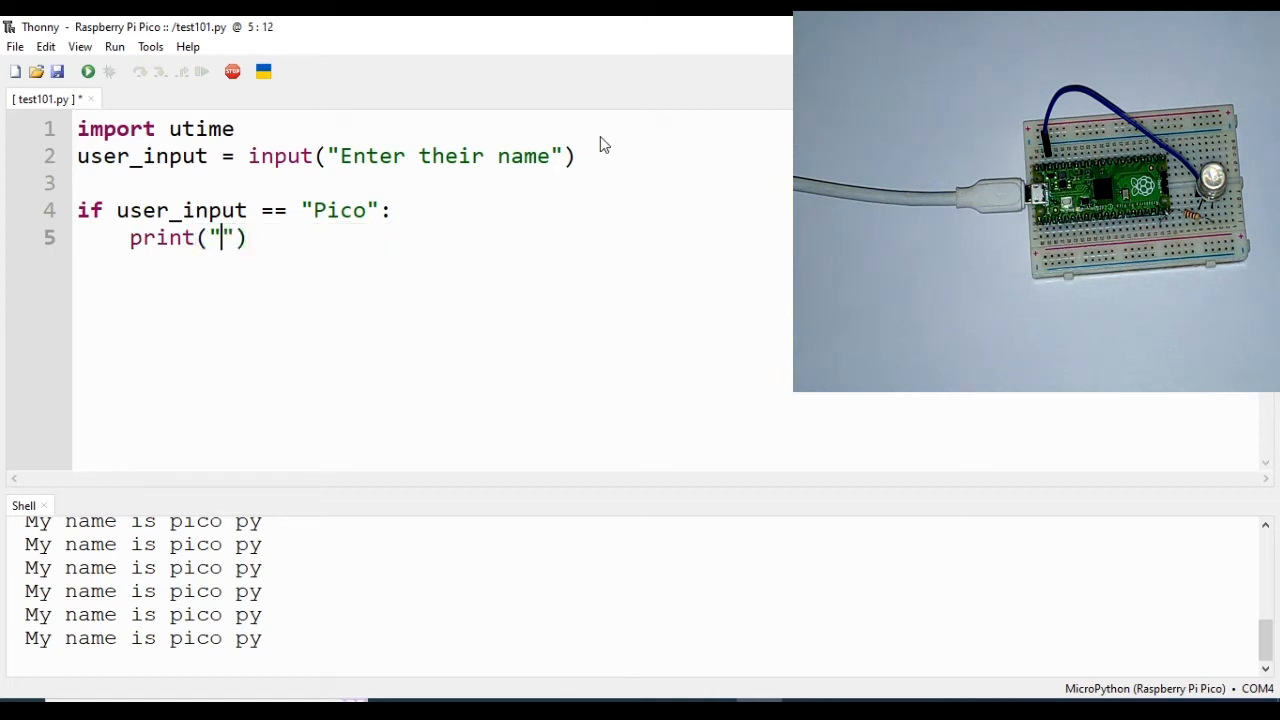
pyautogui.write('Pi')
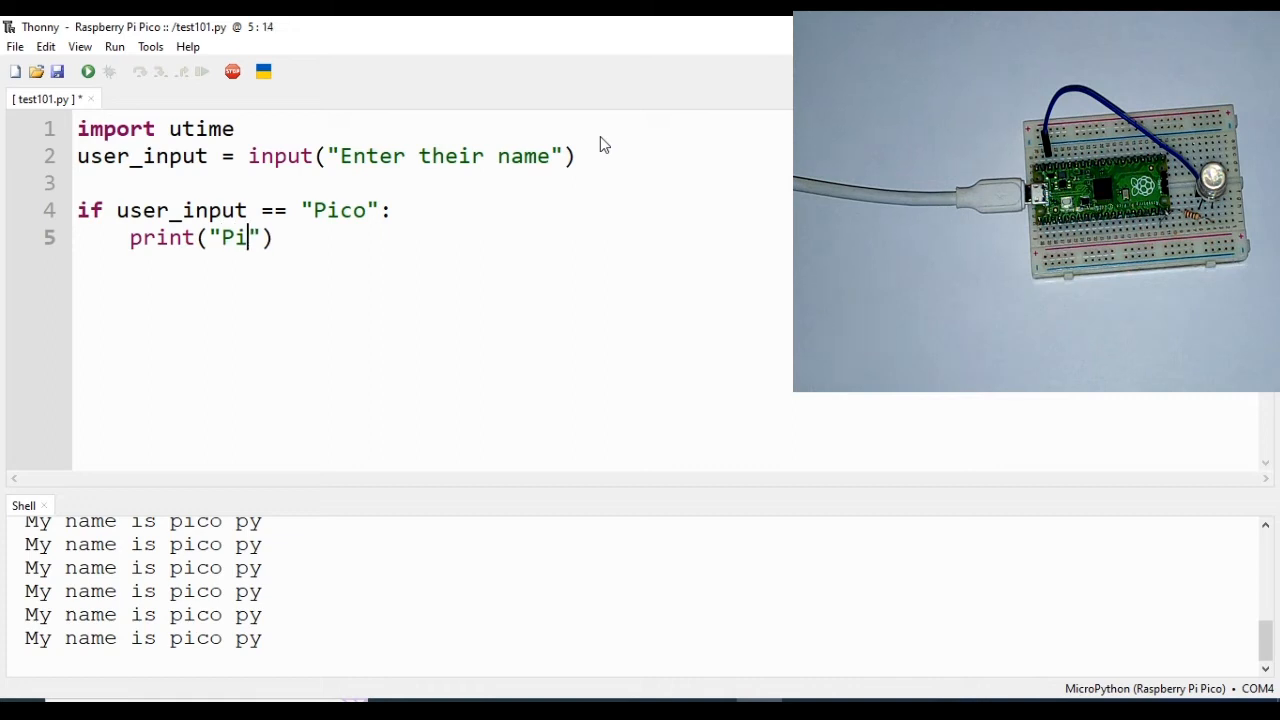
pyautogui.write('co is o')
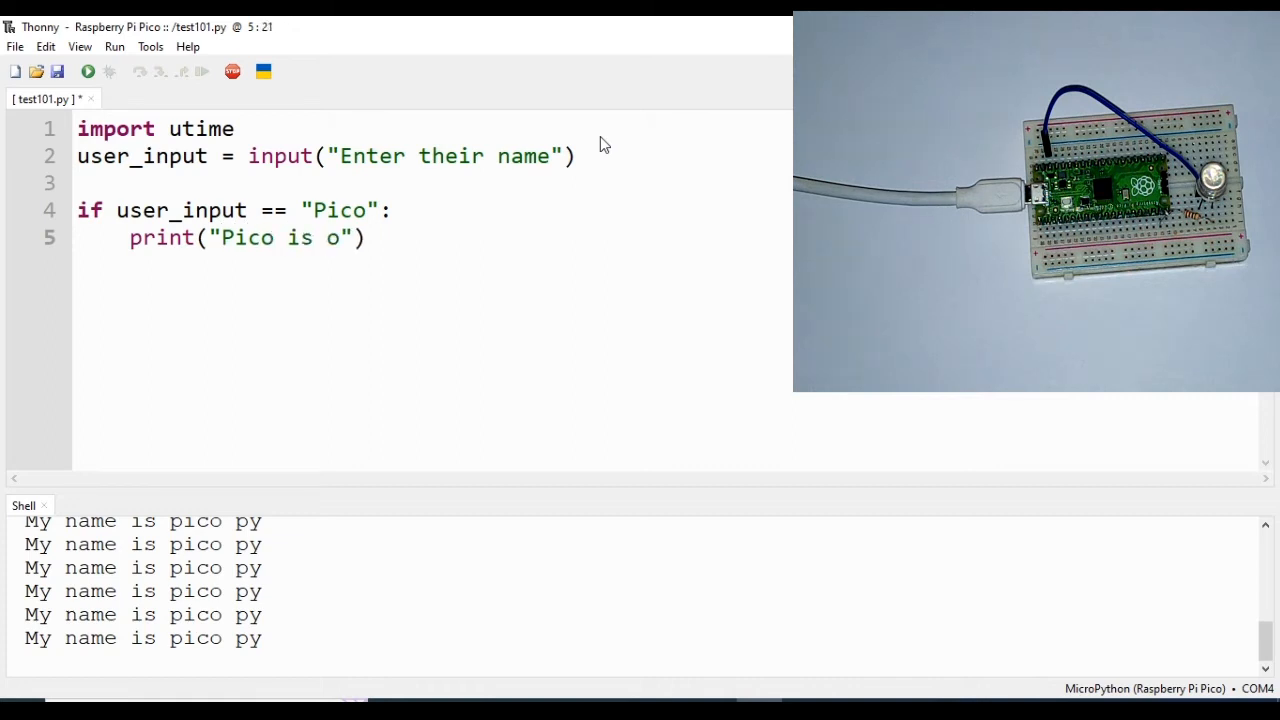
pyautogui.write('wesok')
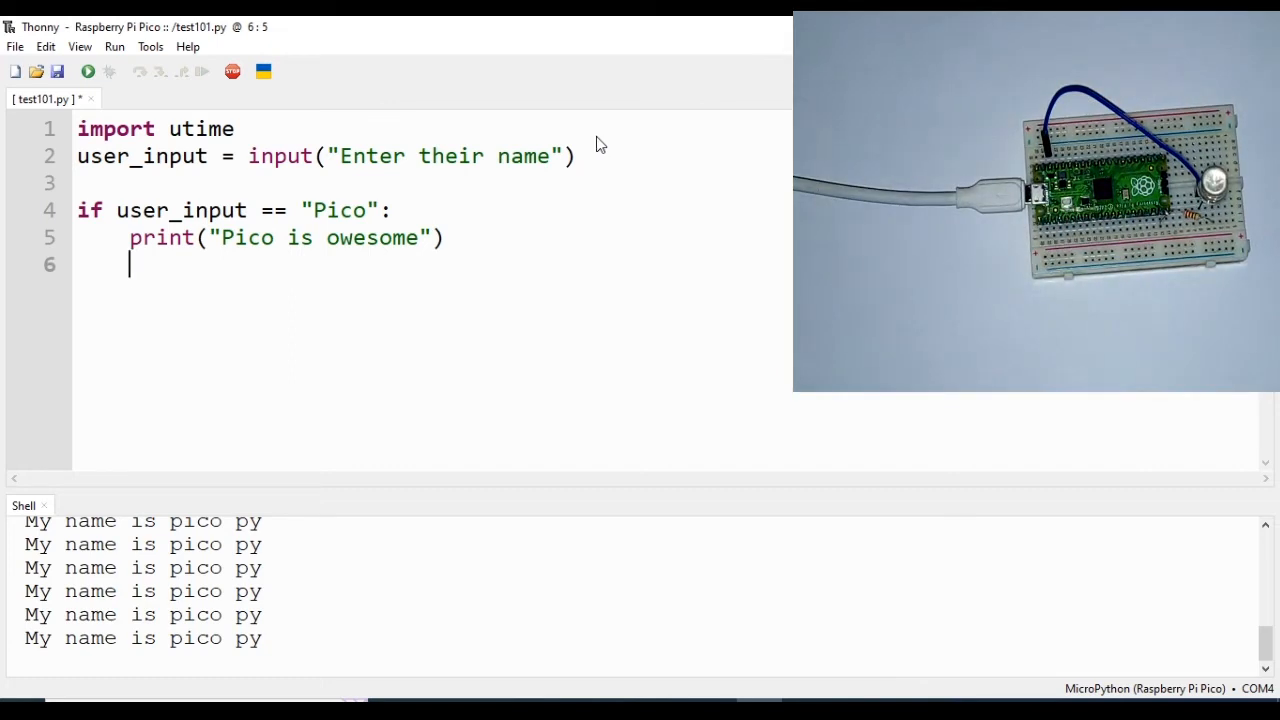
pyautogui.moveTo(296, 256)
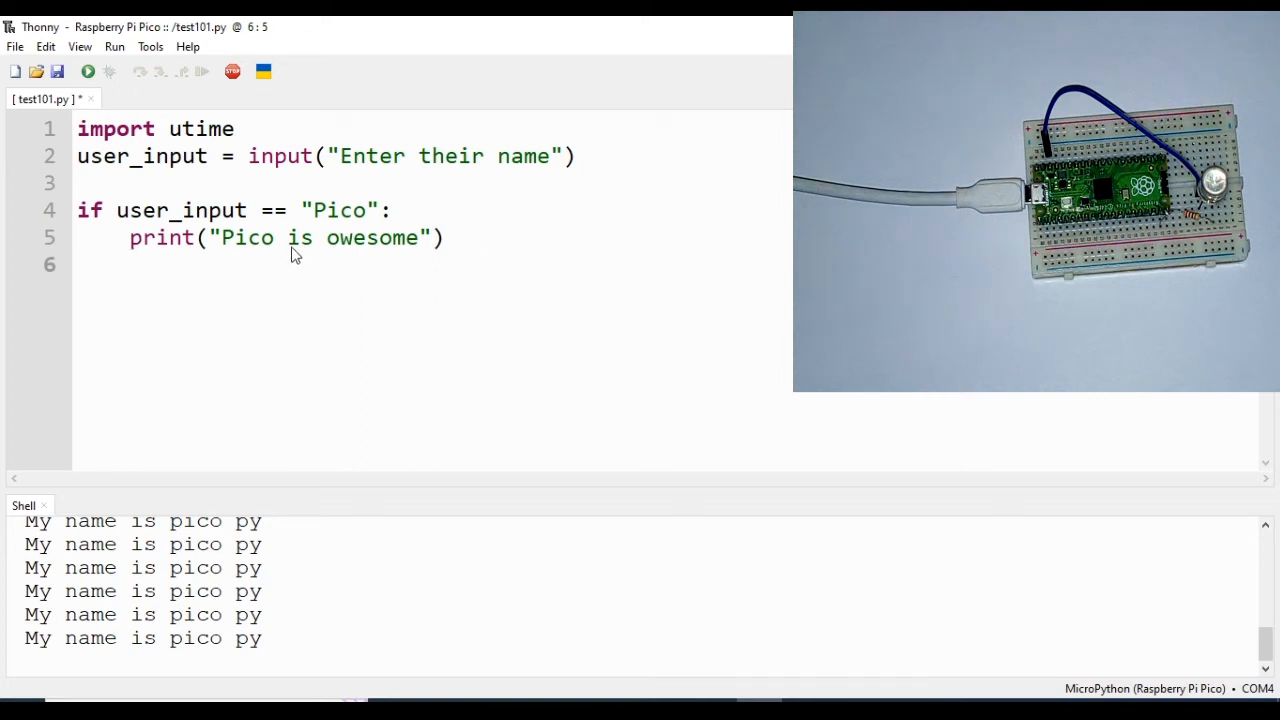
# Add an else branch printing "Oups wrong name".
pyautogui.write('el')
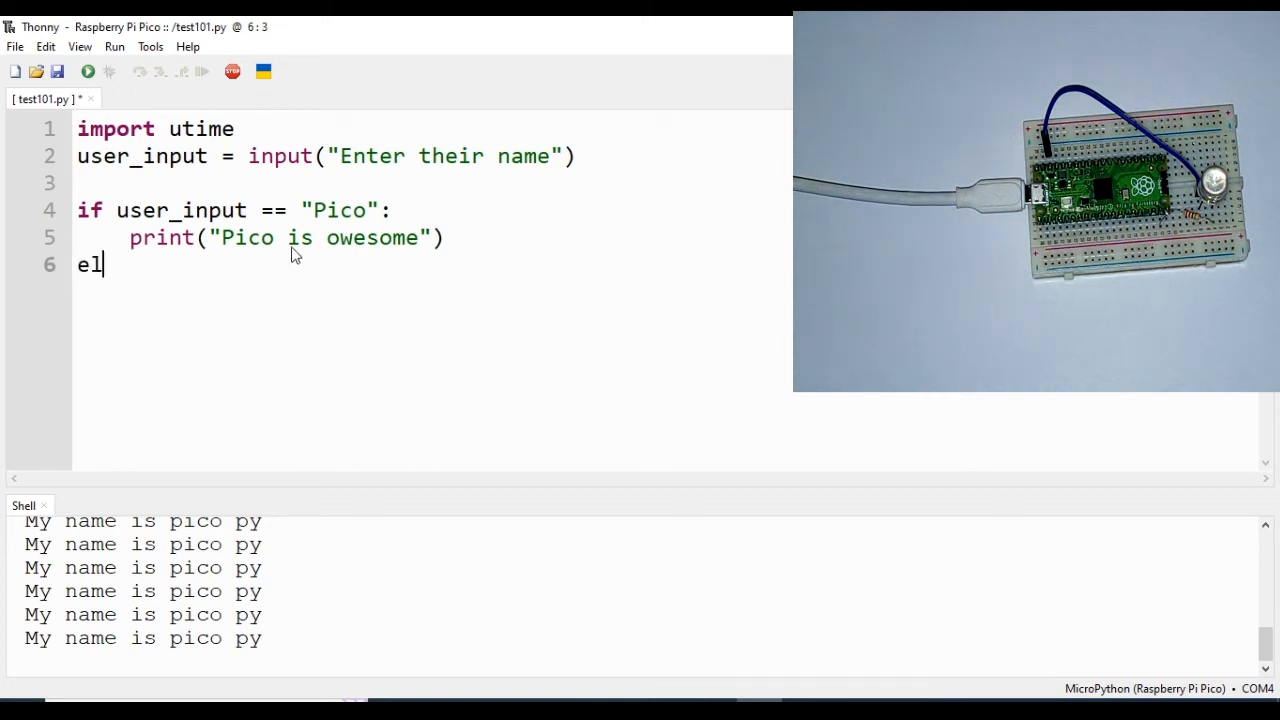
pyautogui.write('se:')
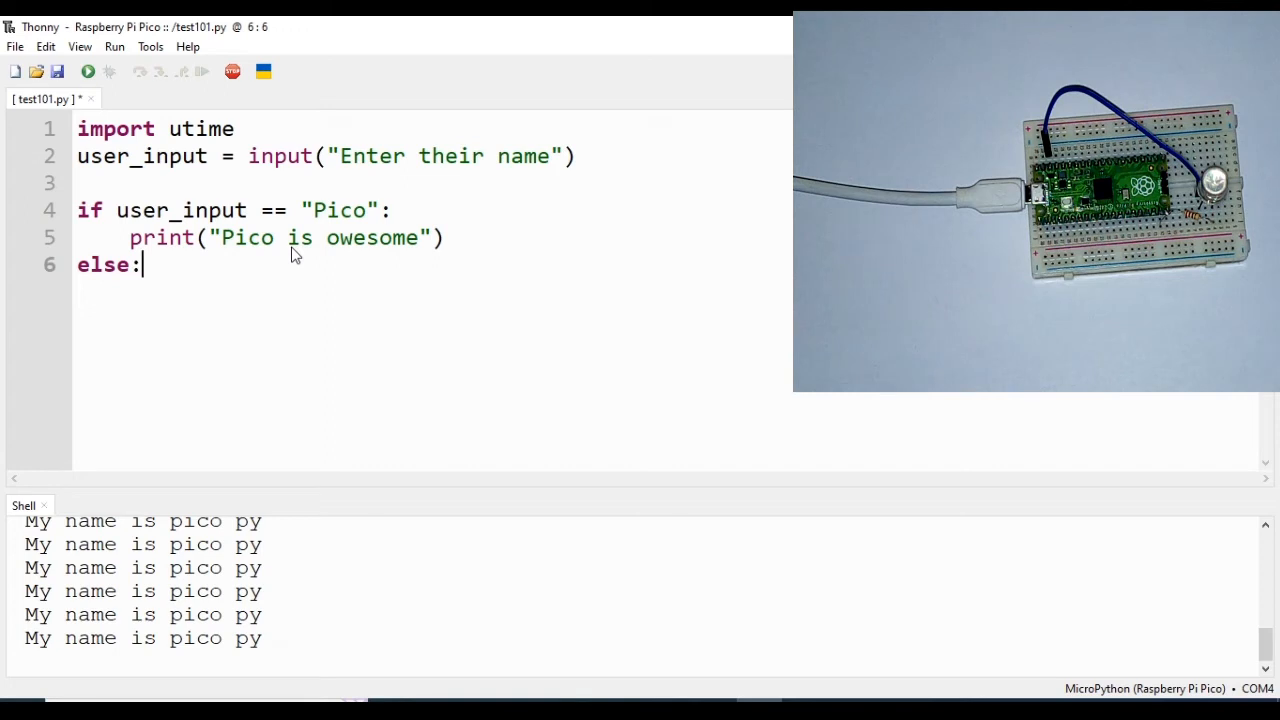
pyautogui.write('p')
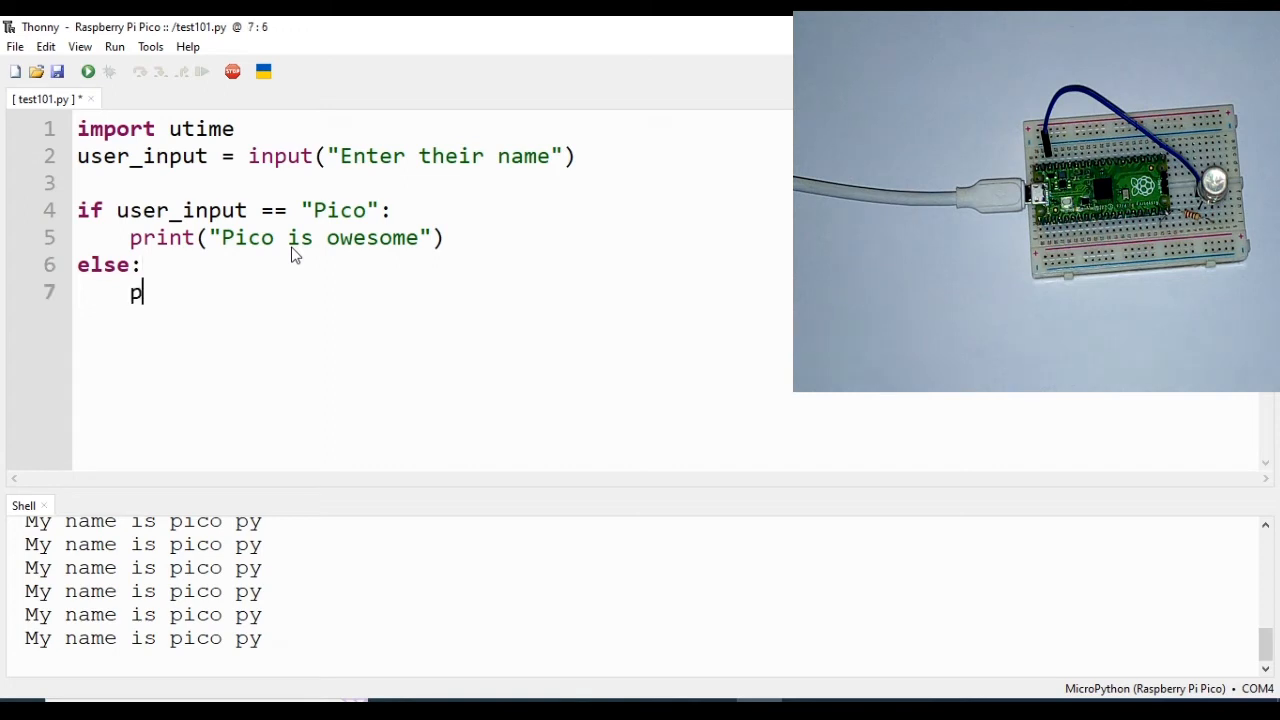
pyautogui.write('rint()')
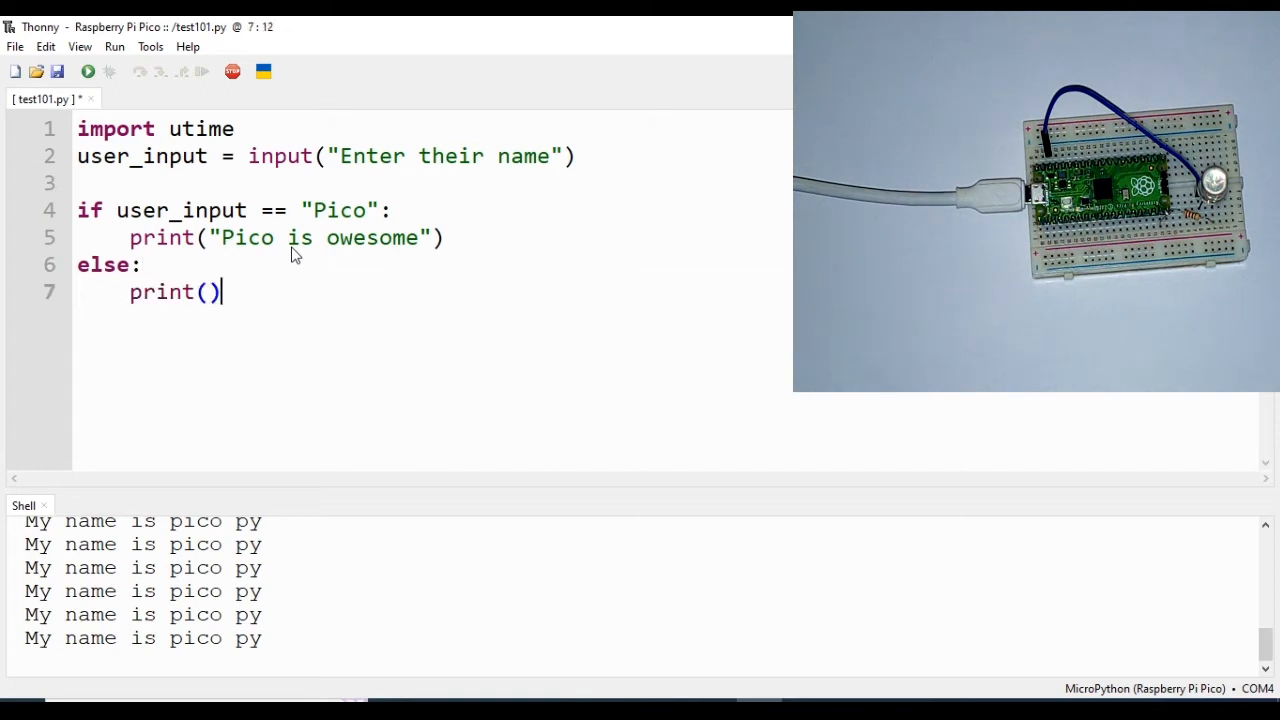
pyautogui.write('""')
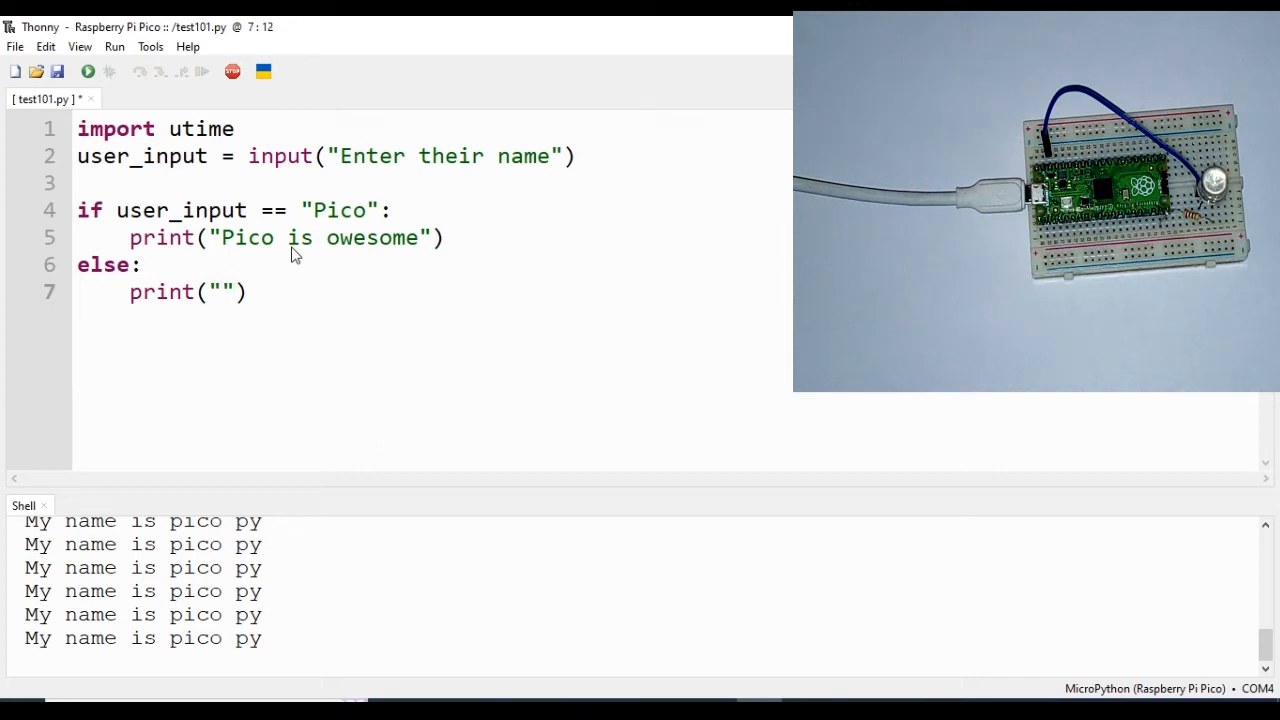
pyautogui.write('Oups')
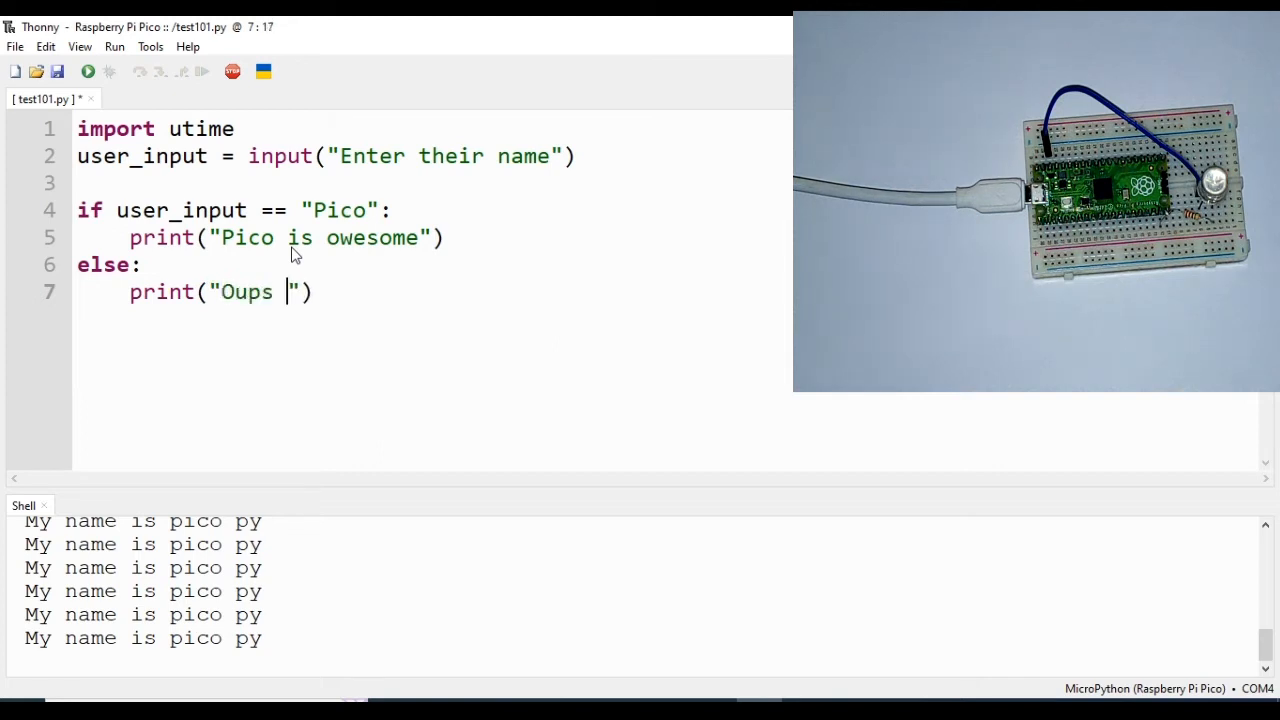
pyautogui.write('wrong n')
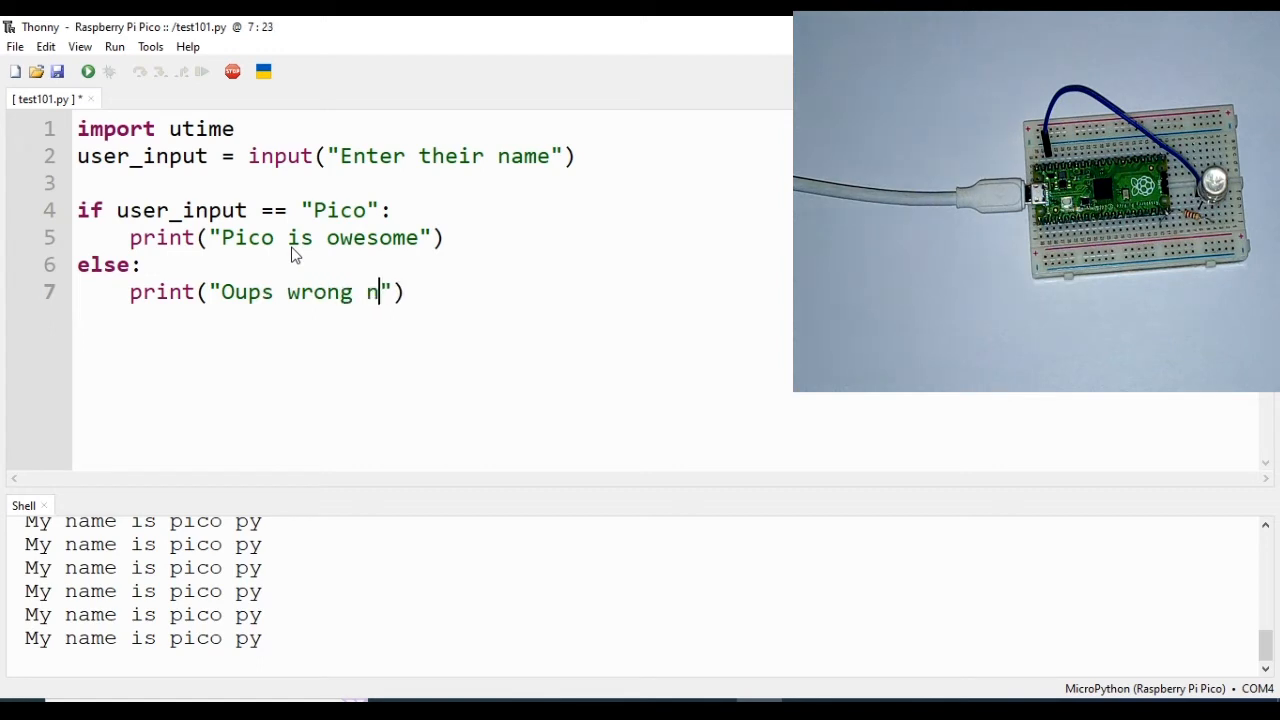
pyautogui.write('ame')
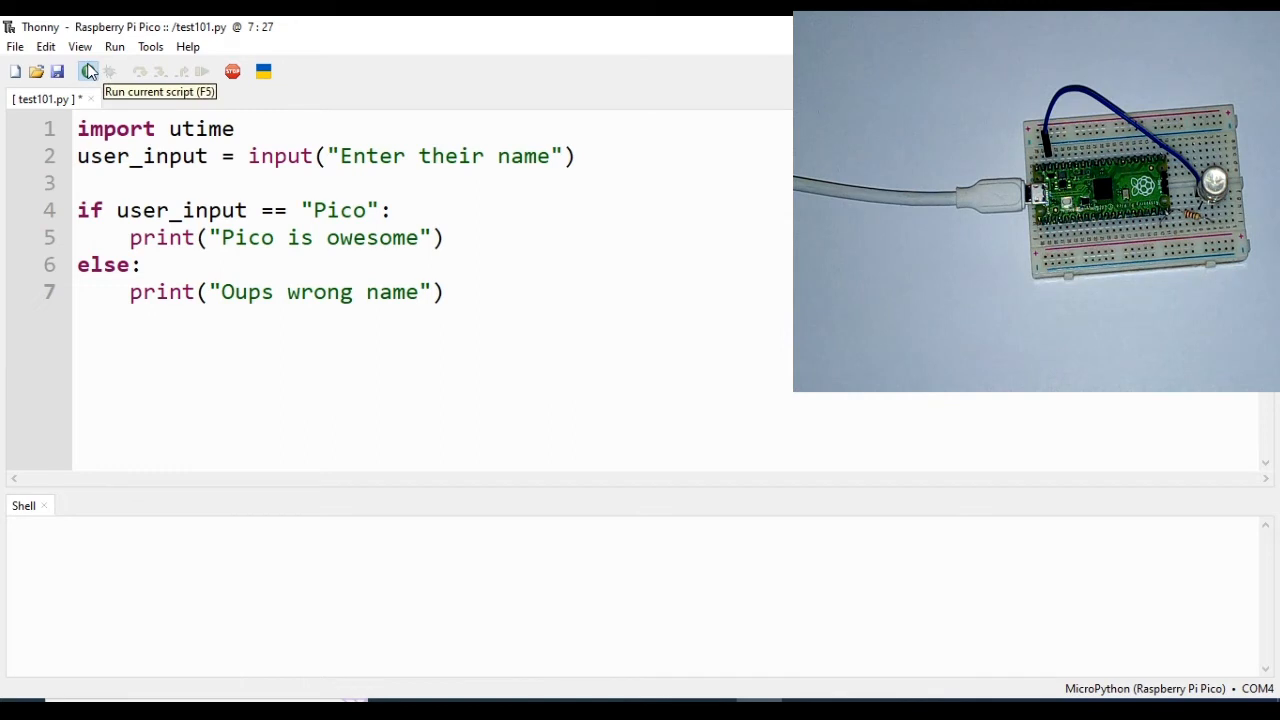
# Run the name-check script and answer the prompt so the shell prints "Pico is owesome".
pyautogui.click(88, 72)
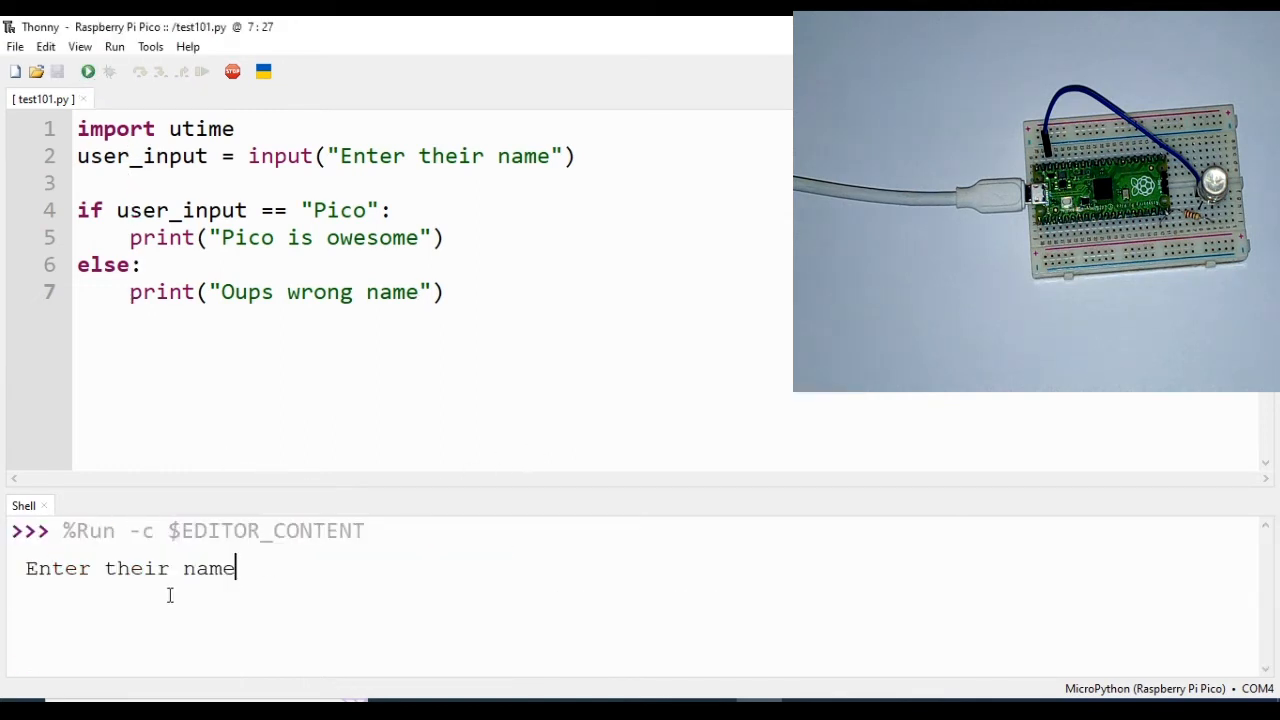
pyautogui.moveTo(472, 518)
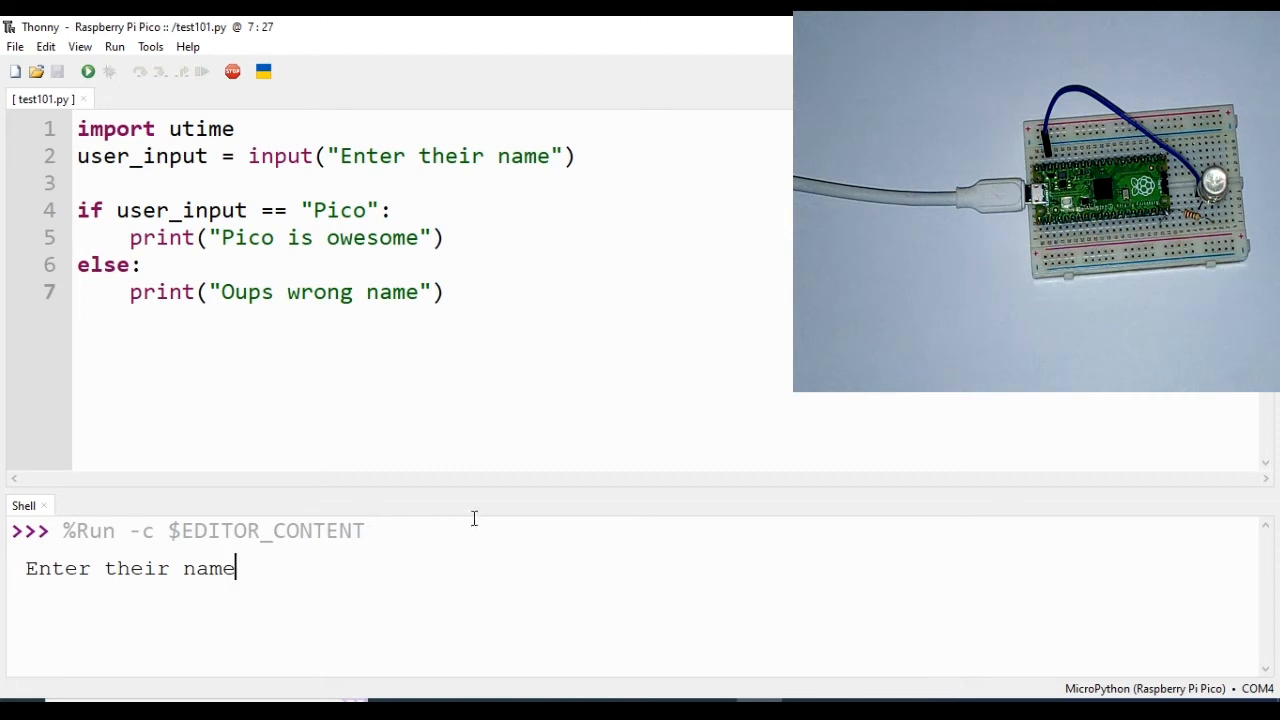
pyautogui.moveTo(420, 474)
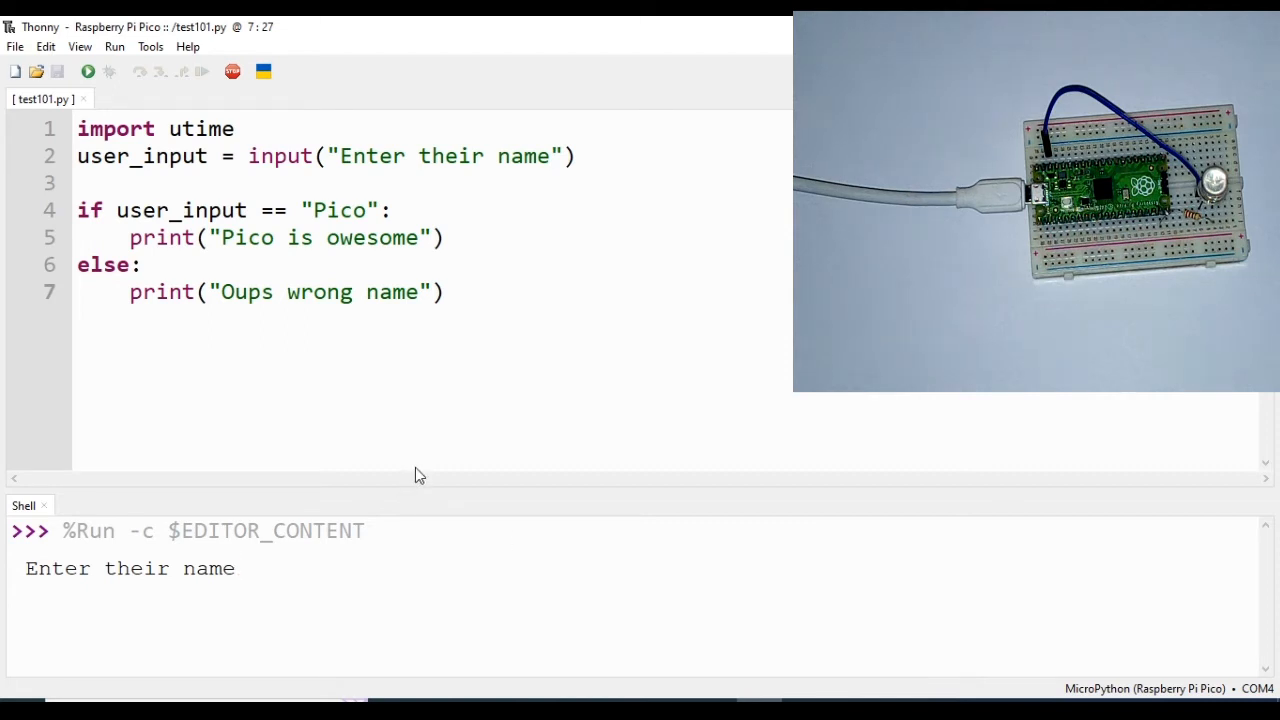
pyautogui.write('k')
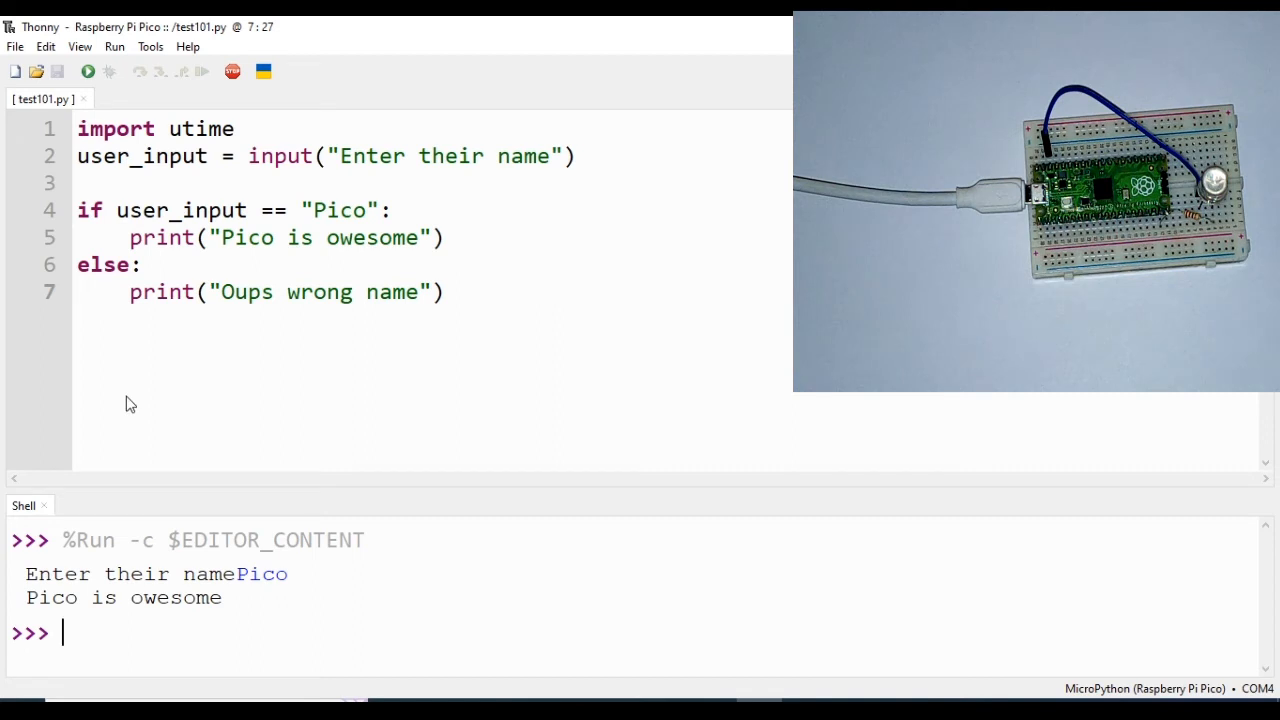
pyautogui.moveTo(370, 280)
pyautogui.write('im')
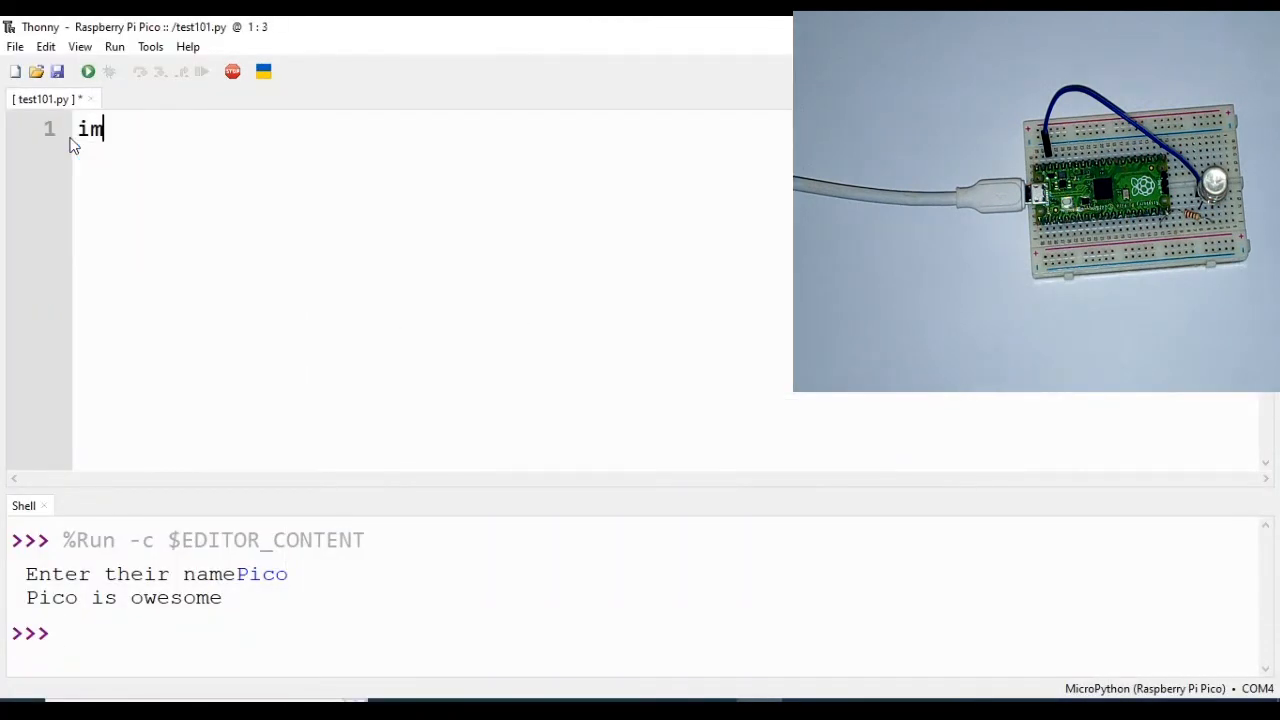
# Import machine and utime at the top of test101.py.
pyautogui.write('port mac')
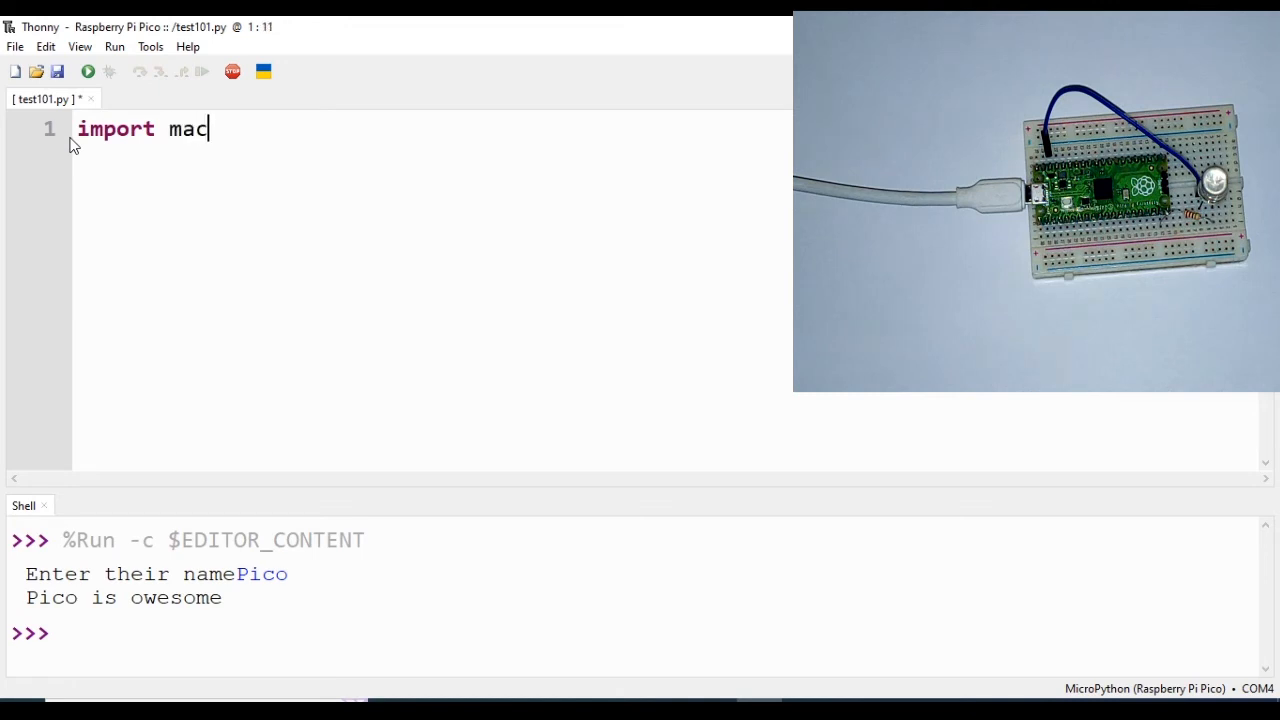
pyautogui.write('hine')
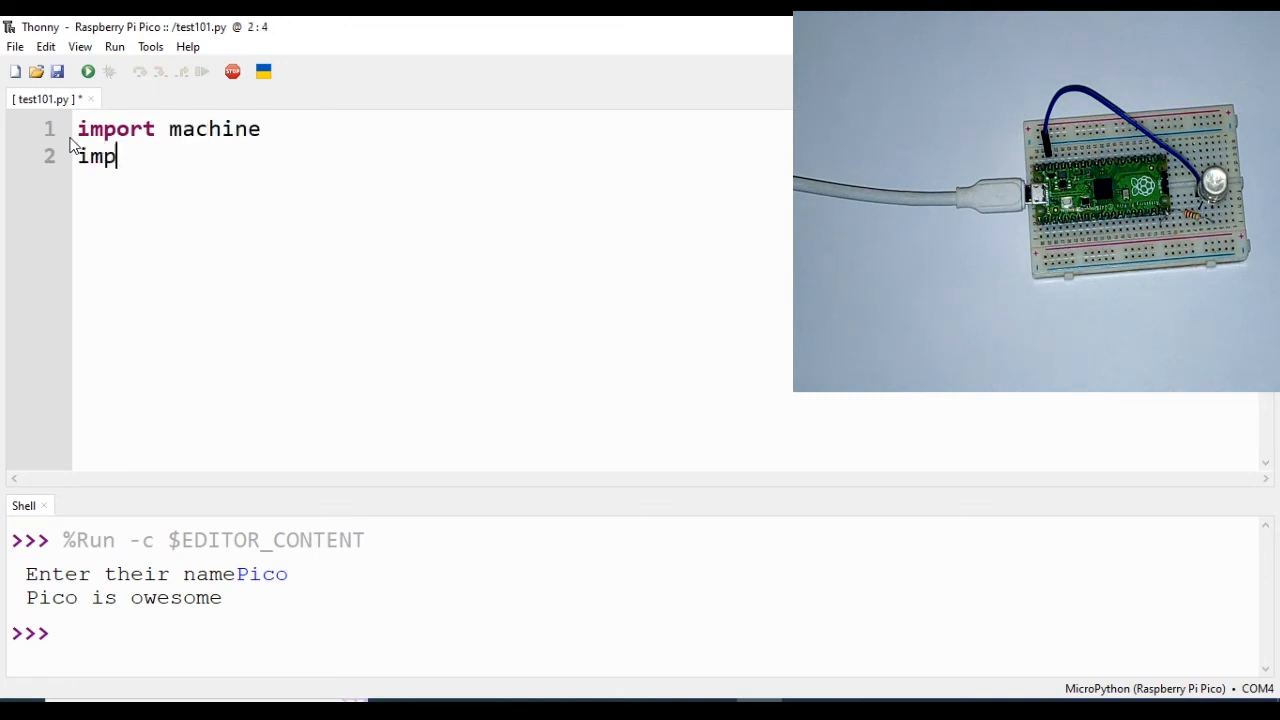
pyautogui.write('ort utime')
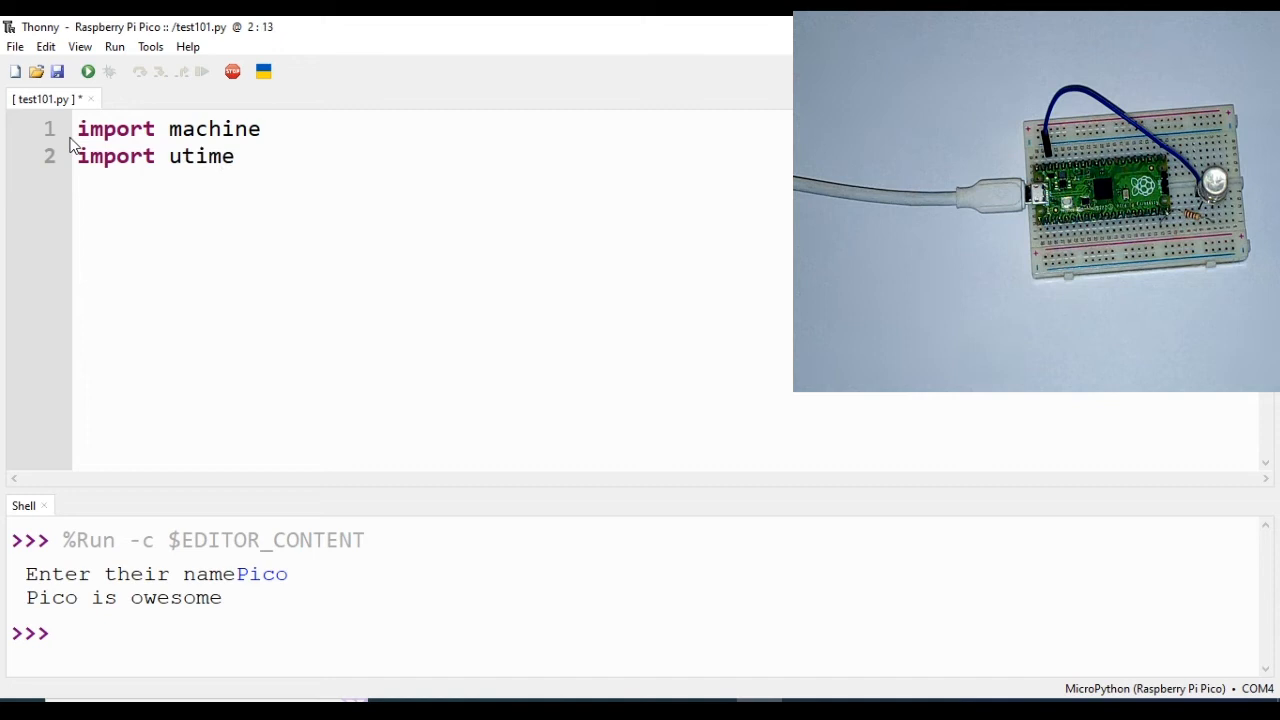
pyautogui.press('enter')
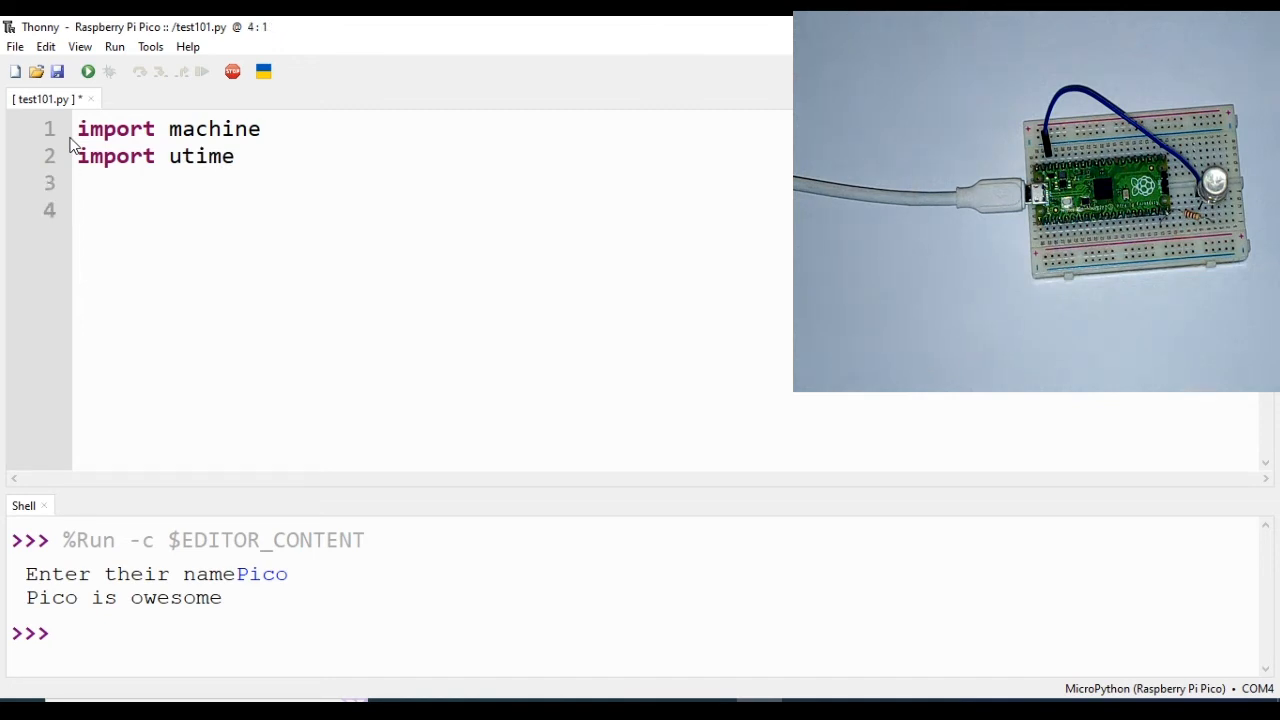
pyautogui.click(78, 210)
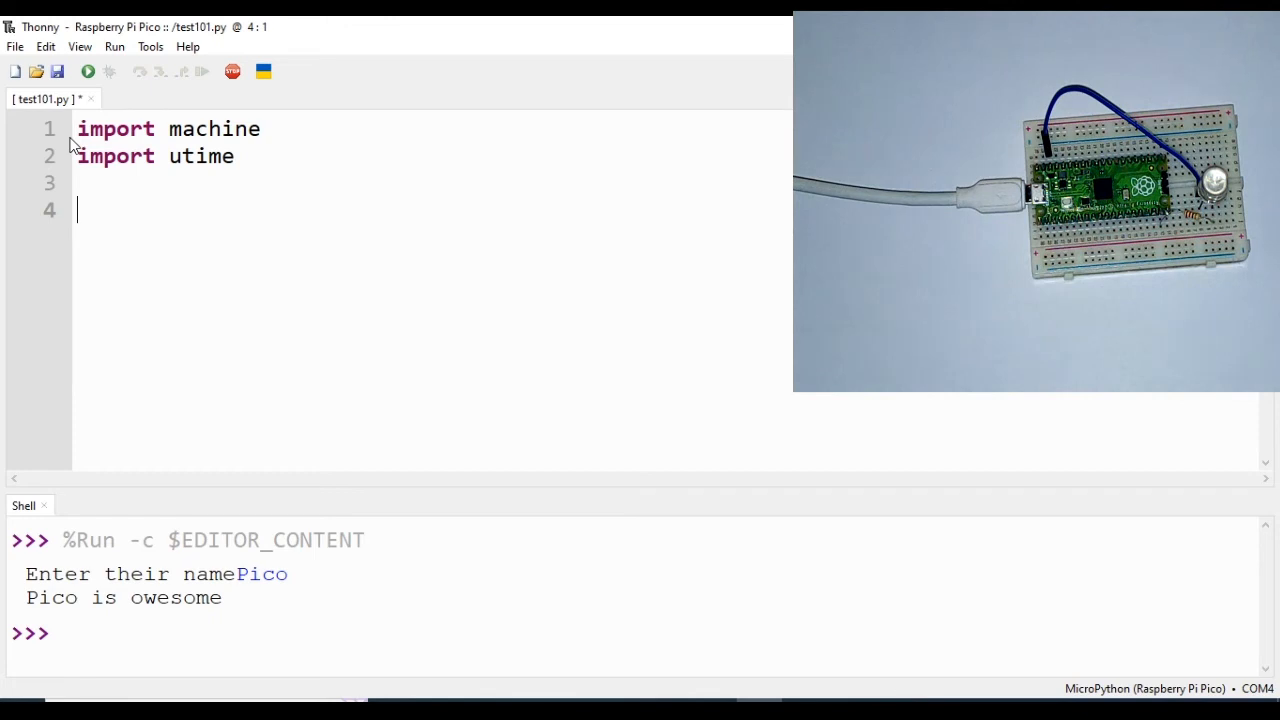
# Define on_board_led = machine.Pin(25, machine.Pin.OUT).
pyautogui.write('on_bo')
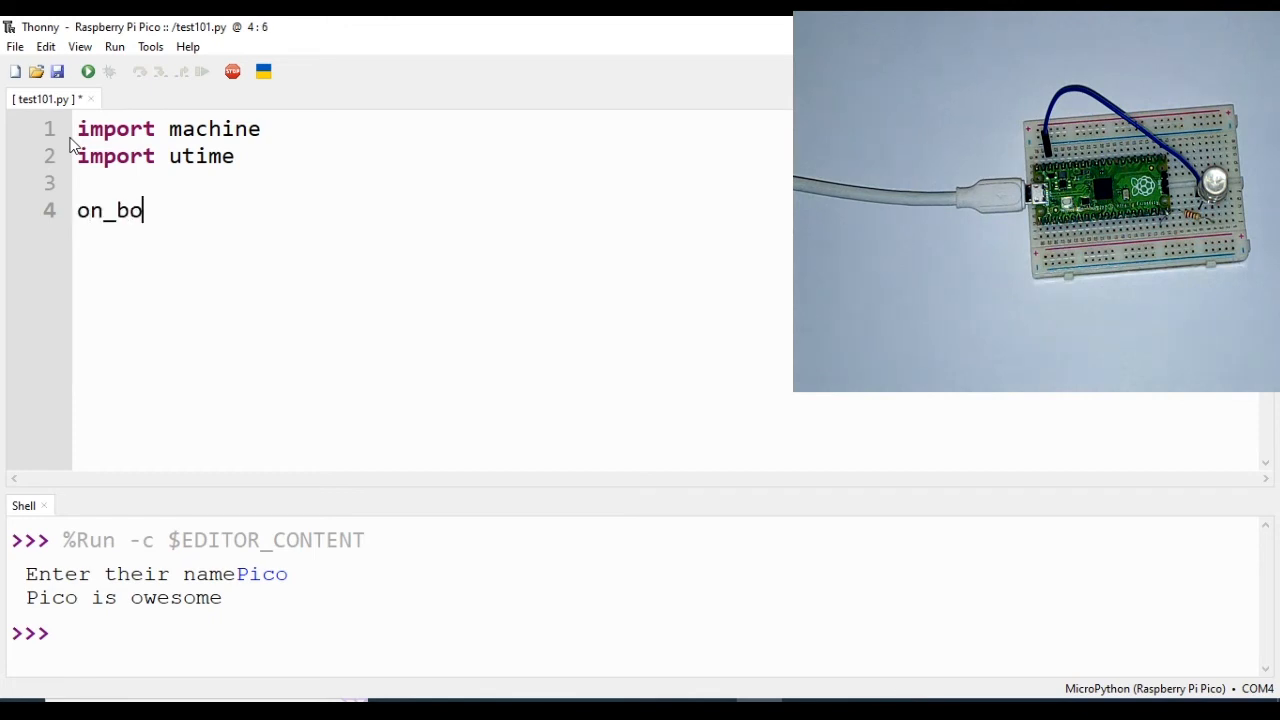
pyautogui.write('ard_led =')
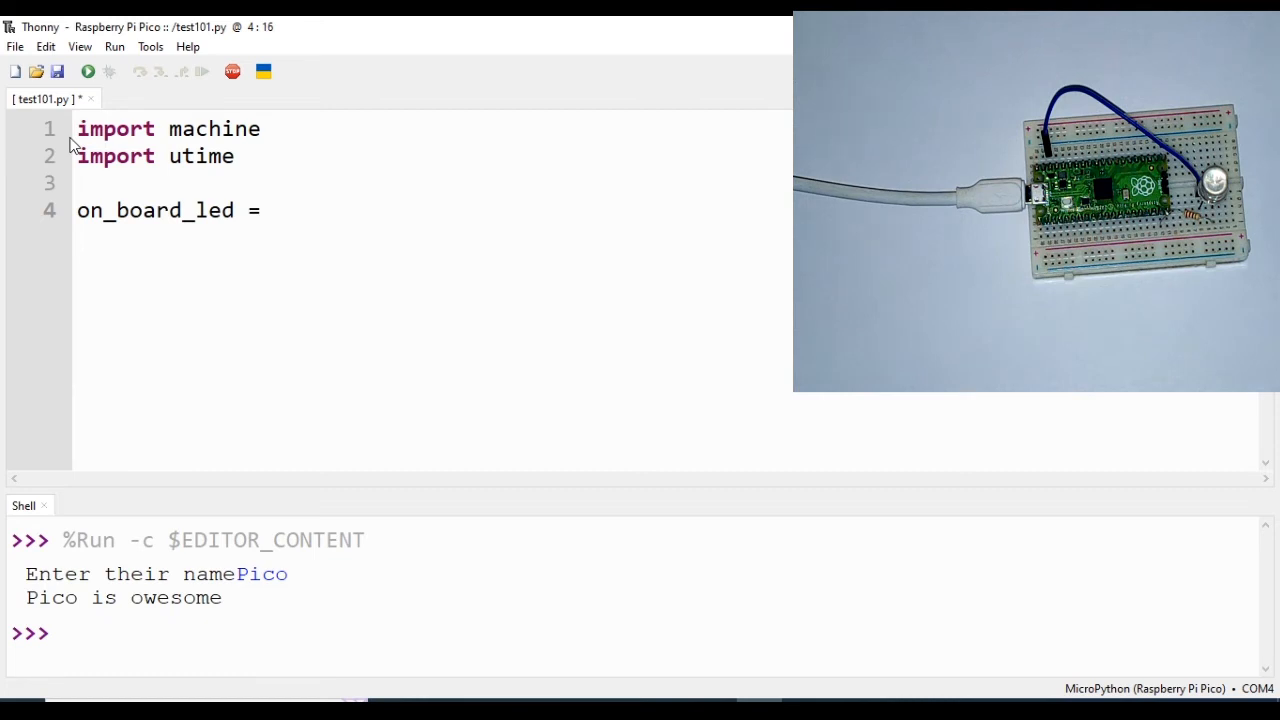
pyautogui.write('machine')
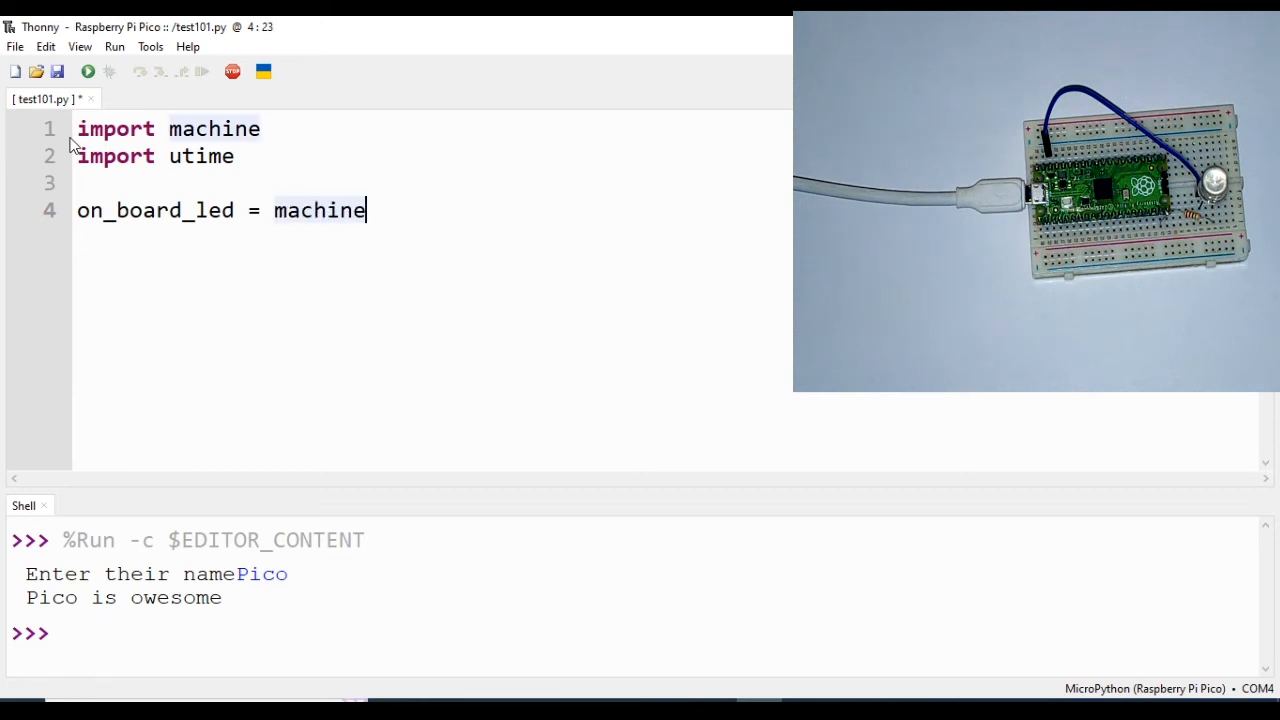
pyautogui.write('.Pin')
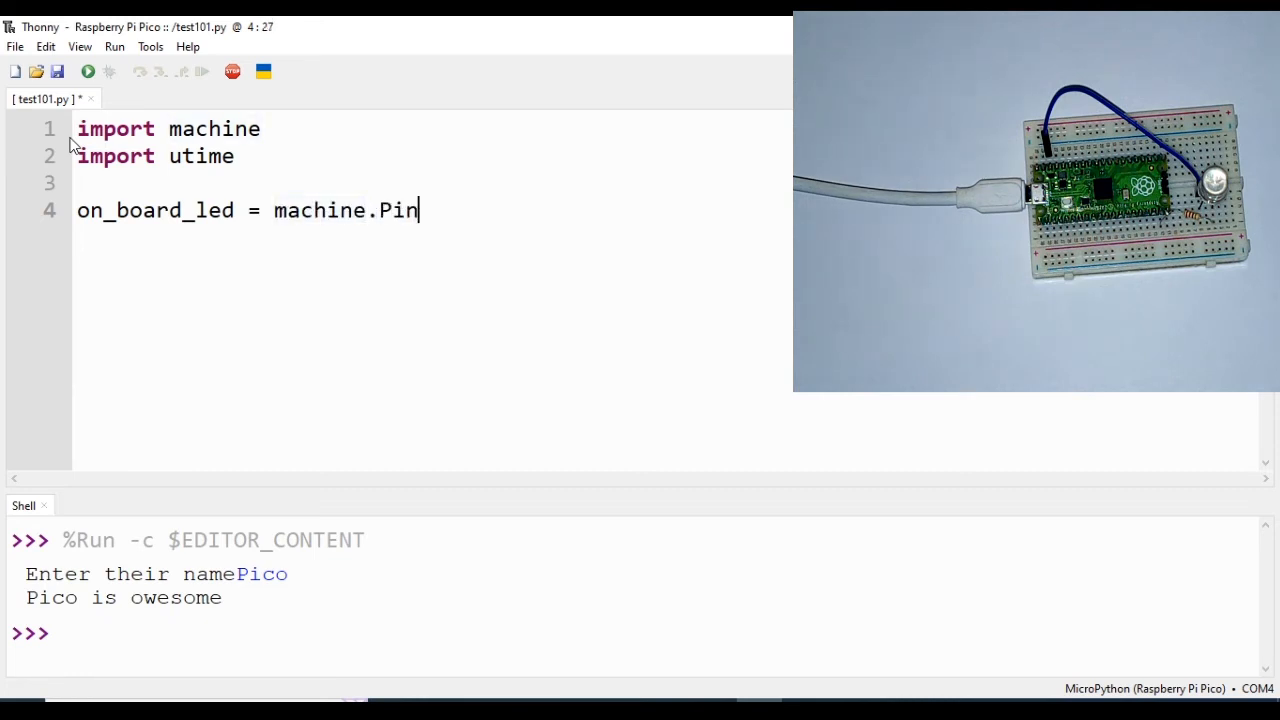
pyautogui.write('(')
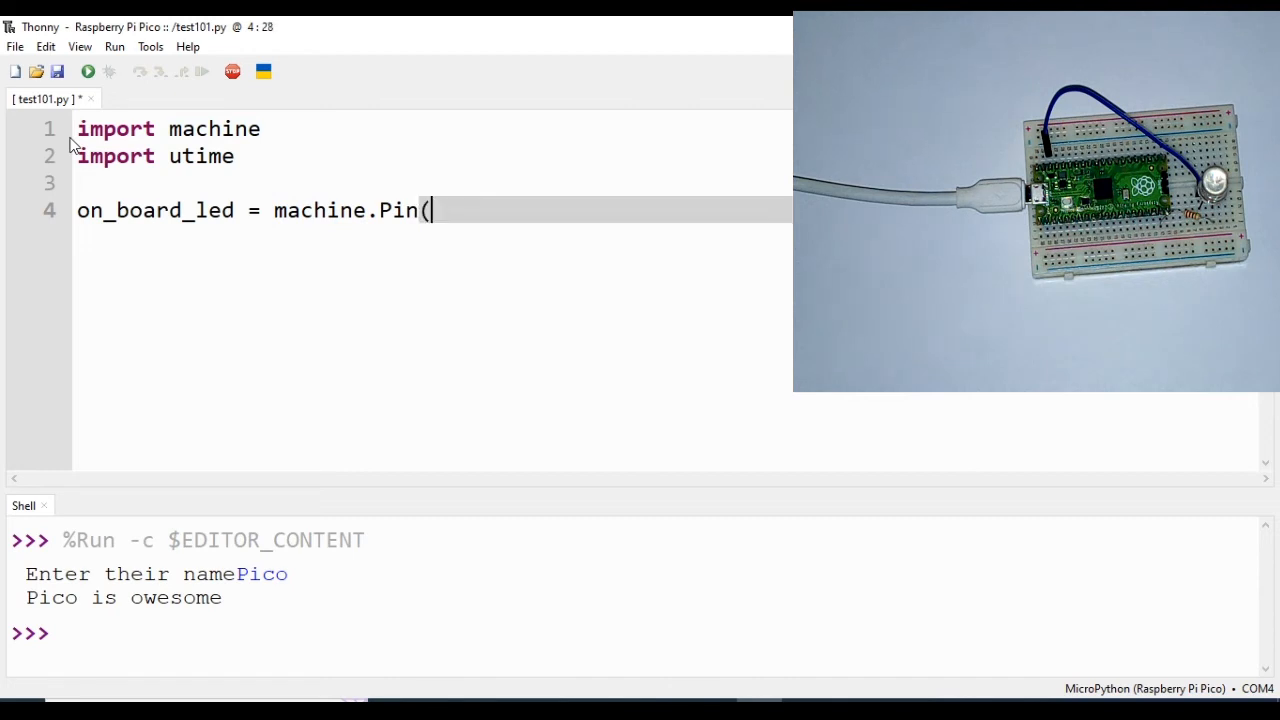
pyautogui.write(')')
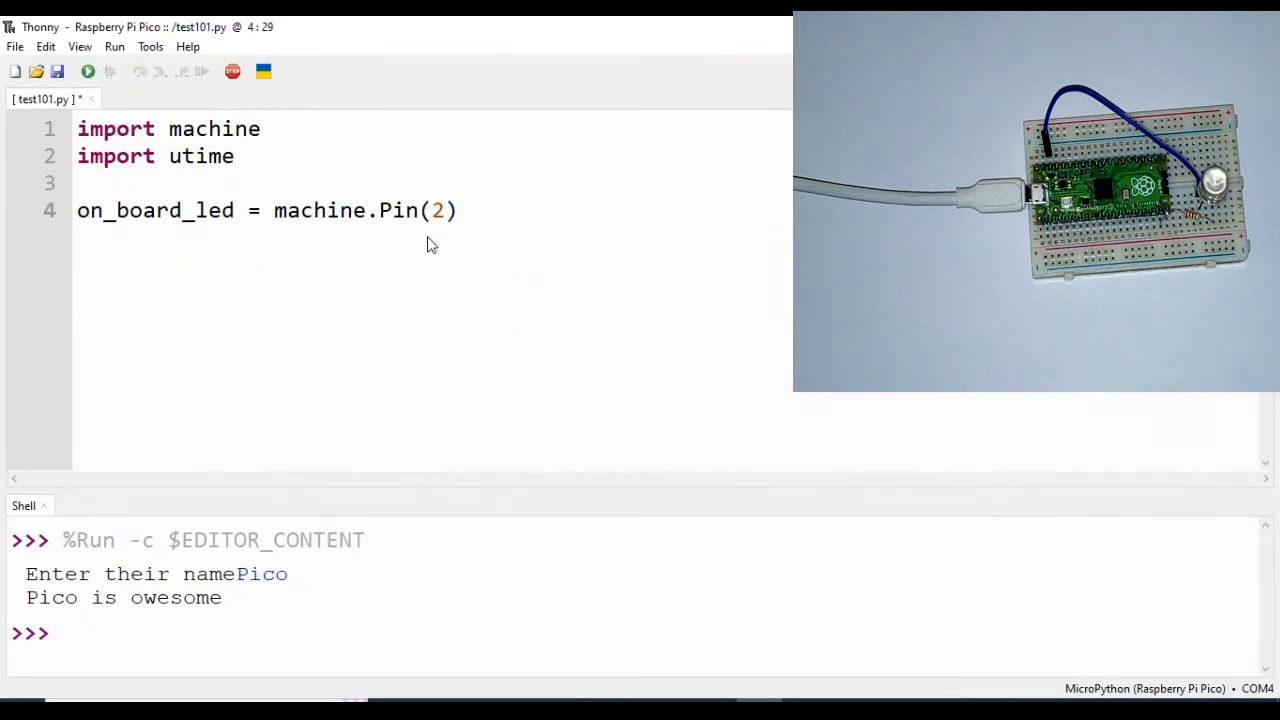
pyautogui.write('5,')
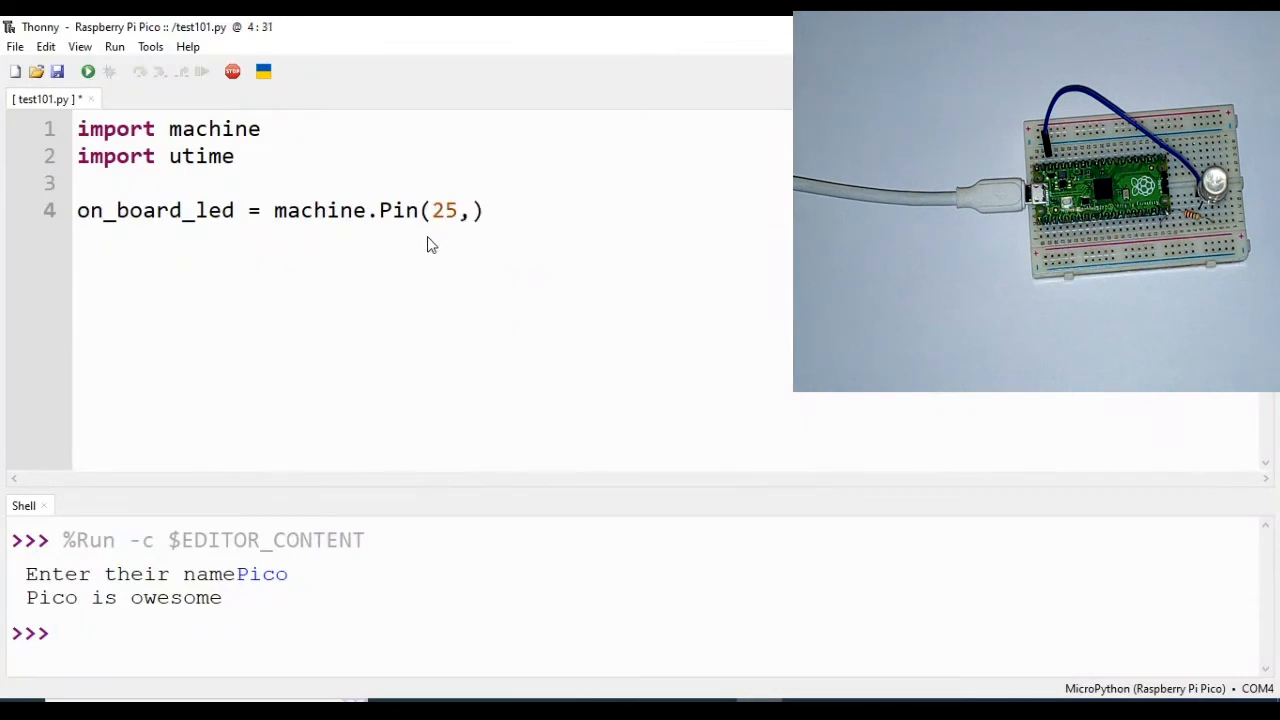
pyautogui.write('machin')
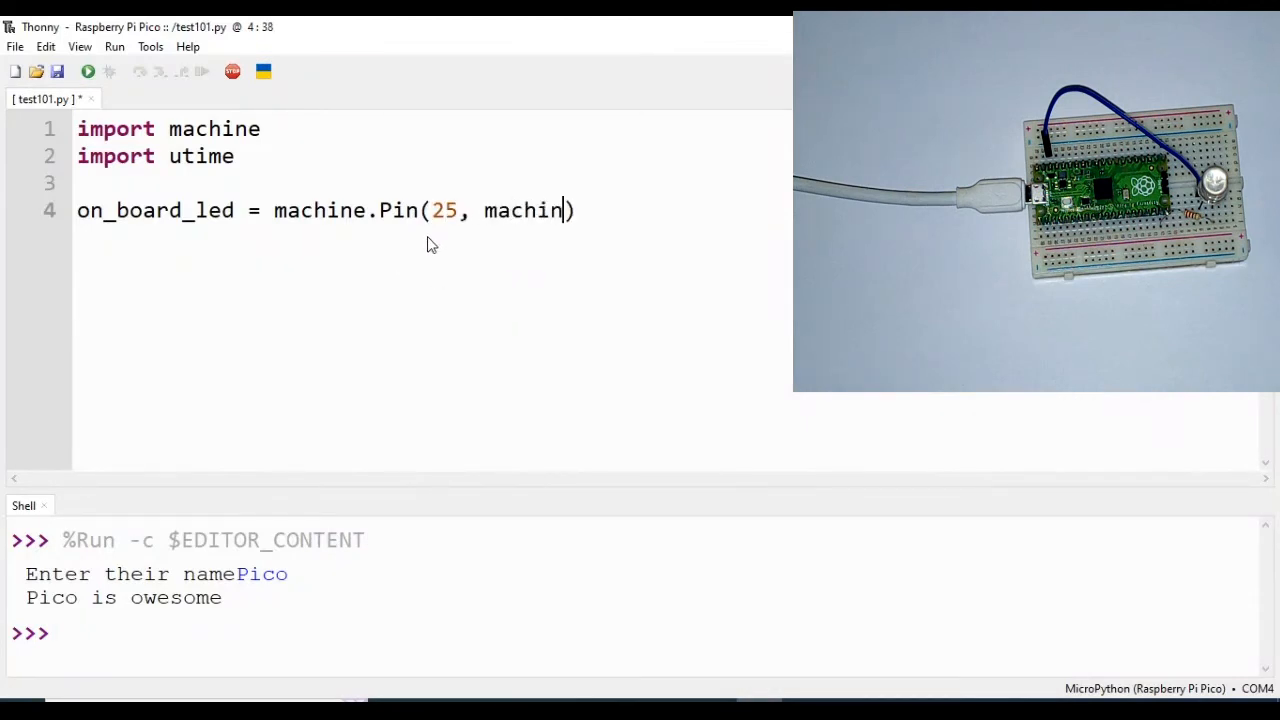
pyautogui.write('e.')
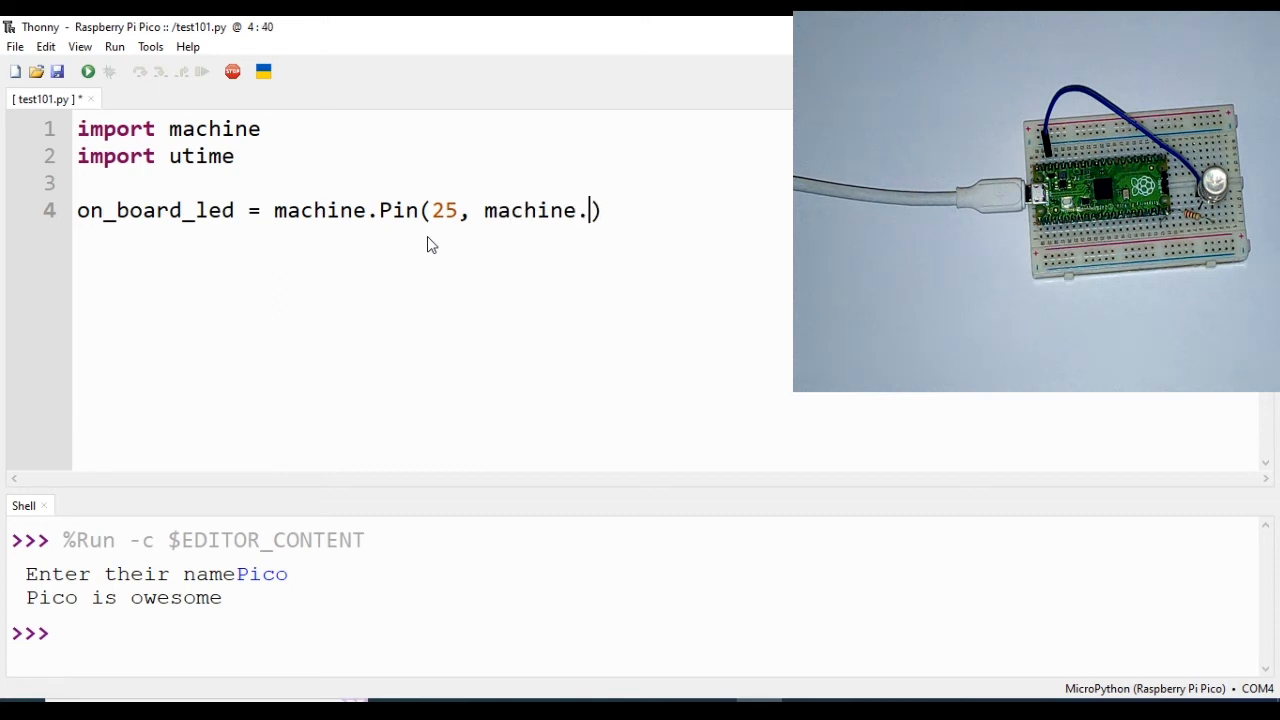
pyautogui.write('Pin.')
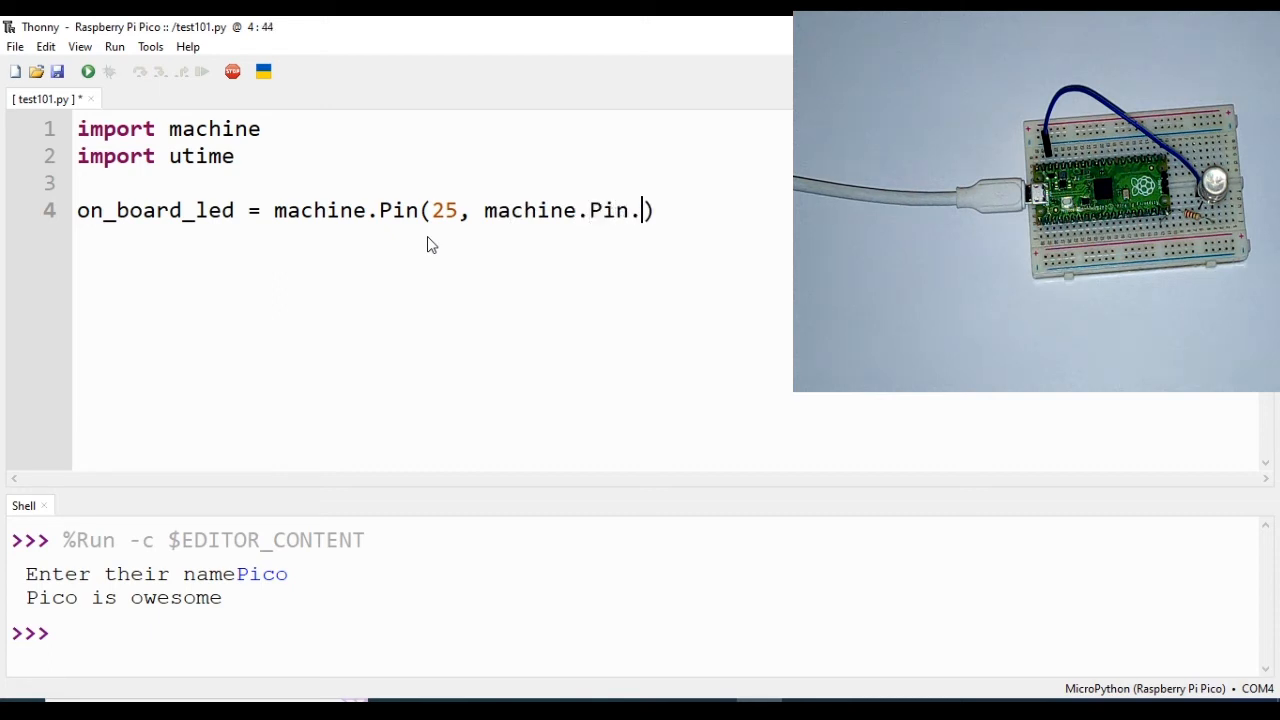
pyautogui.write('OUT')
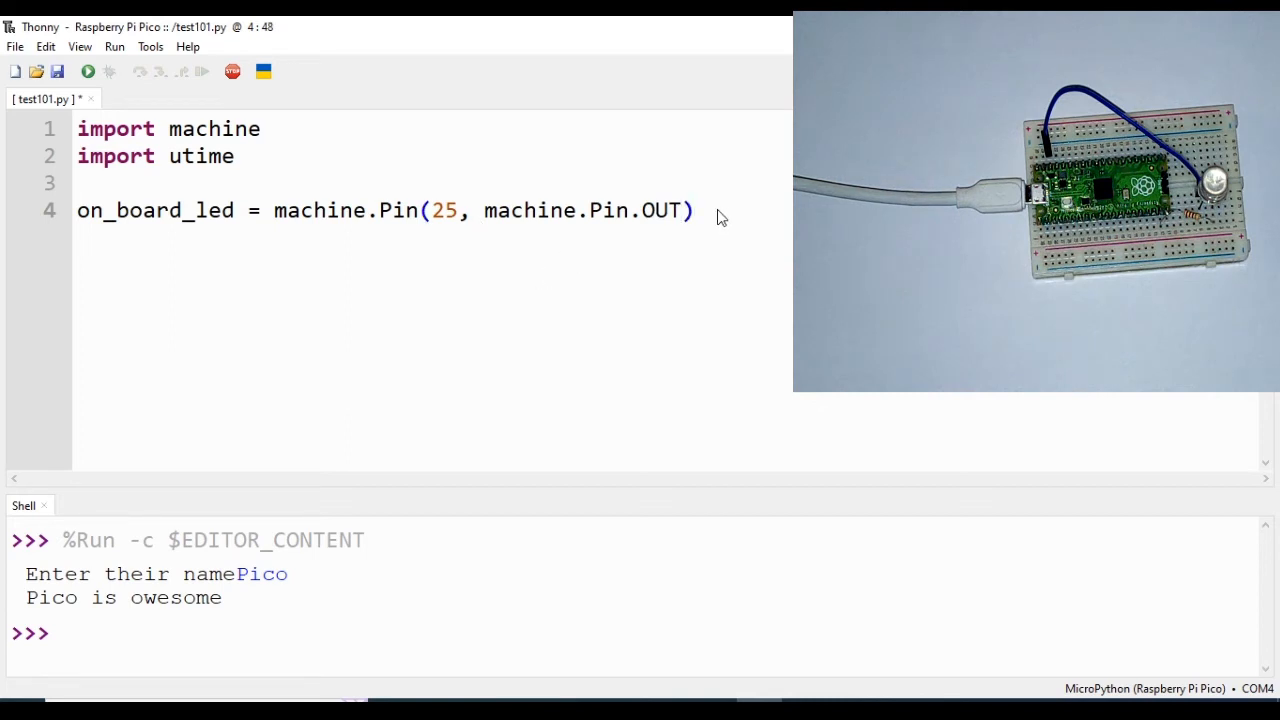
pyautogui.press('Return')
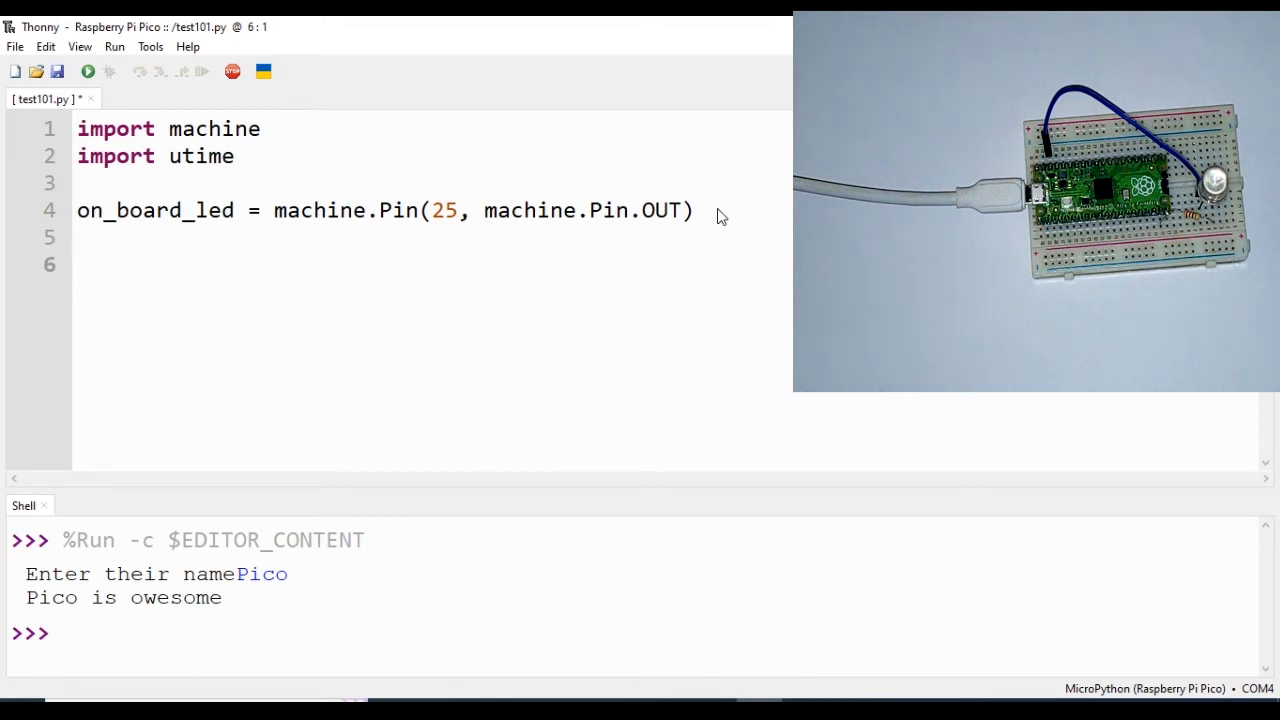
# Start a while True: loop below the pin definition.
pyautogui.write('WH')
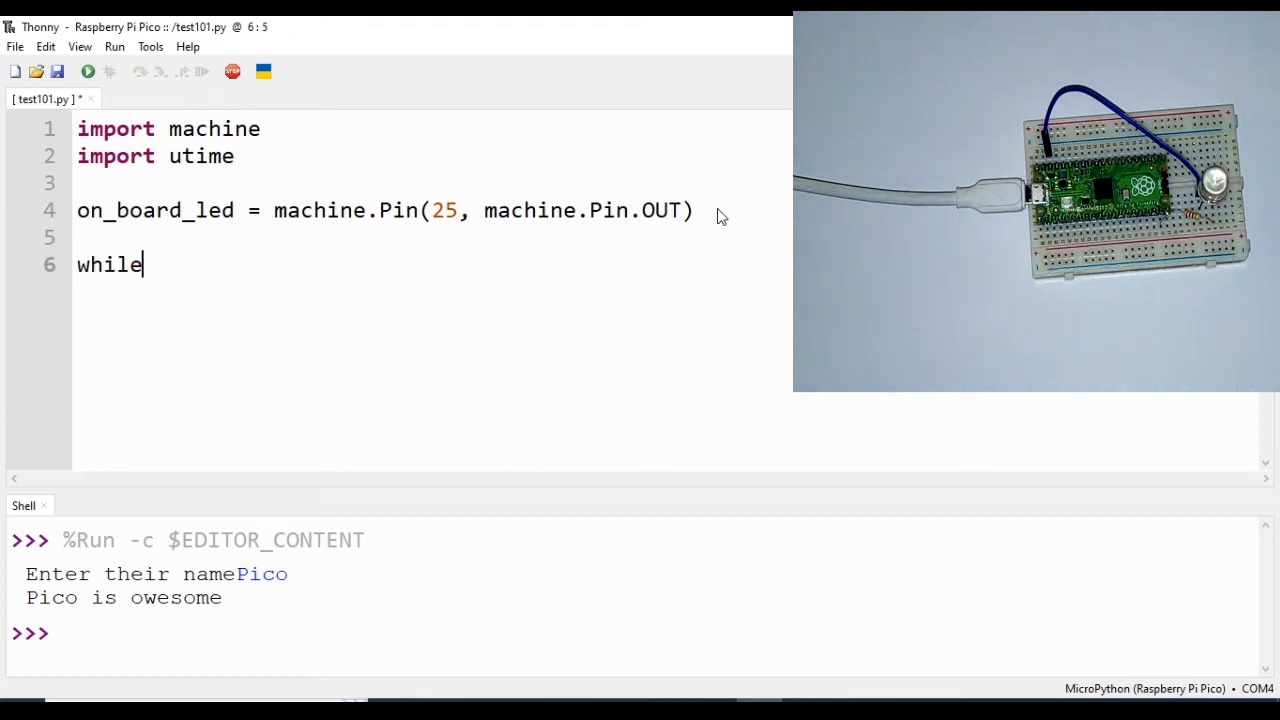
pyautogui.write('Ture')
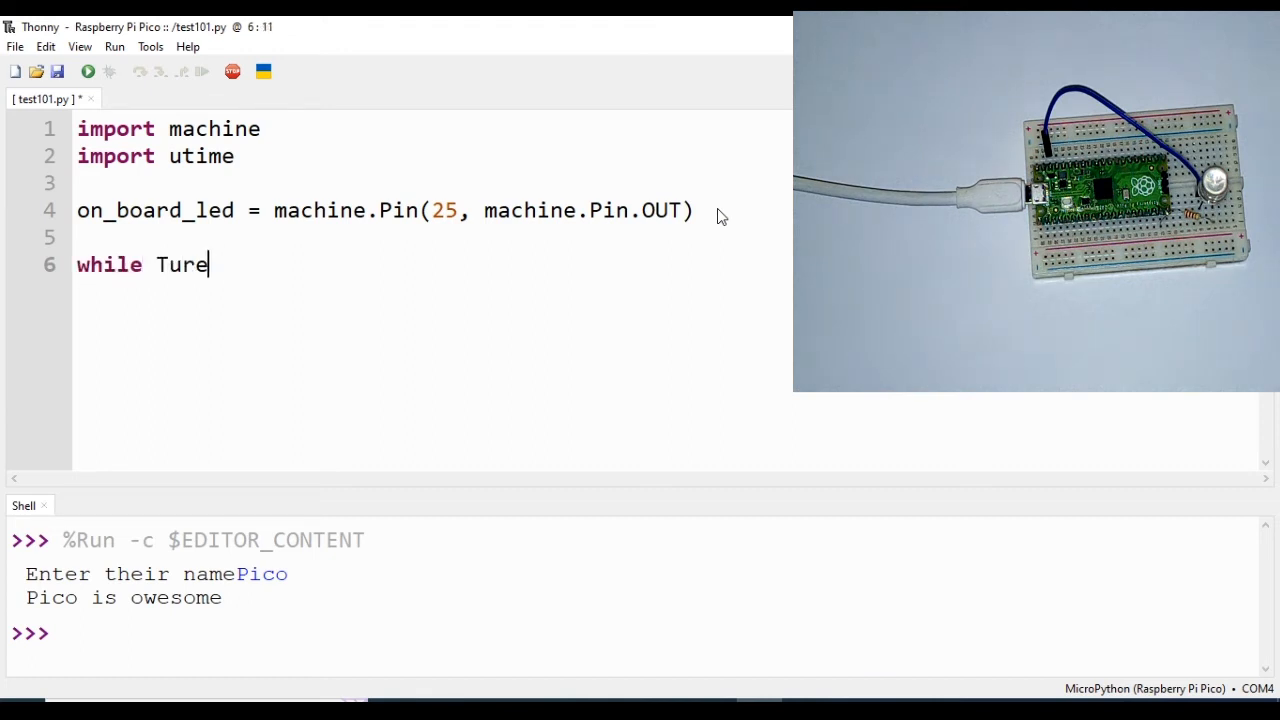
pyautogui.press('Backspace')
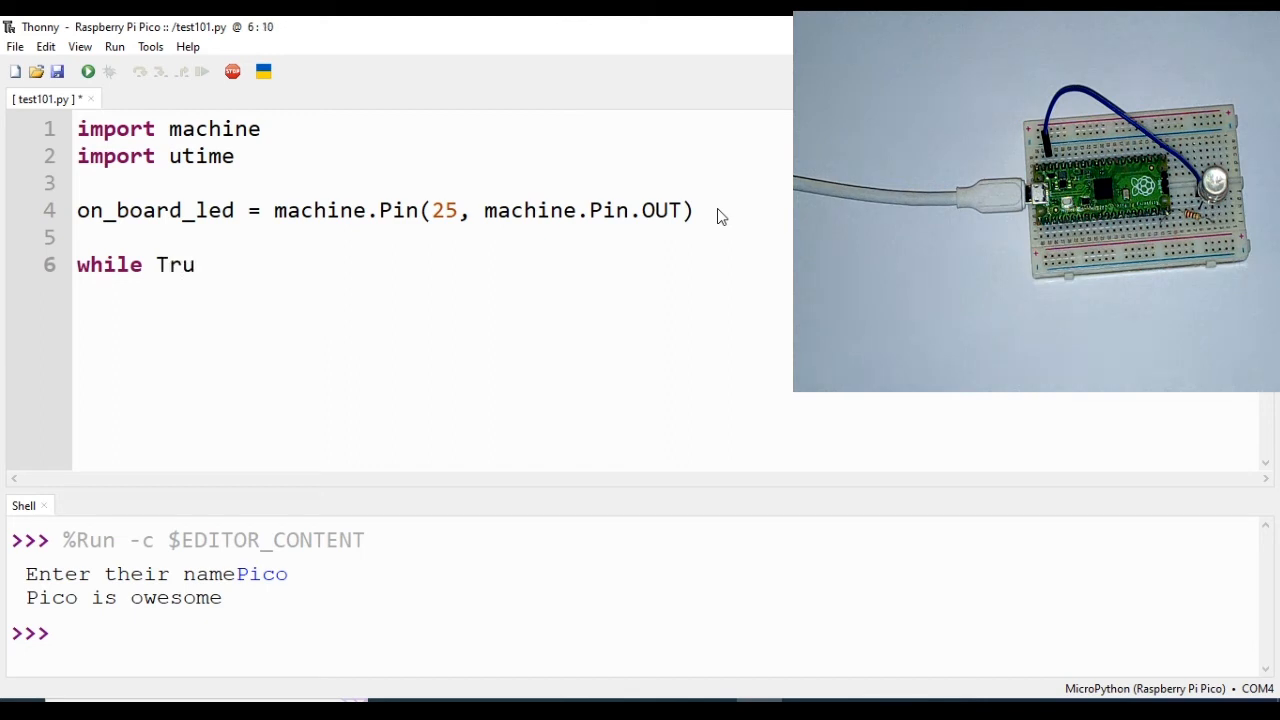
pyautogui.write('e:')
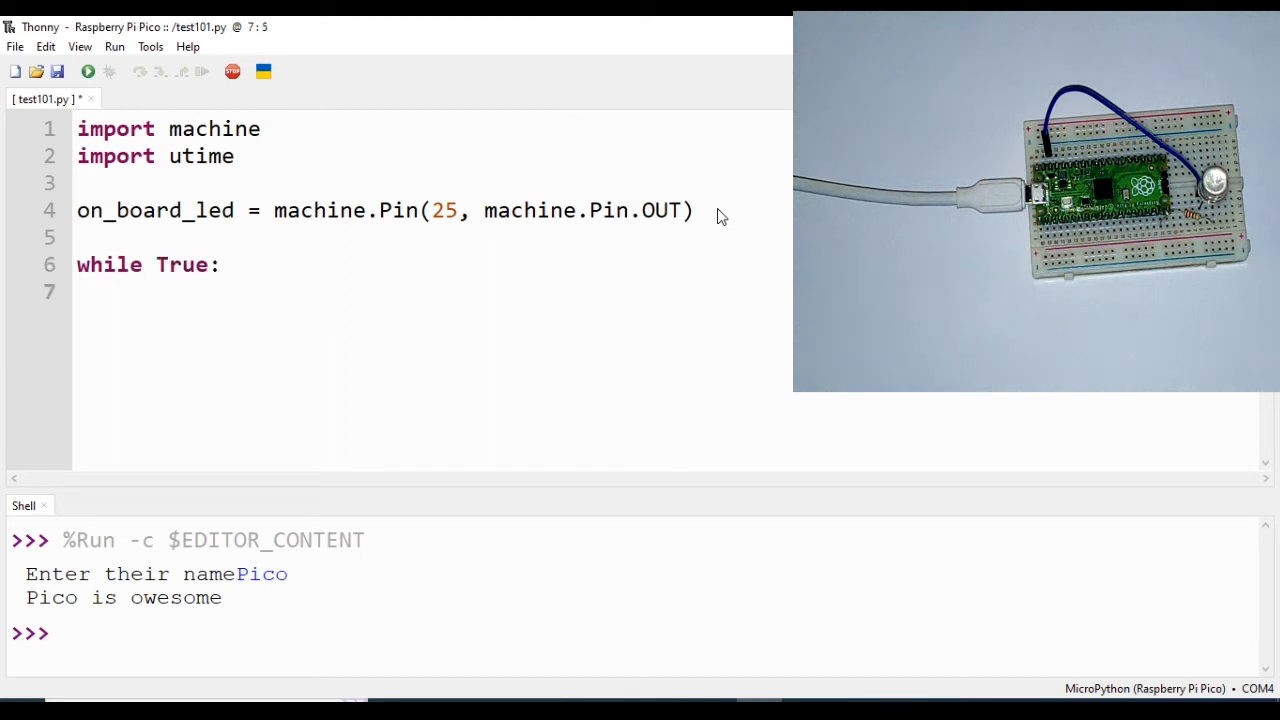
# Turn the onboard LED on with on_board_led.value(1).
pyautogui.write('on')
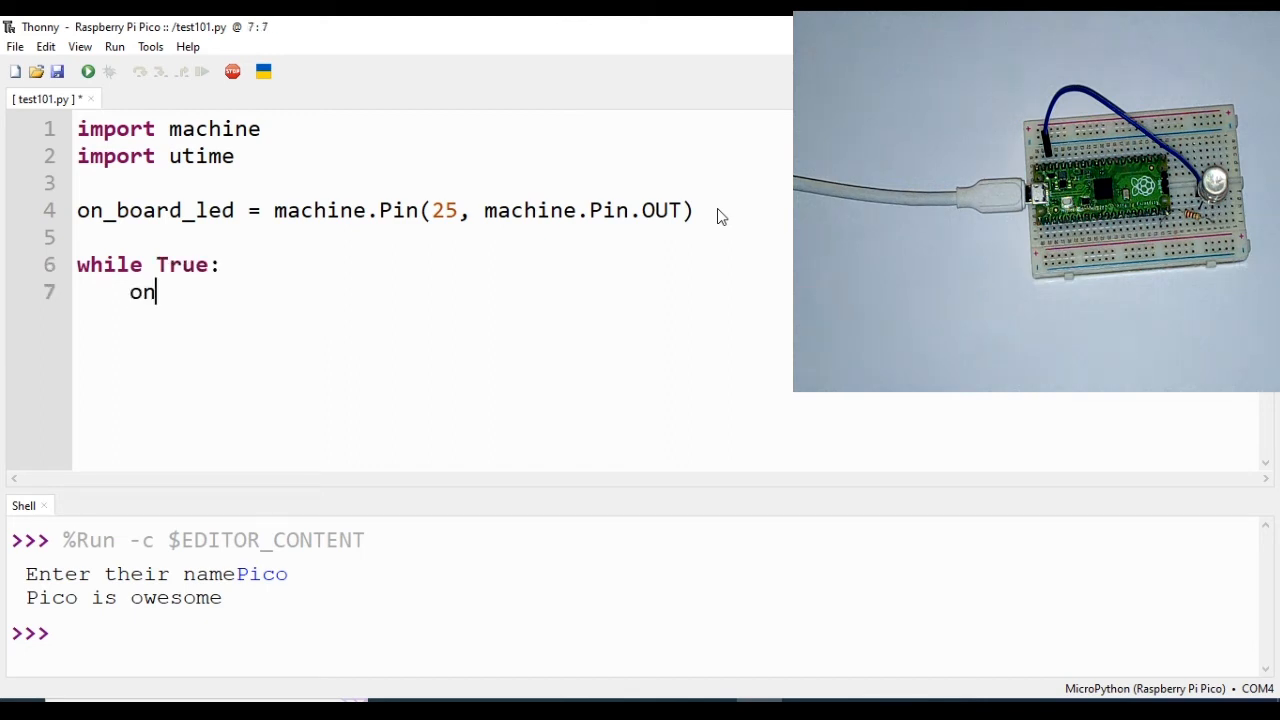
pyautogui.write('_boar')
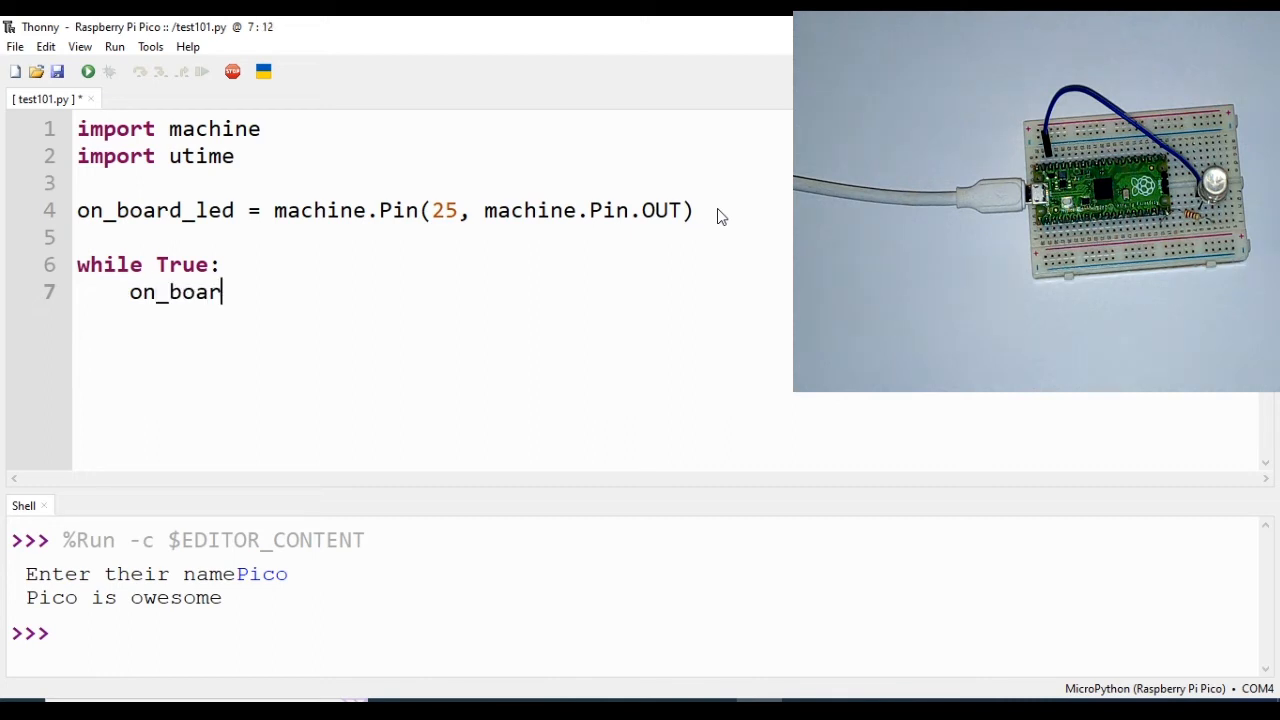
pyautogui.write('d_led')
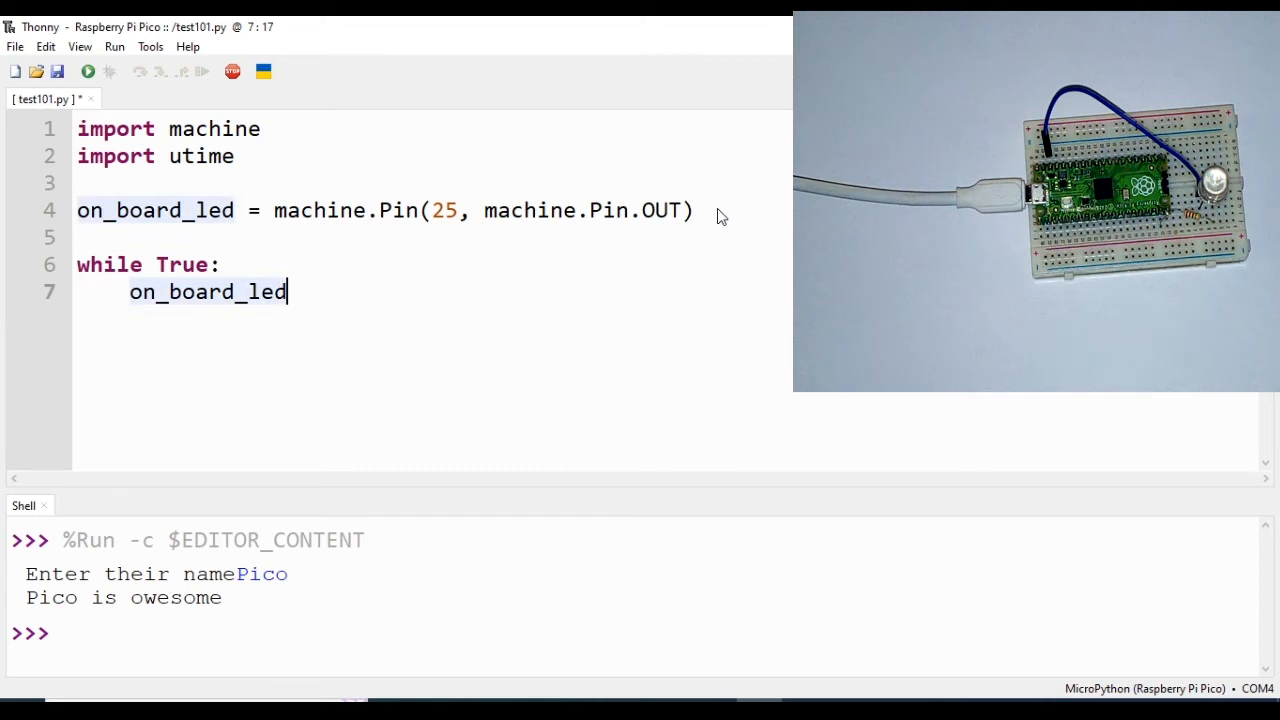
pyautogui.write('.value')
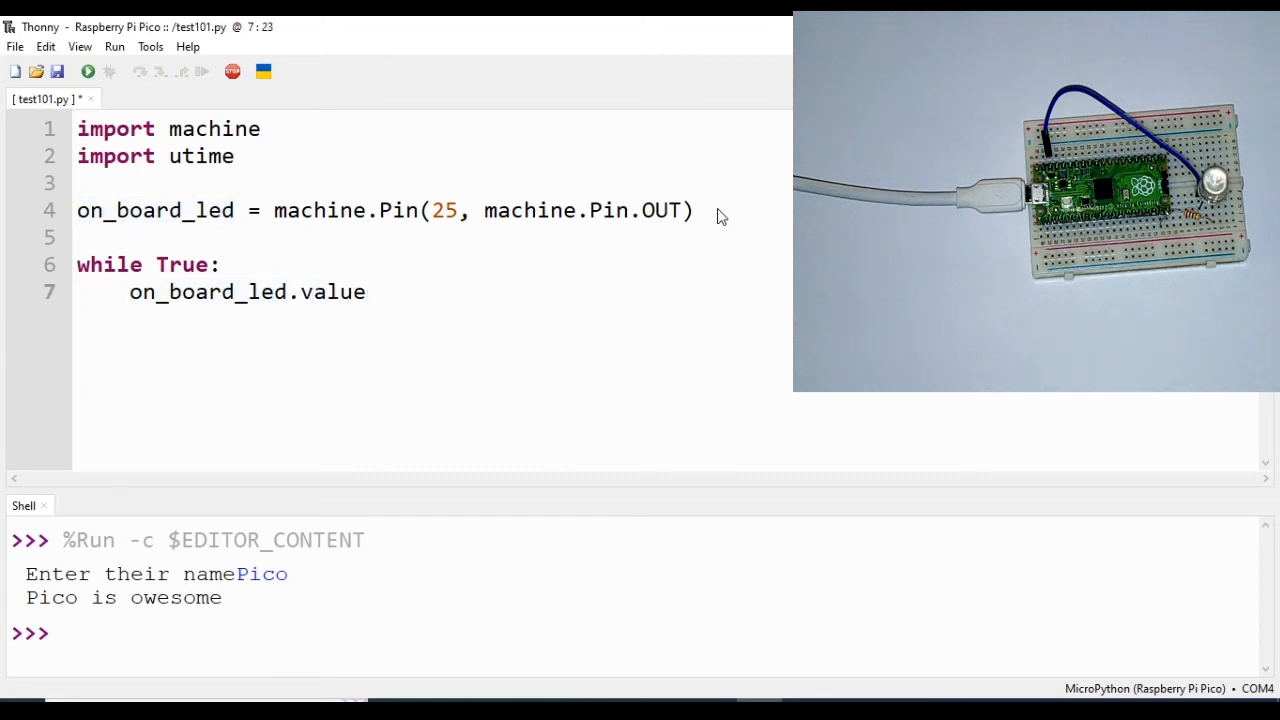
pyautogui.write('()')
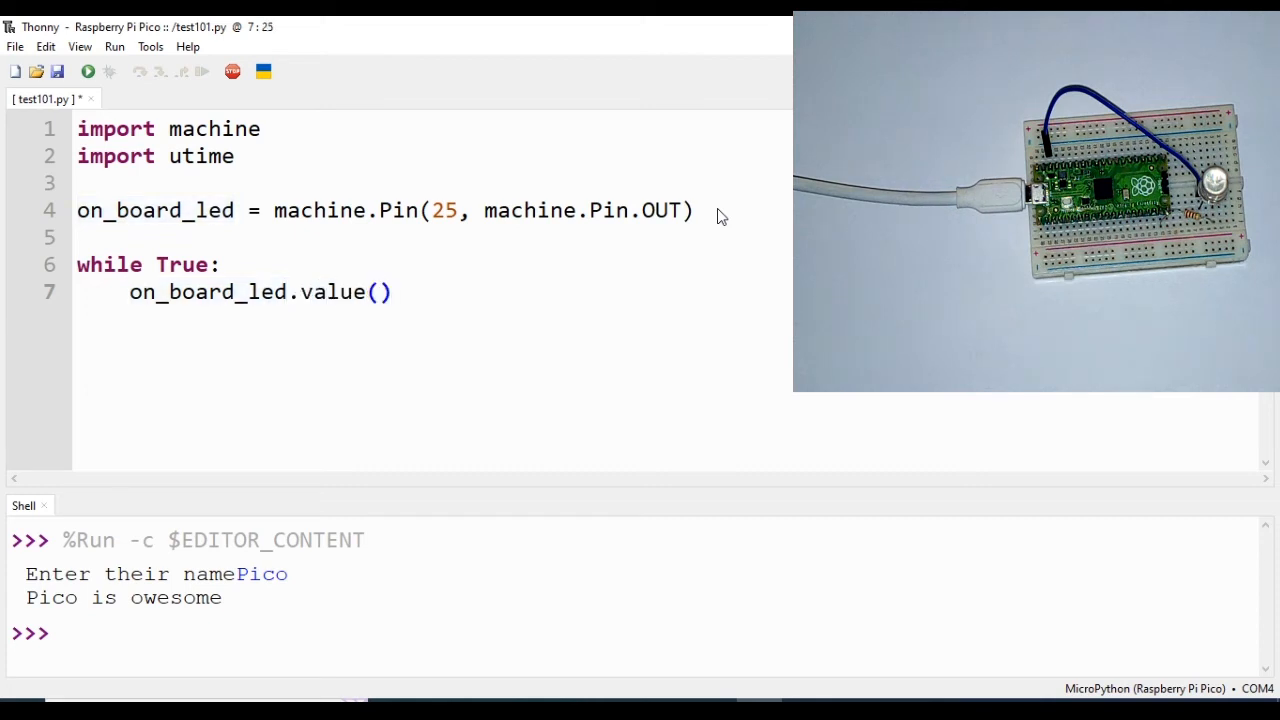
pyautogui.write('1')
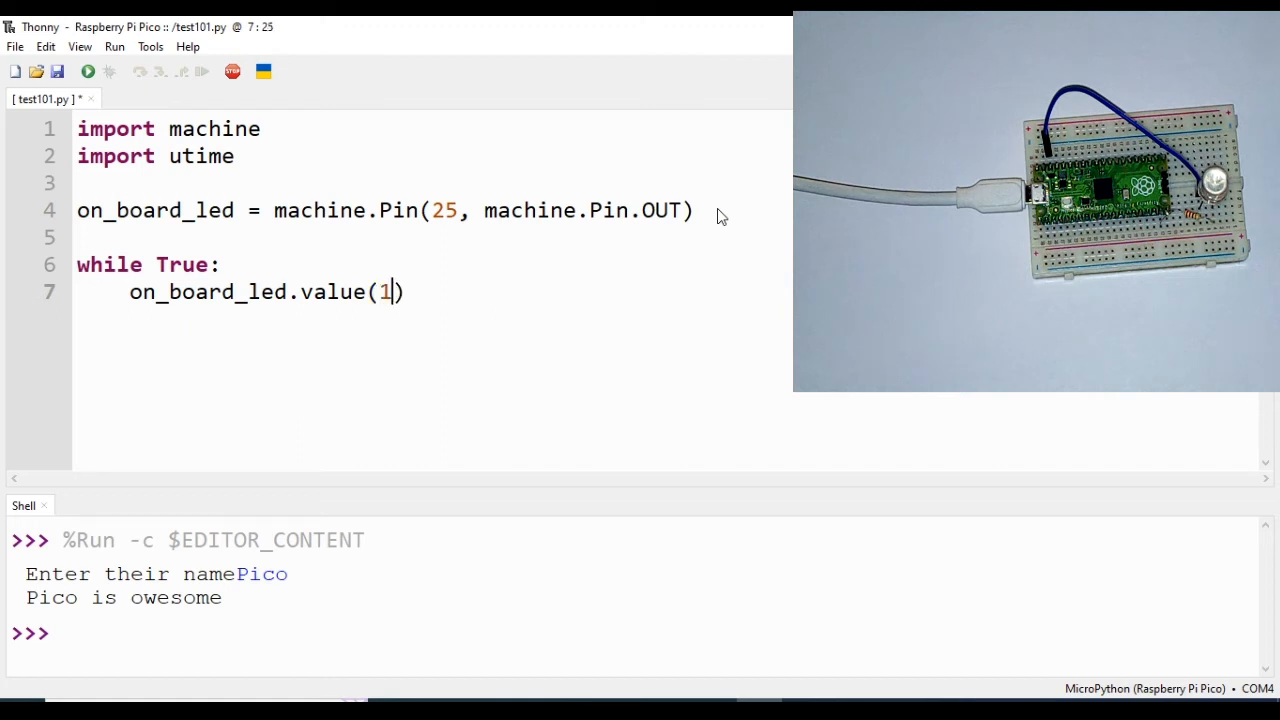
pyautogui.press('Return')
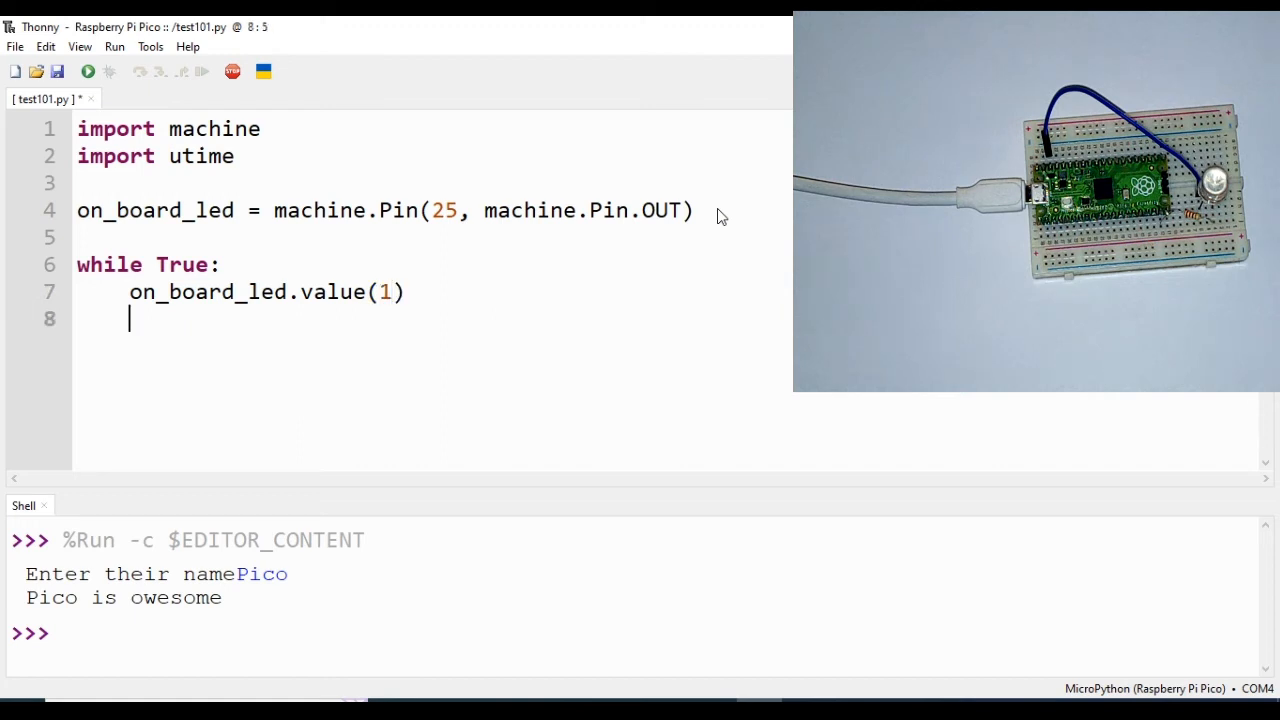
# Wait 0.5 s with utime.sleep(0.5), then turn the LED off with value(0).
pyautogui.write('utime.')
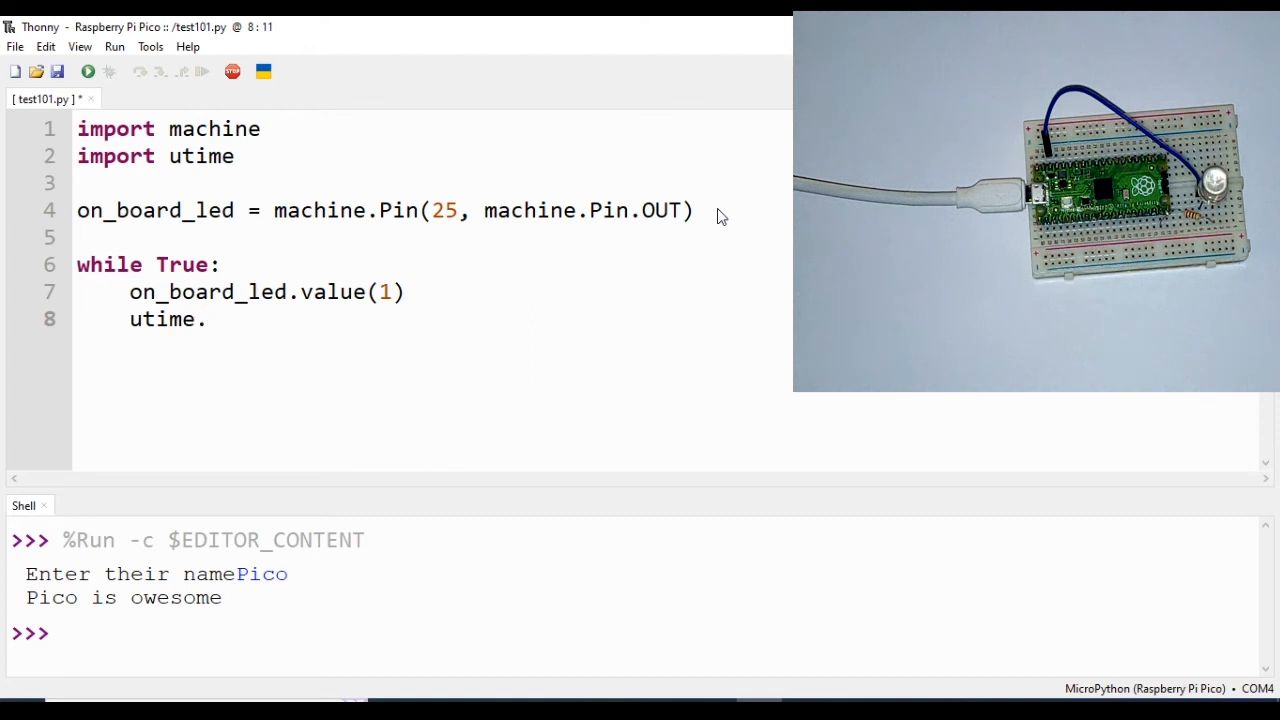
pyautogui.write('sleep()')
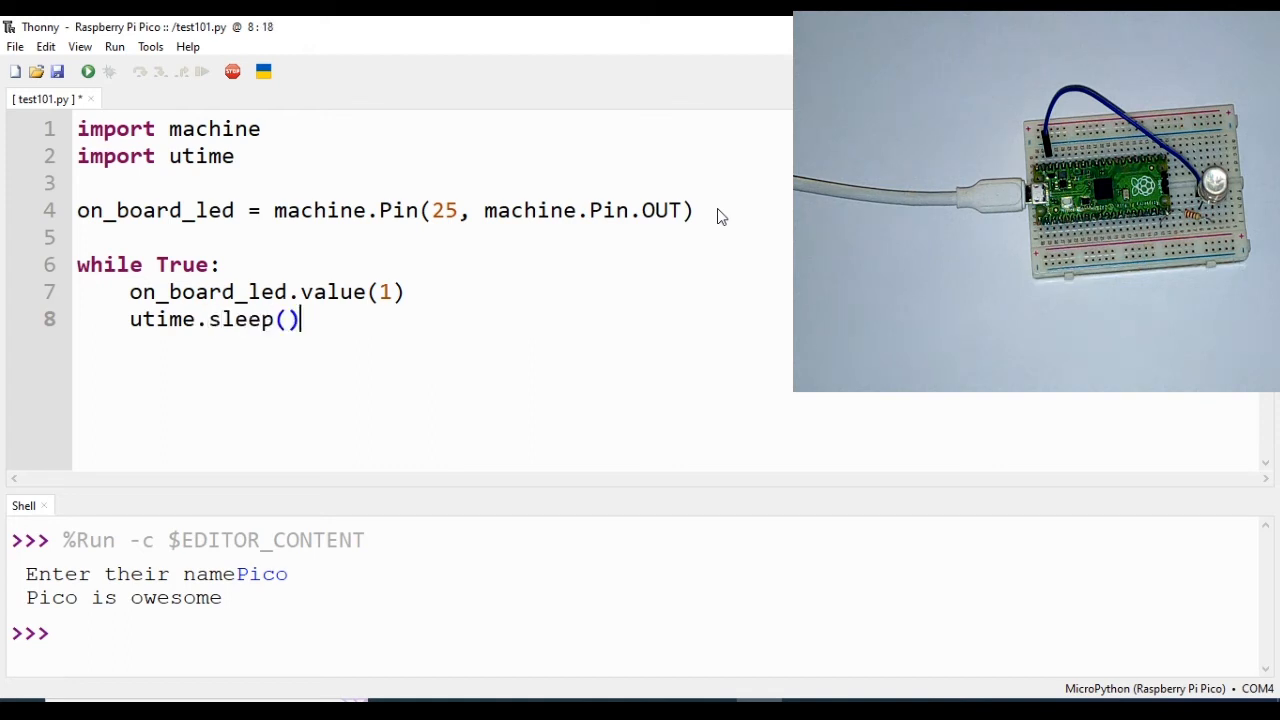
pyautogui.write('0.')
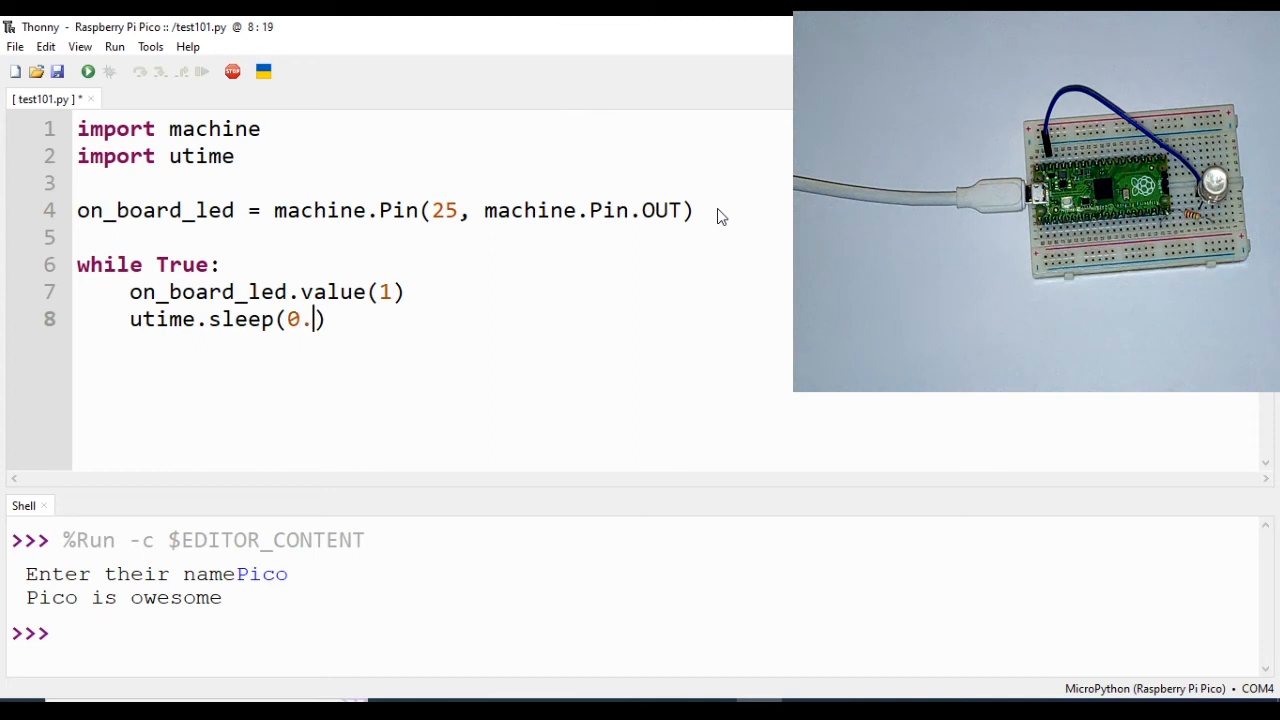
pyautogui.write('5')
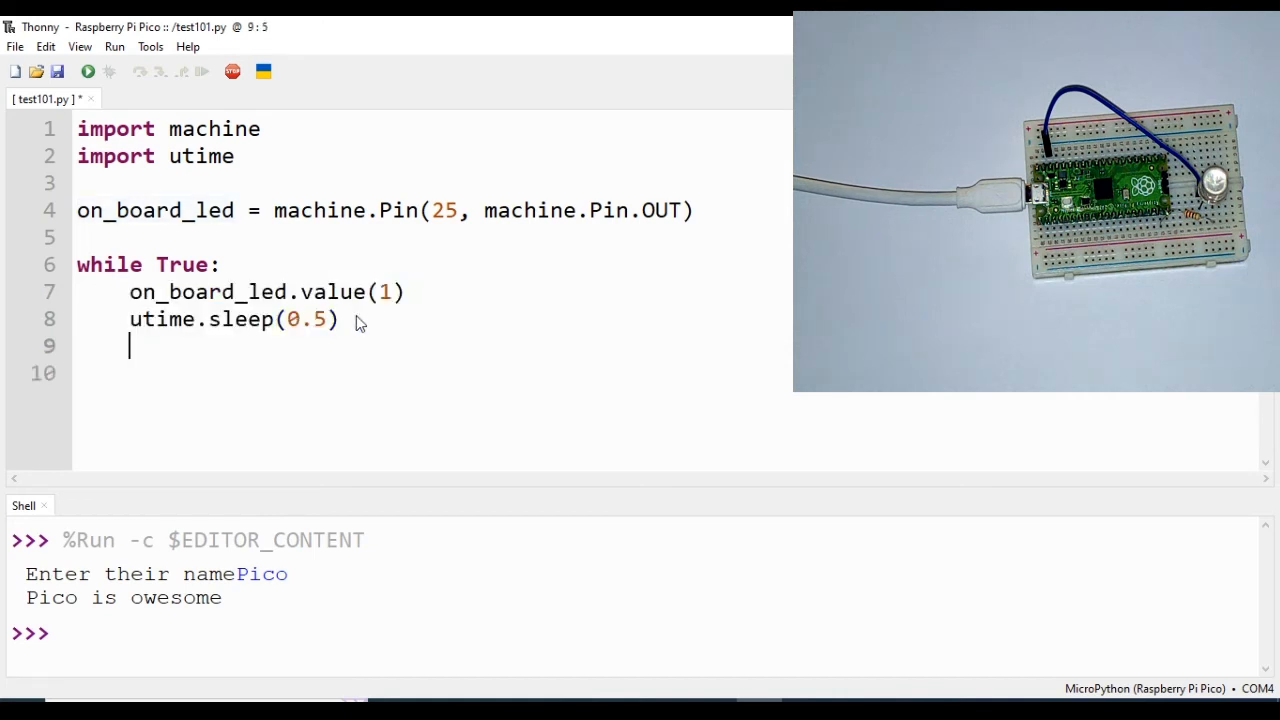
pyautogui.write('on_board_led.value(1)')
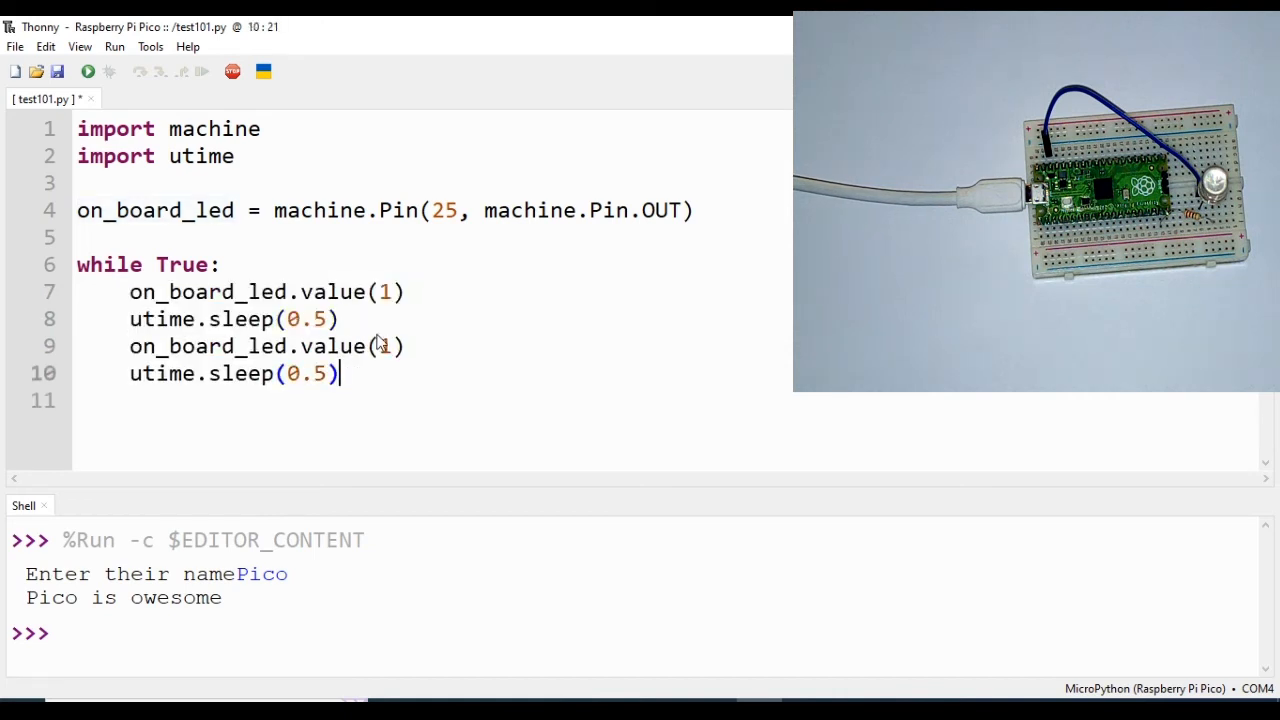
pyautogui.press('Backspace')
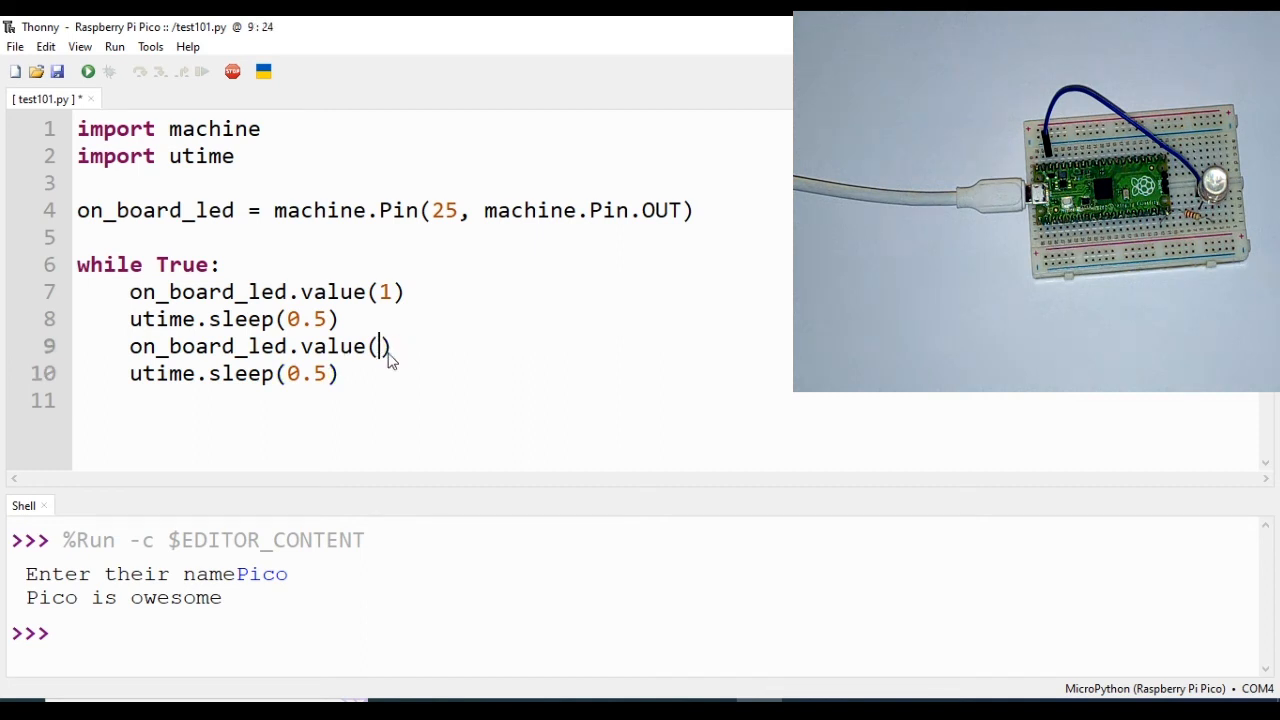
pyautogui.write('0')
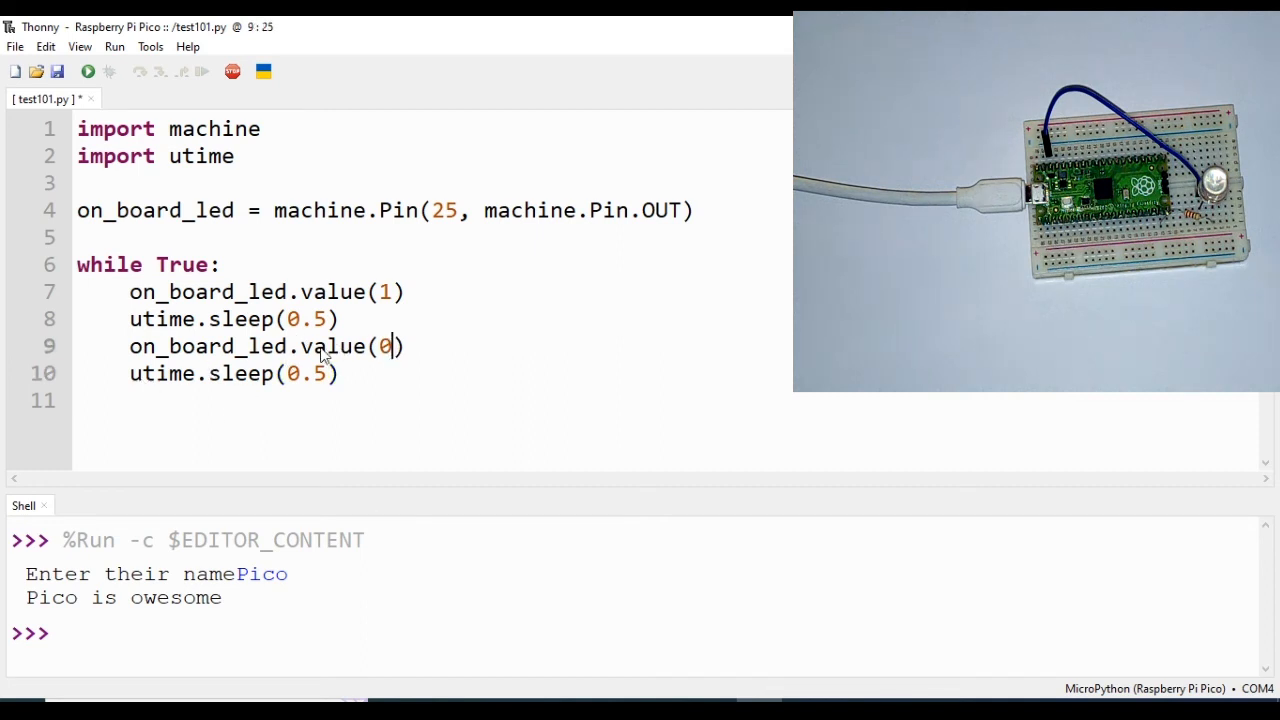
pyautogui.moveTo(180, 336)
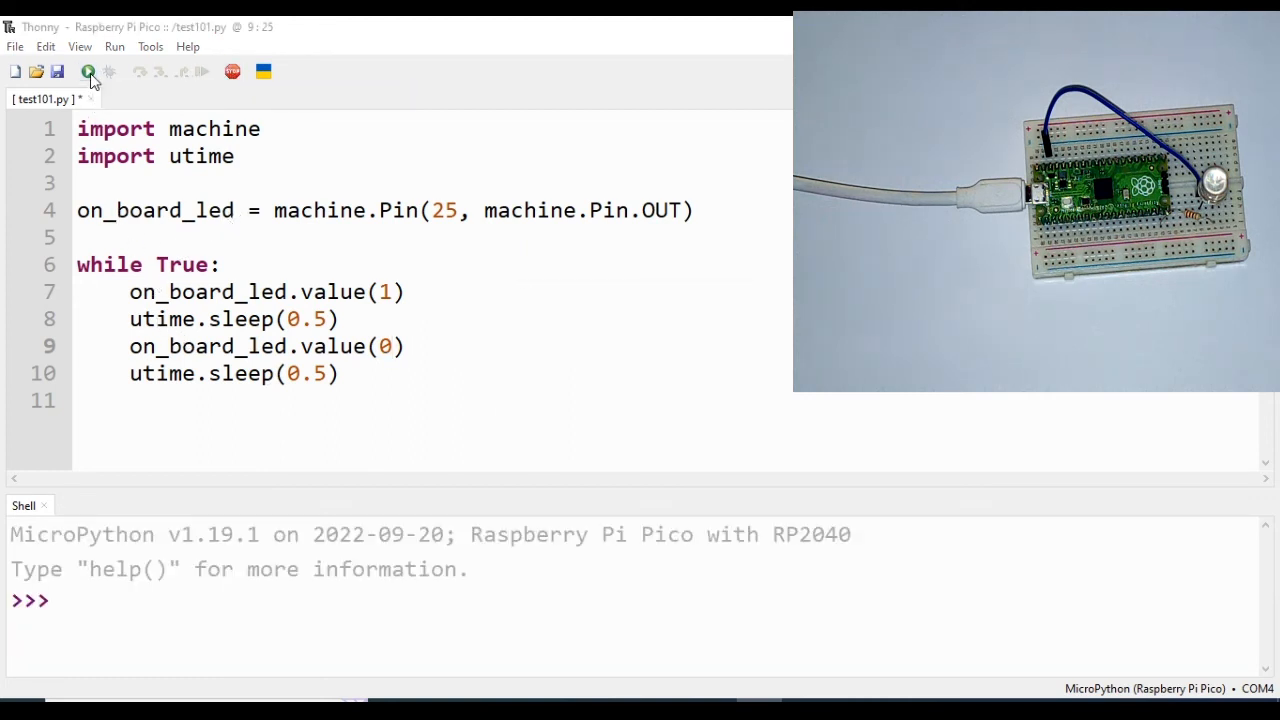
# Run the LED blink script on the Pico and dismiss the save-as prompt.
pyautogui.click(88, 72)
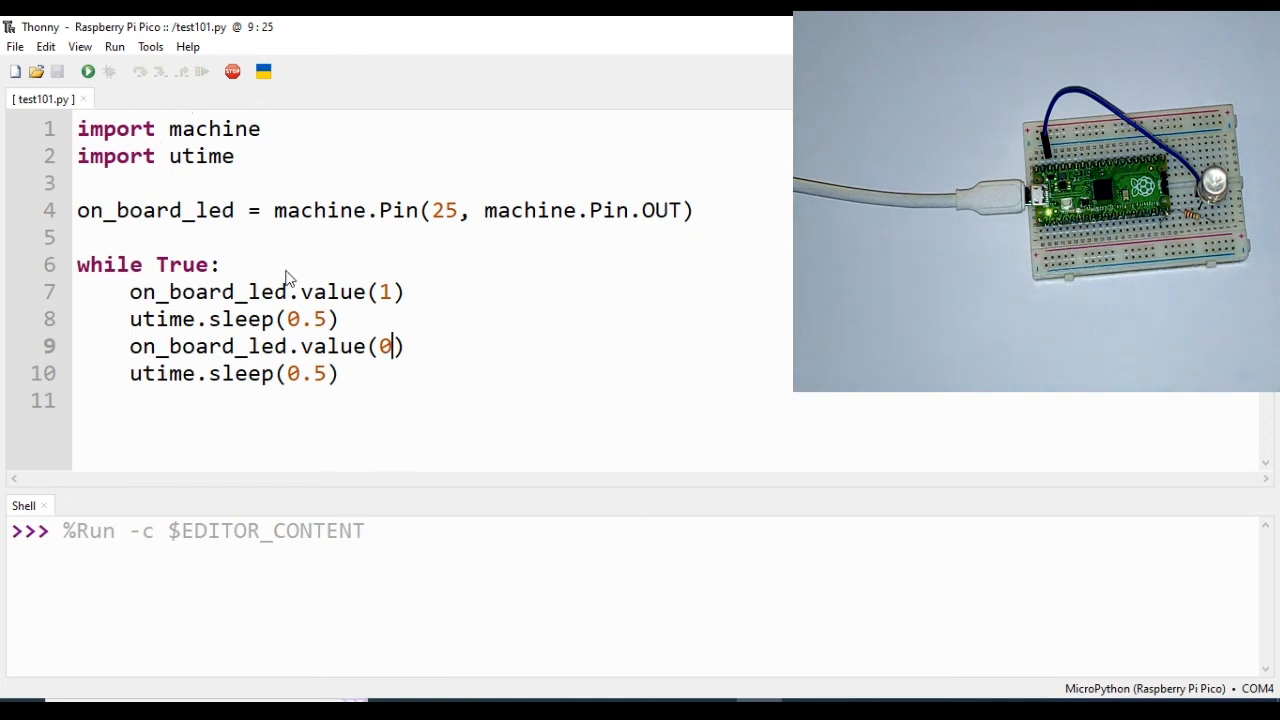
pyautogui.moveTo(16, 48)
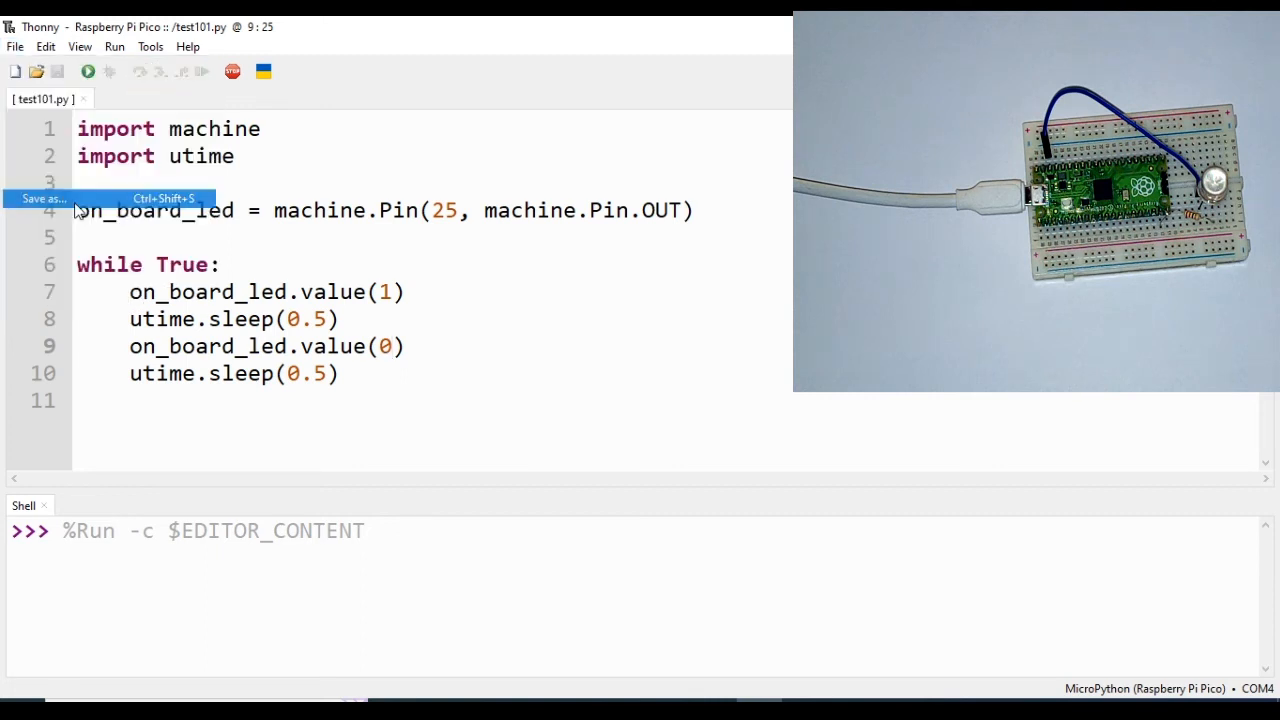
pyautogui.click(42, 198)
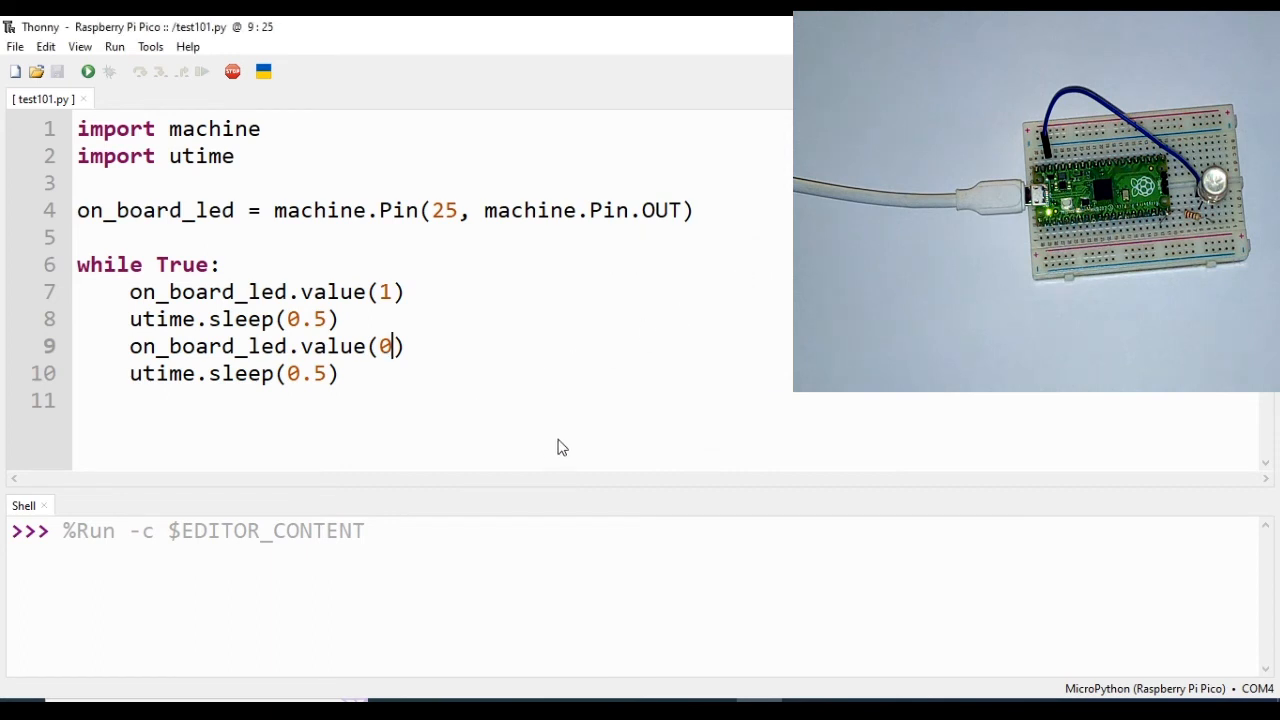
pyautogui.moveTo(220, 336)
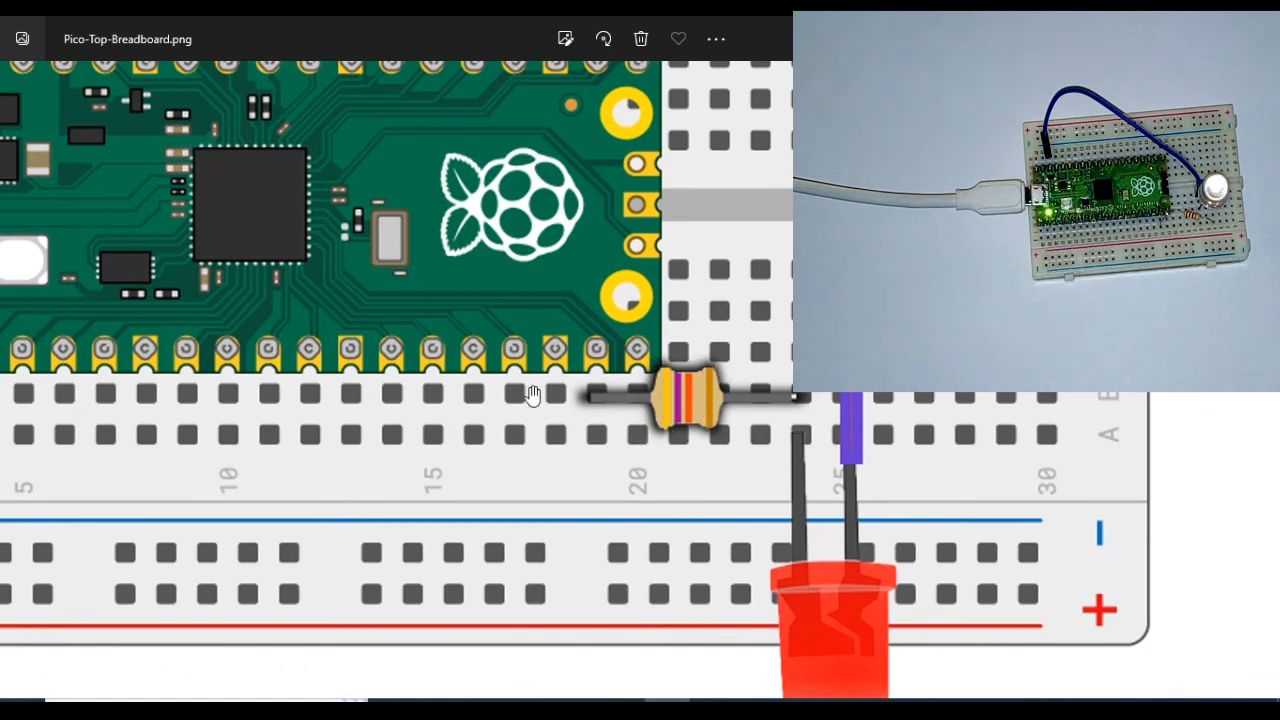
pyautogui.moveTo(676, 420)
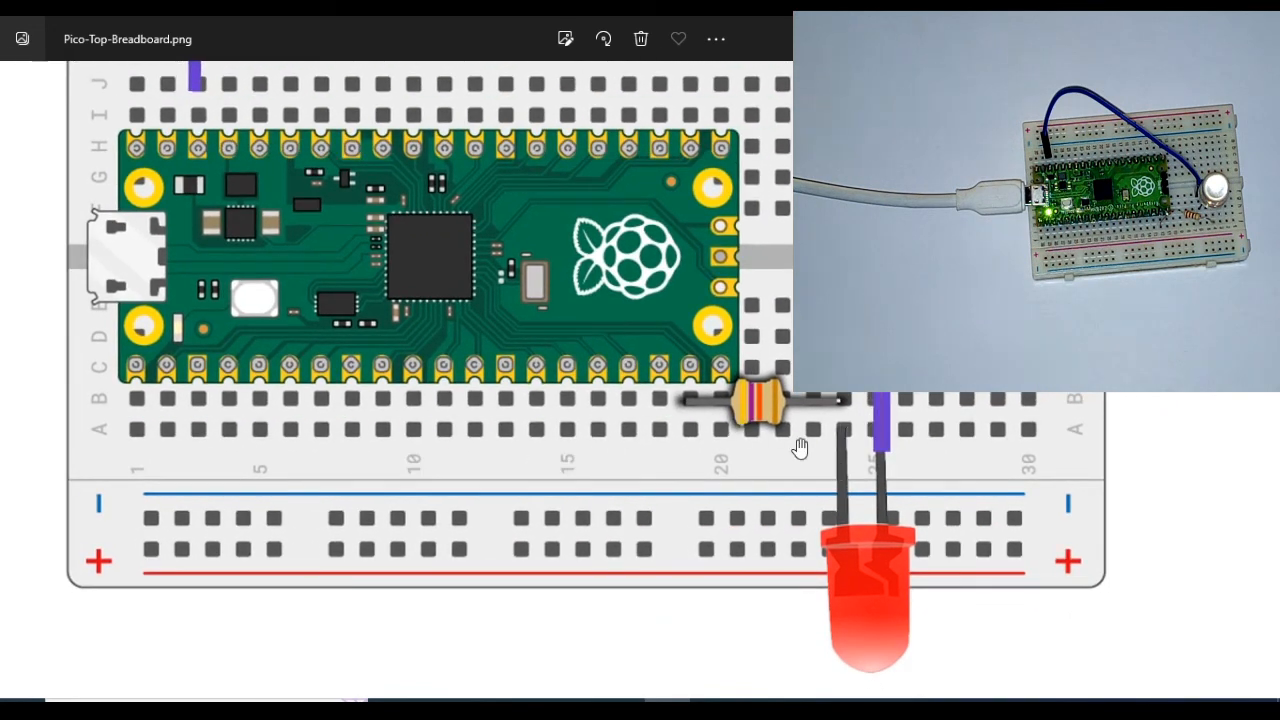
pyautogui.moveTo(696, 410)
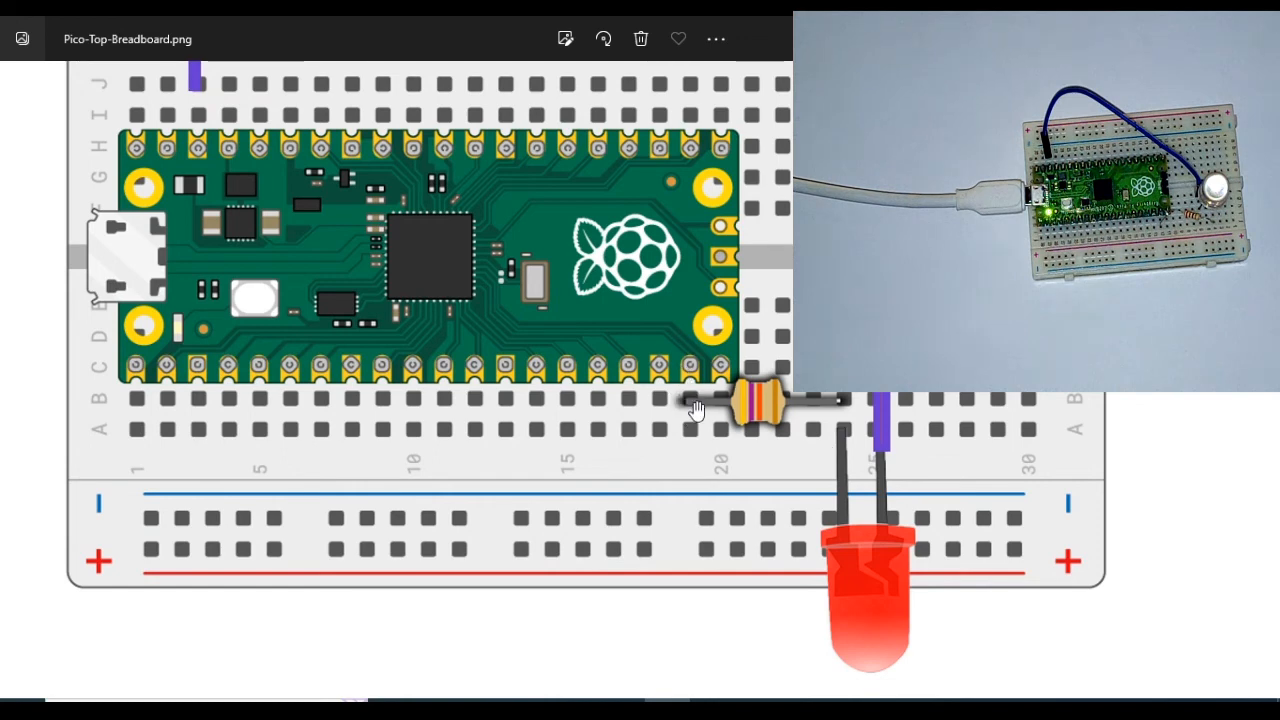
pyautogui.moveTo(684, 412)
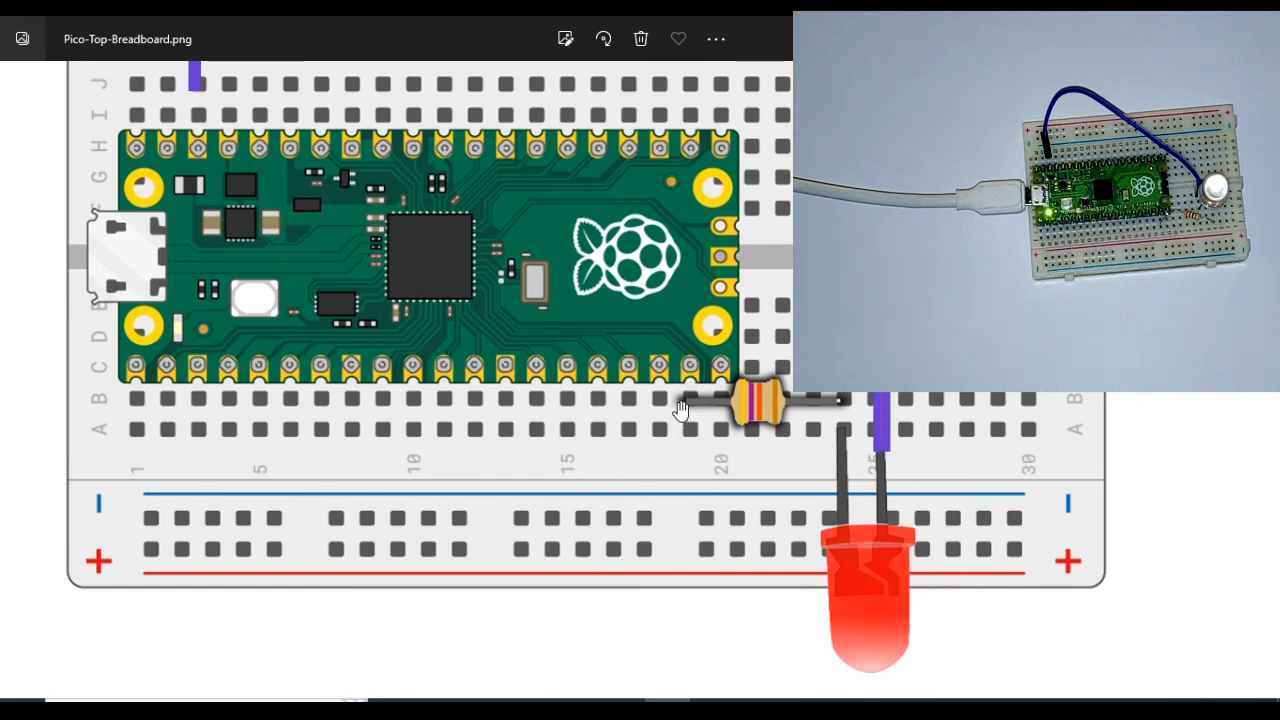
pyautogui.moveTo(696, 396)
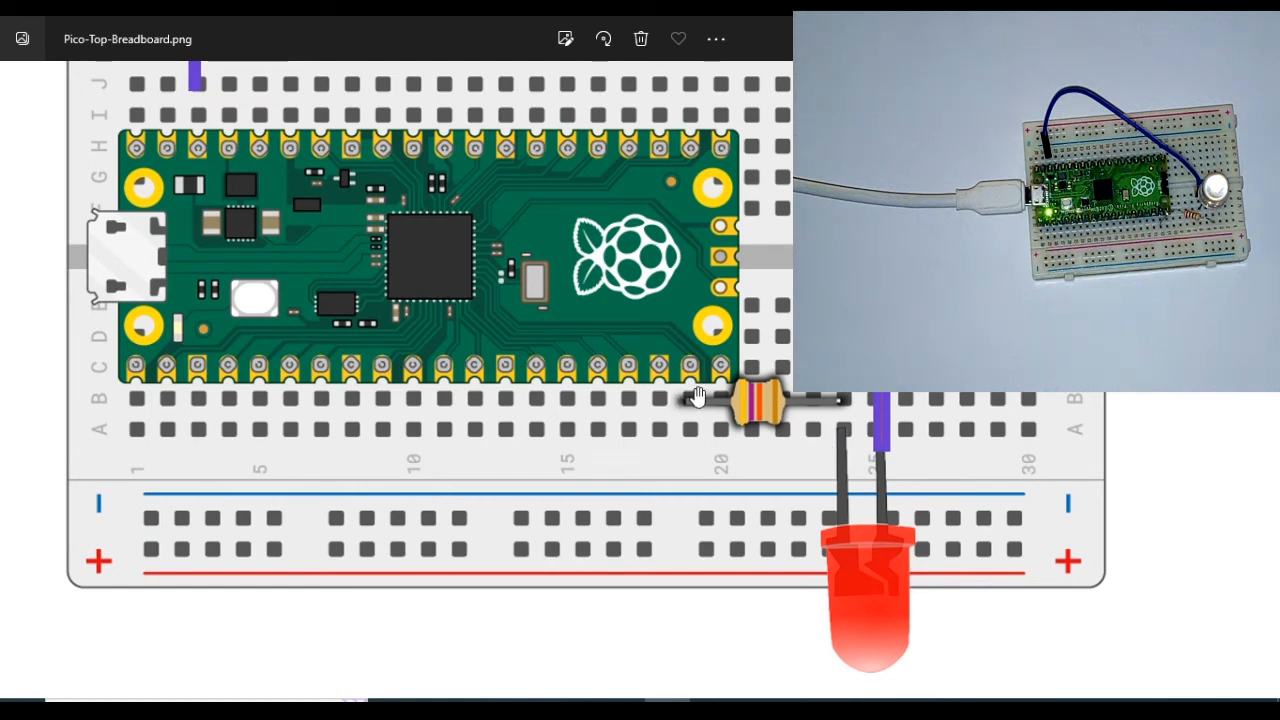
pyautogui.moveTo(882, 460)
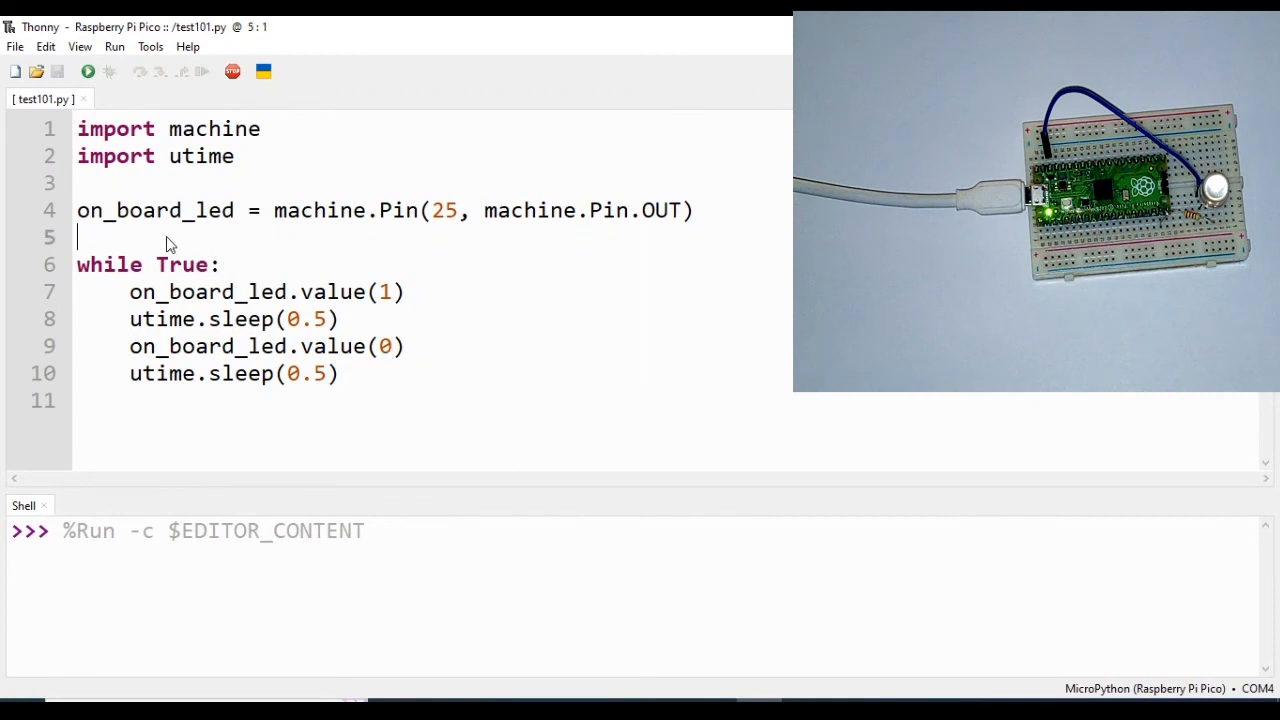
# Define ext_led = machine.Pin(14, machine.Pin.OUT) below the onboard LED pin.
pyautogui.write('on')
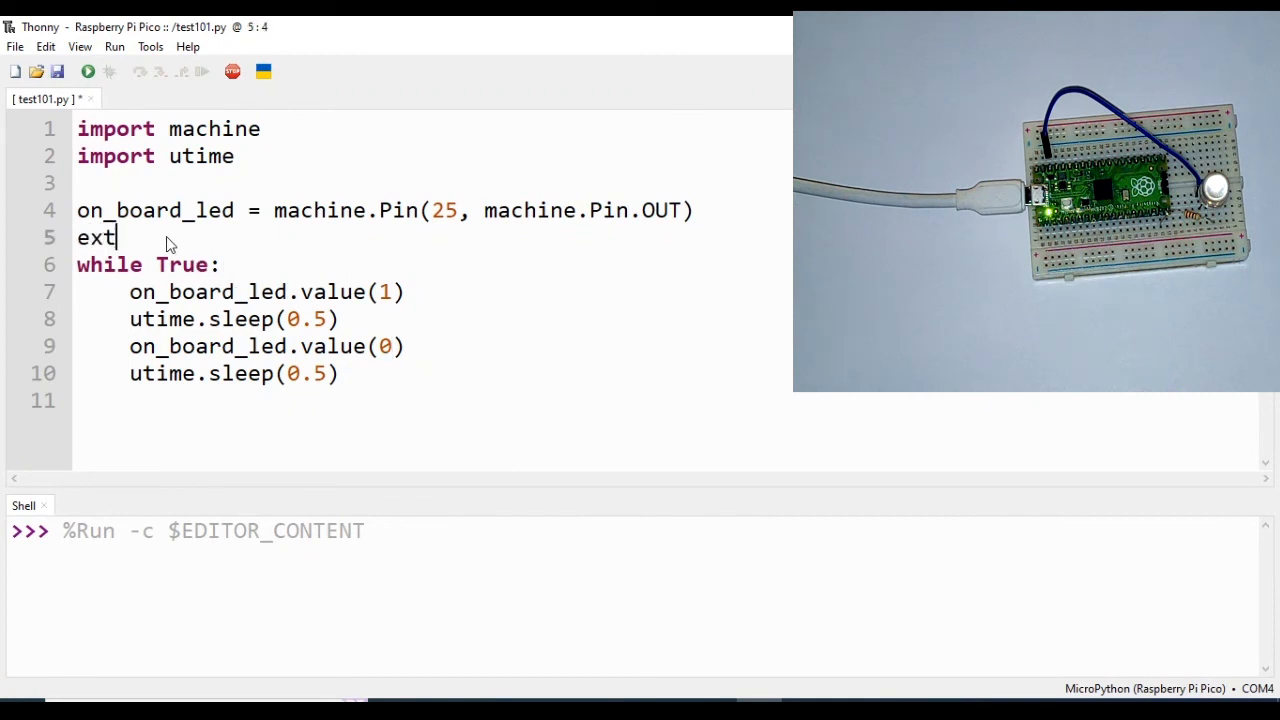
pyautogui.write('_led')
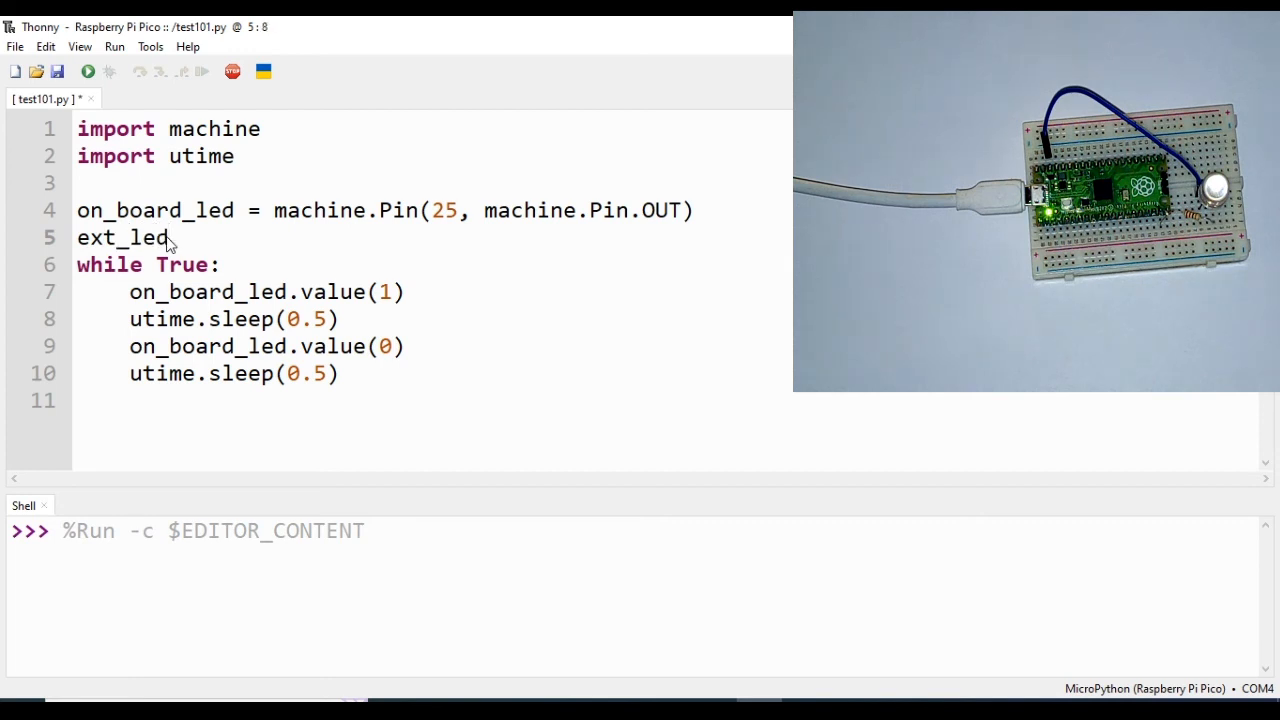
pyautogui.write('m')
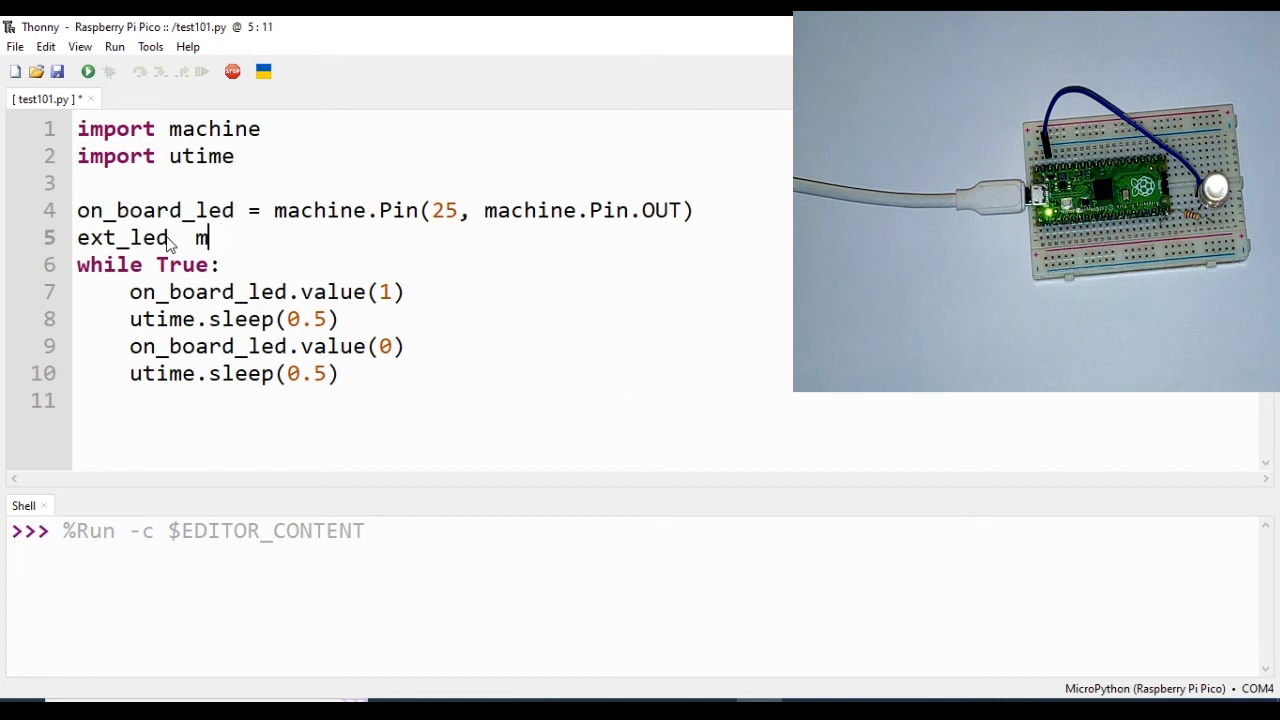
pyautogui.press('Backspace')
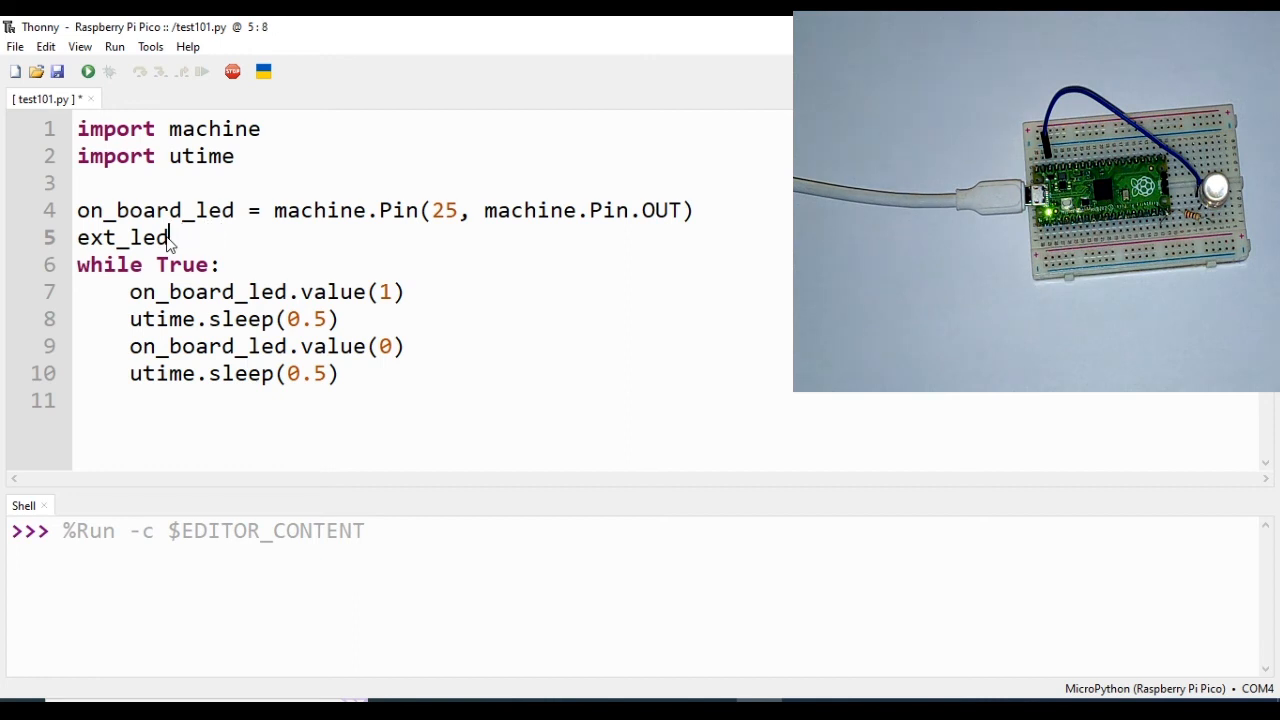
pyautogui.write('=')
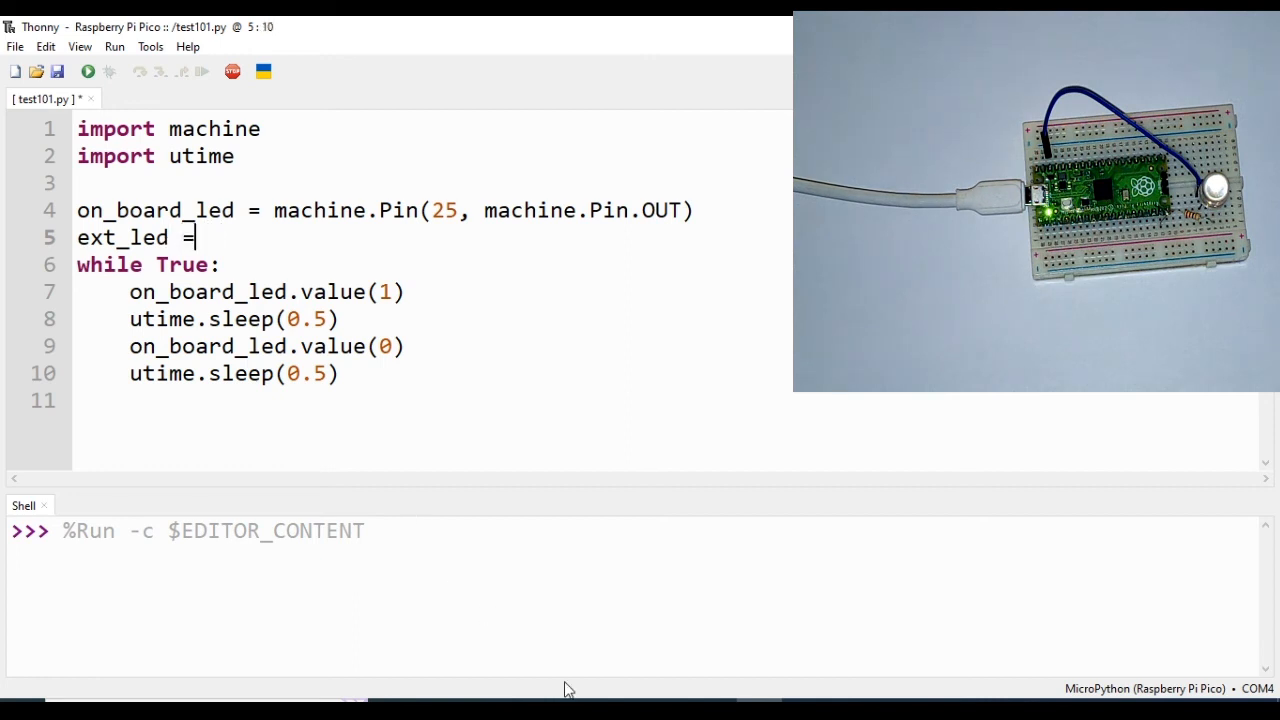
pyautogui.write('machine.')
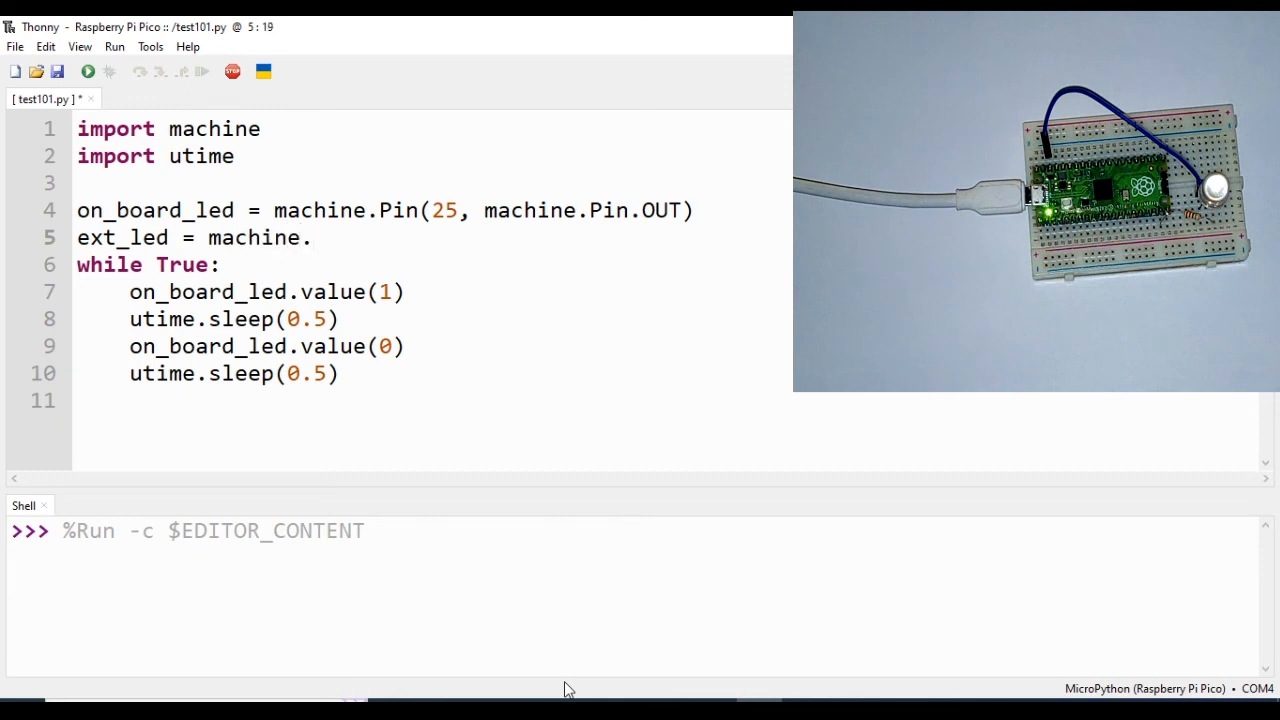
pyautogui.write('Pin.')
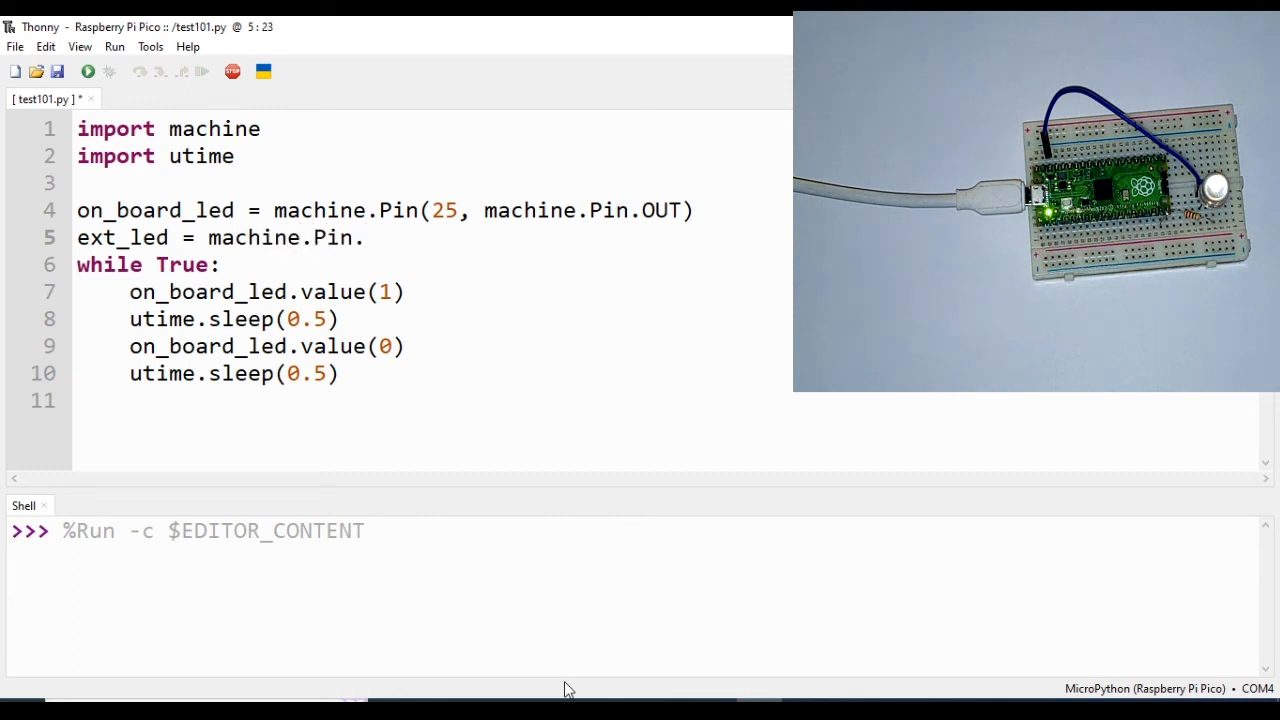
pyautogui.write('()')
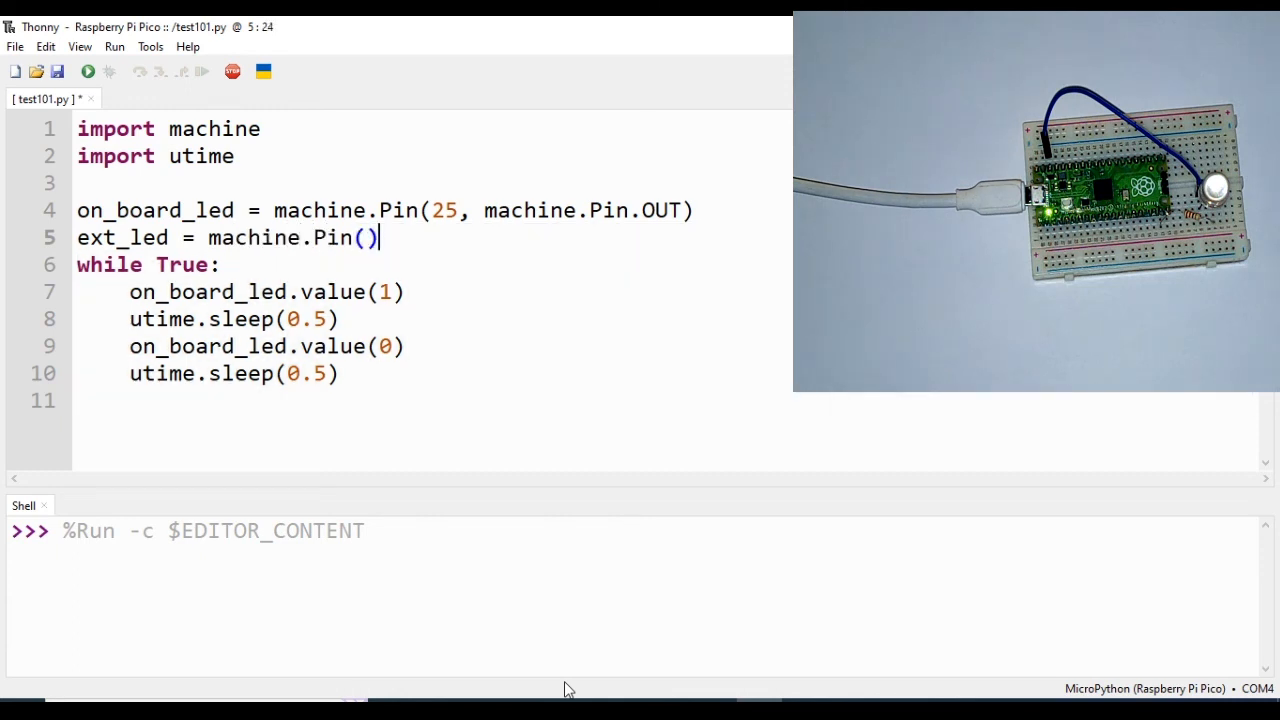
pyautogui.press('Left')
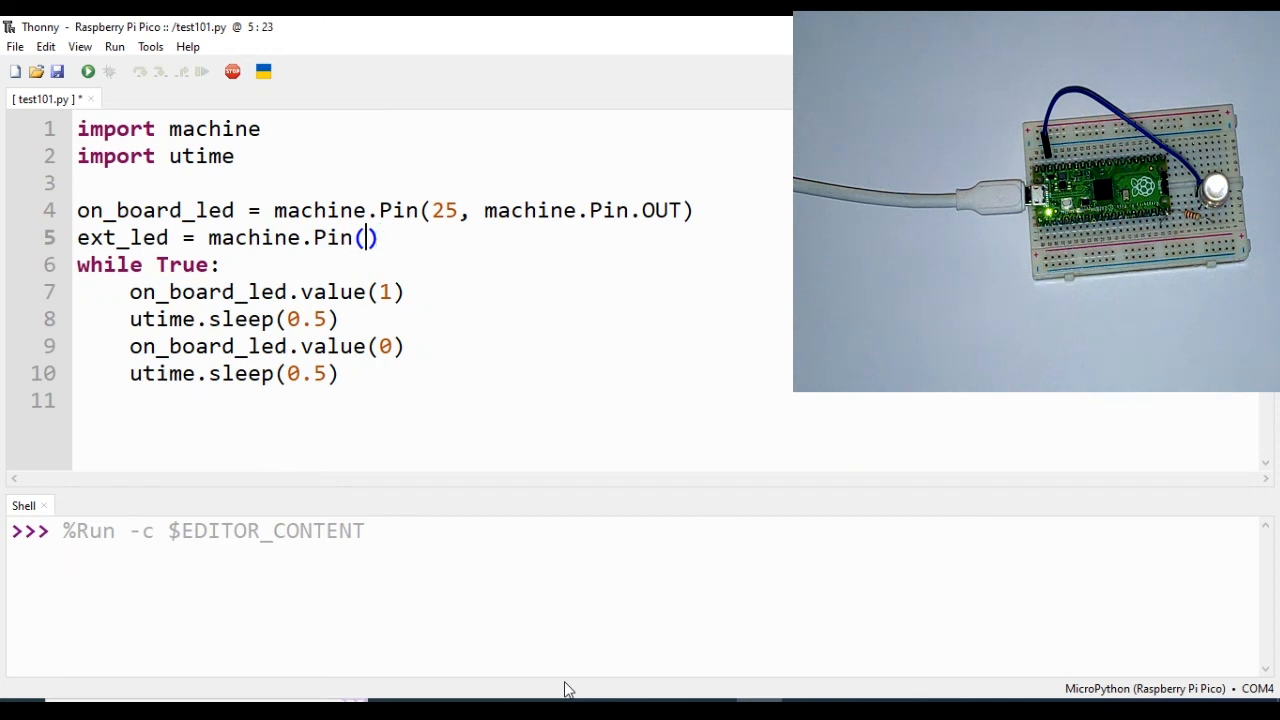
pyautogui.write('14,')
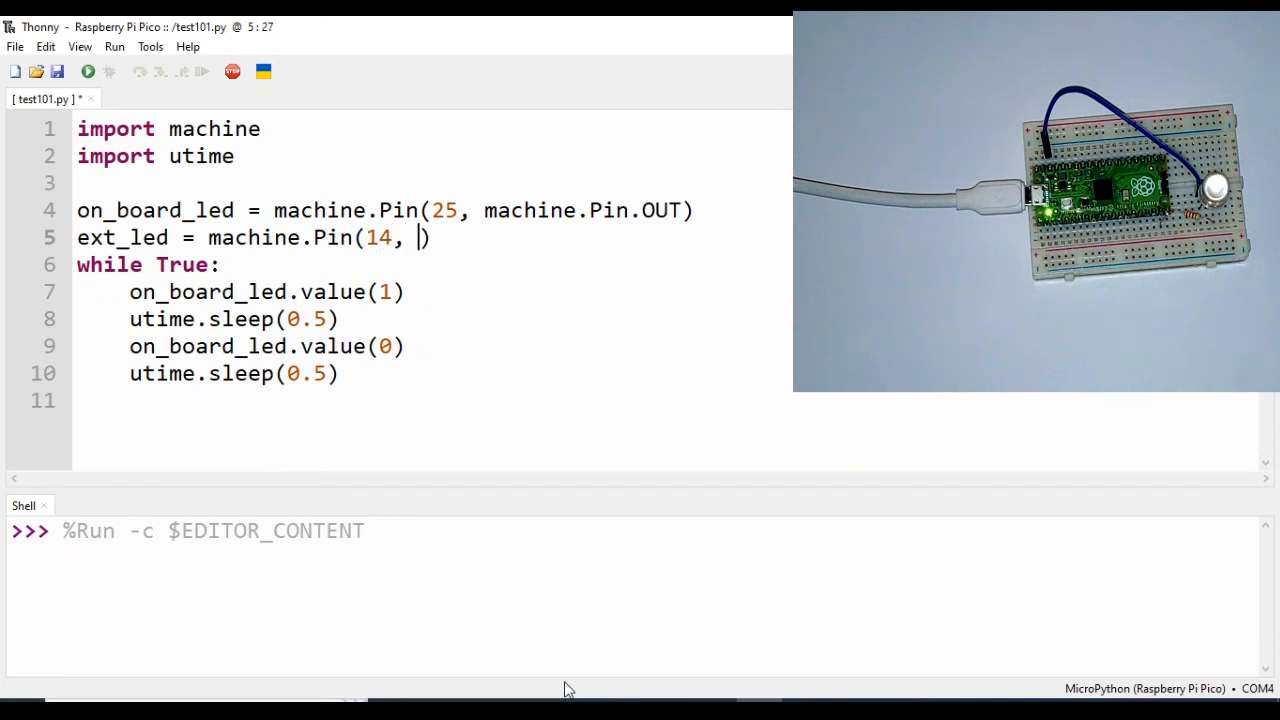
pyautogui.write('machine.Pin.OU')
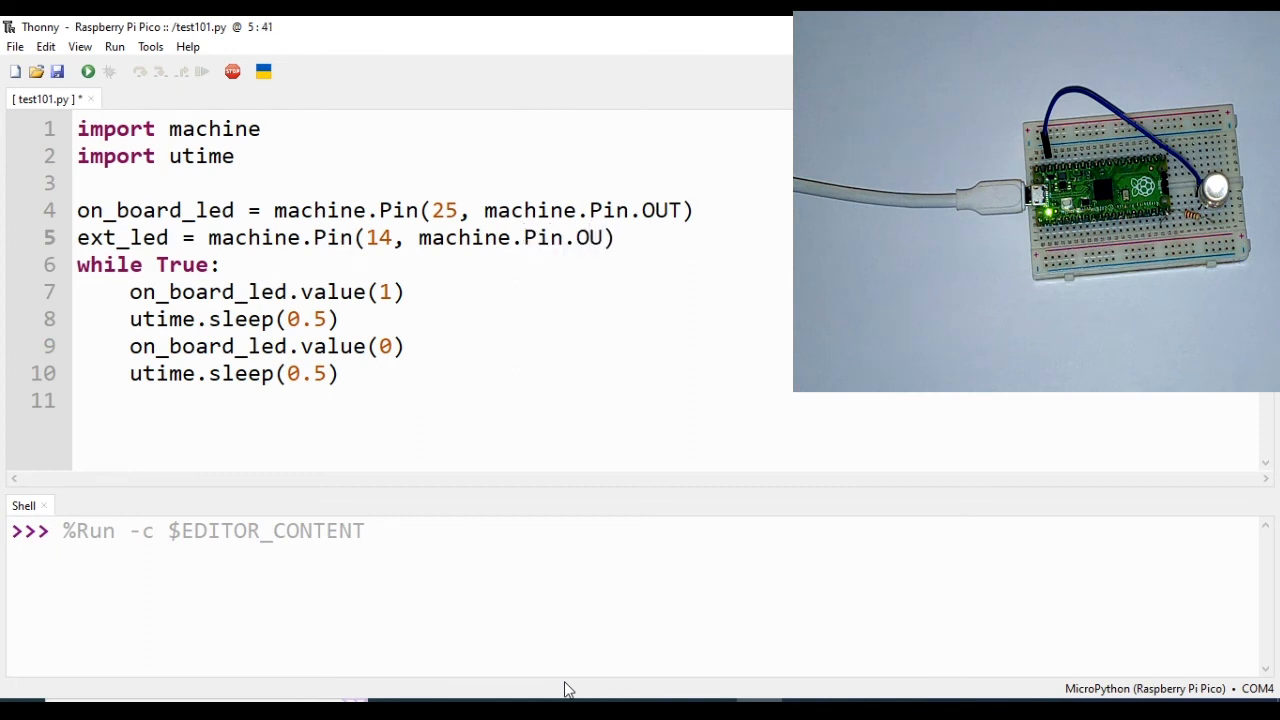
pyautogui.write('T')
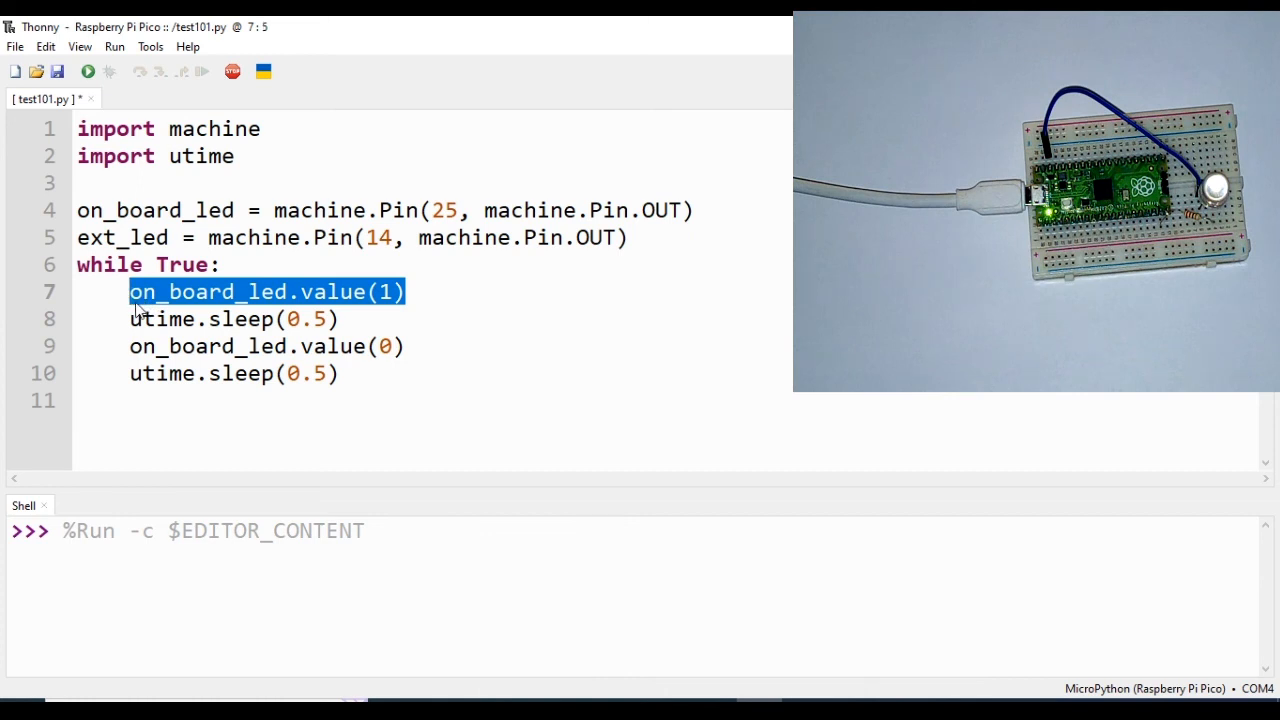
# Add ext_led.value(1) after on_board_led.value(1) in the while loop.
pyautogui.press('Return')
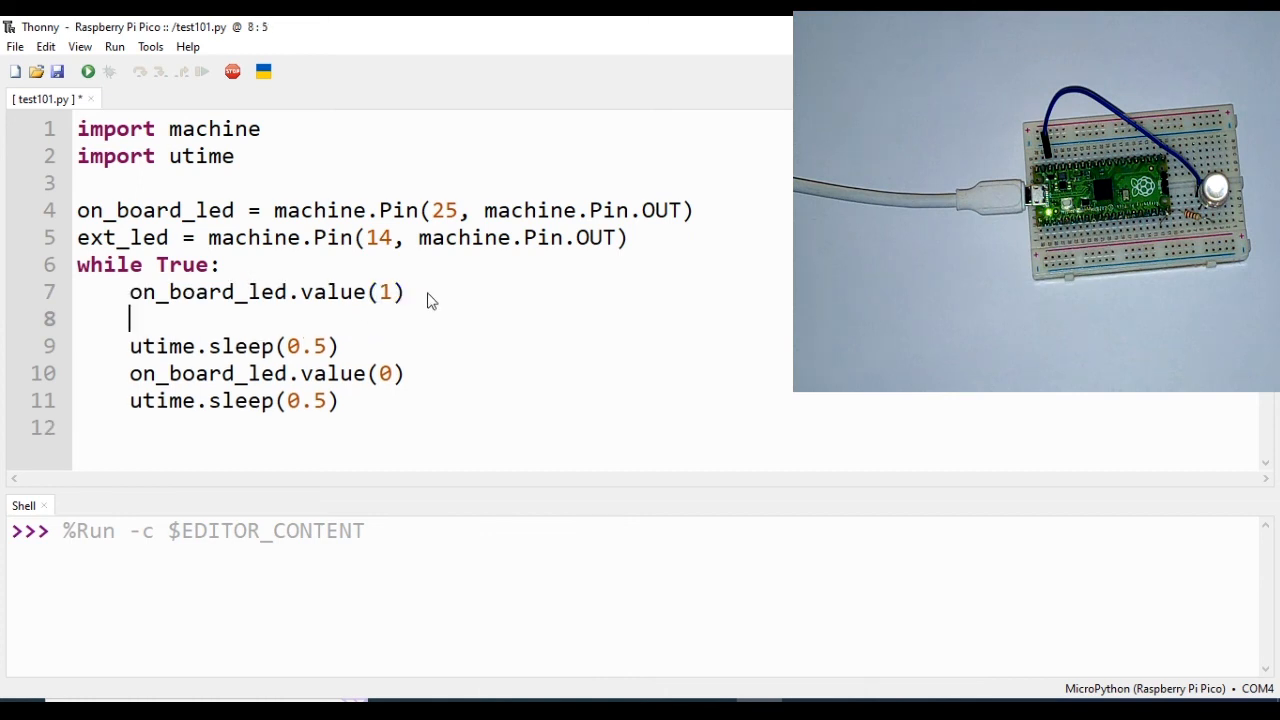
pyautogui.write('on_board_led.value(1)')
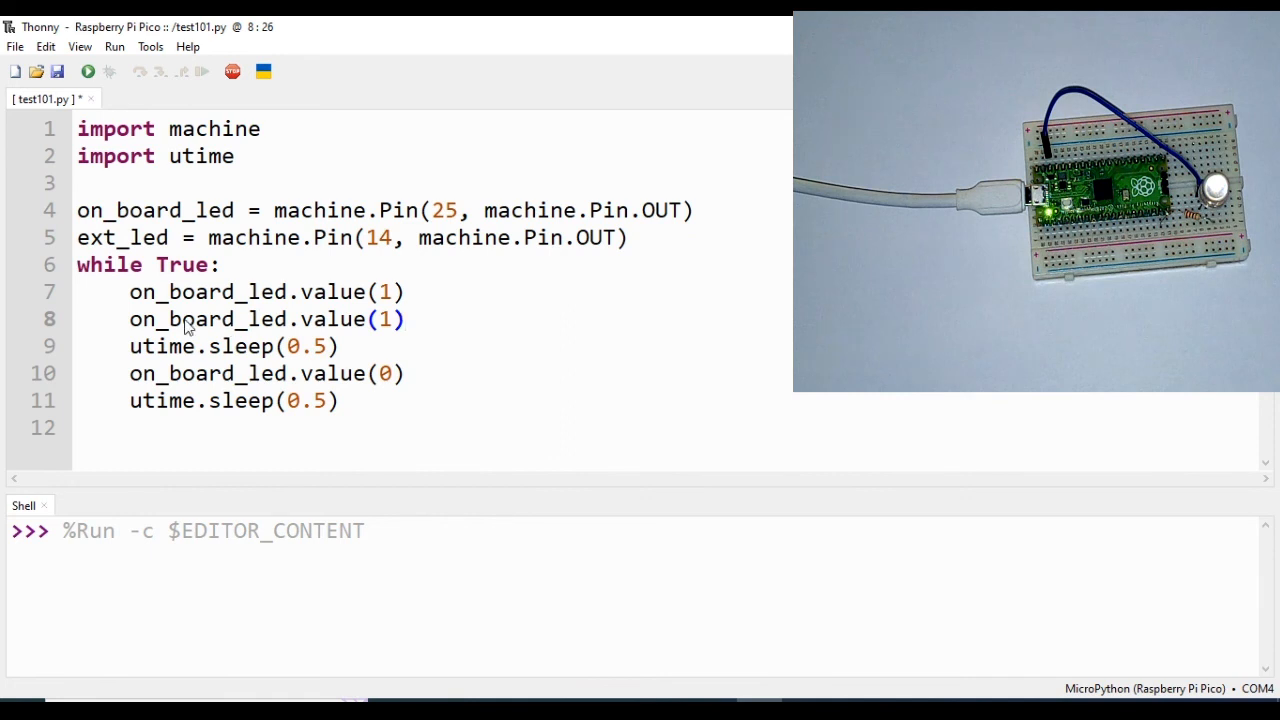
pyautogui.doubleClick(208, 320)
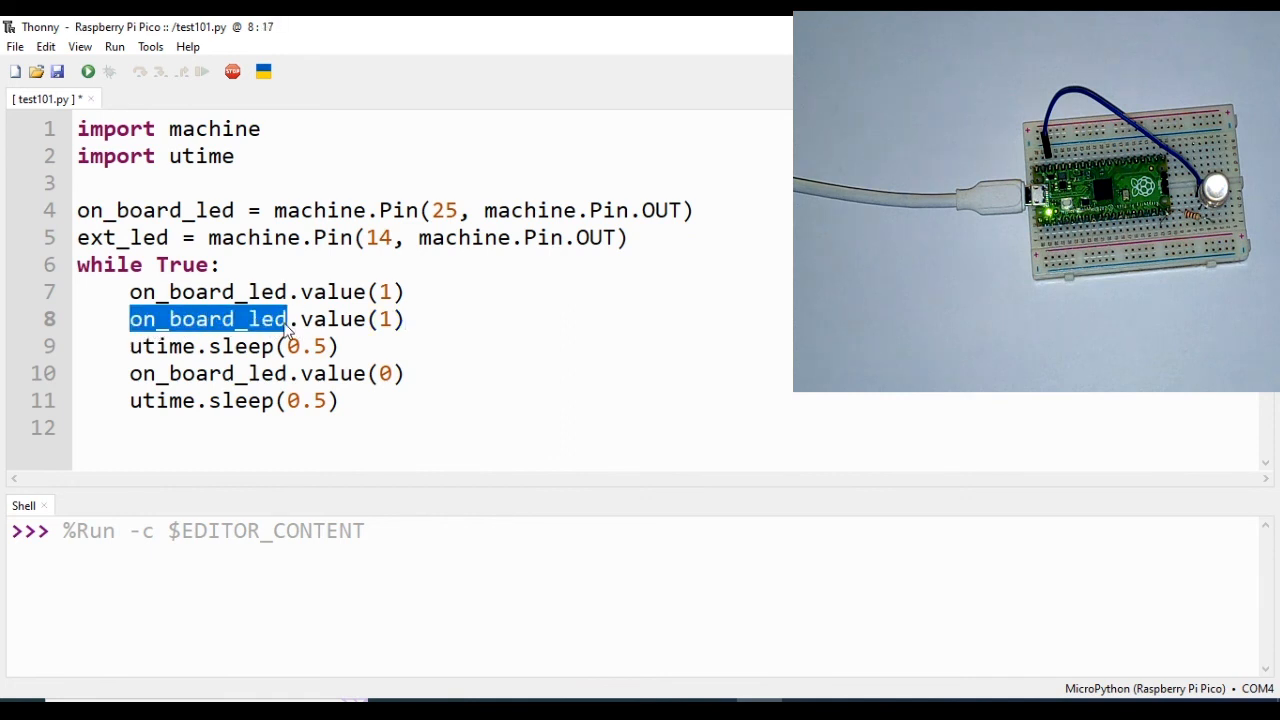
pyautogui.write('EXT')
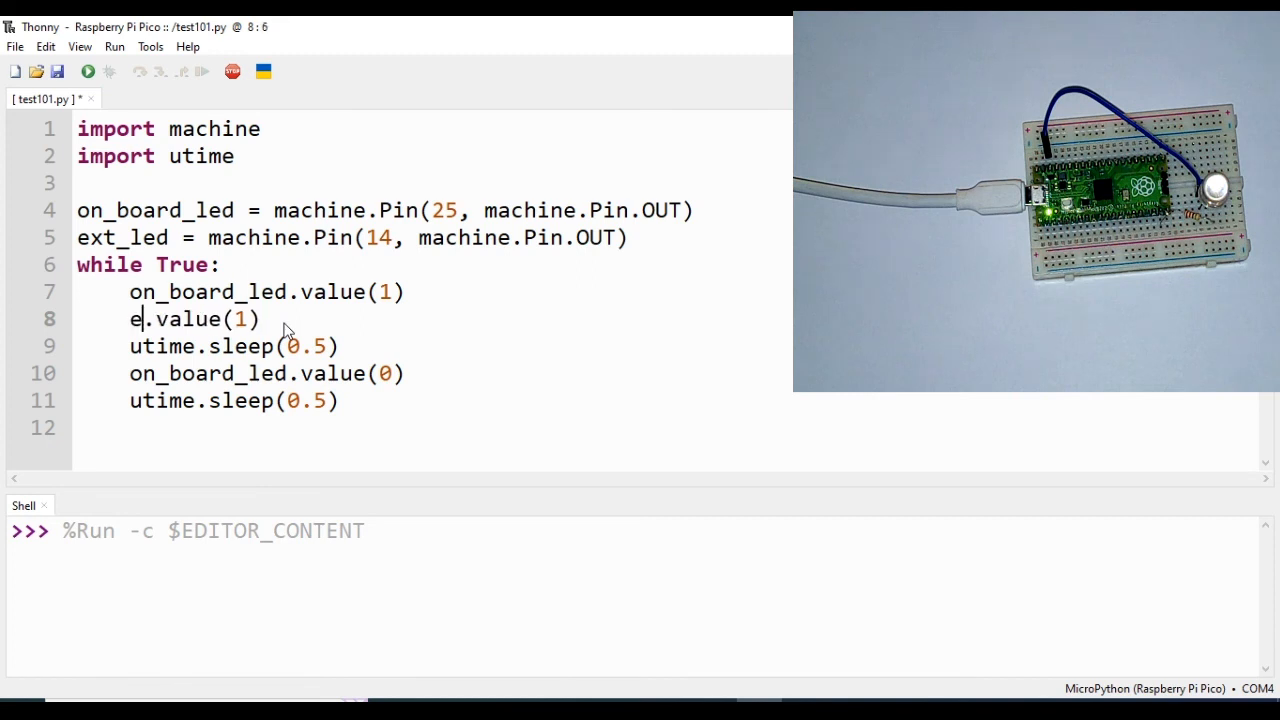
pyautogui.write('xt_')
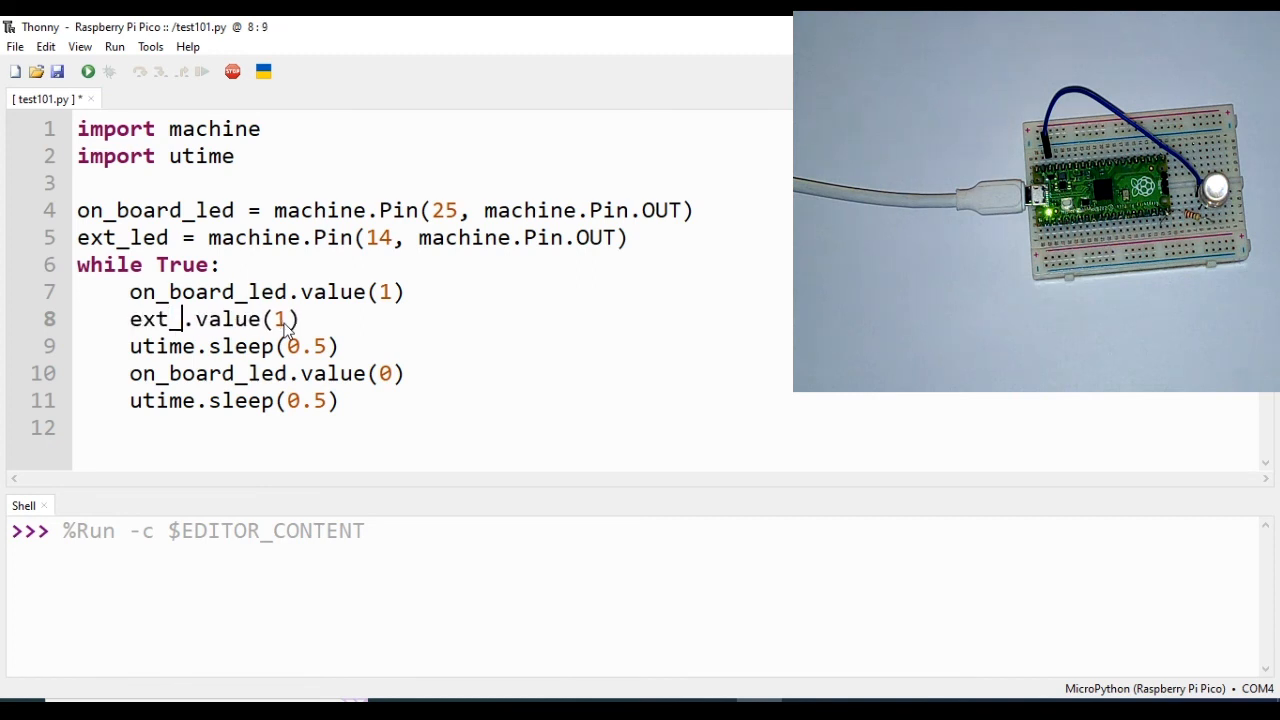
pyautogui.write('led')
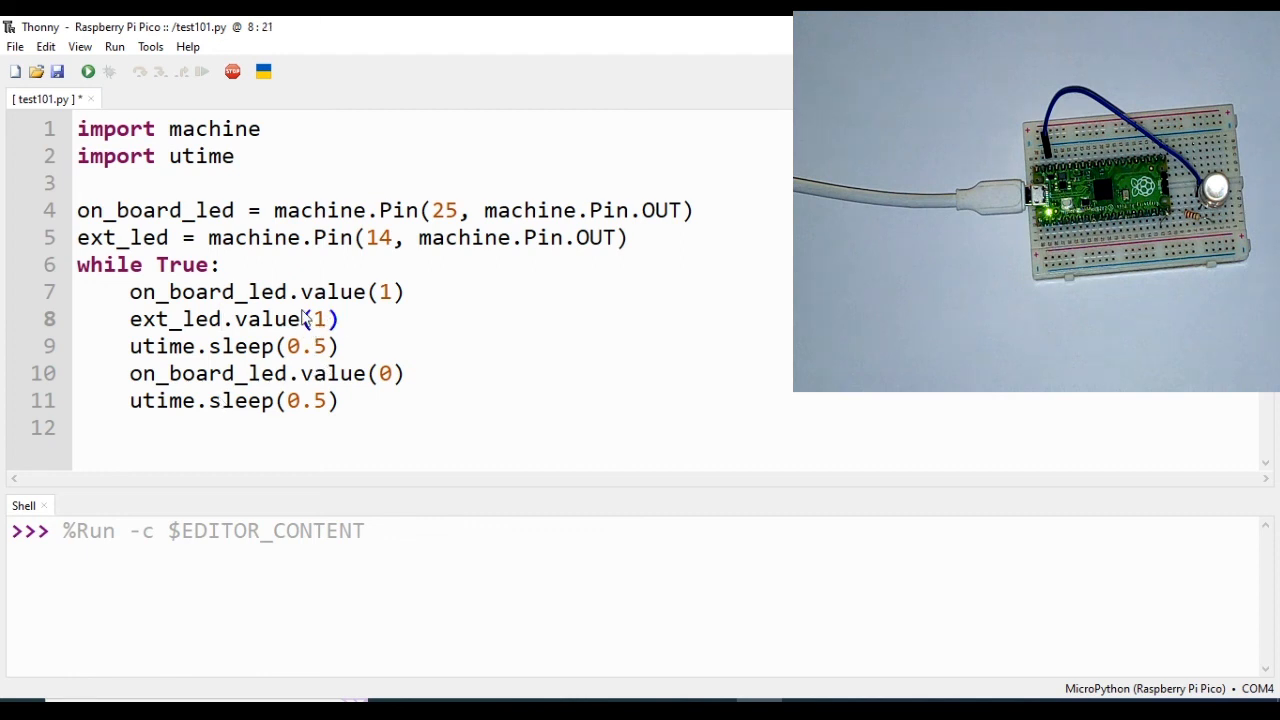
# Add ext_led.value(0) after on_board_led.value(0) in the while loop.
pyautogui.tripleClick(230, 318)
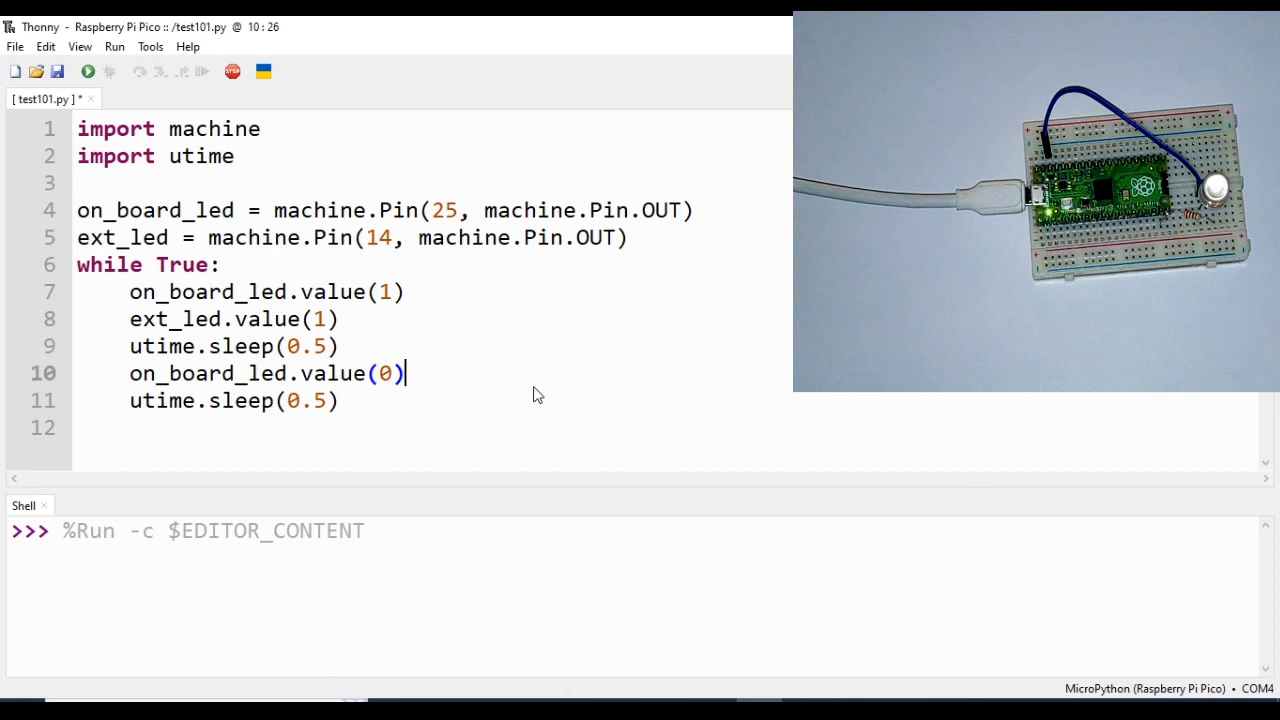
pyautogui.write('ext_led.value(1)')
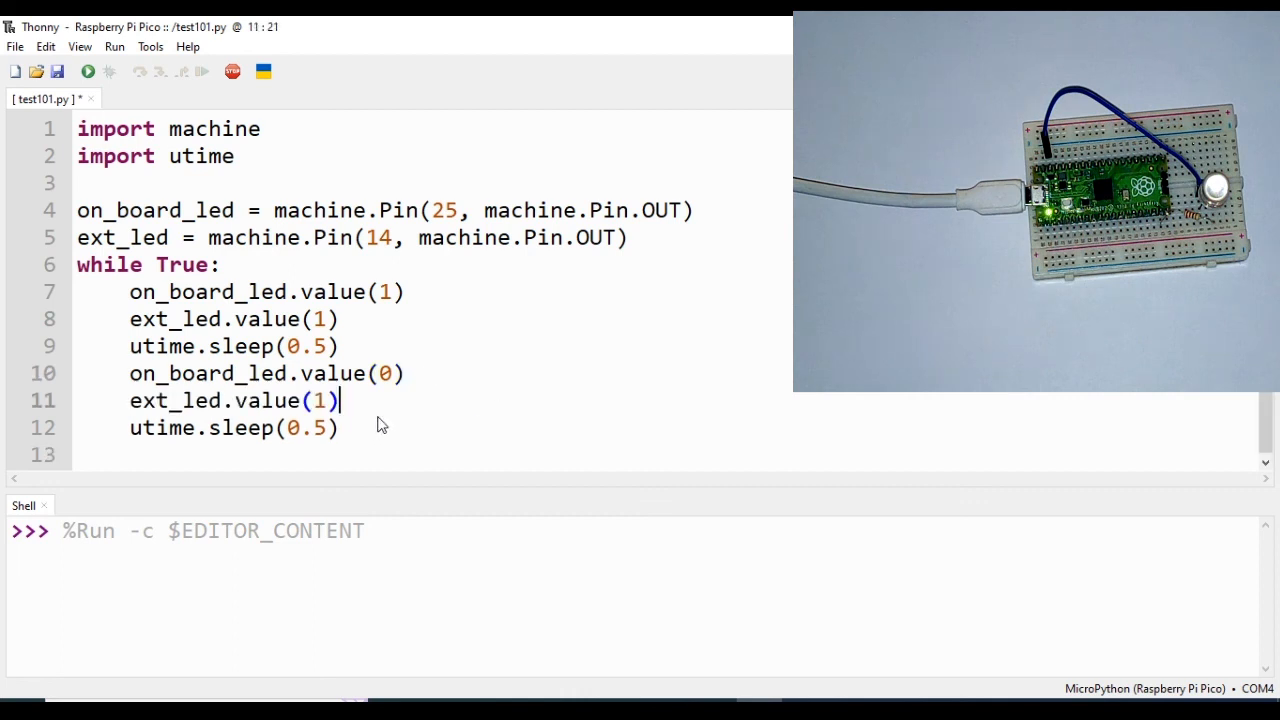
pyautogui.write('0')
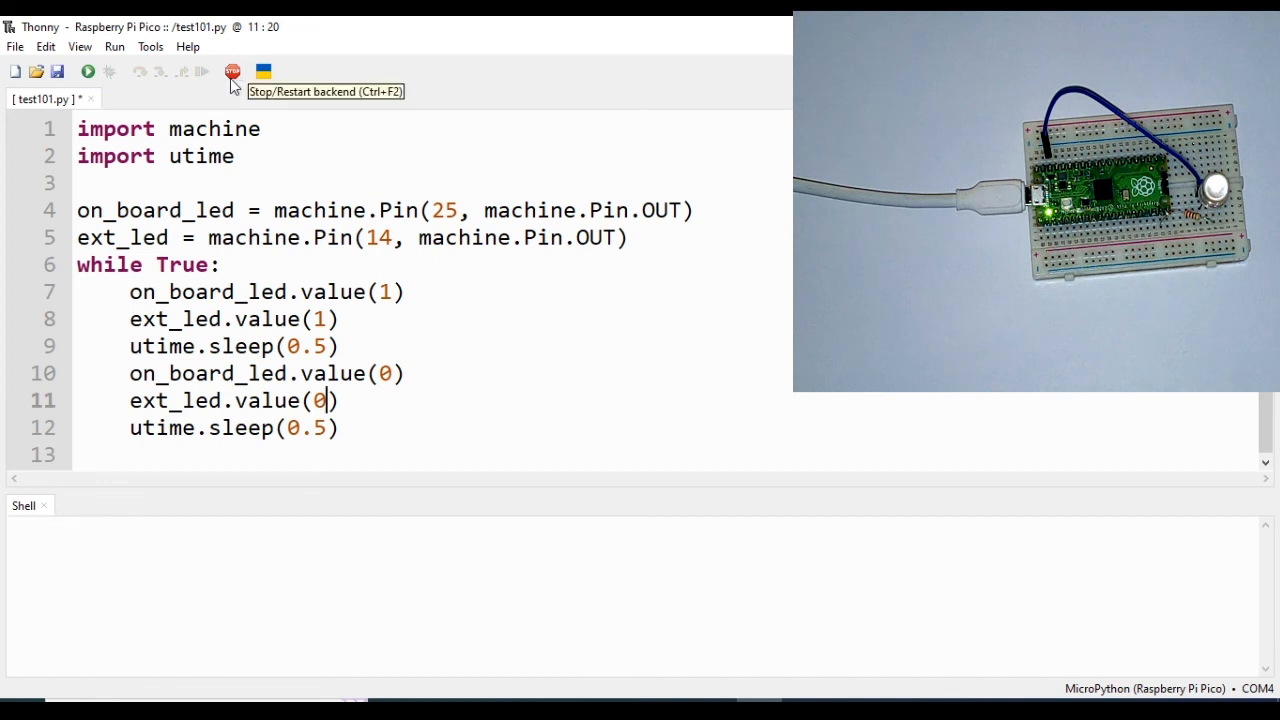
# Stop the running backend and run the saved test101.py so both LEDs blink on the Pico.
pyautogui.click(232, 72)
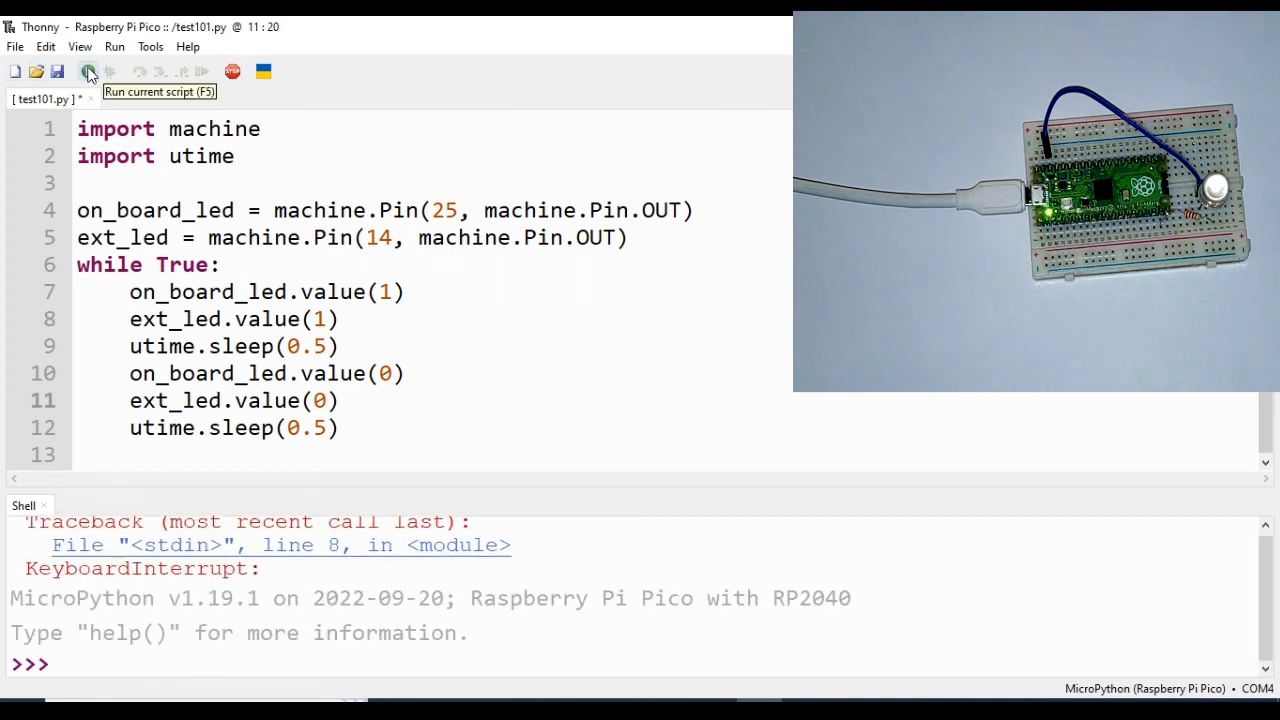
pyautogui.click(88, 72)
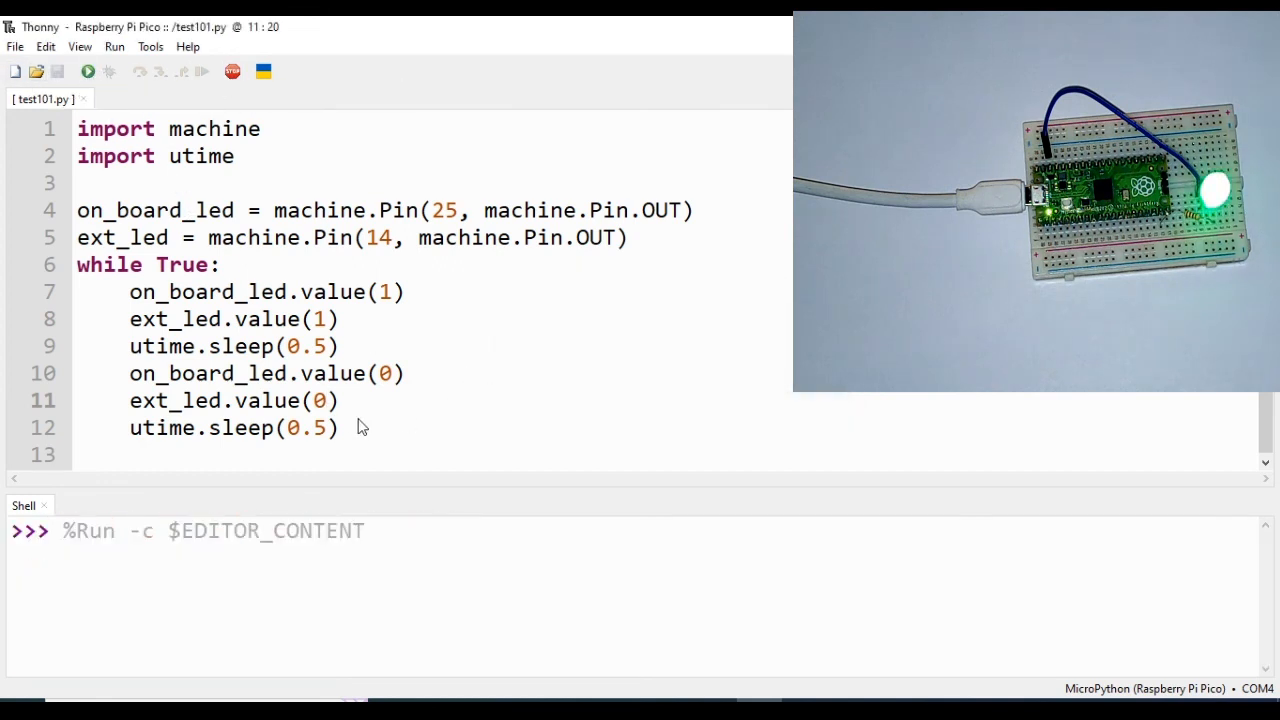
pyautogui.moveTo(340, 412)
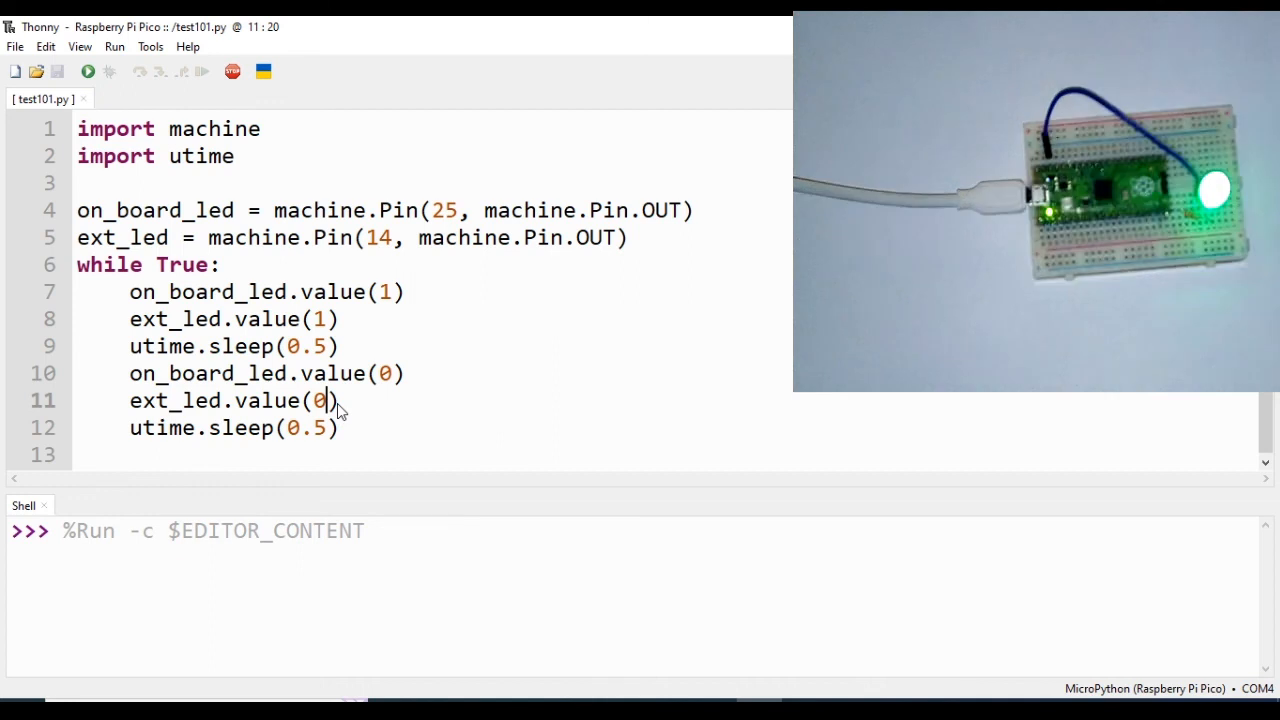
pyautogui.moveTo(380, 458)
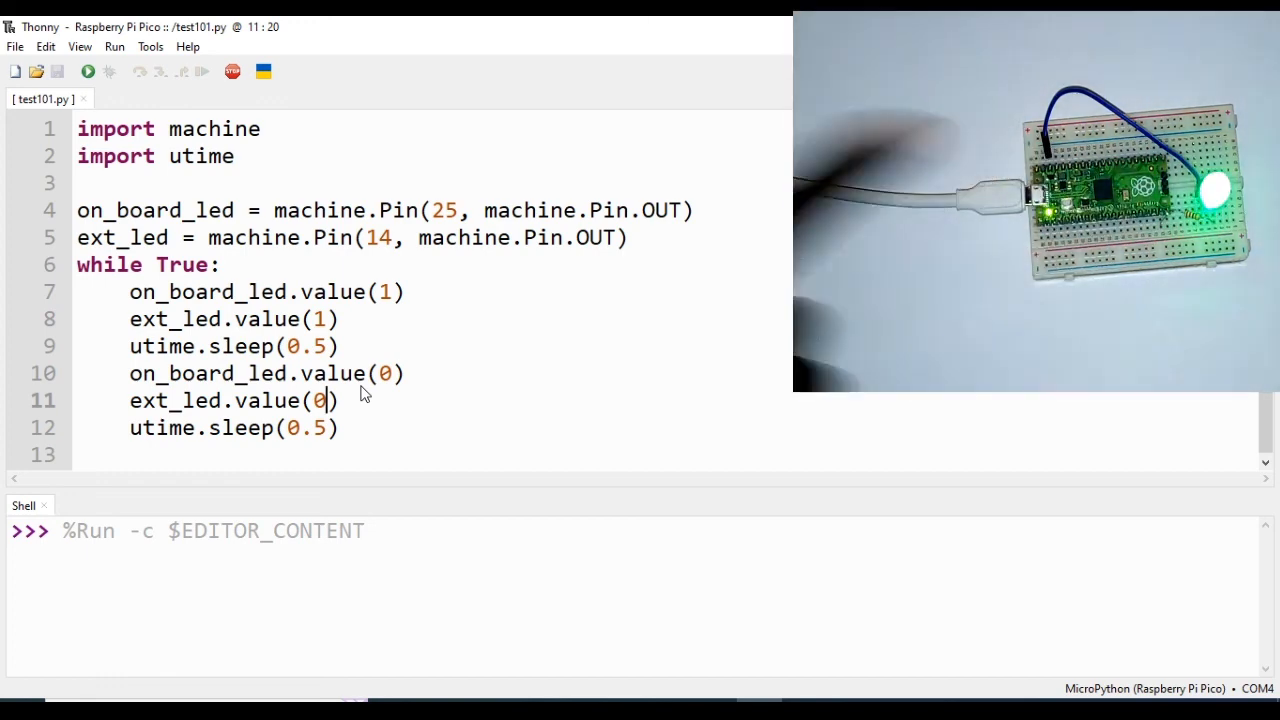
pyautogui.moveTo(400, 374)
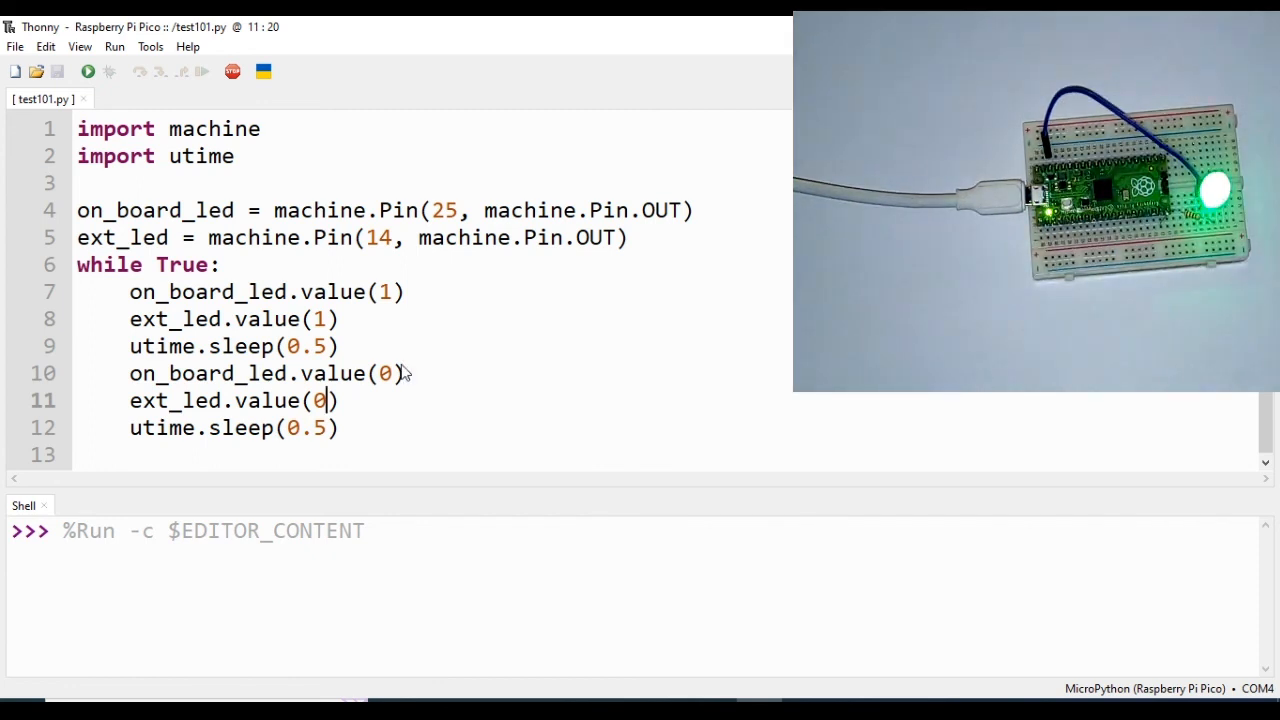
pyautogui.moveTo(408, 360)
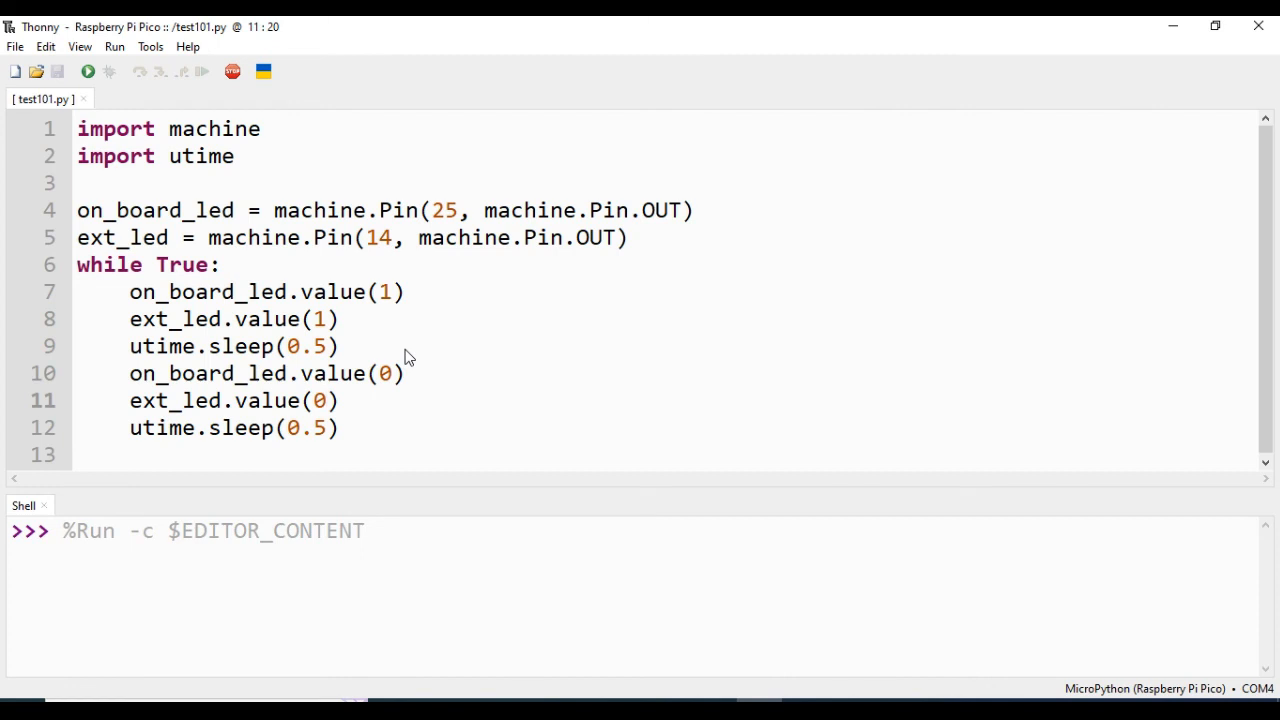
pyautogui.click(322, 400)
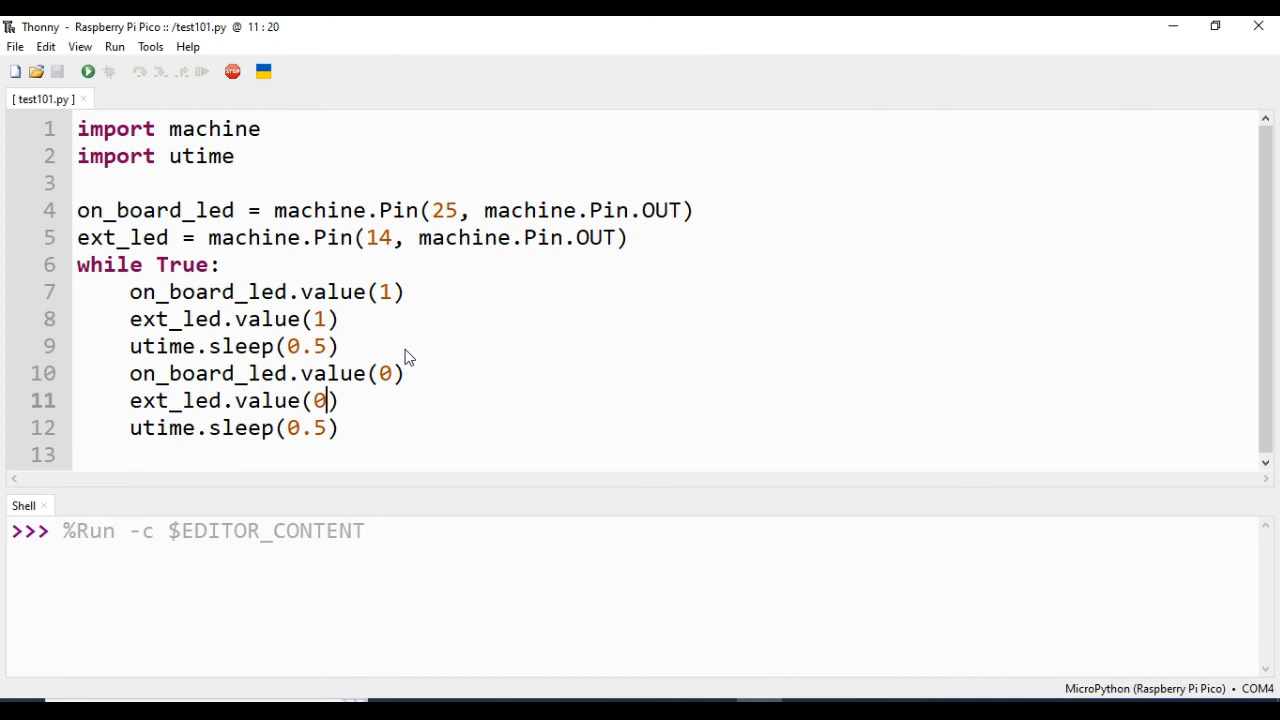